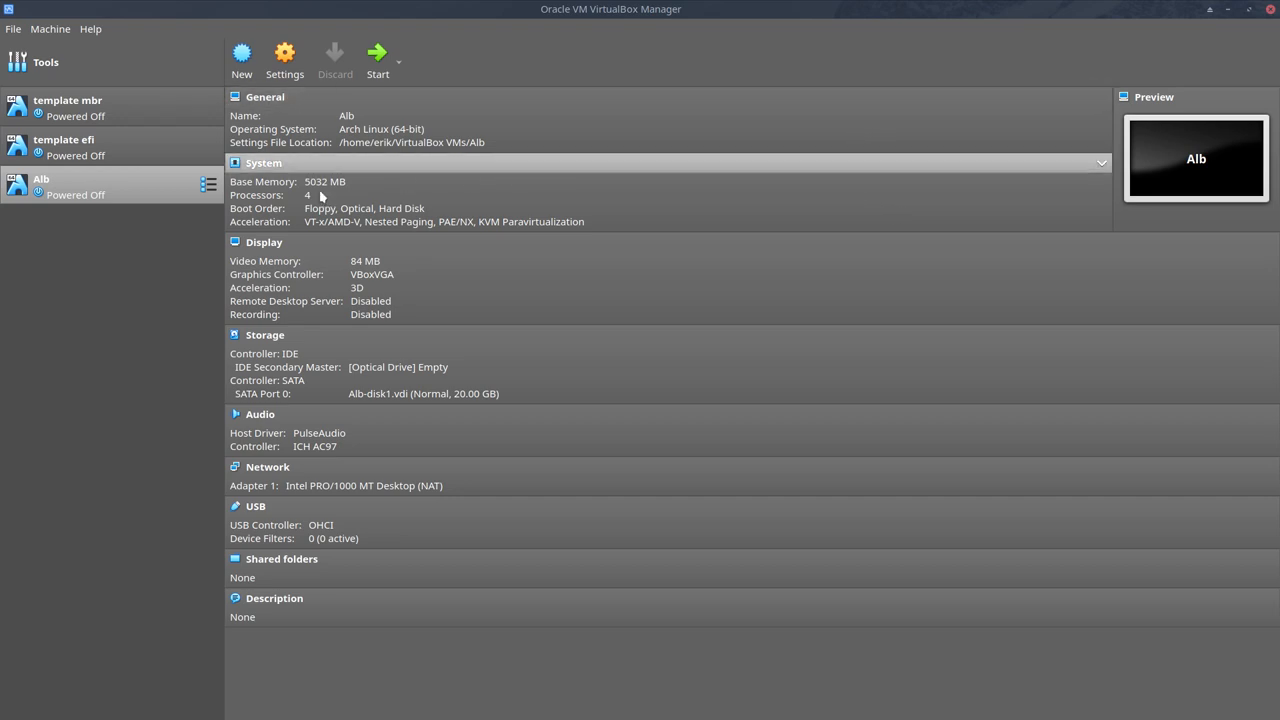
# Step: Delete the Alb virtual machine from the VirtualBox Manager list
pyautogui.rightClick(41, 186)
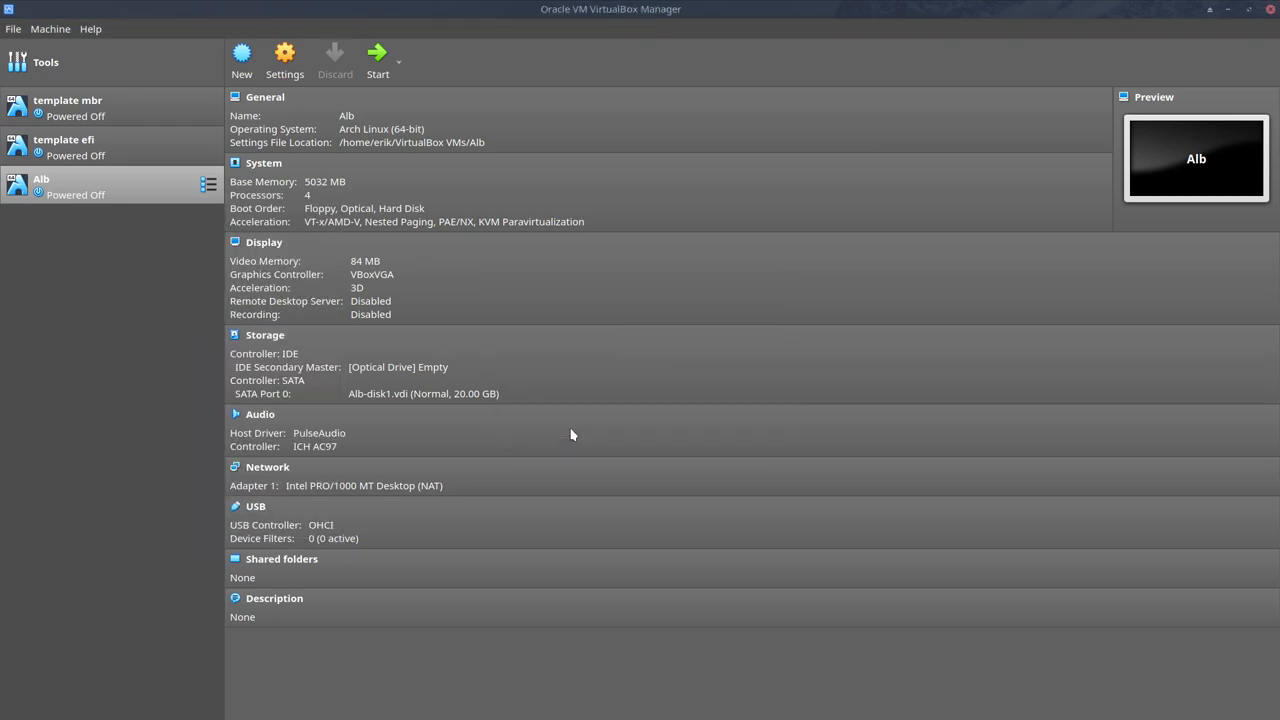
pyautogui.click(64, 147)
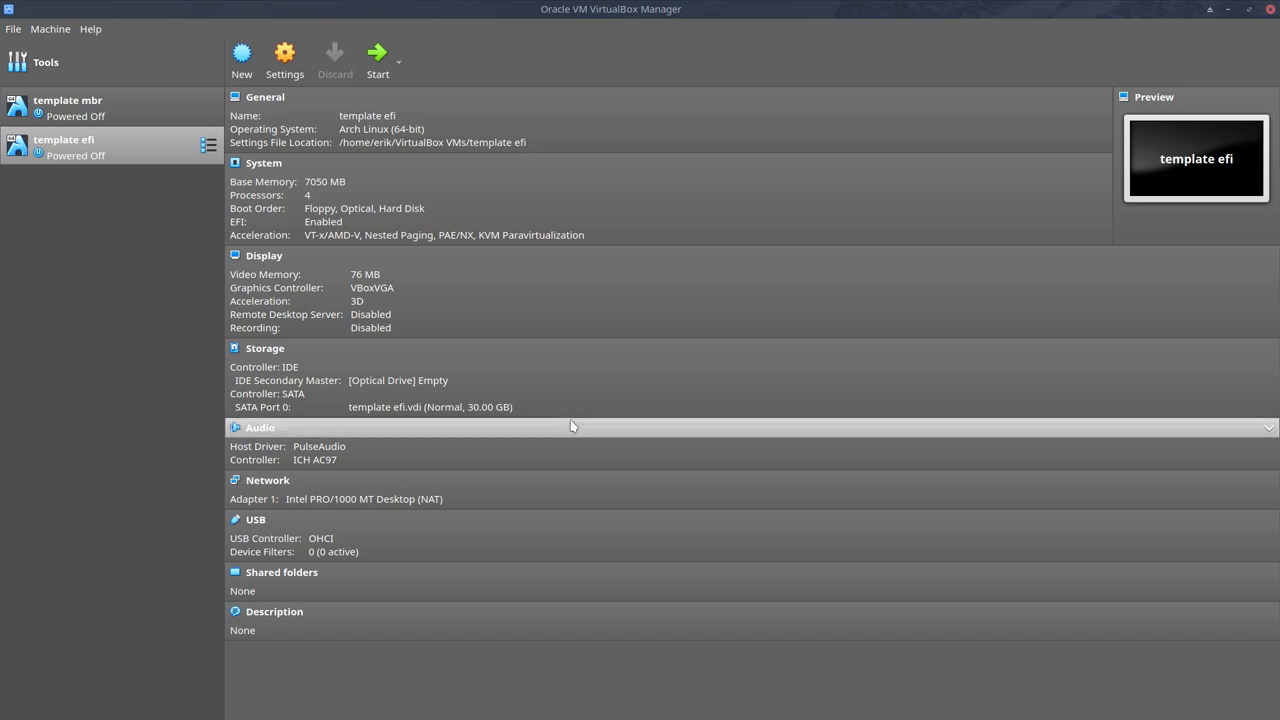
pyautogui.moveTo(80, 100)
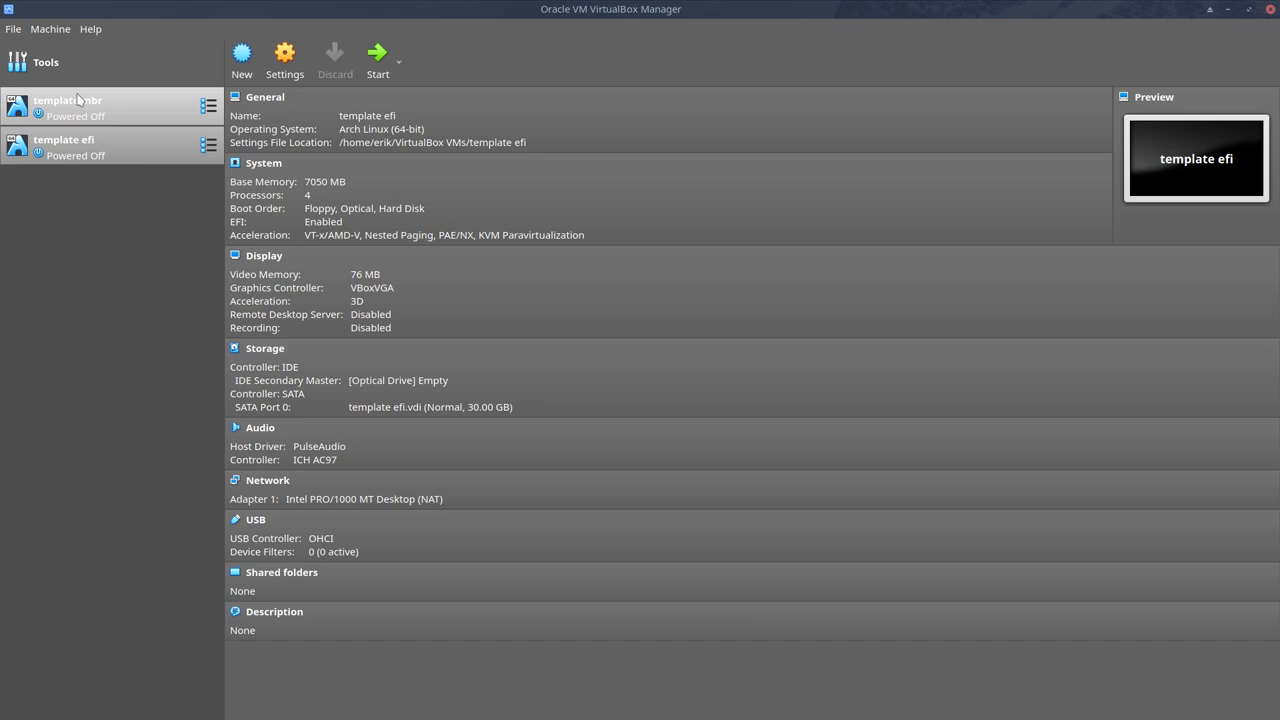
pyautogui.moveTo(95, 116)
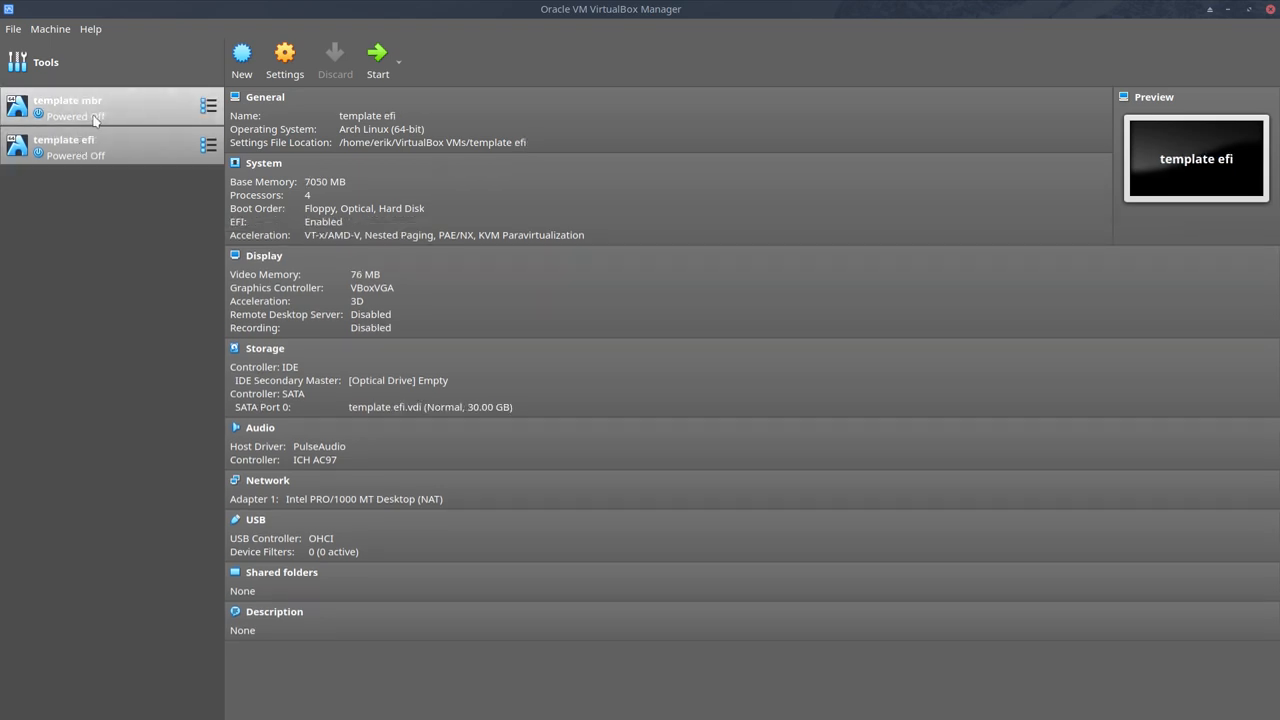
pyautogui.moveTo(100, 147)
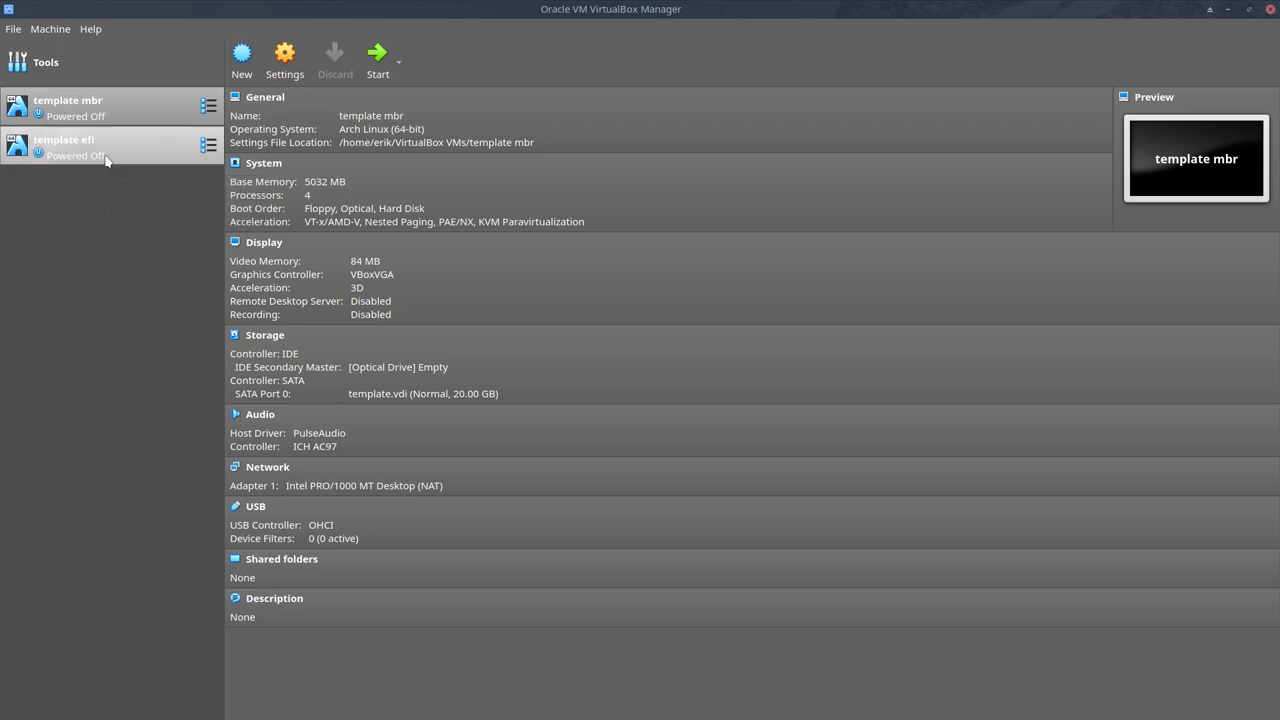
# Step: Full-clone the template mbr machine under the new name Extra harddisk
pyautogui.click(65, 147)
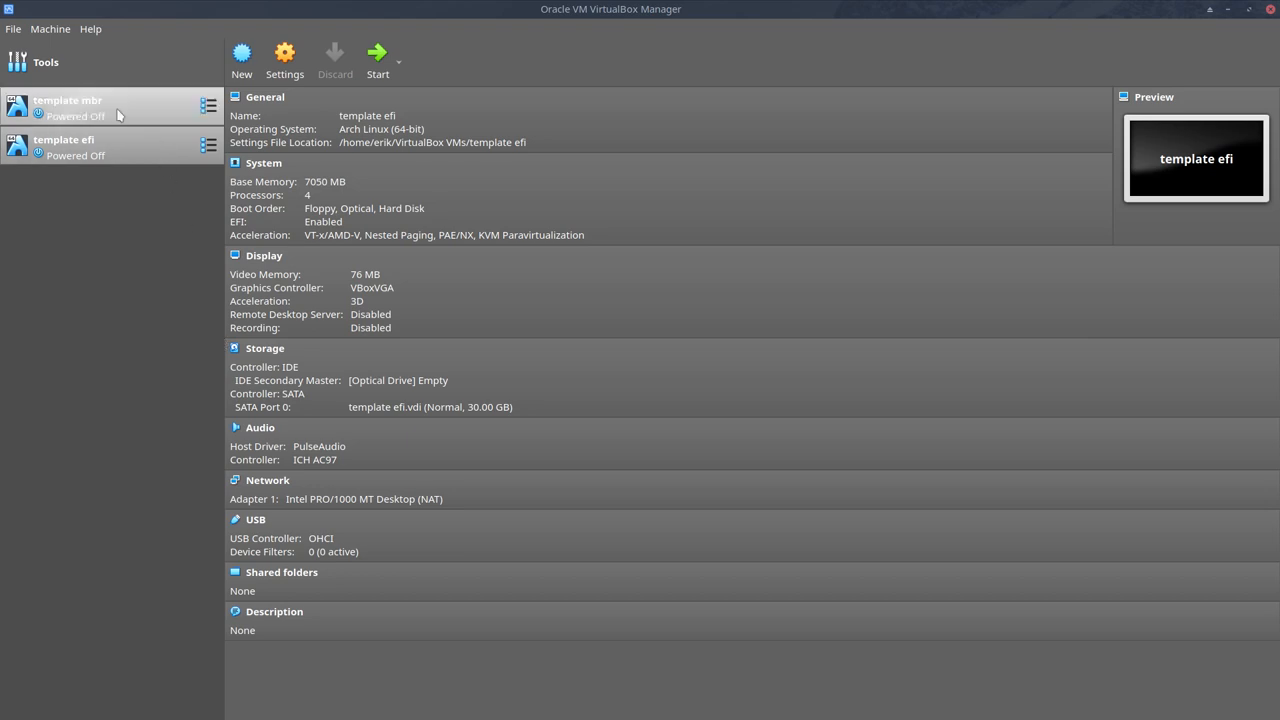
pyautogui.click(68, 107)
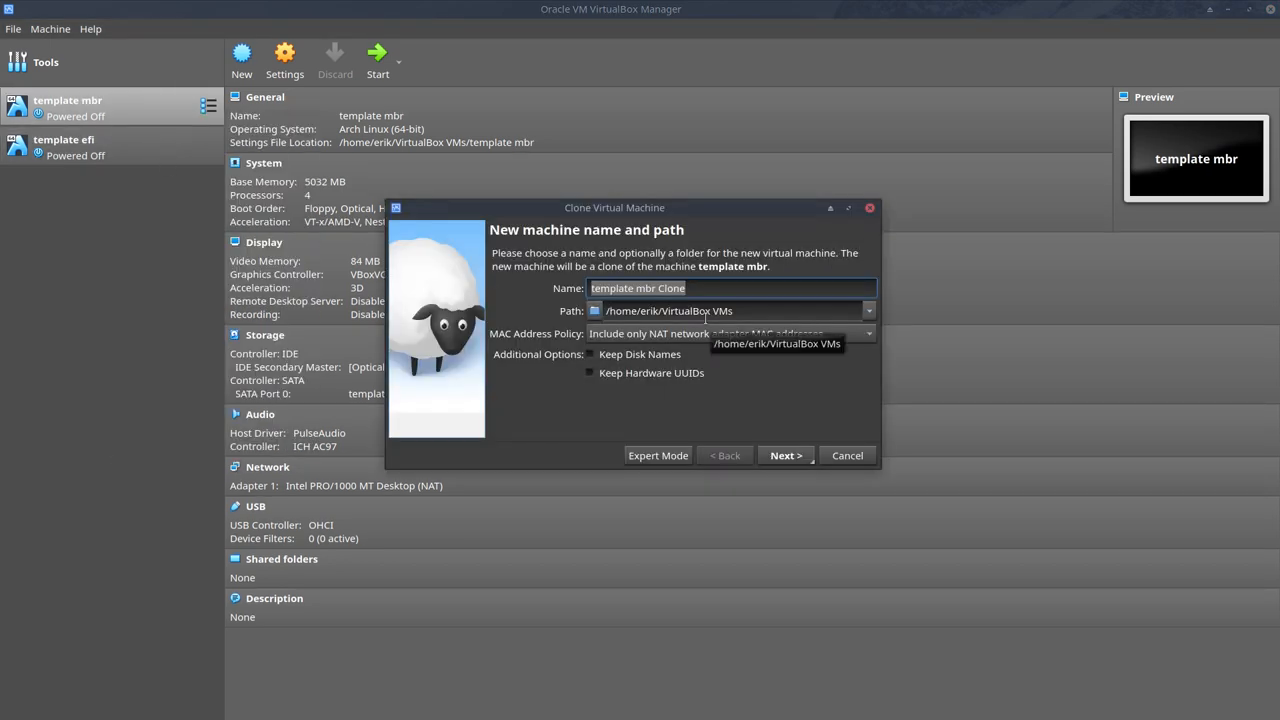
pyautogui.write('E')
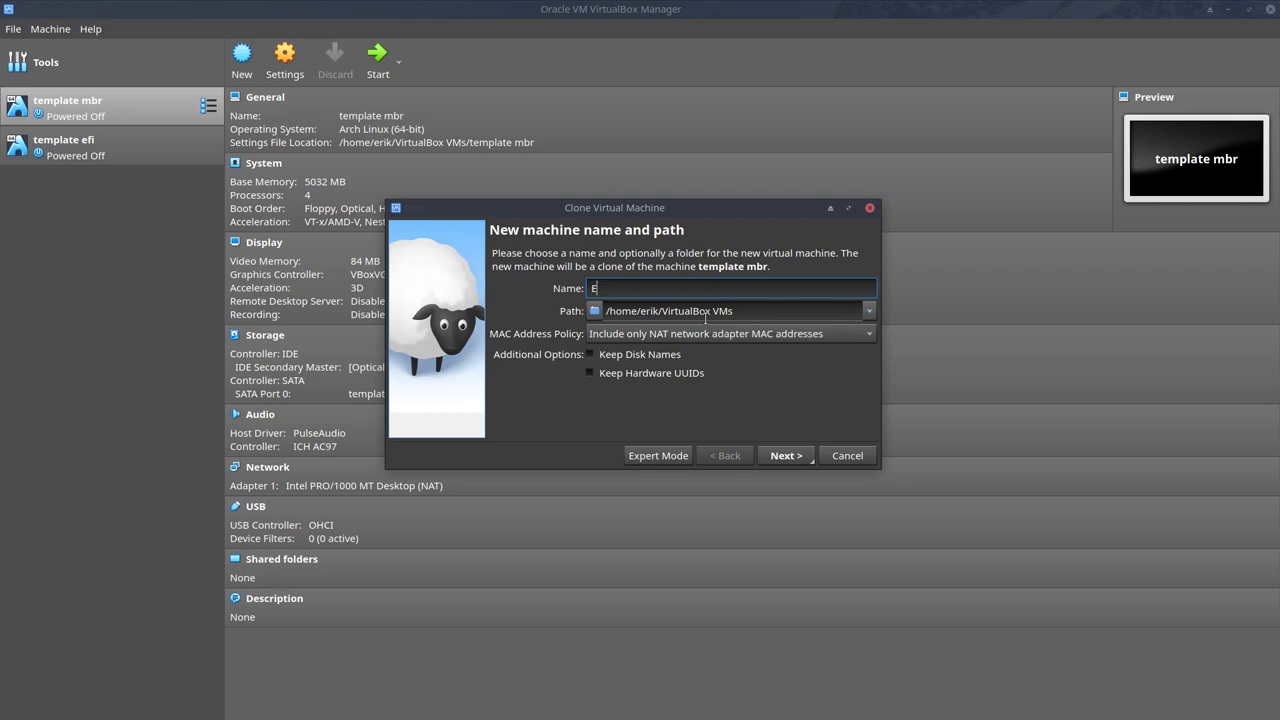
pyautogui.write('xtr')
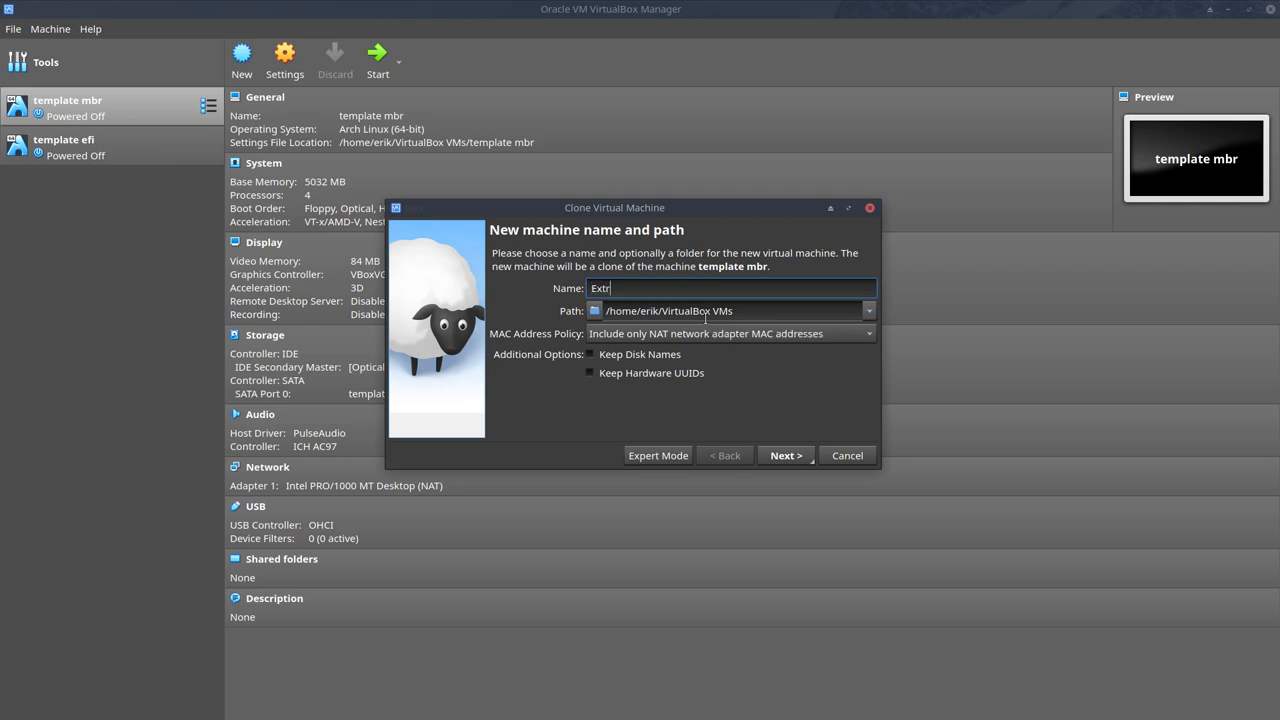
pyautogui.click(785, 455)
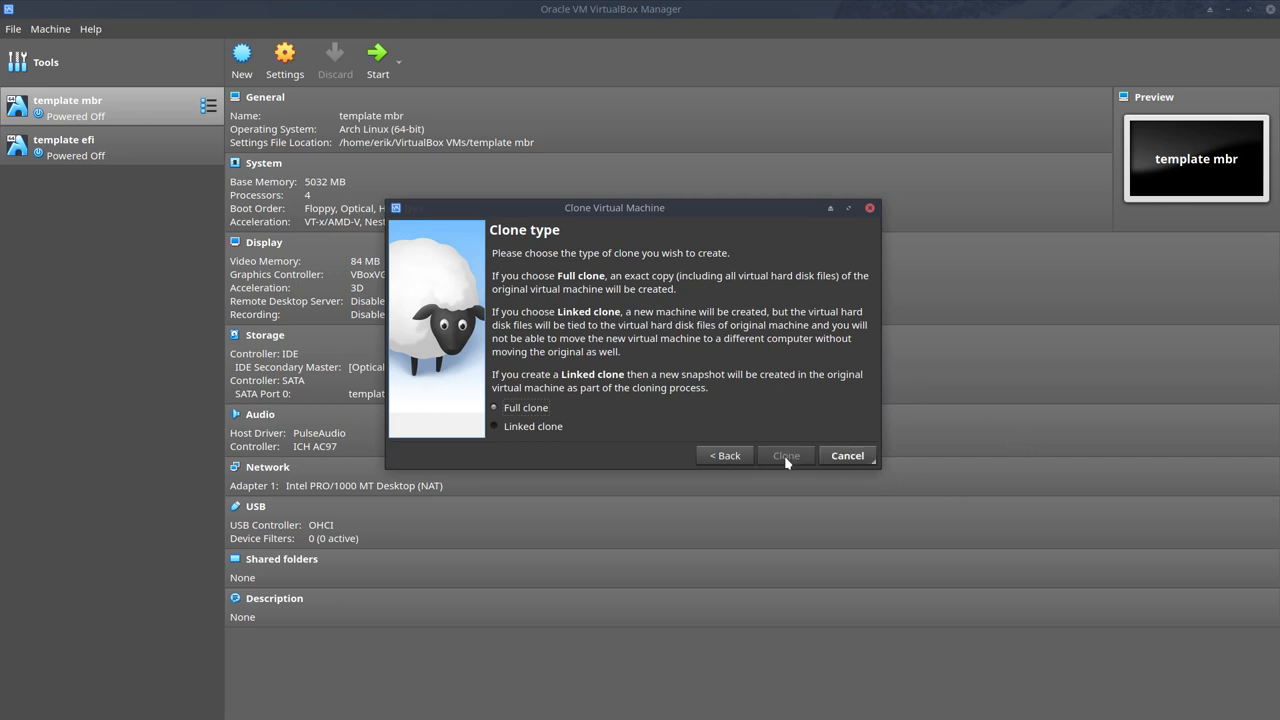
pyautogui.click(785, 455)
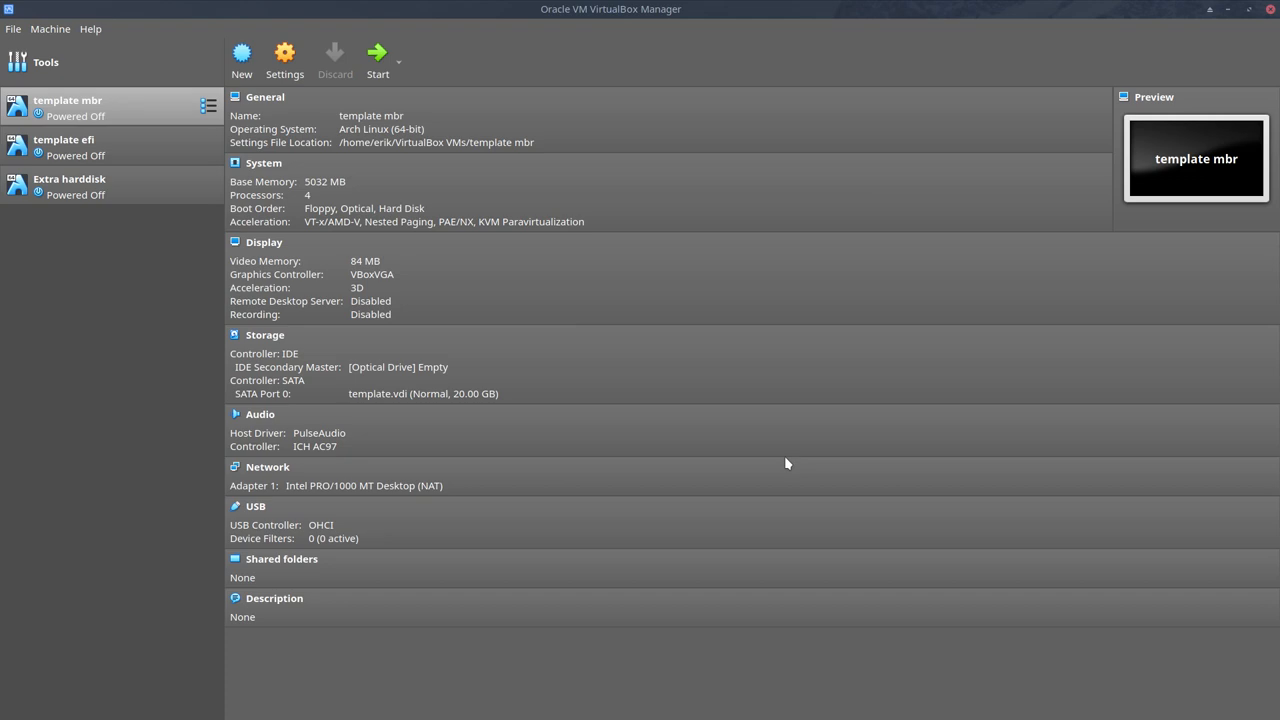
pyautogui.click(69, 186)
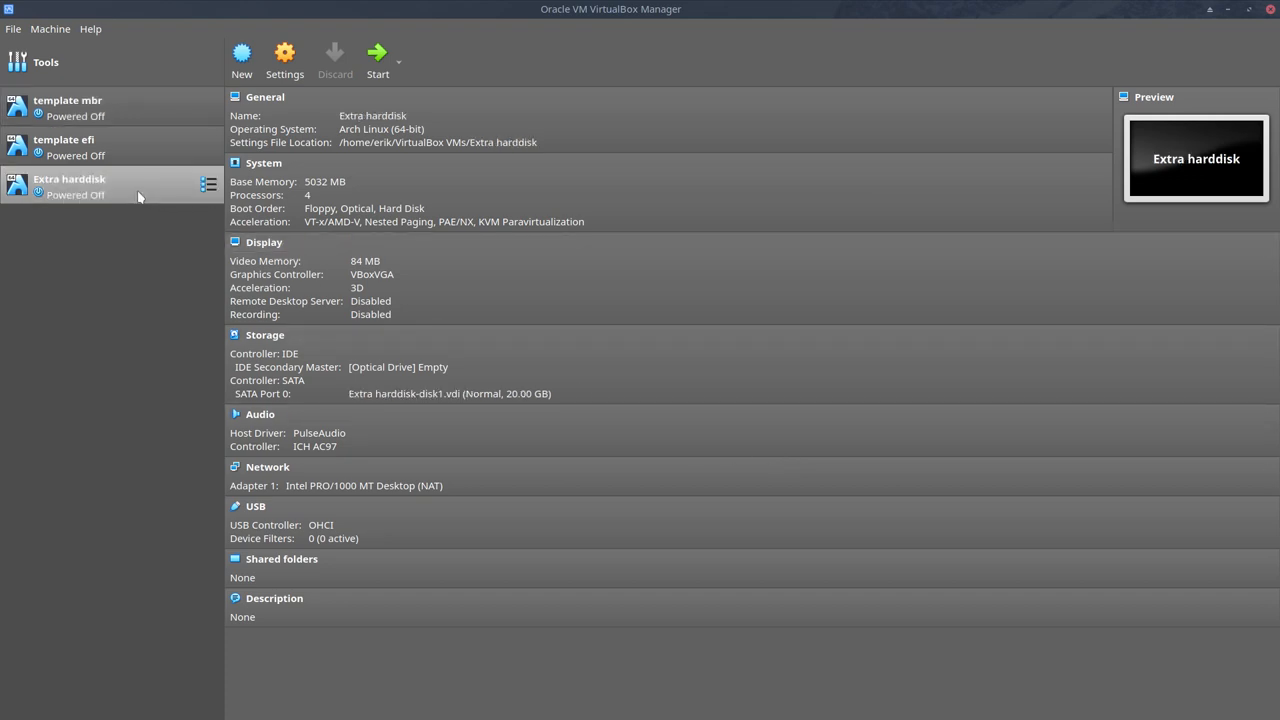
pyautogui.rightClick(69, 186)
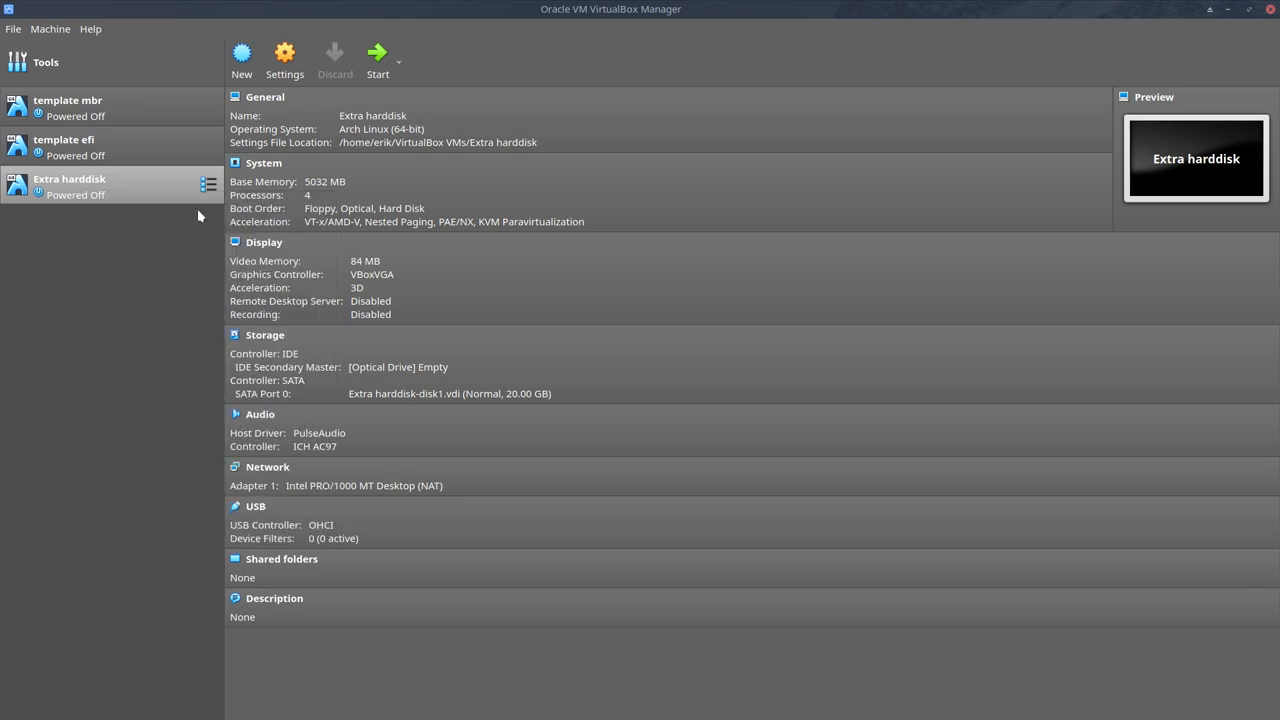
# Step: In Extra harddisk's Storage settings, add a hard disk to the SATA controller
pyautogui.click(284, 60)
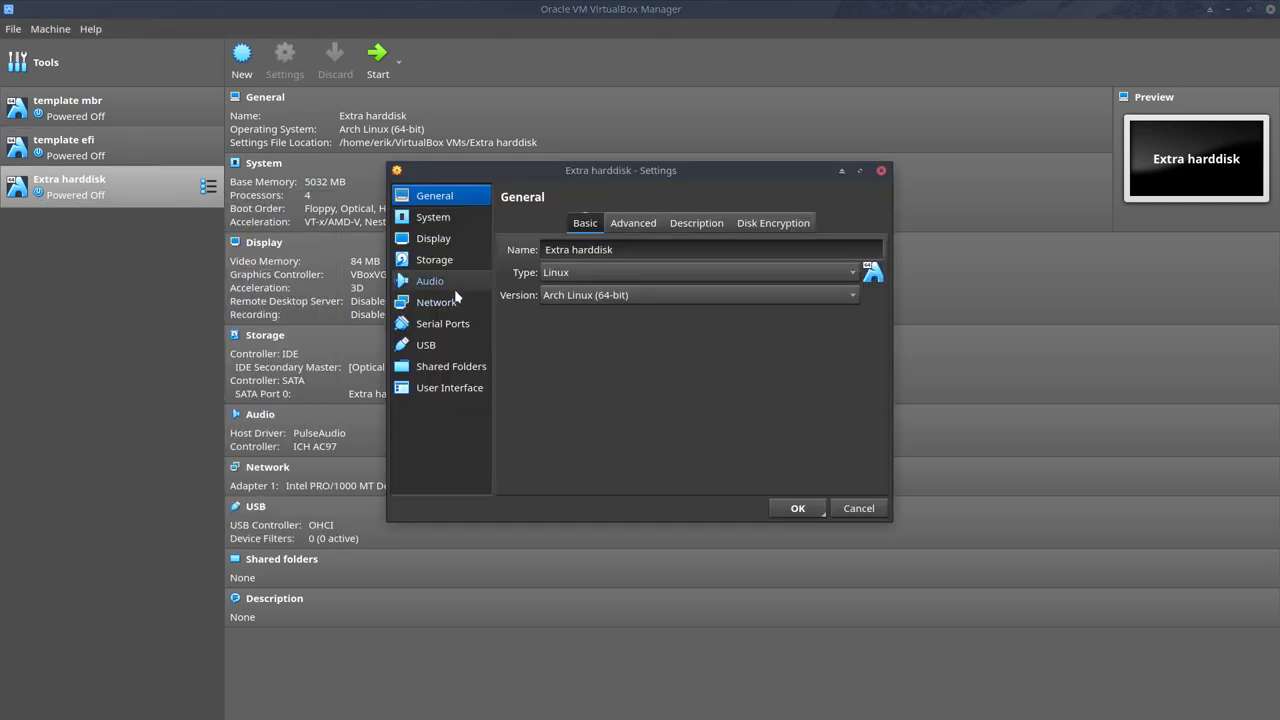
pyautogui.click(434, 259)
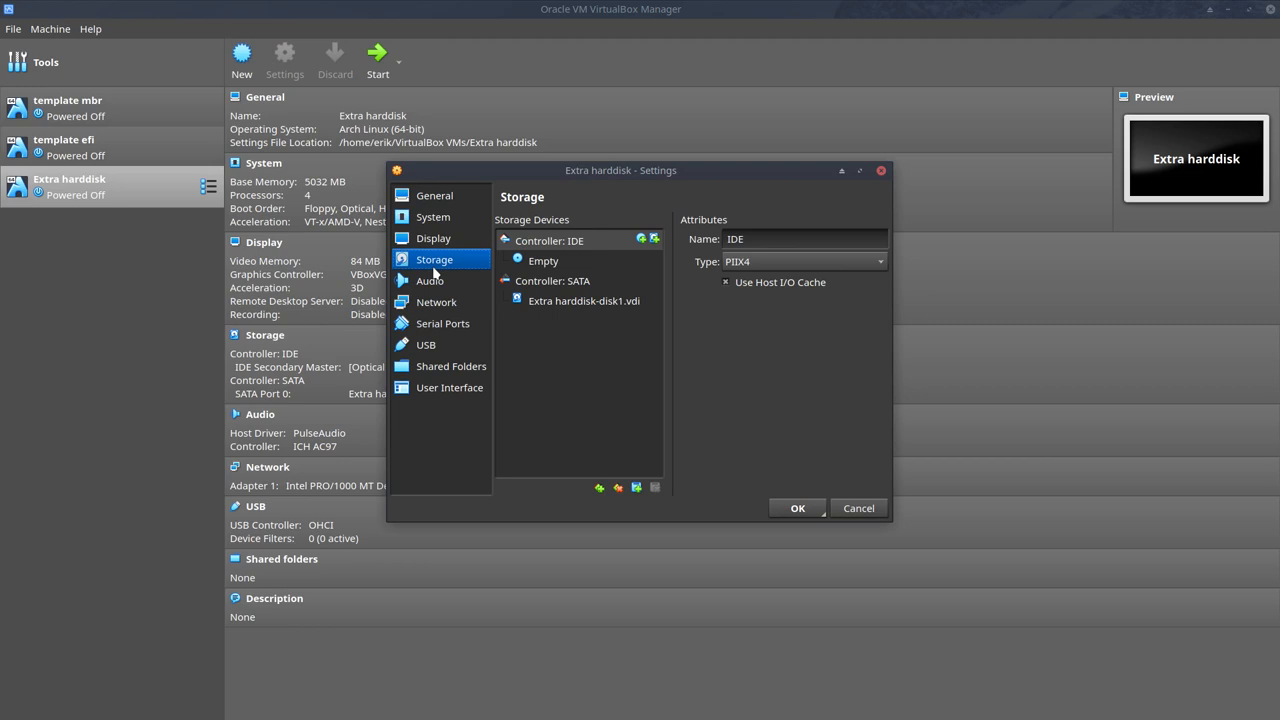
pyautogui.click(584, 301)
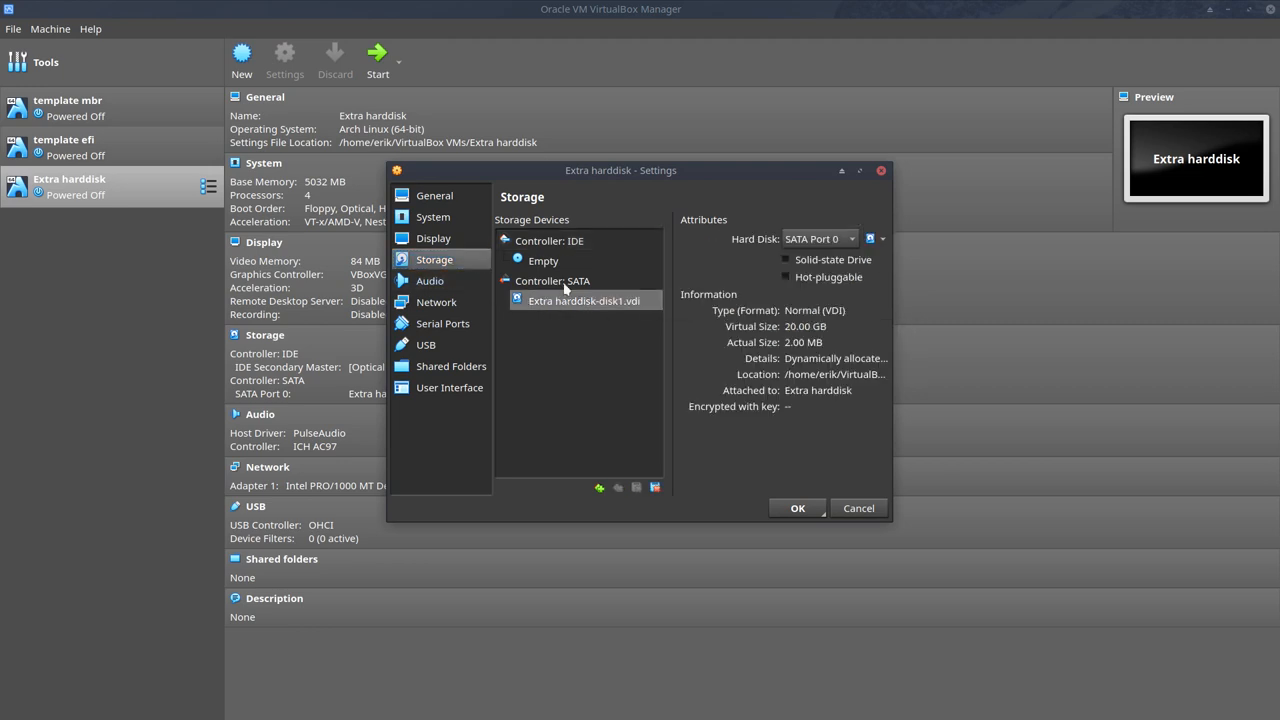
pyautogui.click(548, 240)
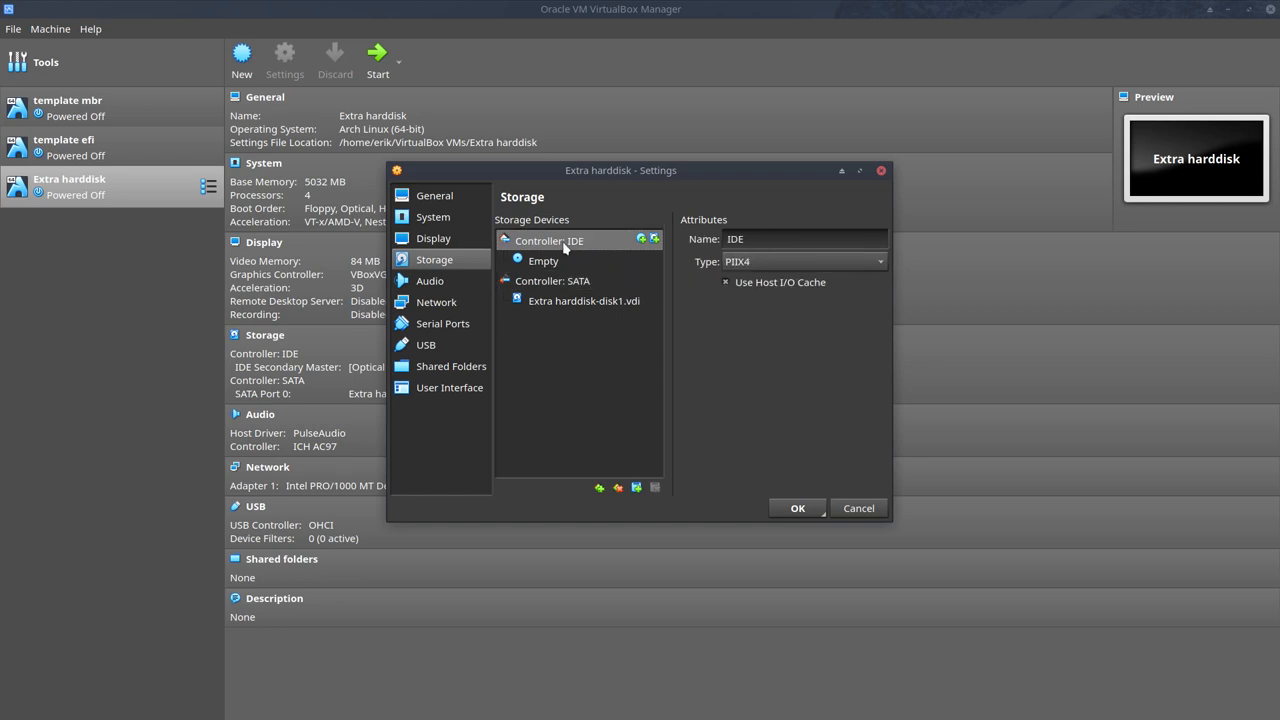
pyautogui.click(552, 280)
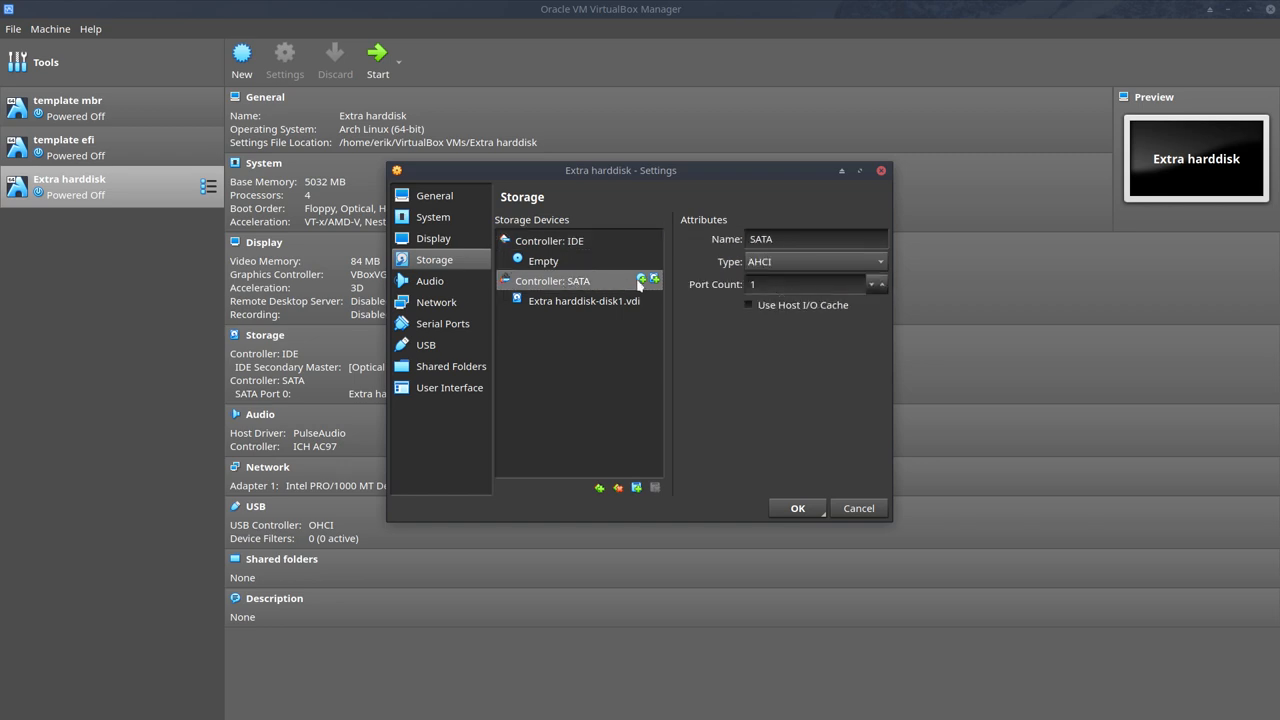
pyautogui.moveTo(643, 287)
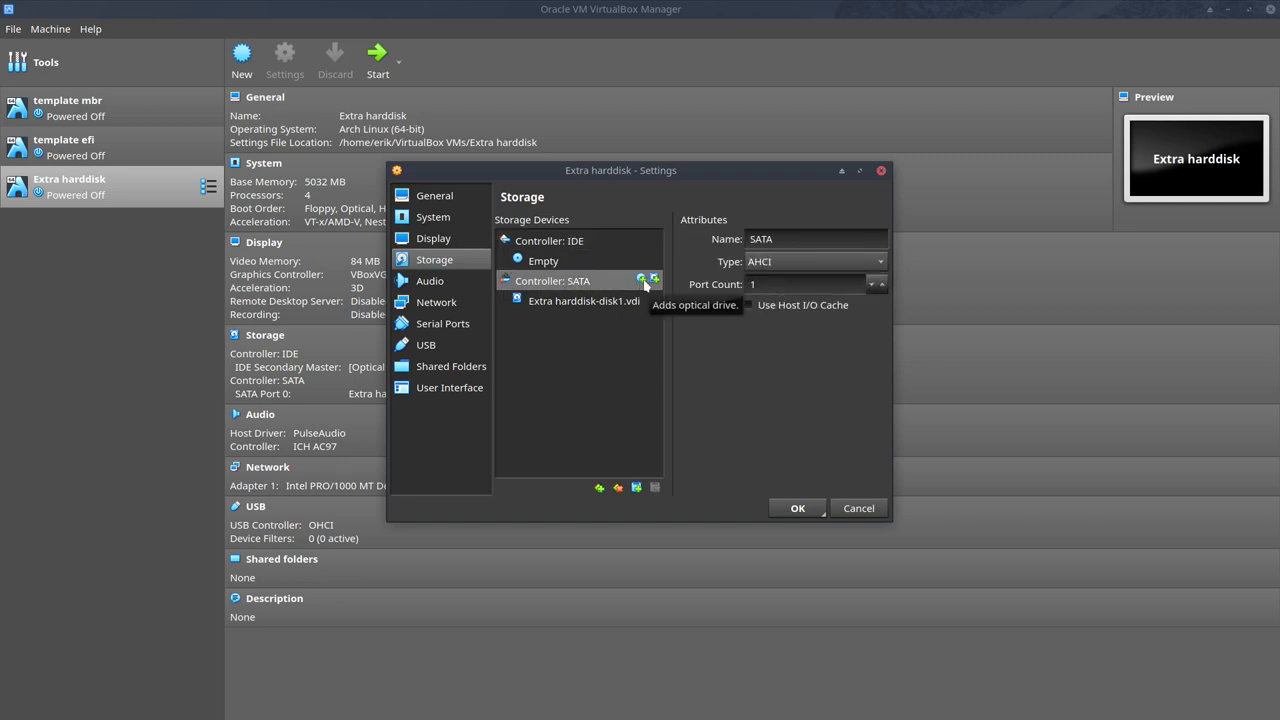
pyautogui.moveTo(565, 258)
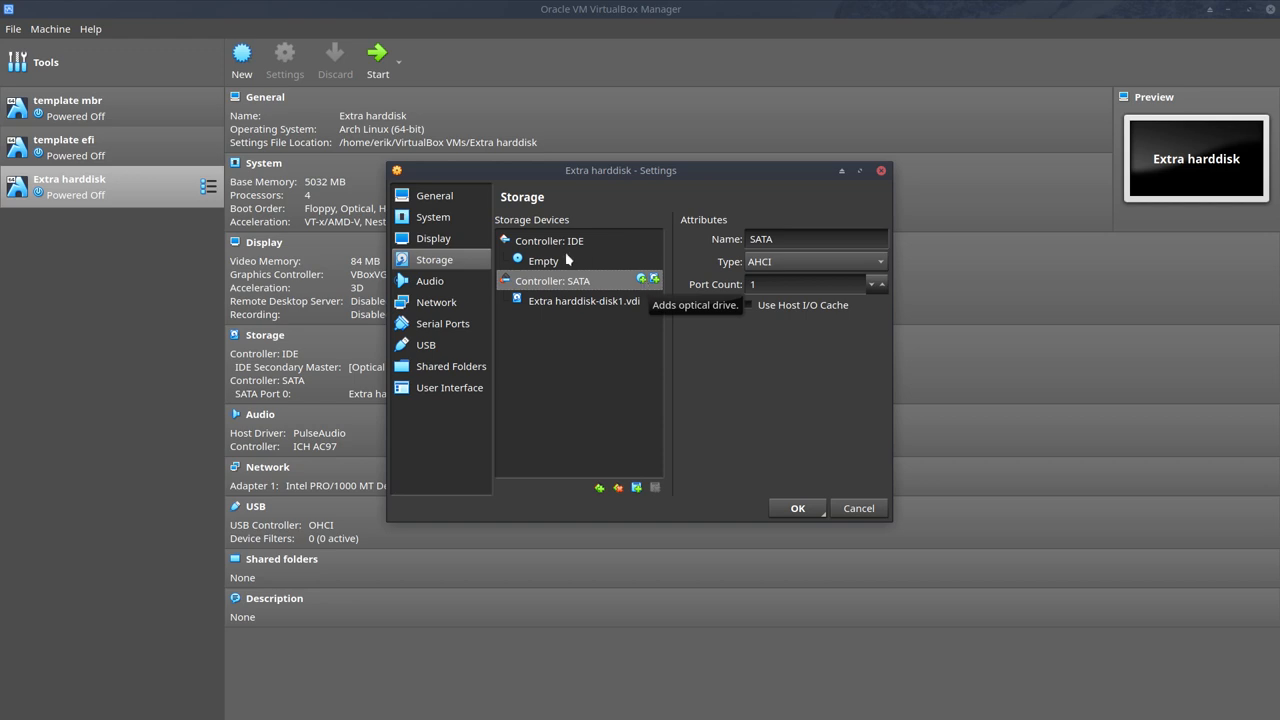
pyautogui.moveTo(652, 288)
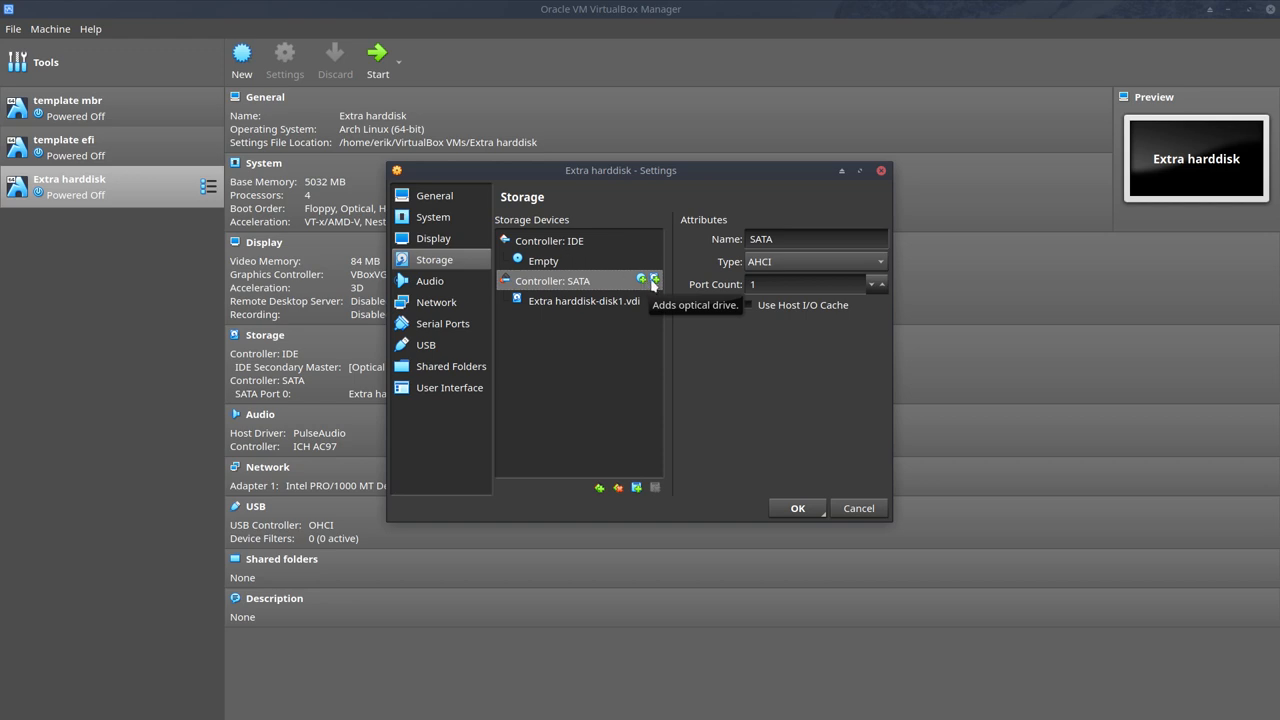
pyautogui.moveTo(654, 280)
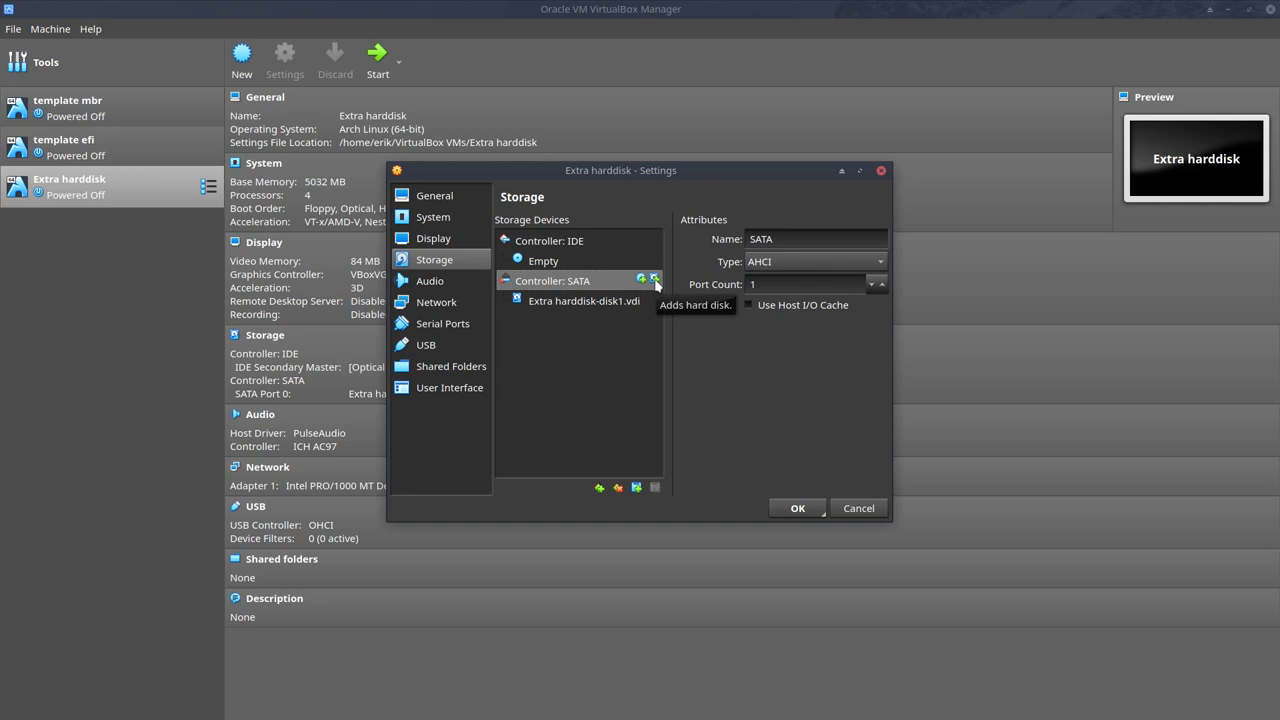
pyautogui.click(655, 280)
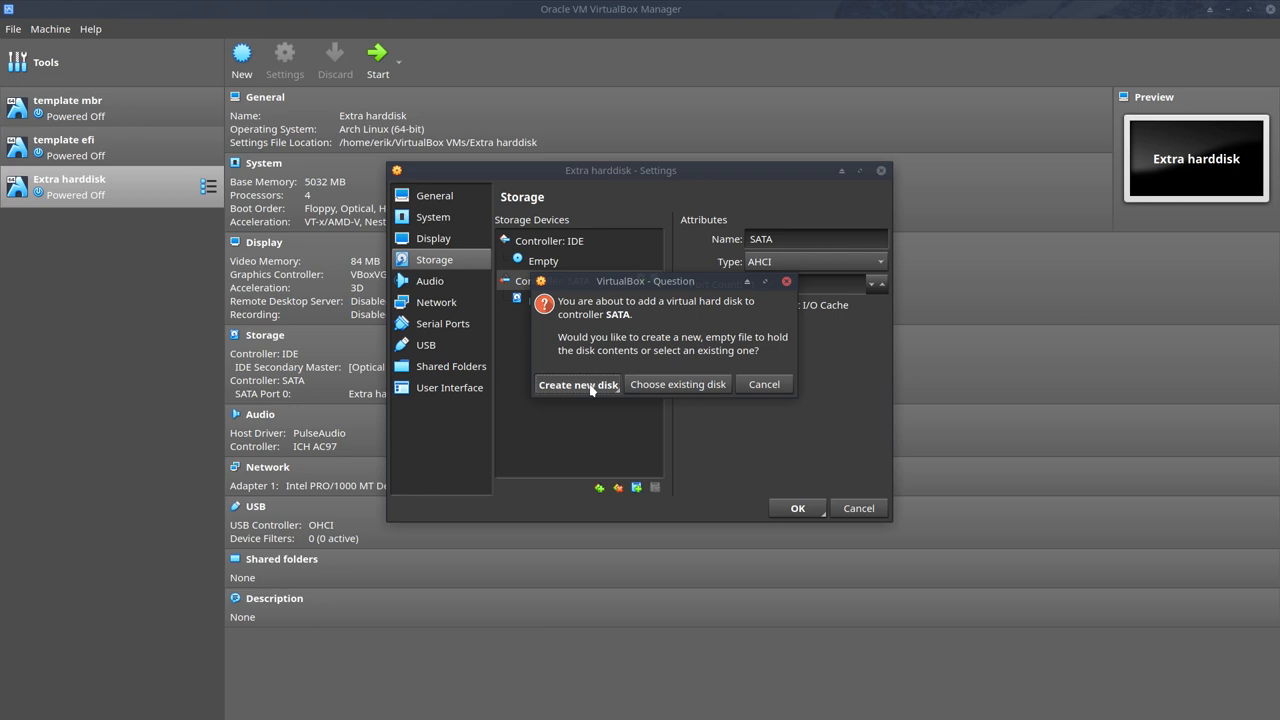
# Step: Create a dynamically allocated 50 GB VDI disk, NewVirtualDisk1.vdi, and save the settings
pyautogui.click(578, 384)
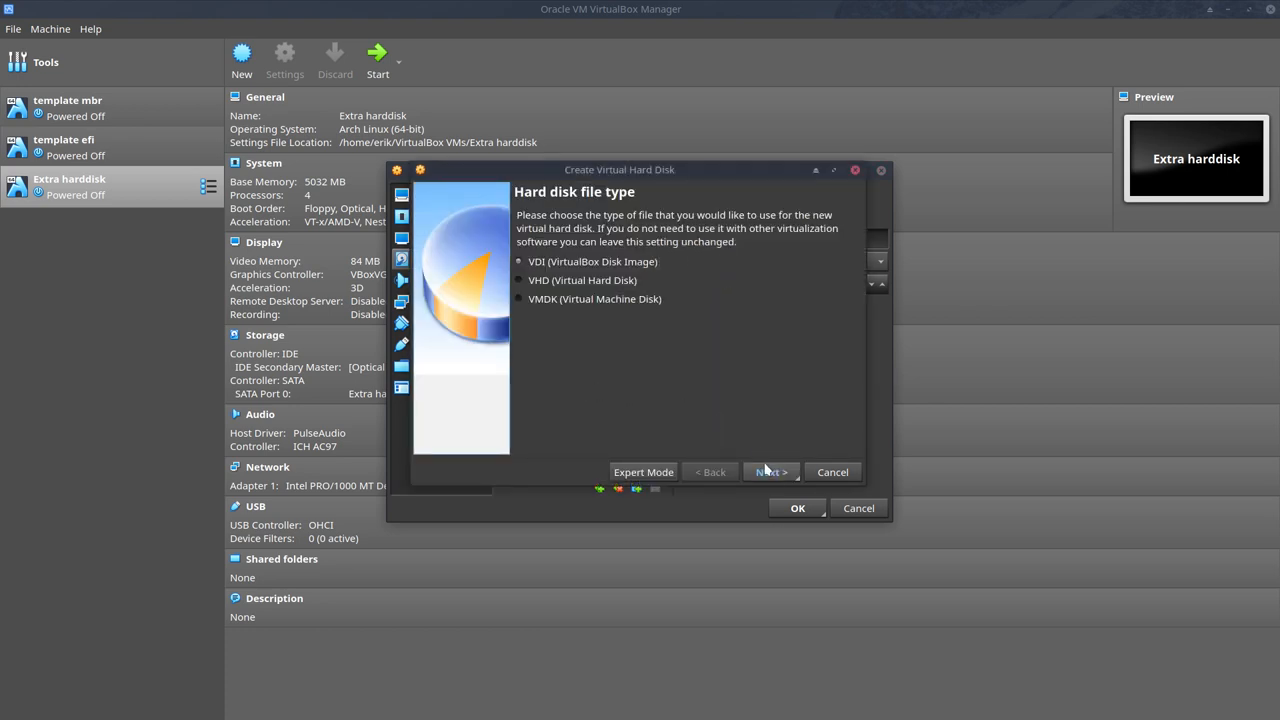
pyautogui.click(768, 471)
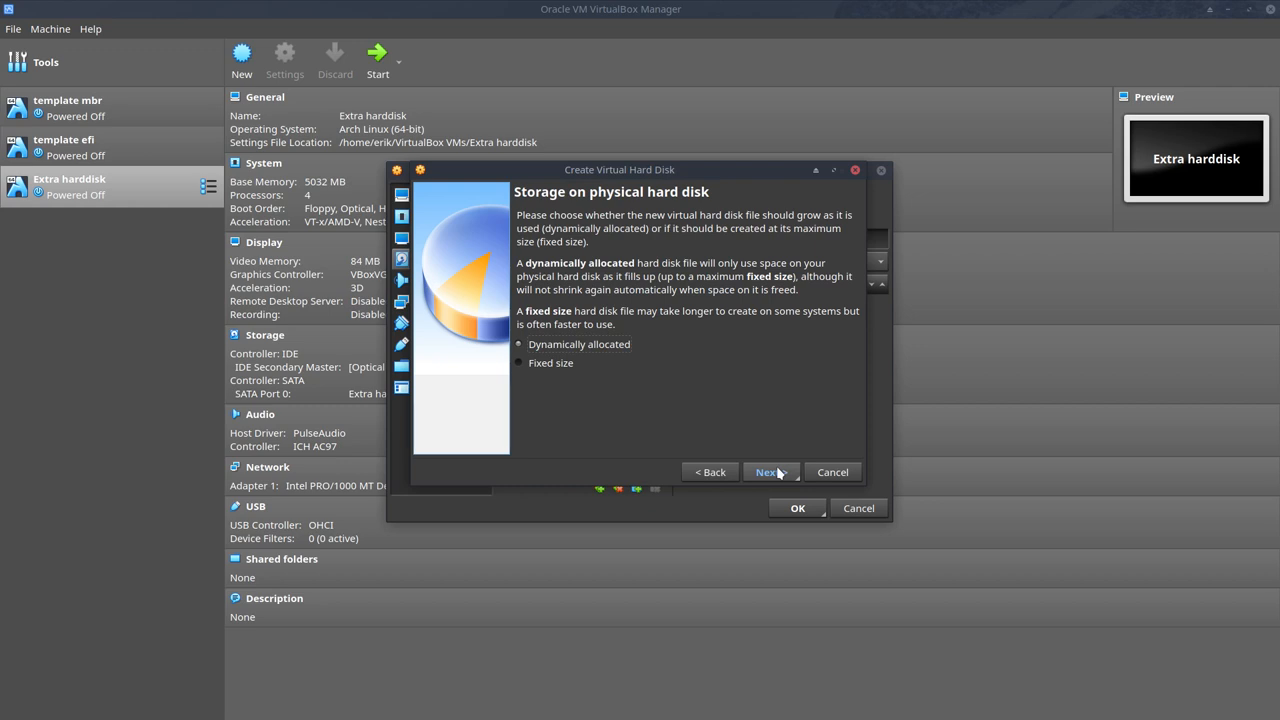
pyautogui.click(766, 471)
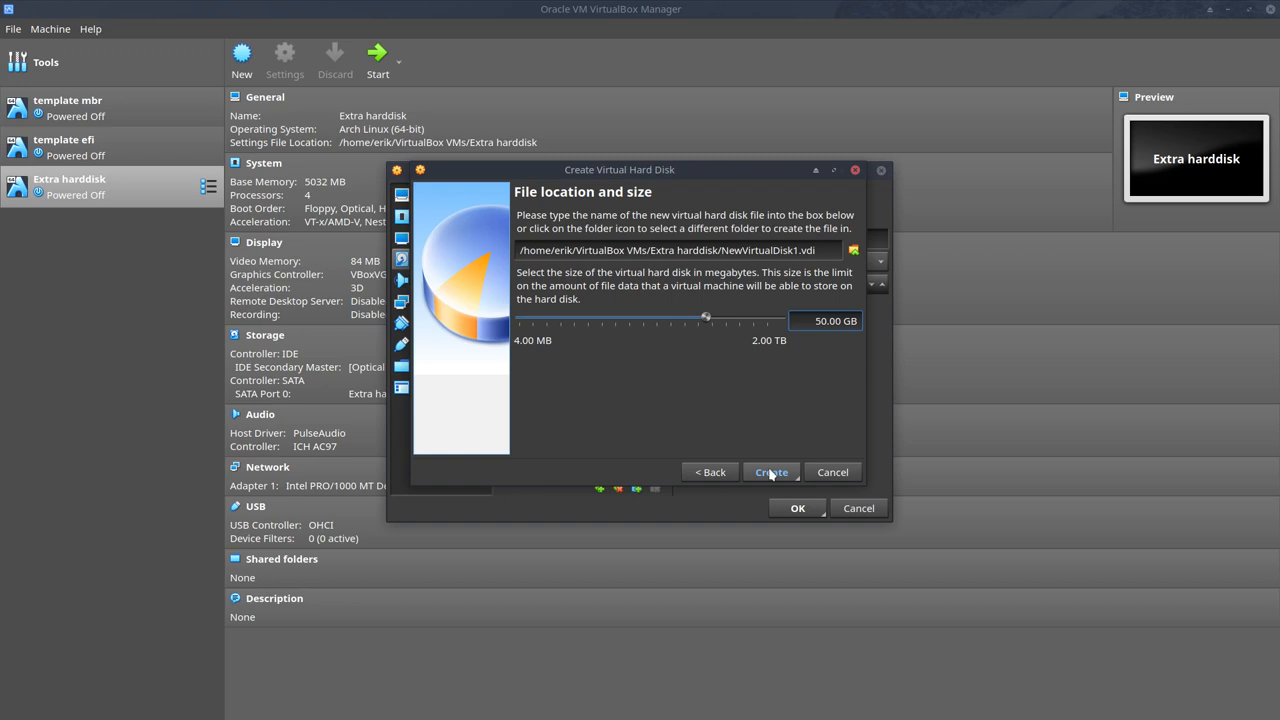
pyautogui.moveTo(780, 478)
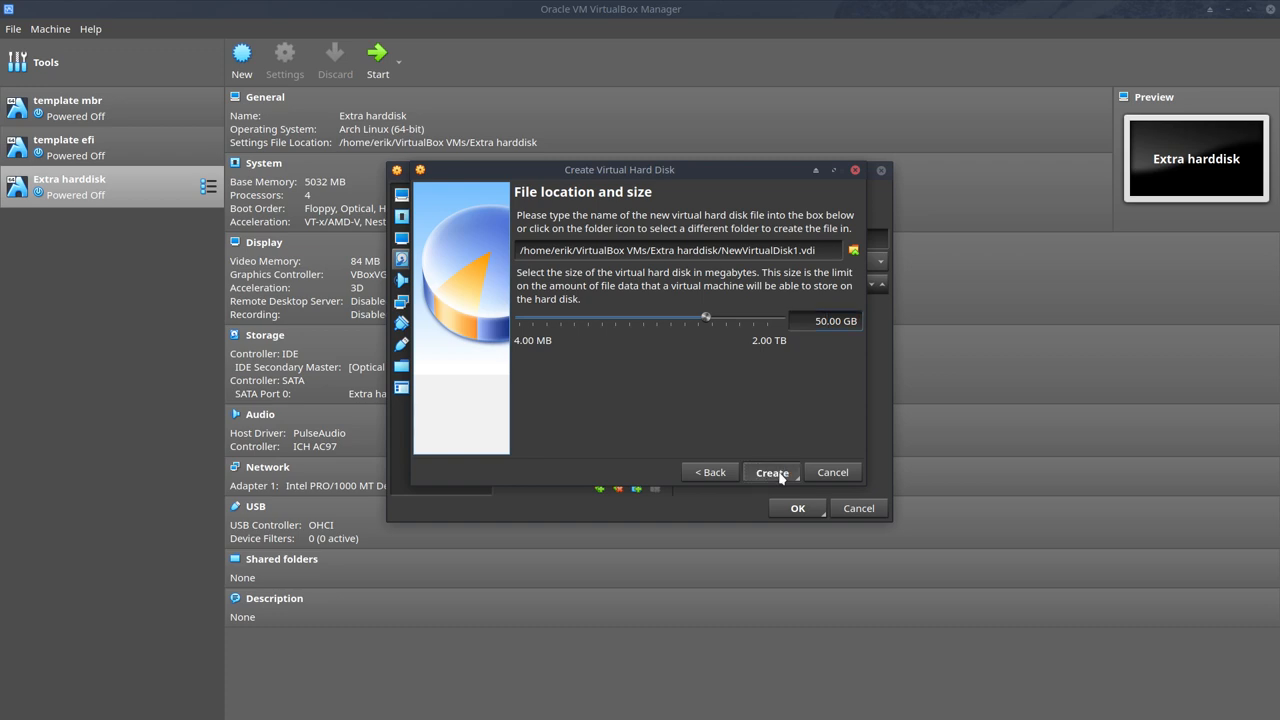
pyautogui.click(772, 472)
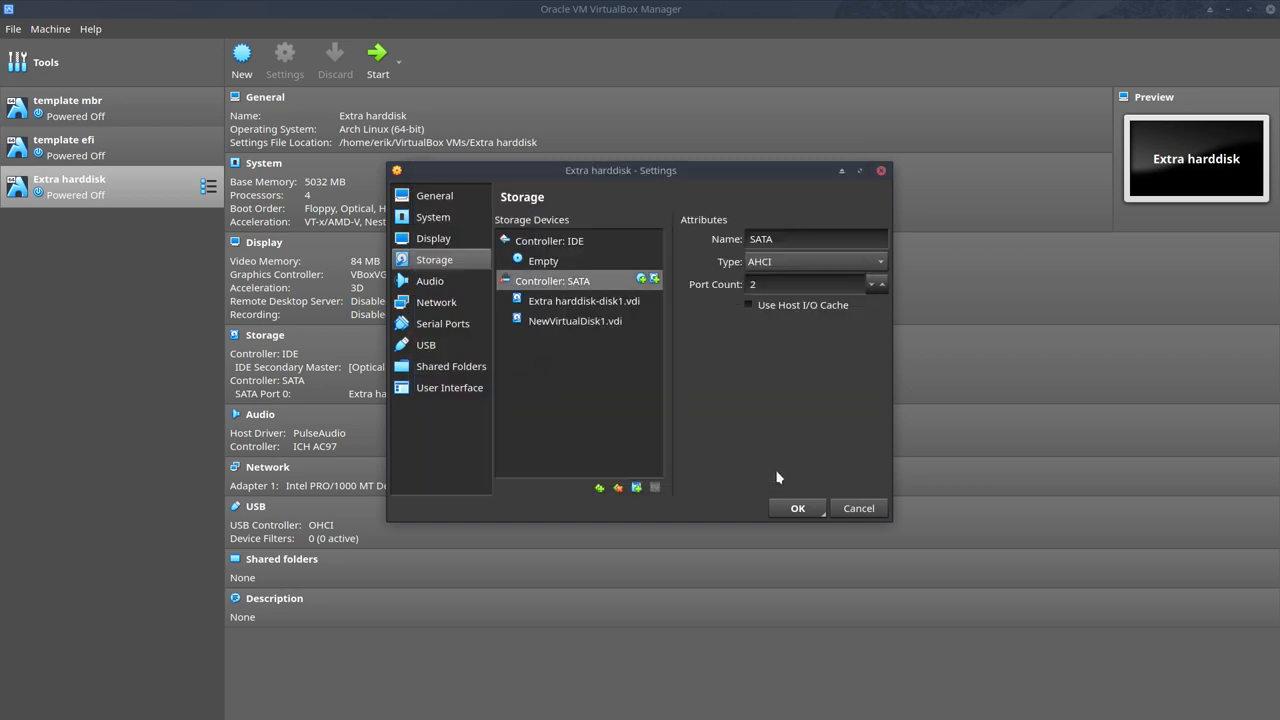
pyautogui.click(575, 321)
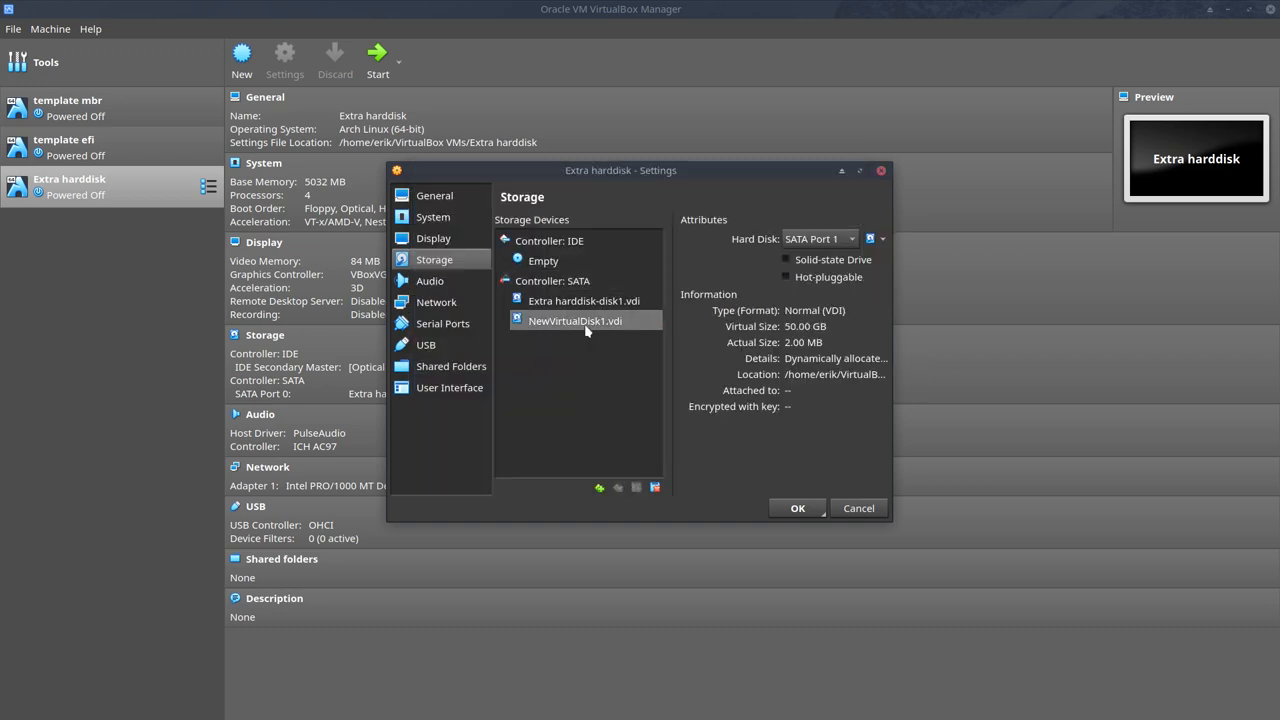
pyautogui.moveTo(585, 350)
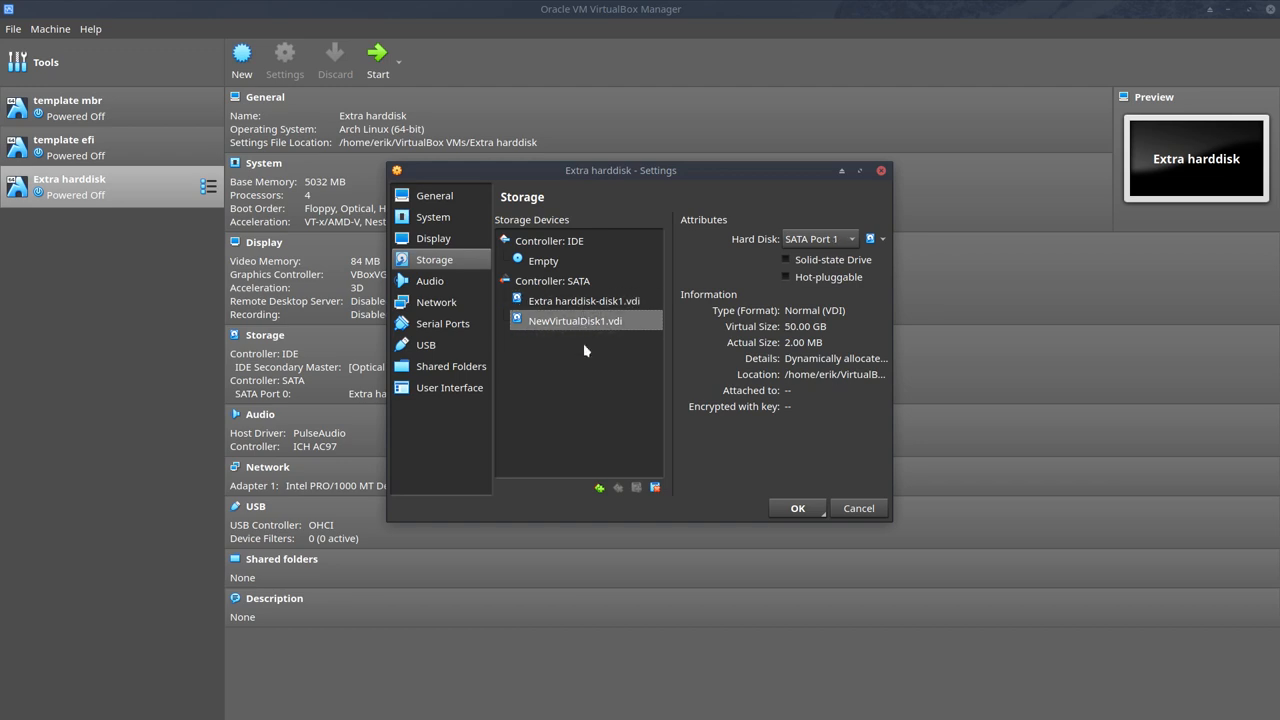
pyautogui.moveTo(808, 335)
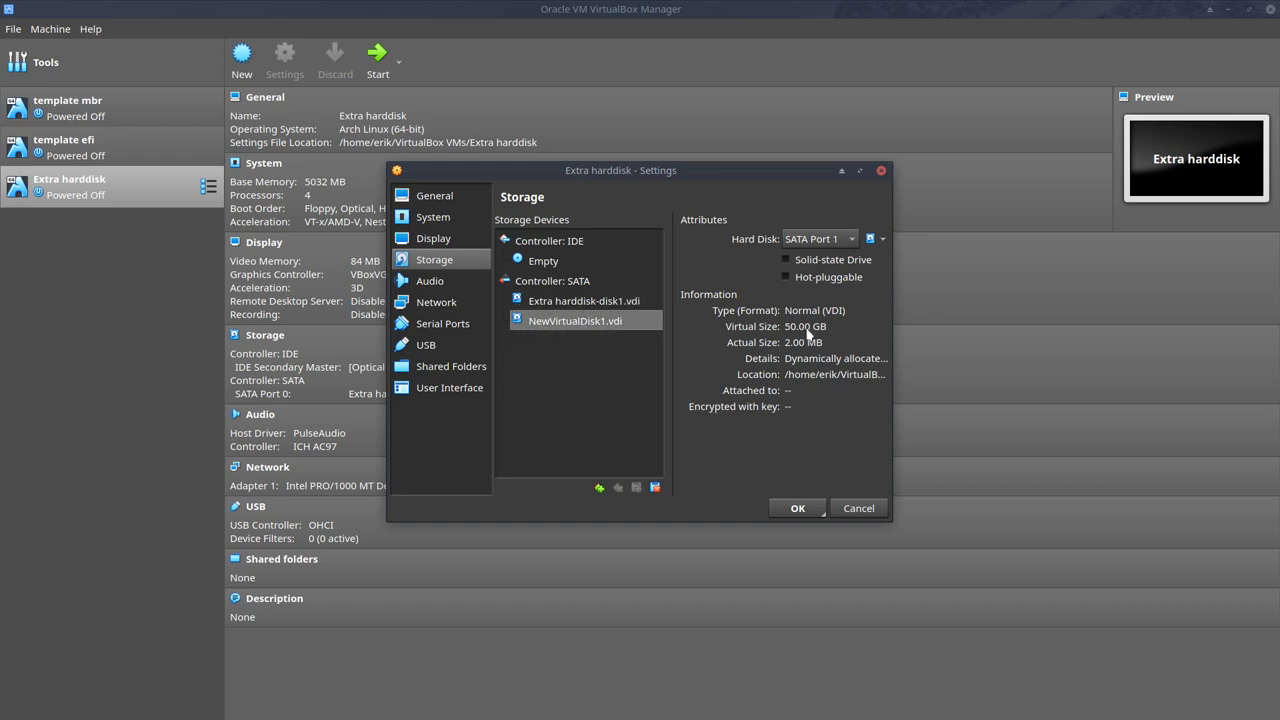
pyautogui.click(797, 508)
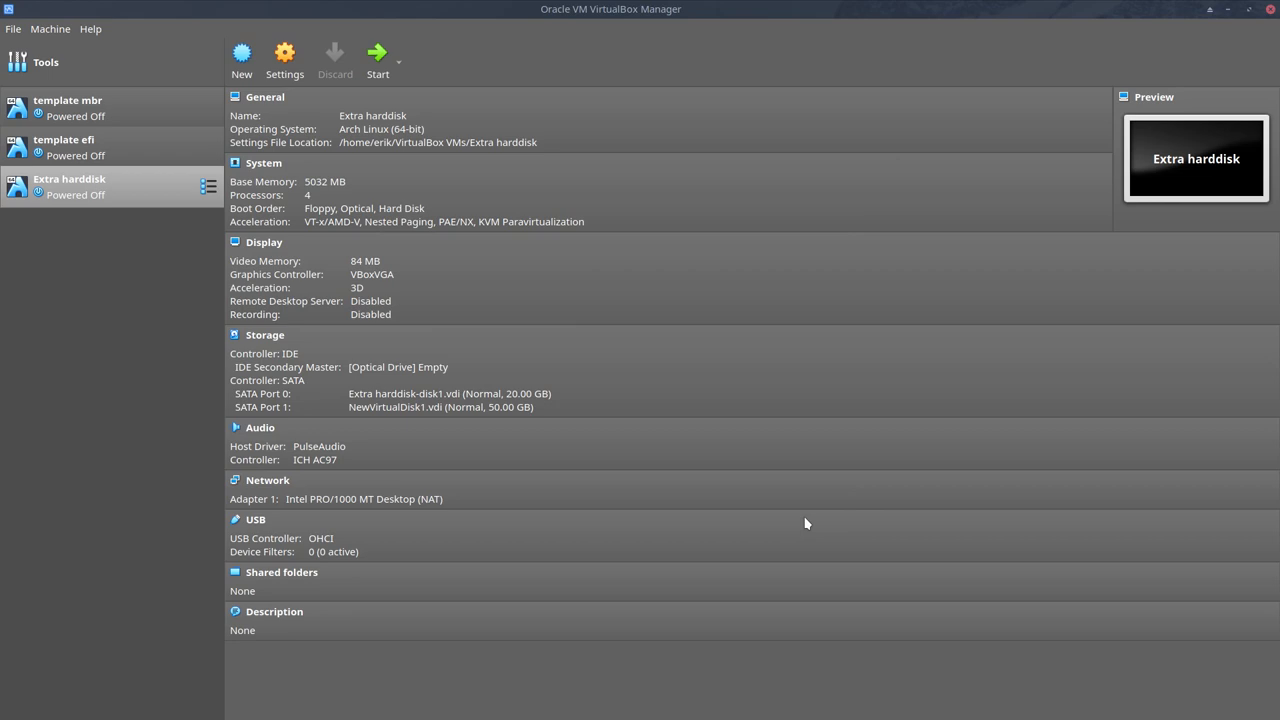
pyautogui.moveTo(130, 207)
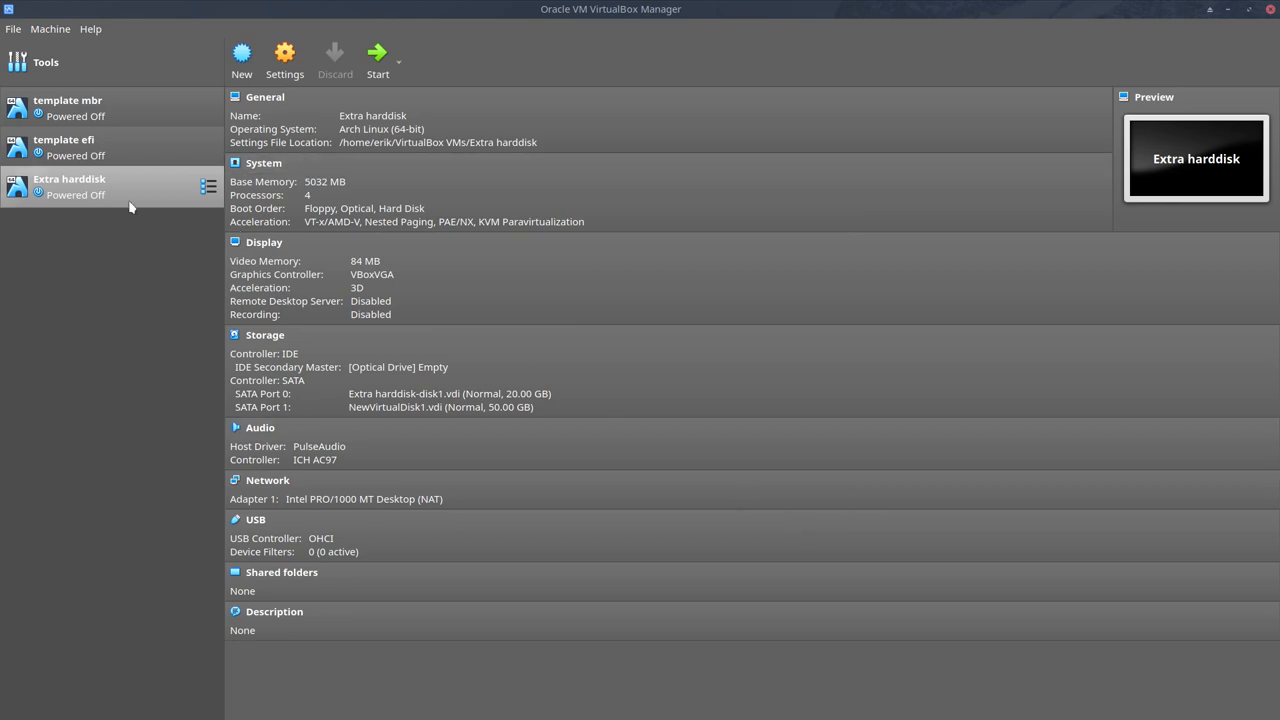
# Step: Mount arcolinux-v19.07.9.iso in the optical drive and boot the Extra harddisk VM
pyautogui.click(398, 367)
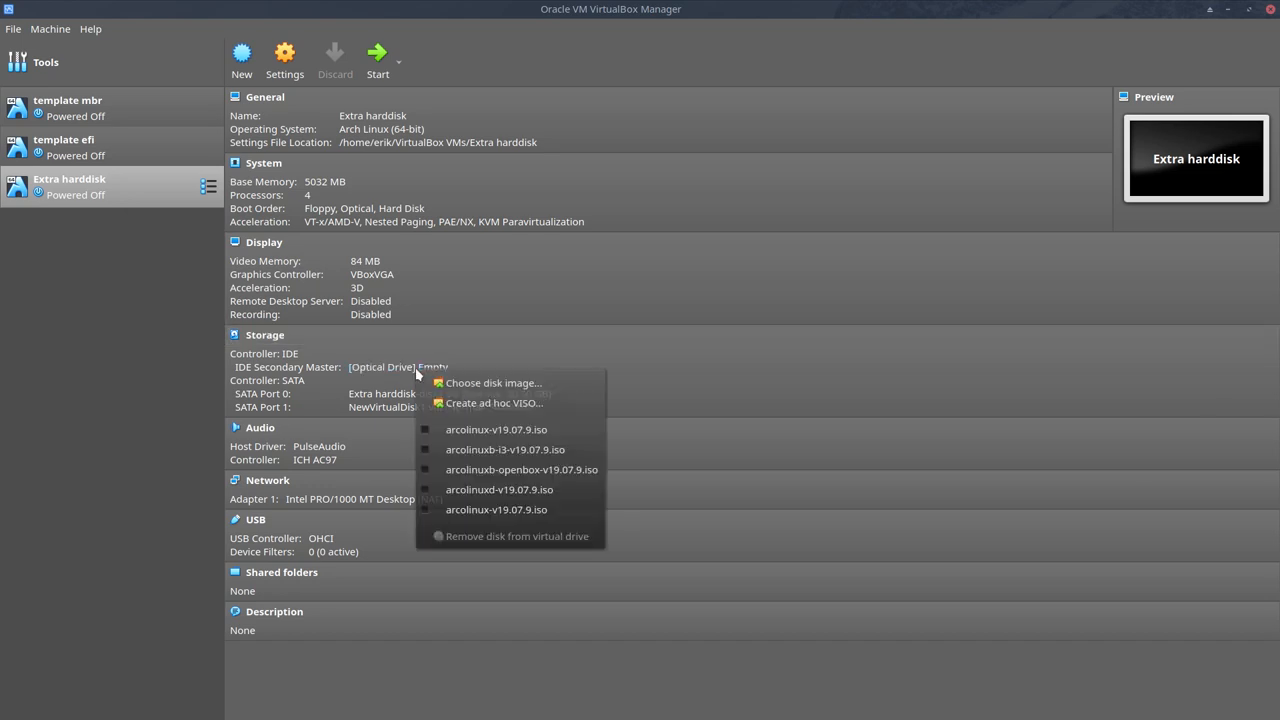
pyautogui.moveTo(496, 429)
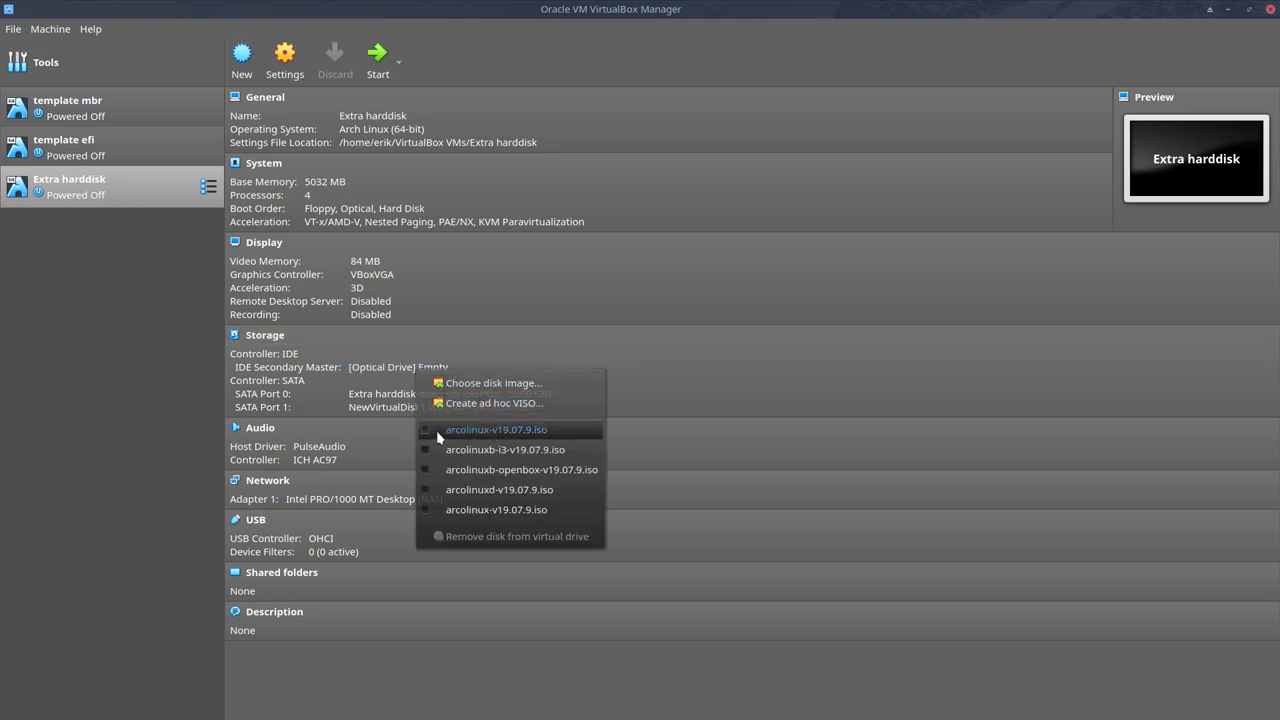
pyautogui.moveTo(497, 429)
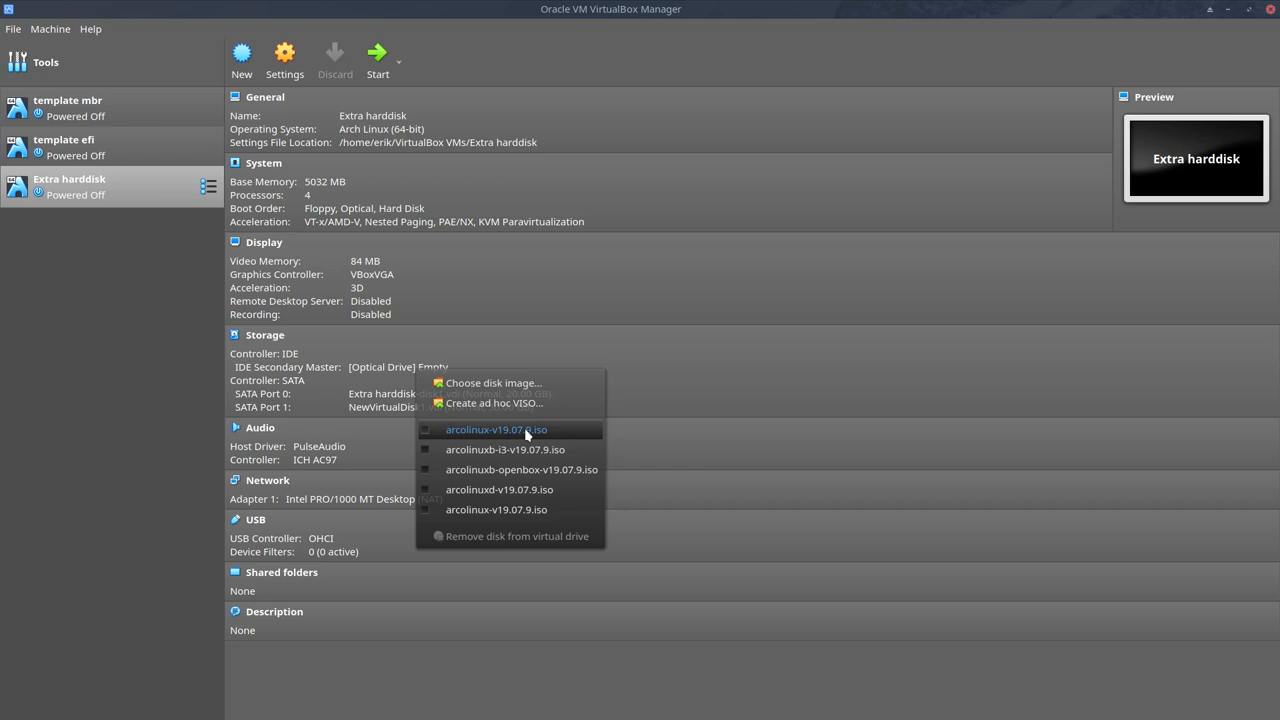
pyautogui.moveTo(503, 435)
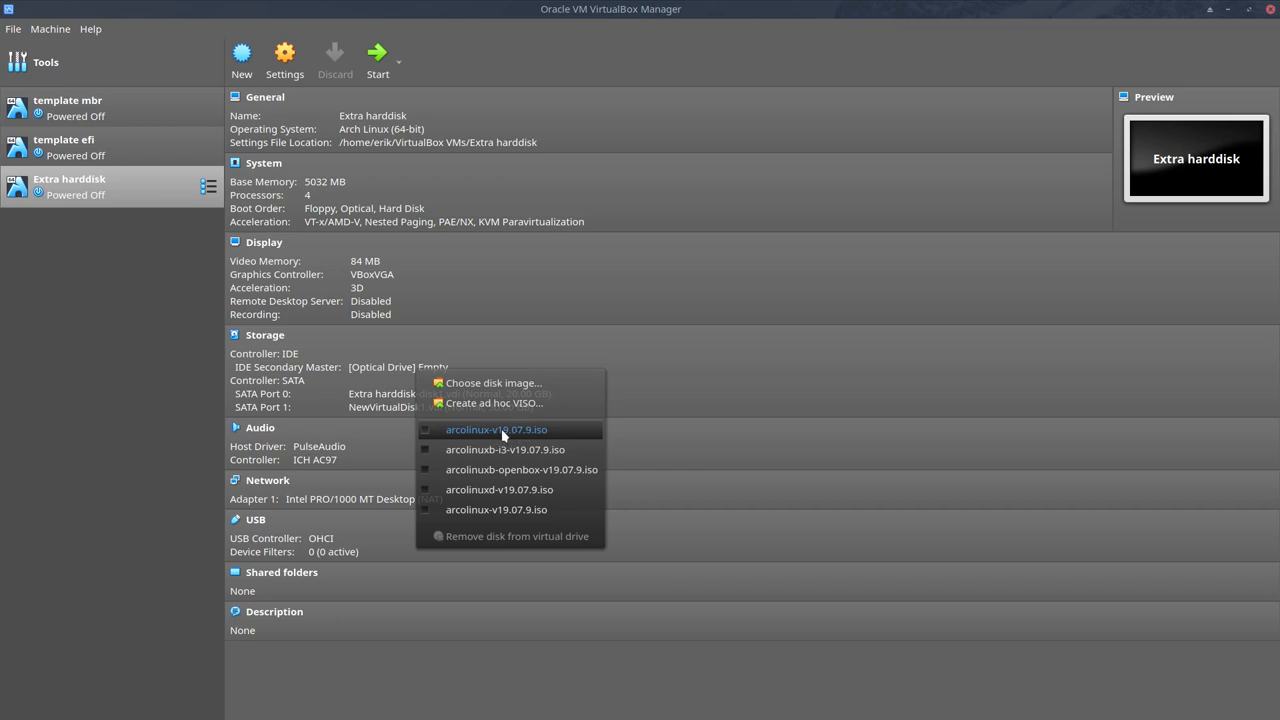
pyautogui.click(496, 429)
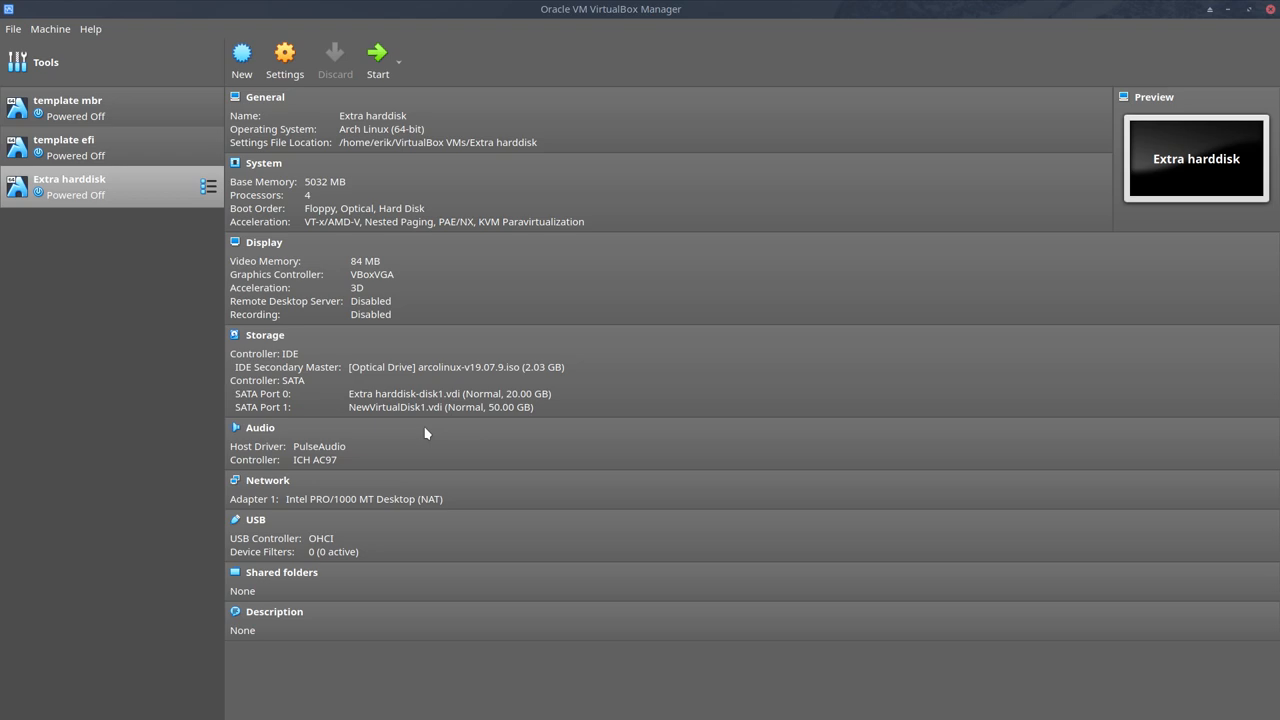
pyautogui.click(377, 58)
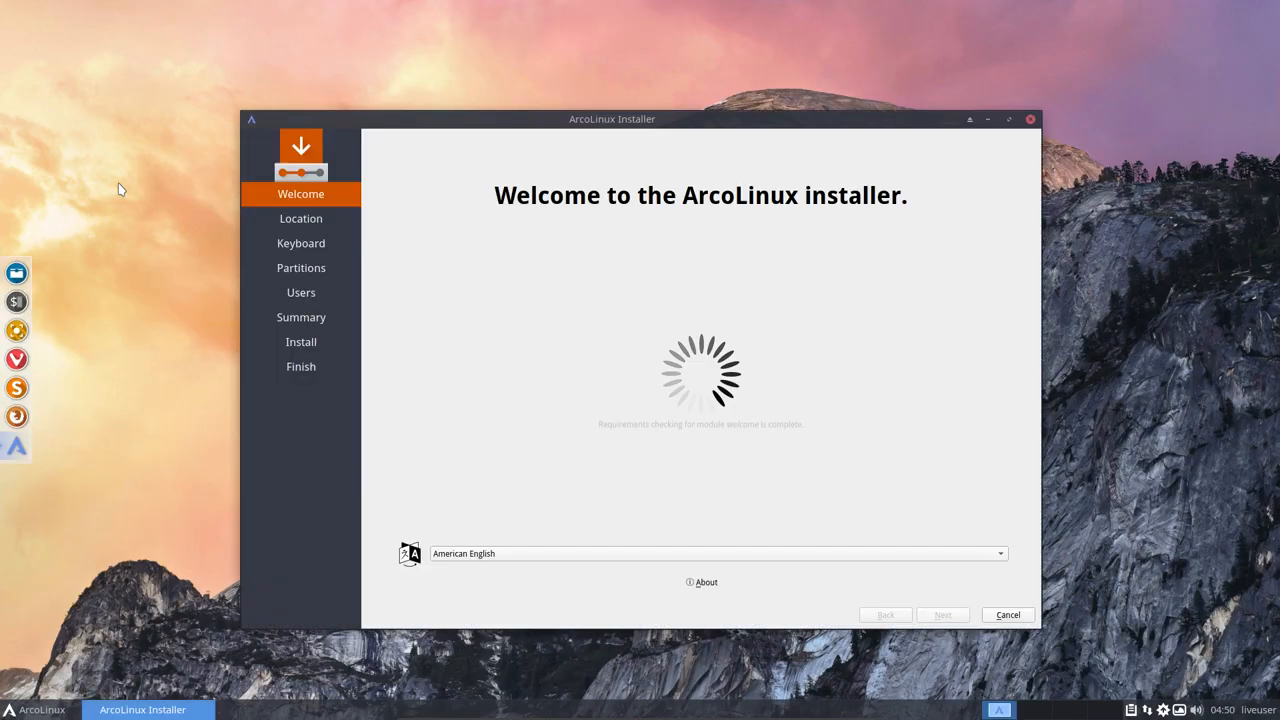
pyautogui.moveTo(347, 336)
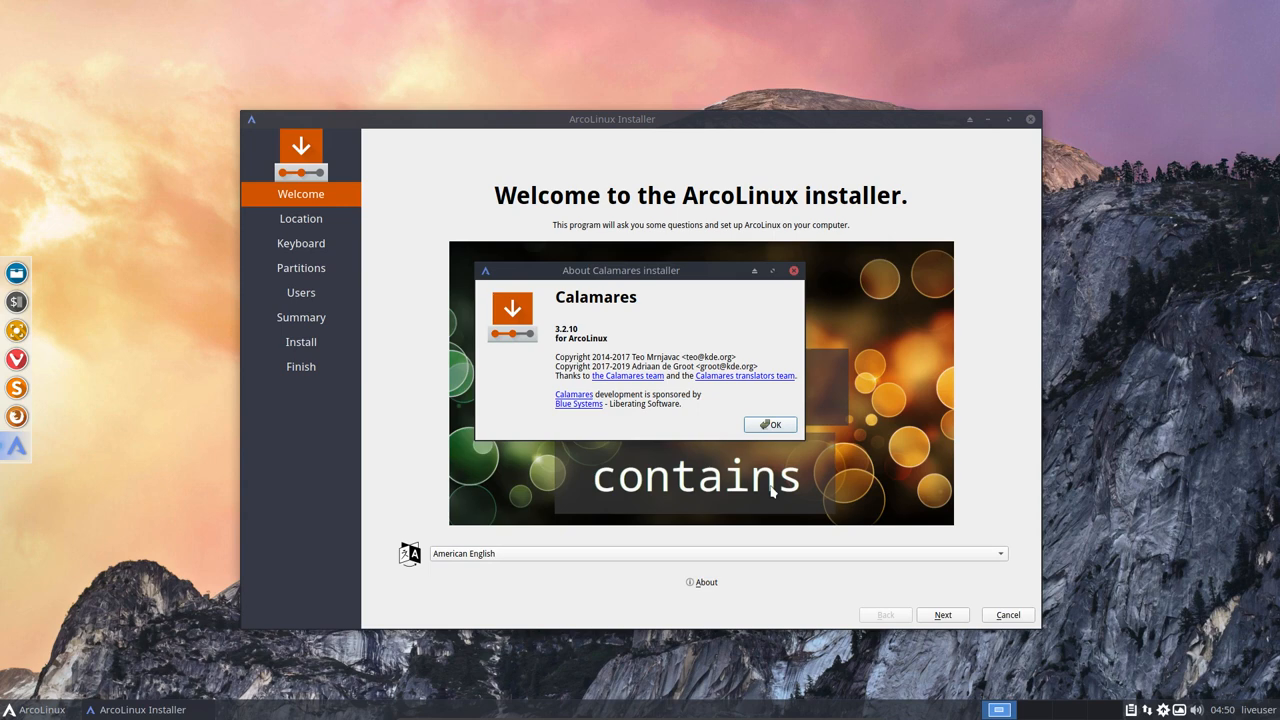
# Step: Dismiss the About dialog and accept Welcome, Europe/Brussels location and keyboard defaults
pyautogui.click(770, 424)
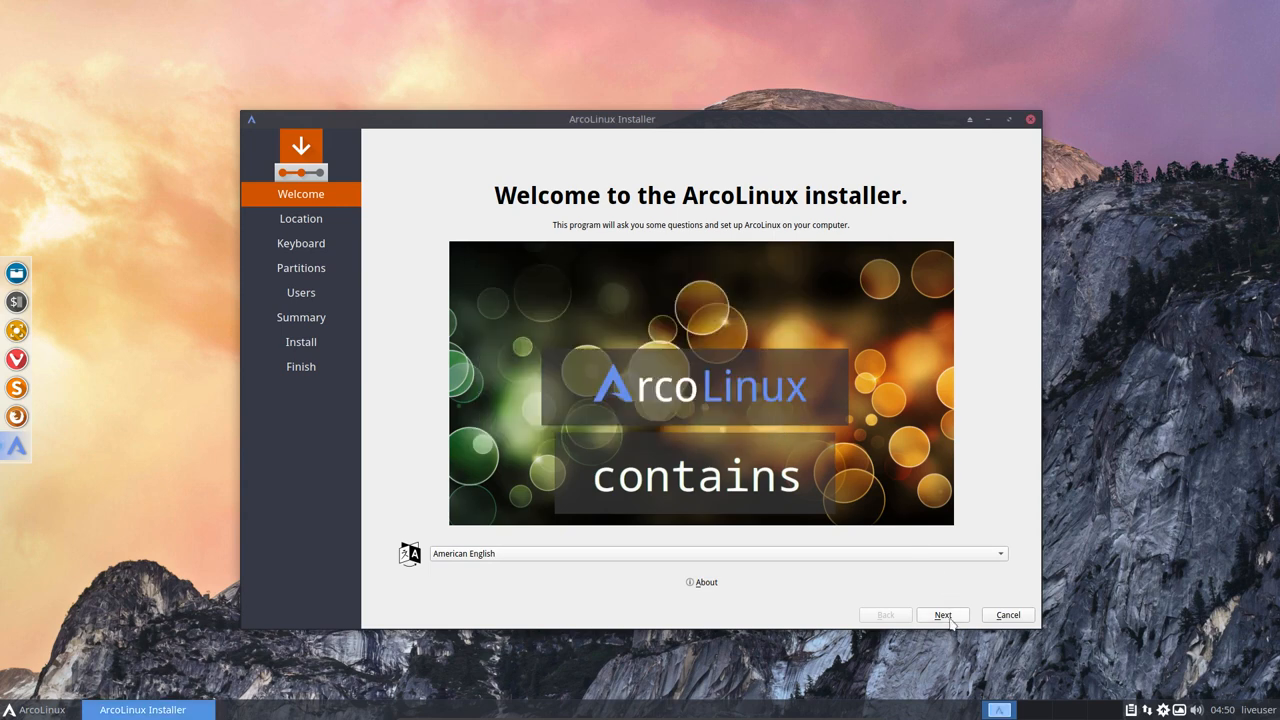
pyautogui.click(942, 615)
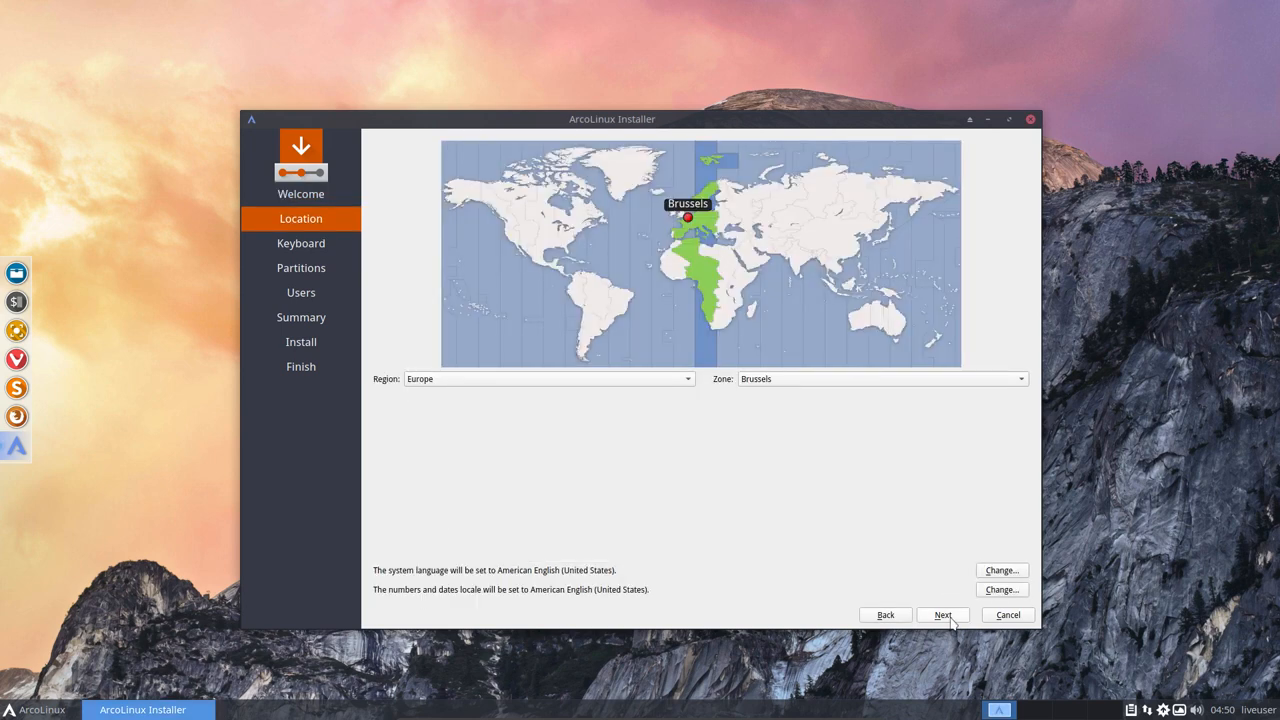
pyautogui.click(942, 614)
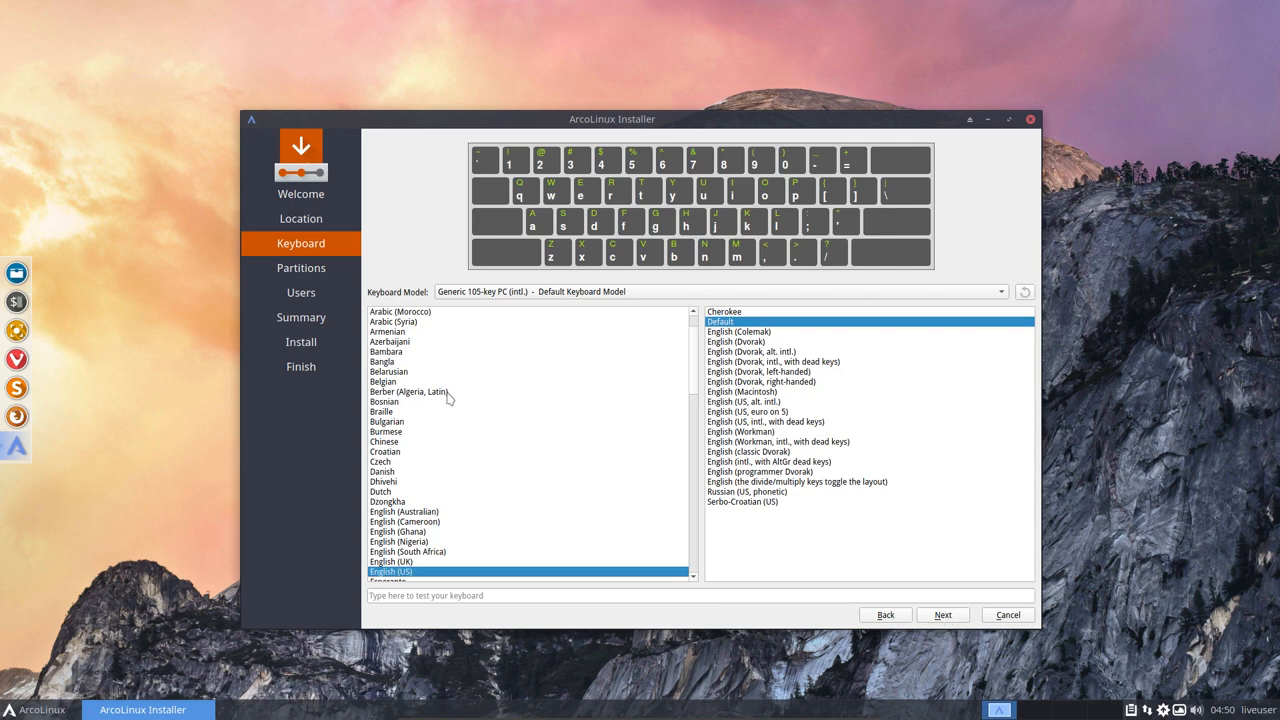
pyautogui.click(941, 614)
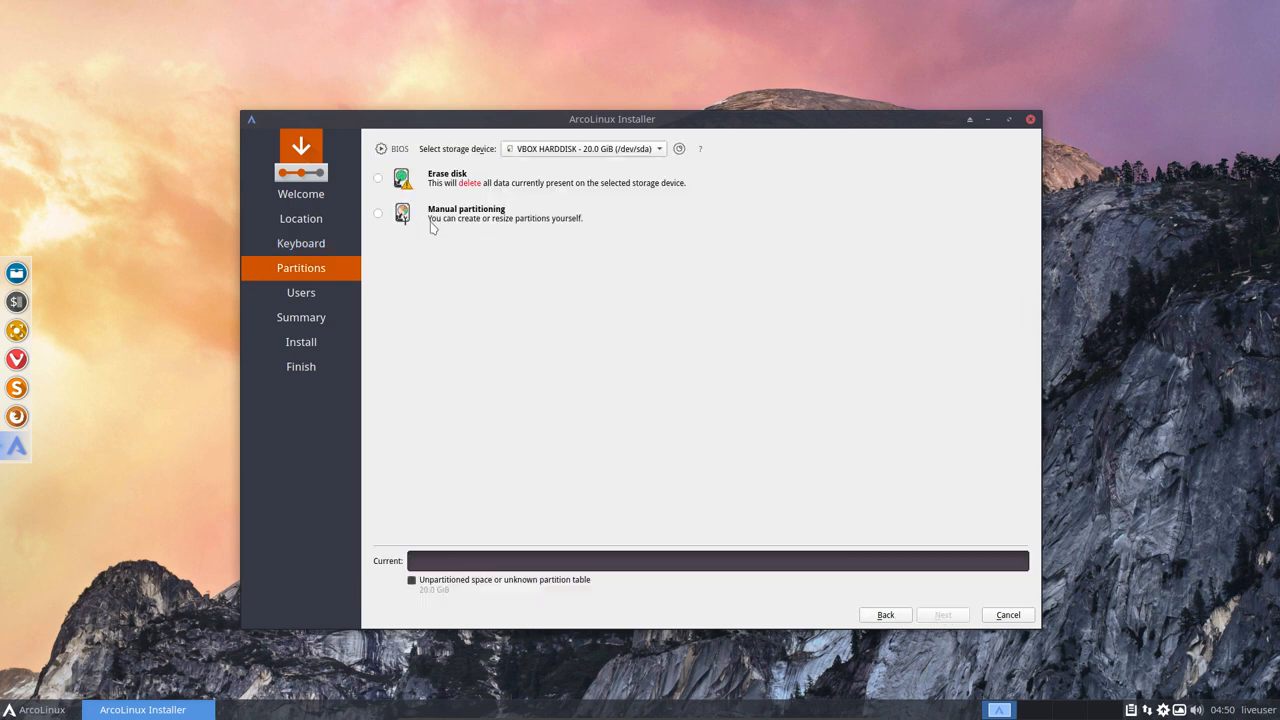
# Step: Choose Erase disk with No Swap and the boot loader on sda's MBR
pyautogui.click(378, 177)
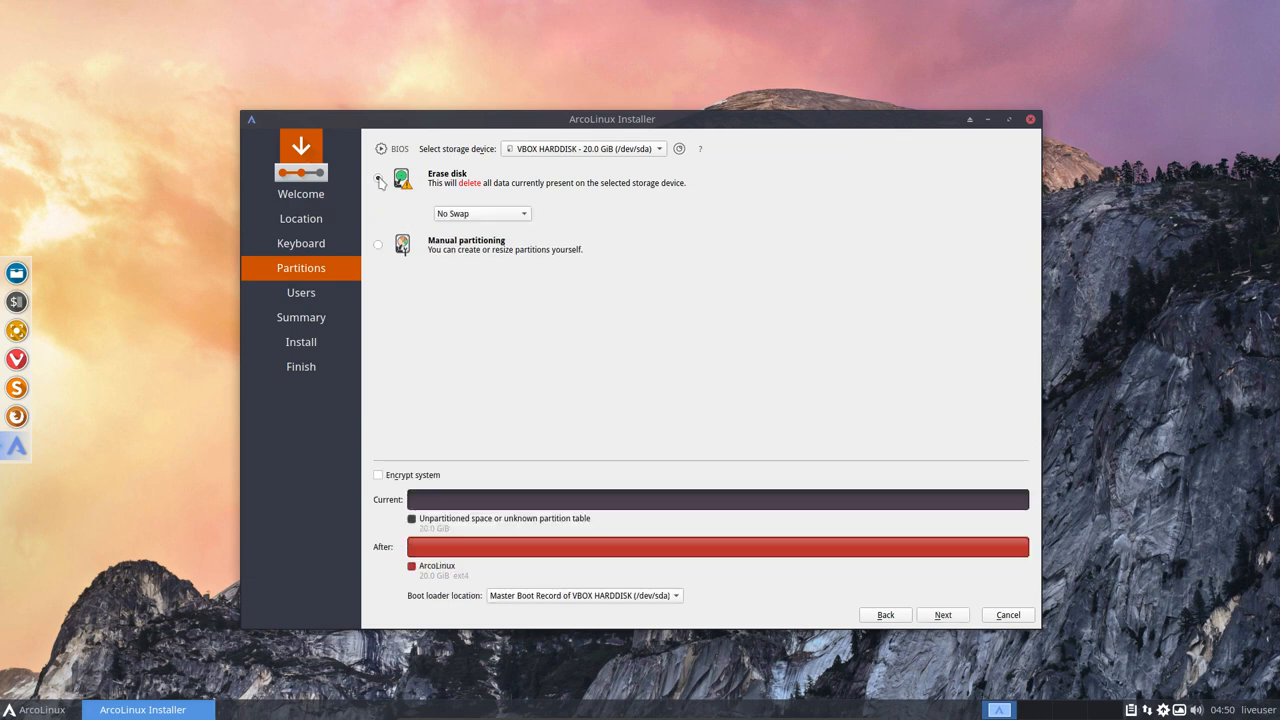
pyautogui.click(378, 177)
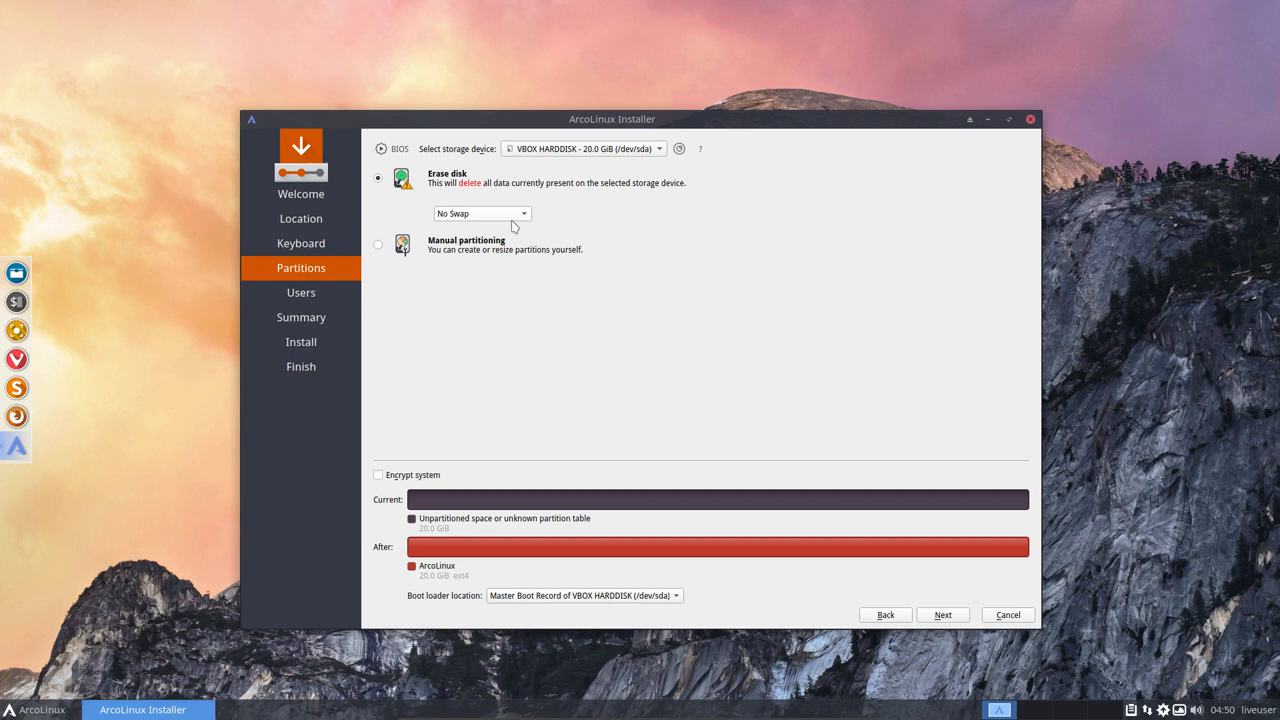
pyautogui.click(583, 595)
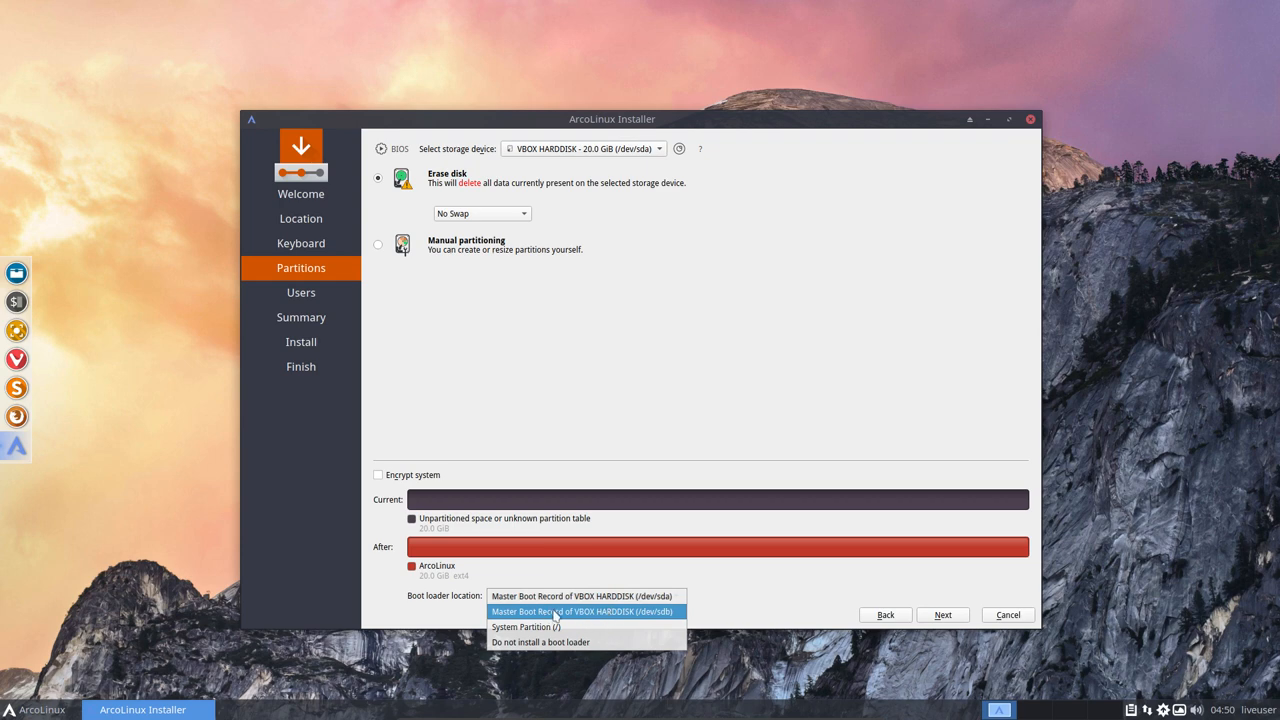
pyautogui.moveTo(659, 621)
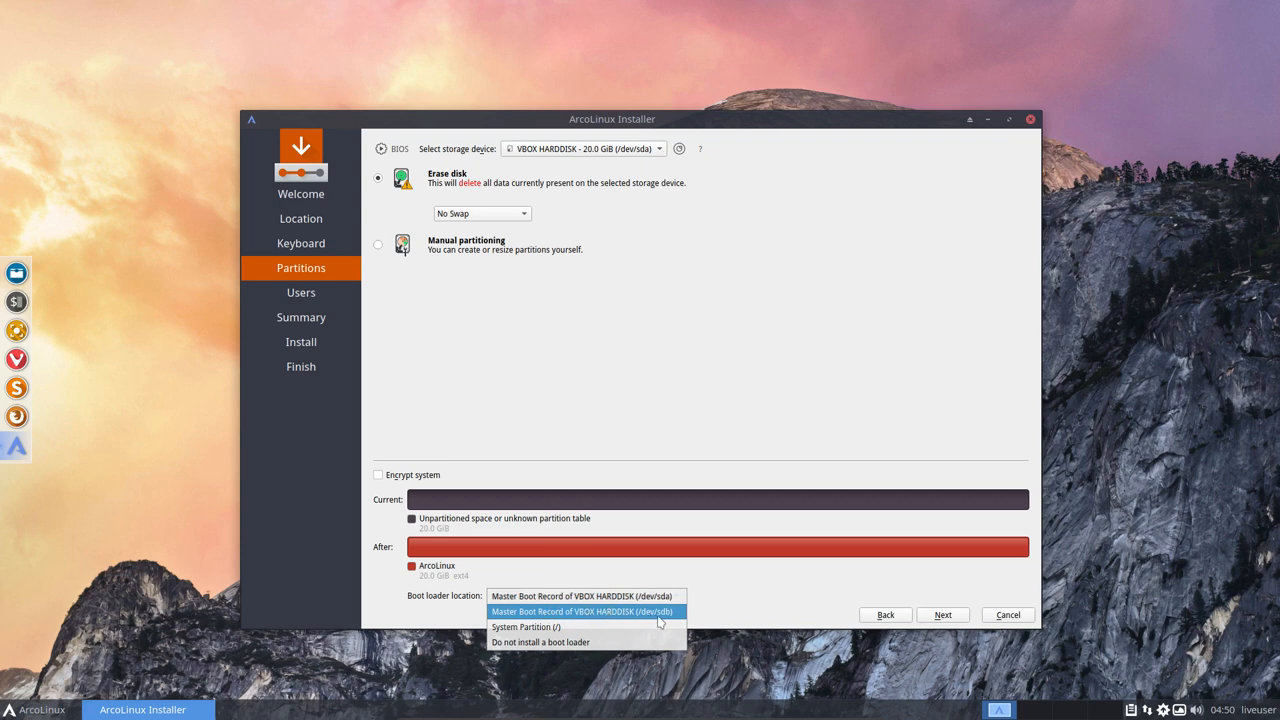
pyautogui.moveTo(583, 596)
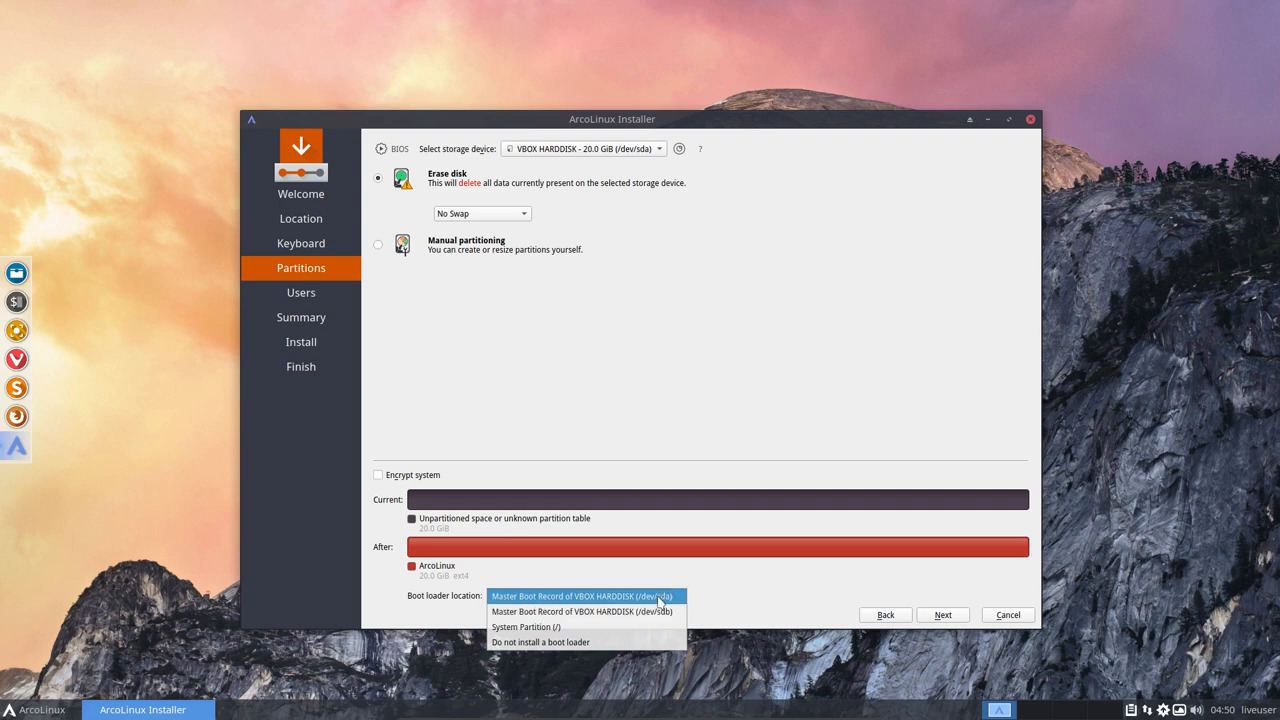
pyautogui.click(585, 595)
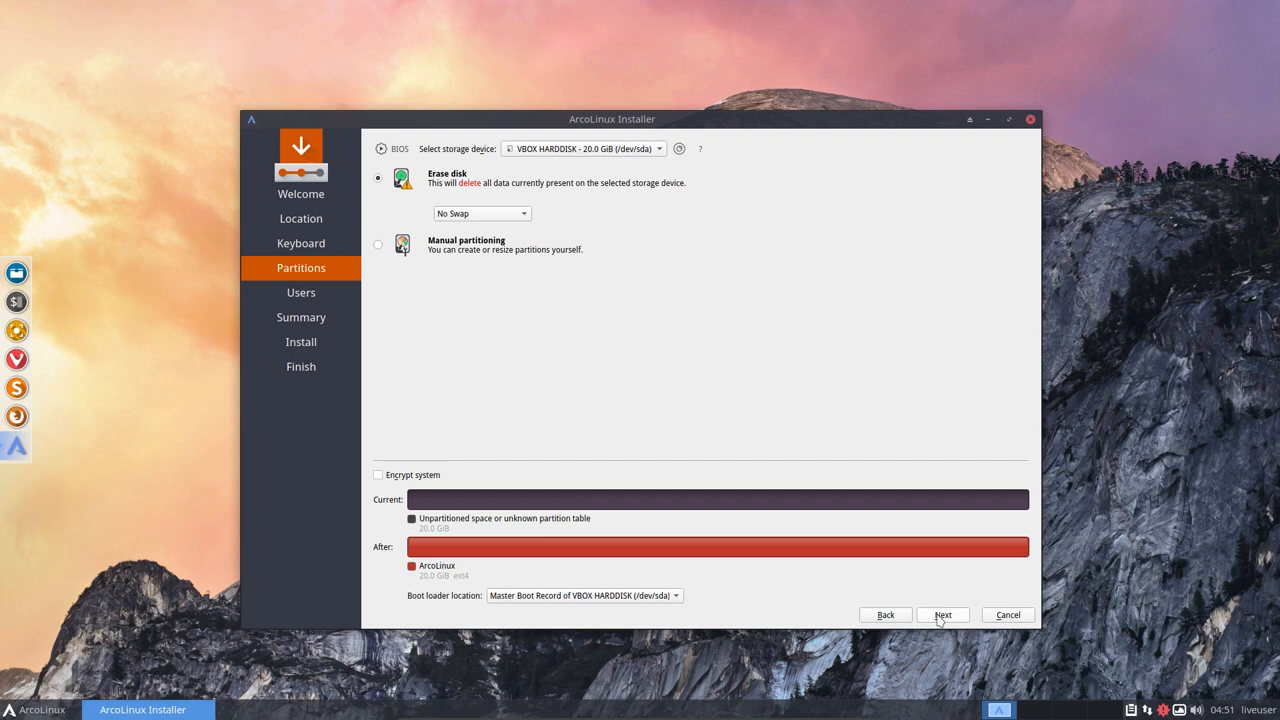
# Step: Create user erik with automatic login and the same password for administrator
pyautogui.click(942, 614)
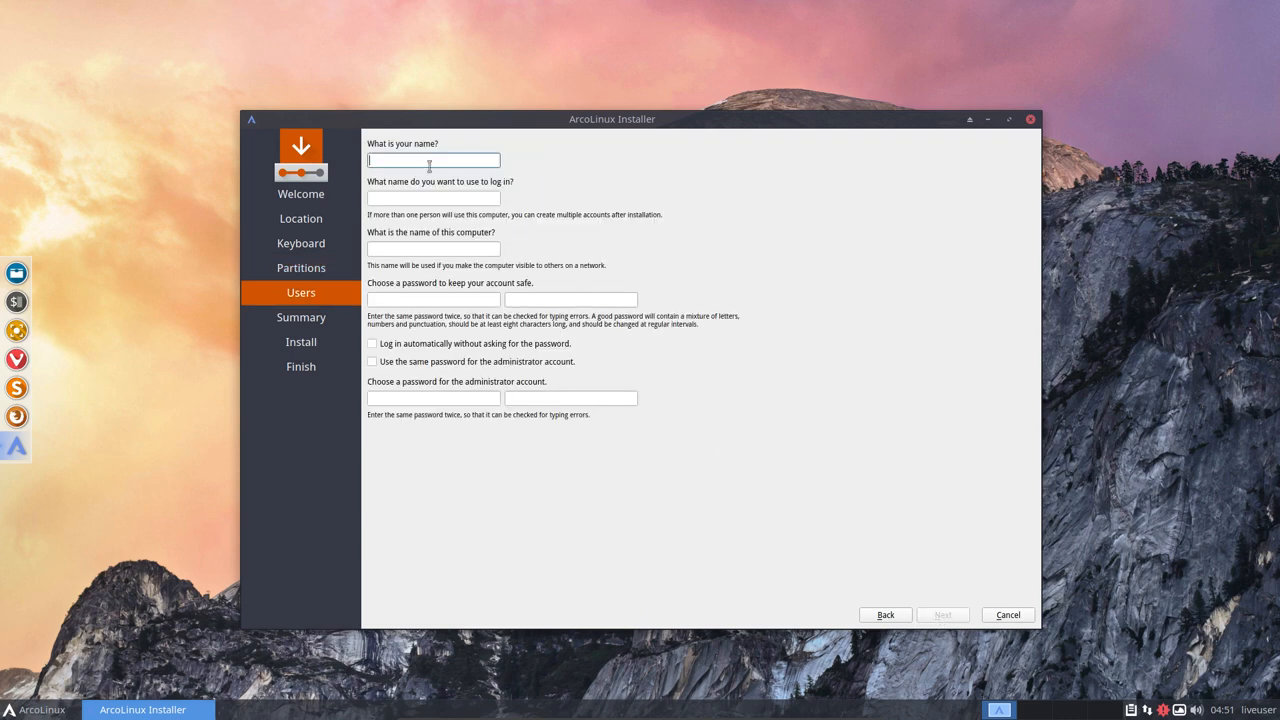
pyautogui.write('erik')
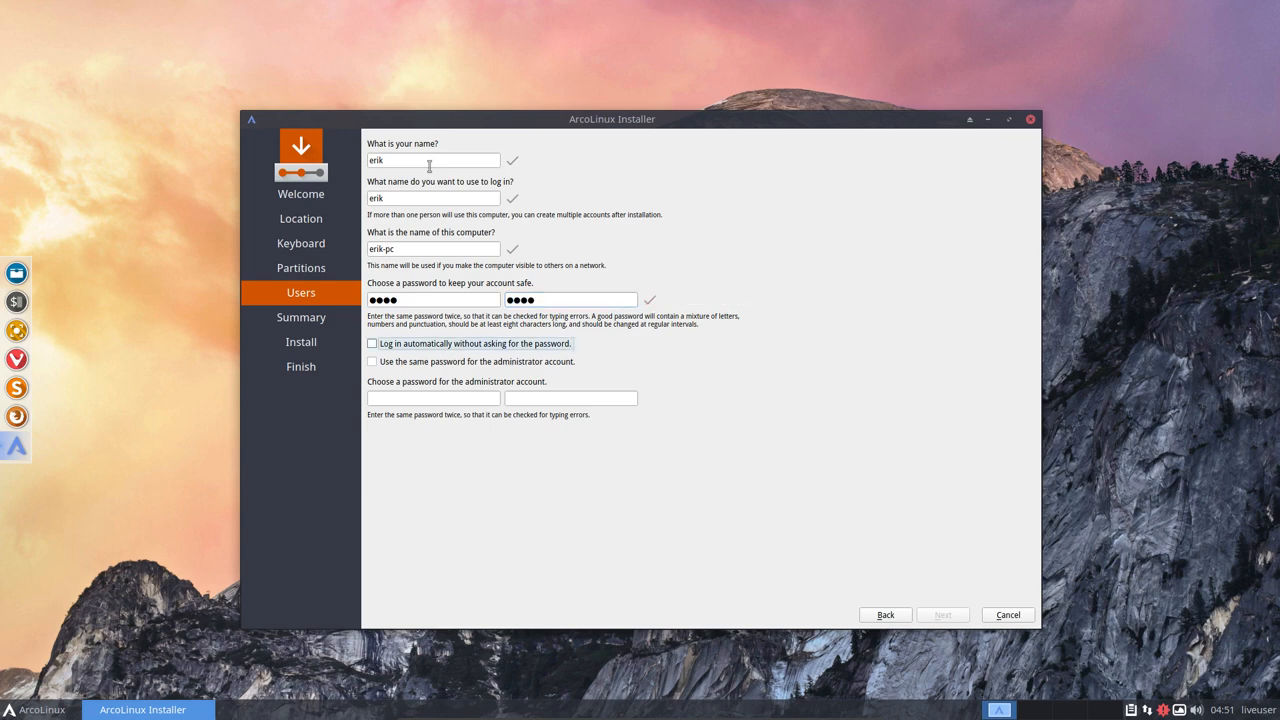
pyautogui.click(372, 343)
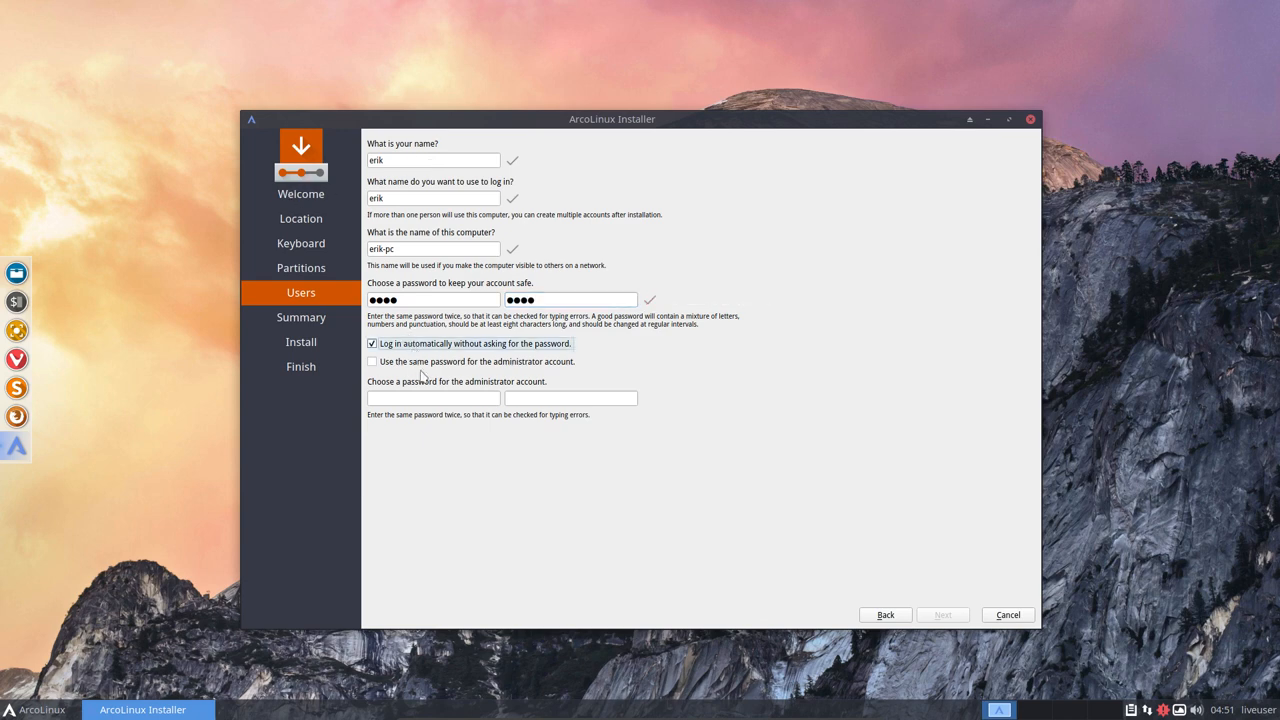
pyautogui.click(372, 361)
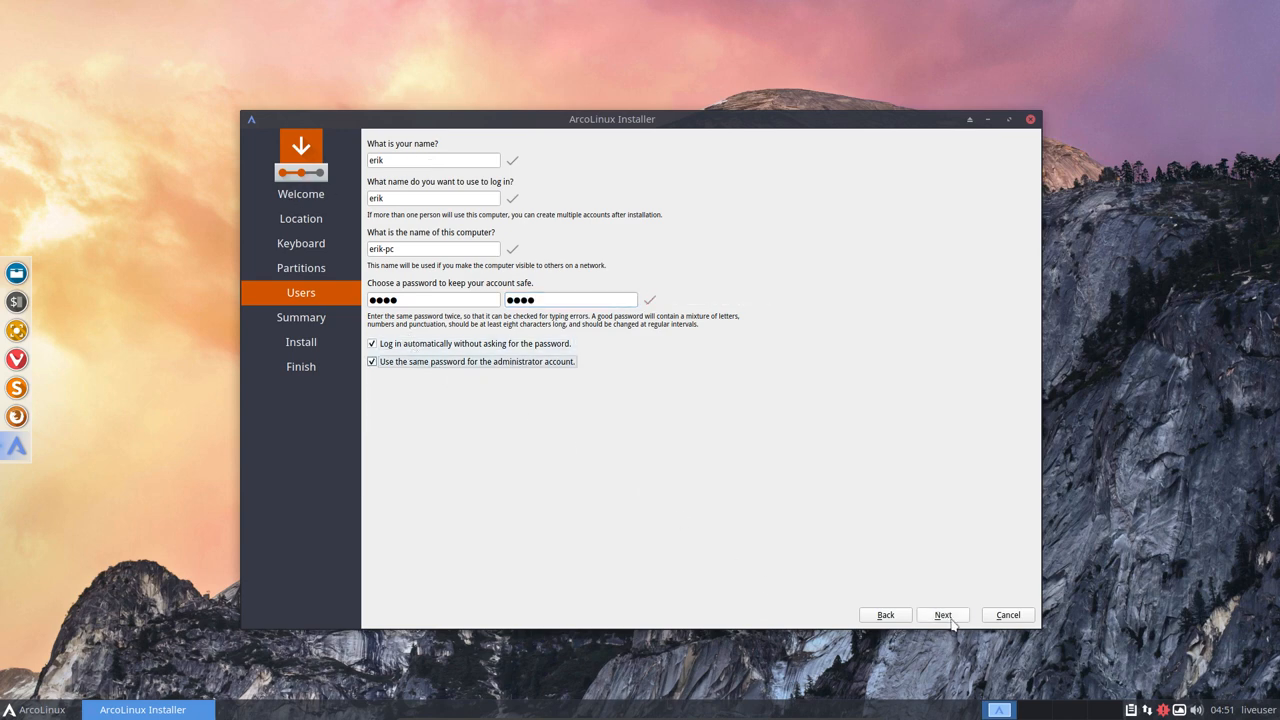
pyautogui.click(942, 614)
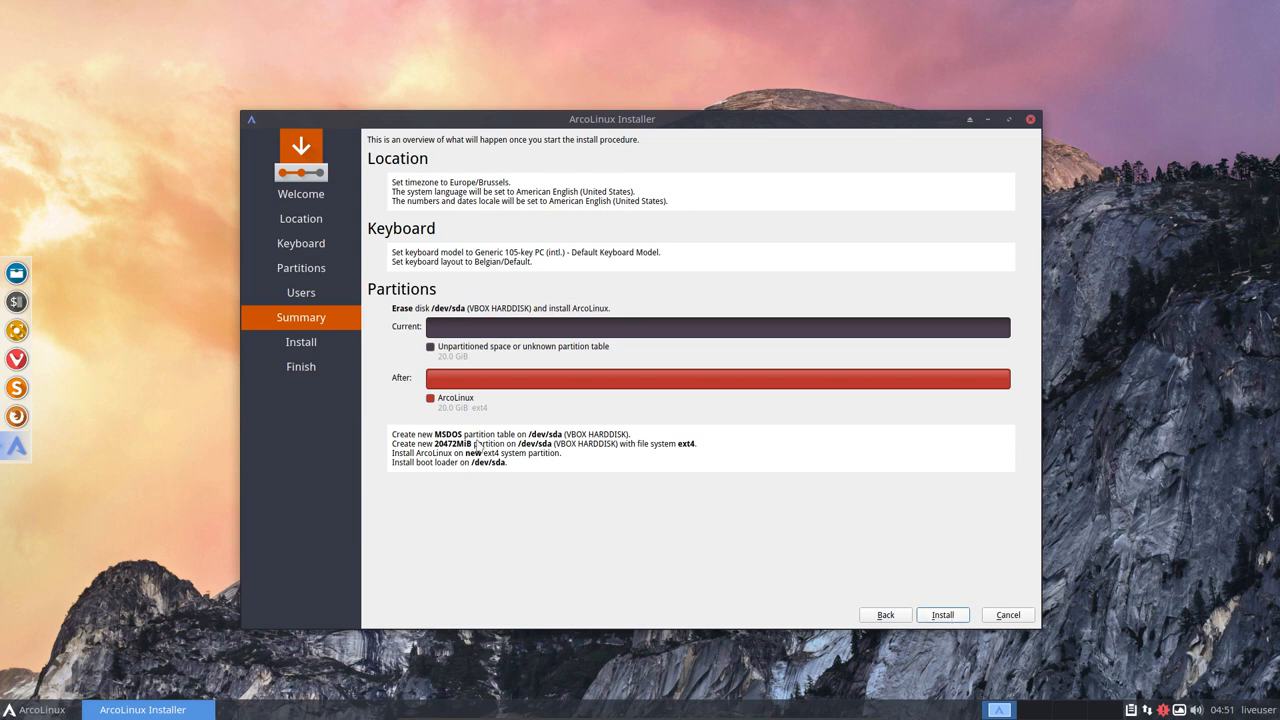
pyautogui.moveTo(478, 446)
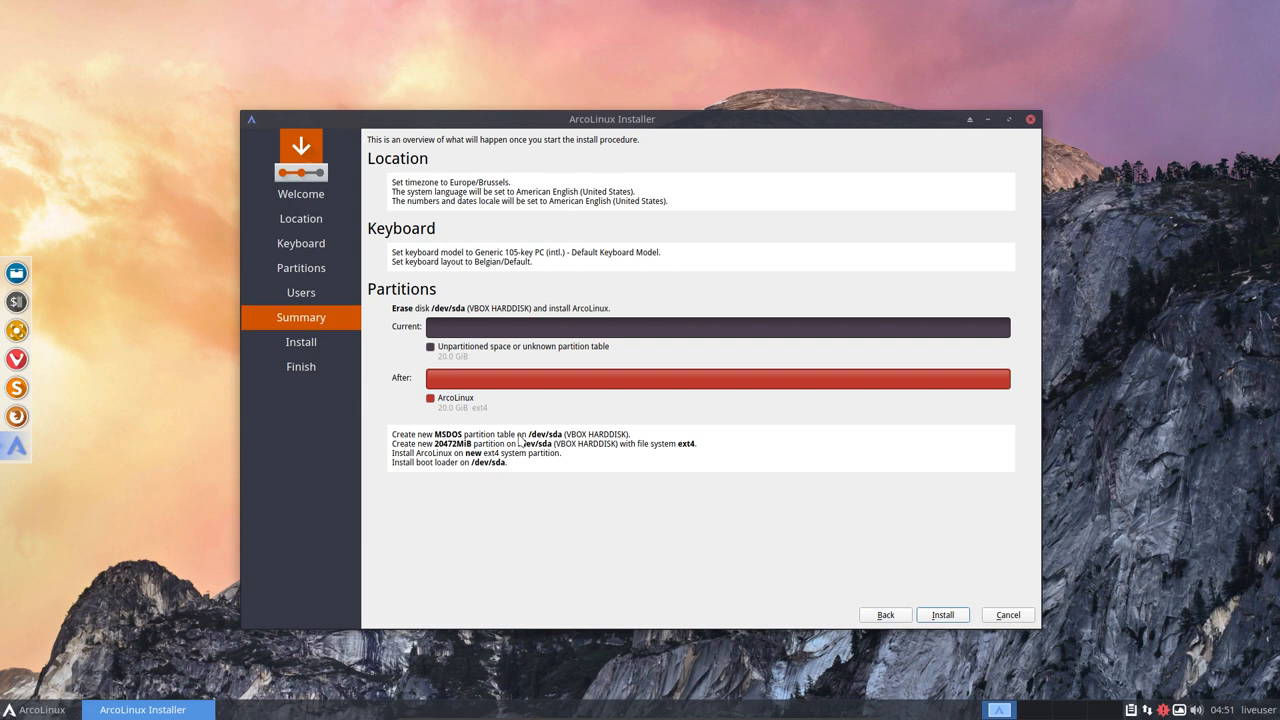
pyautogui.moveTo(557, 443)
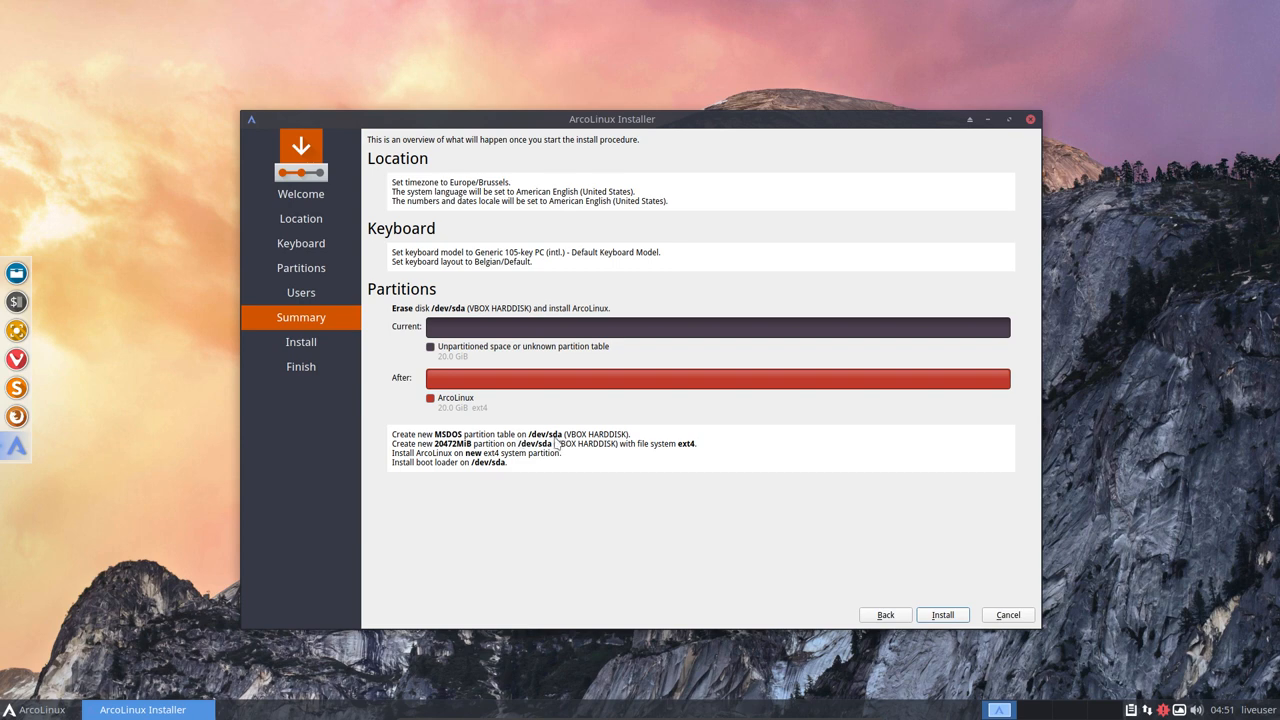
pyautogui.moveTo(531, 452)
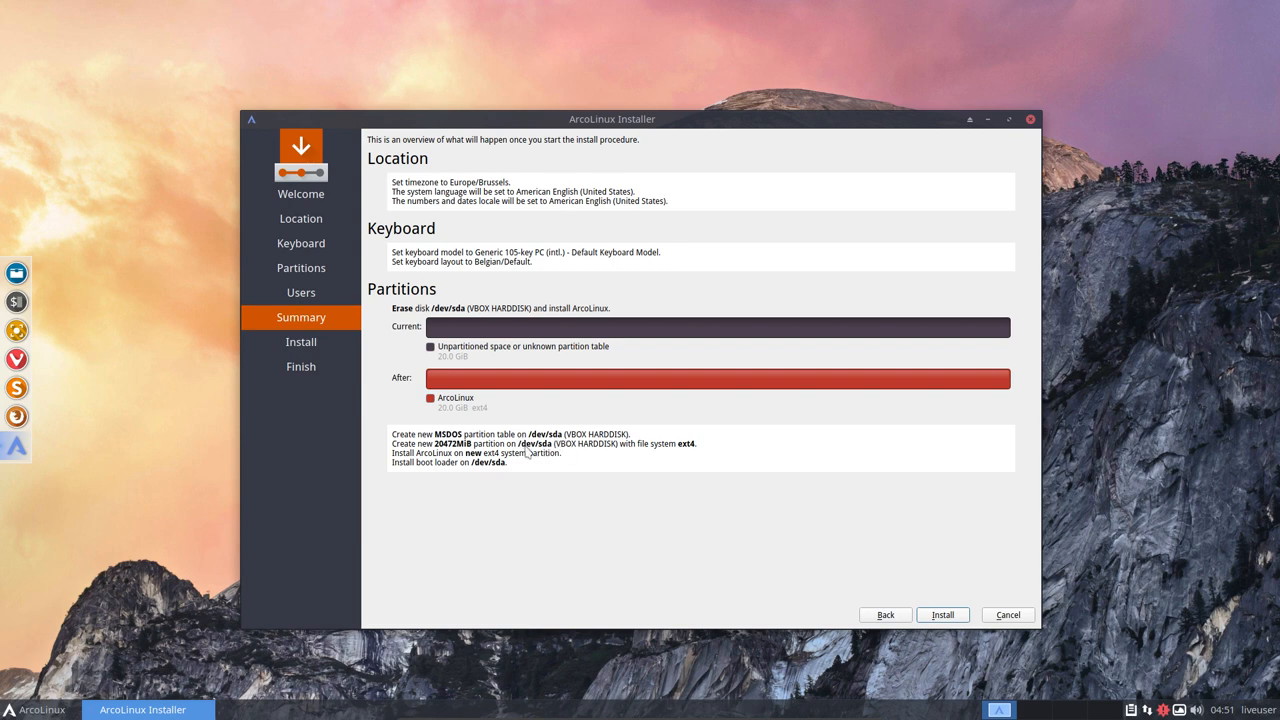
pyautogui.moveTo(518, 478)
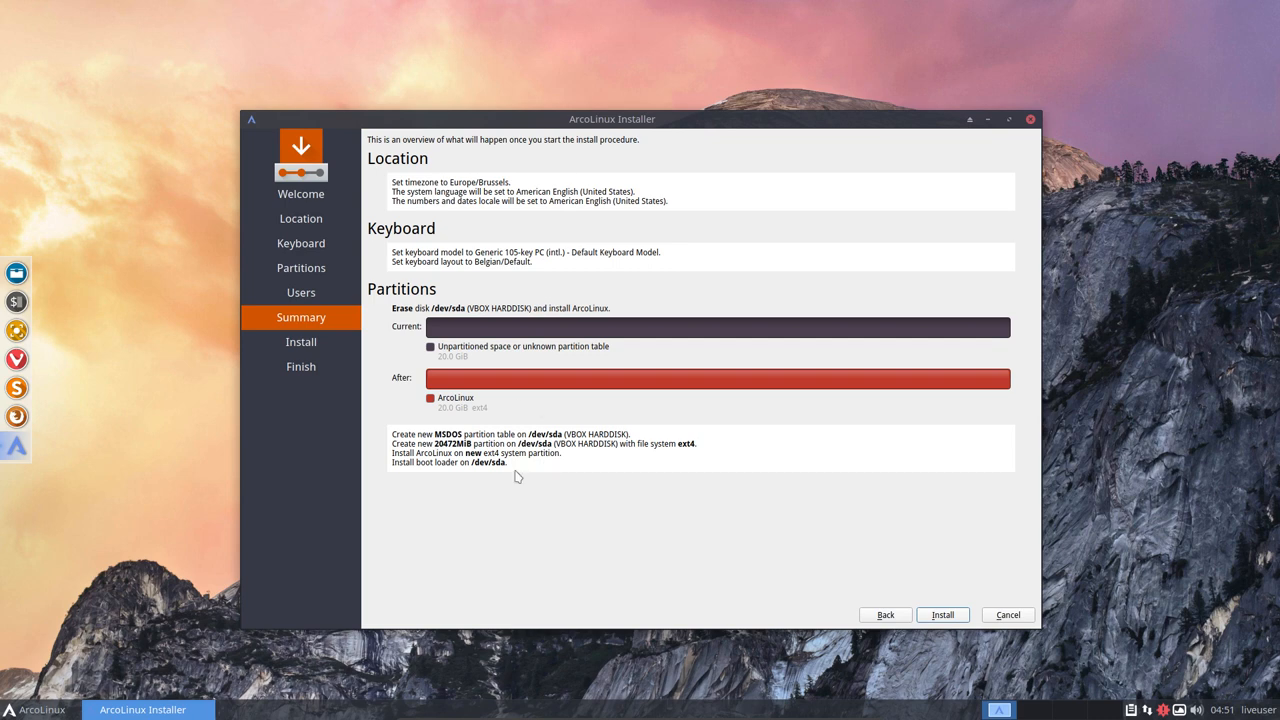
pyautogui.moveTo(886, 615)
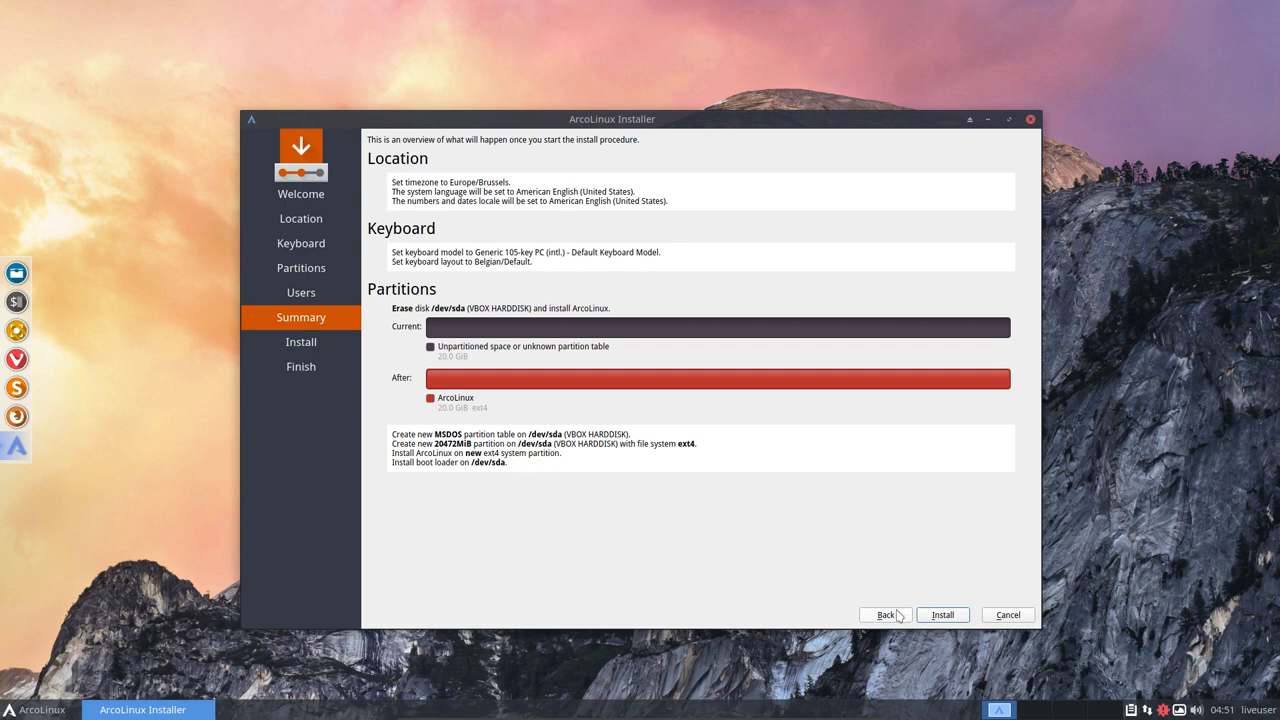
pyautogui.moveTo(888, 614)
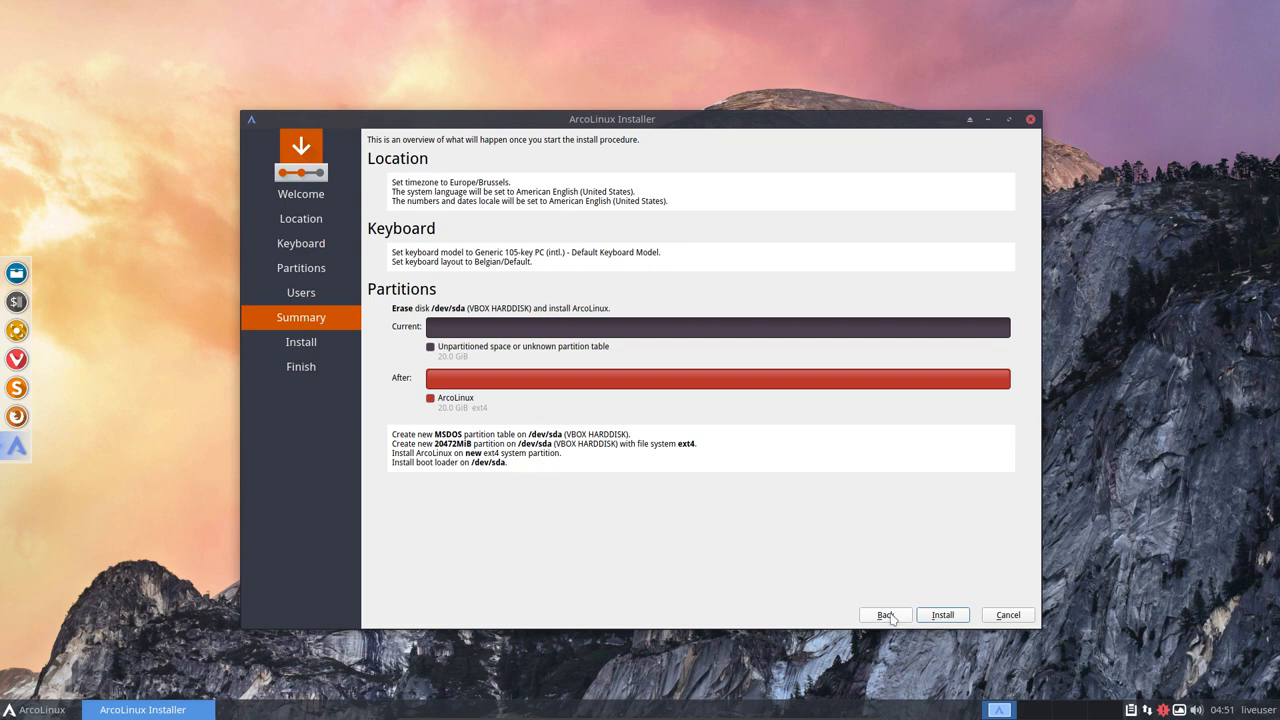
# Step: Go back, choose manual partitioning of the 20 GB sda, and start an MBR partition table
pyautogui.click(884, 615)
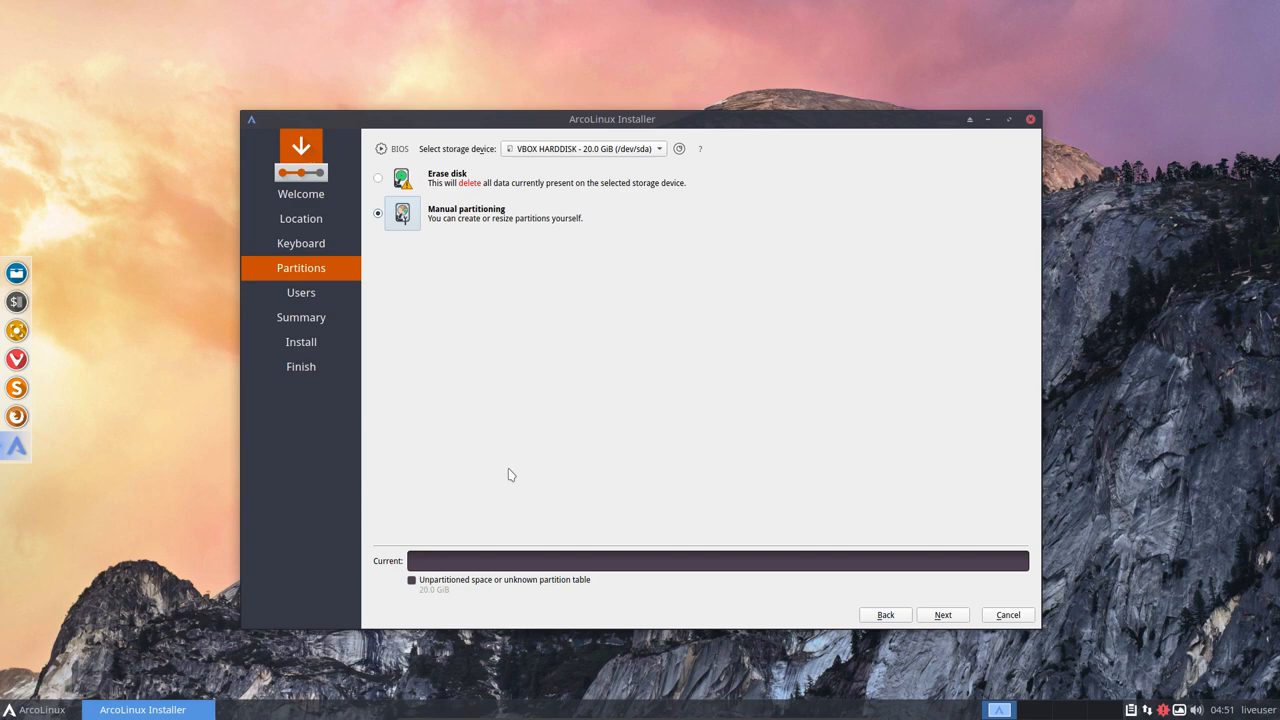
pyautogui.moveTo(937, 576)
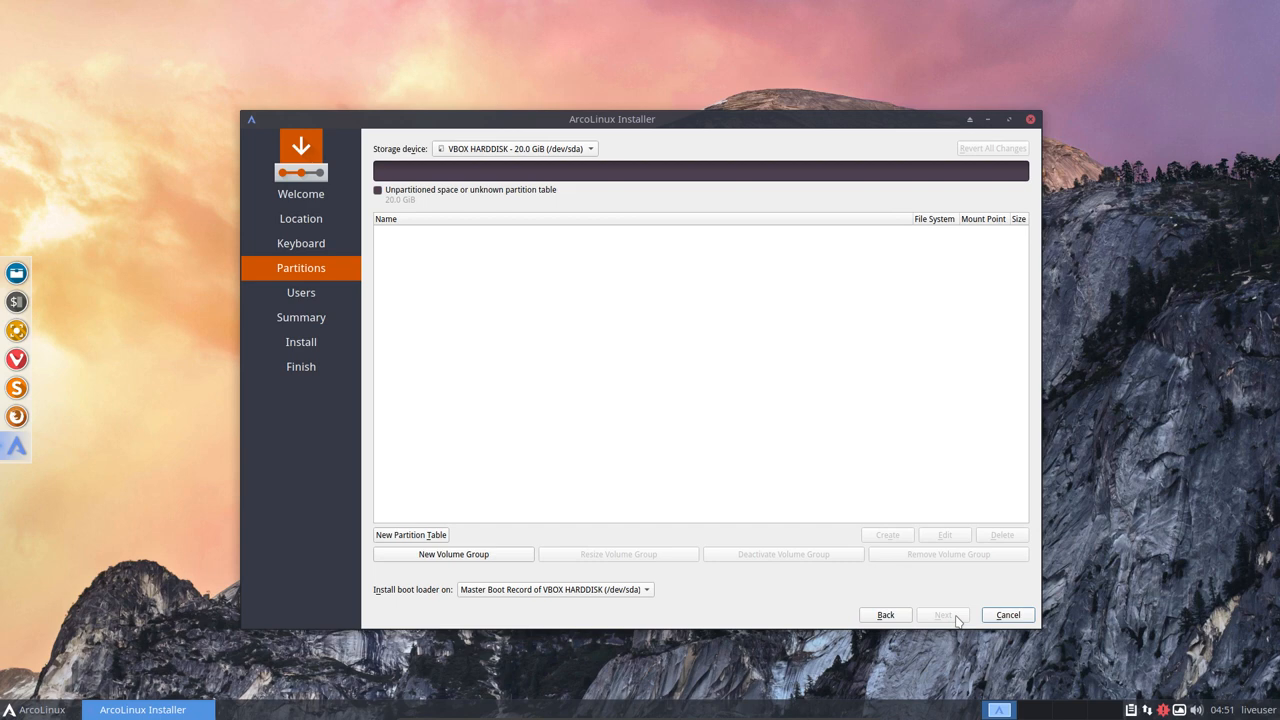
pyautogui.moveTo(696, 353)
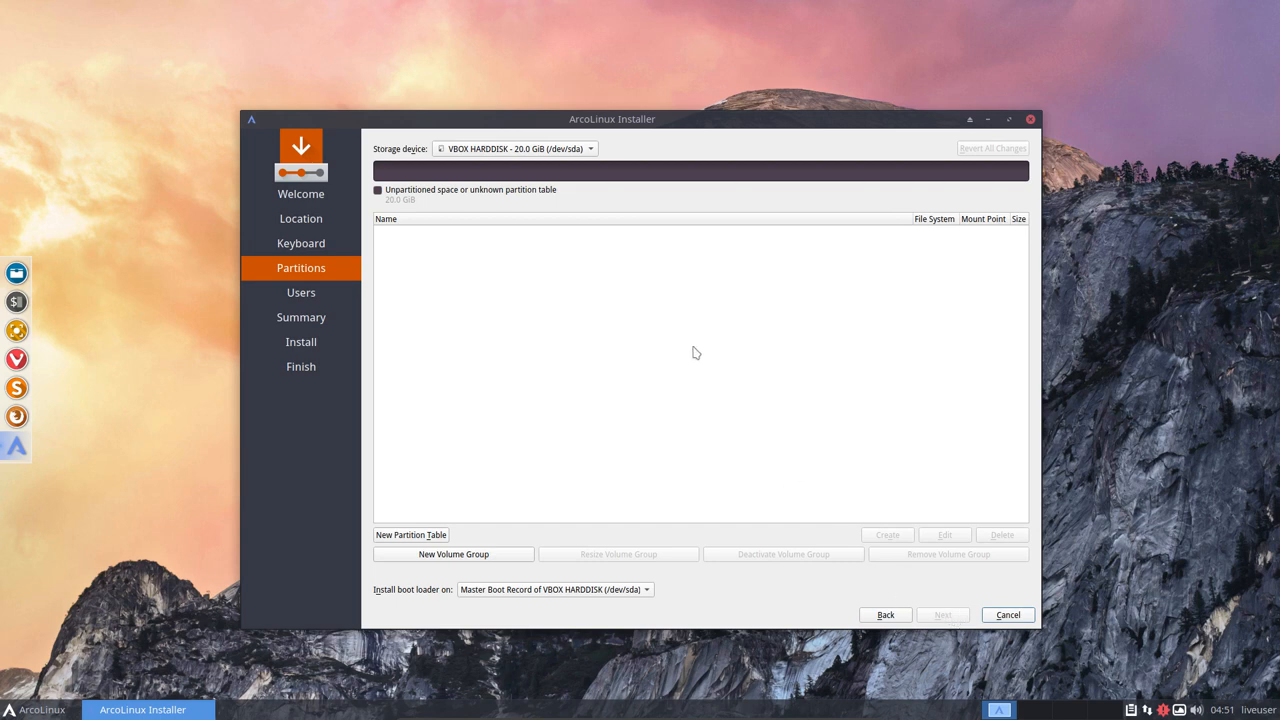
pyautogui.moveTo(586, 164)
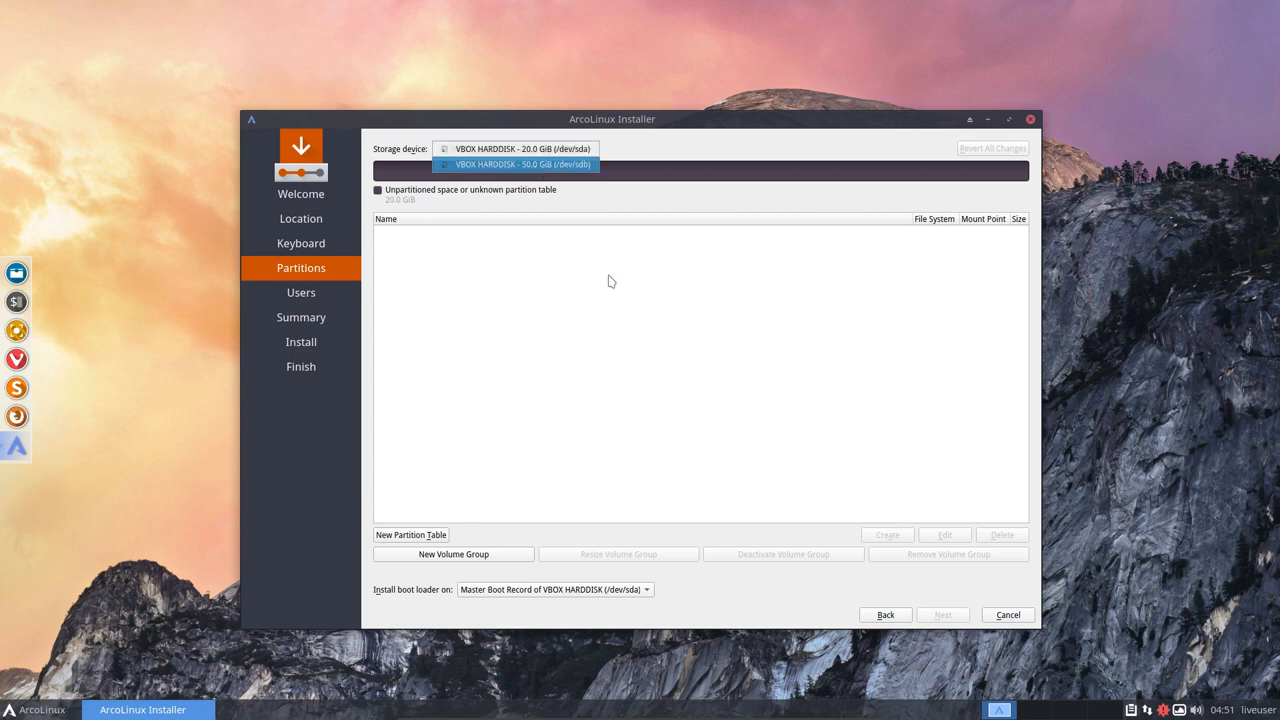
pyautogui.click(521, 148)
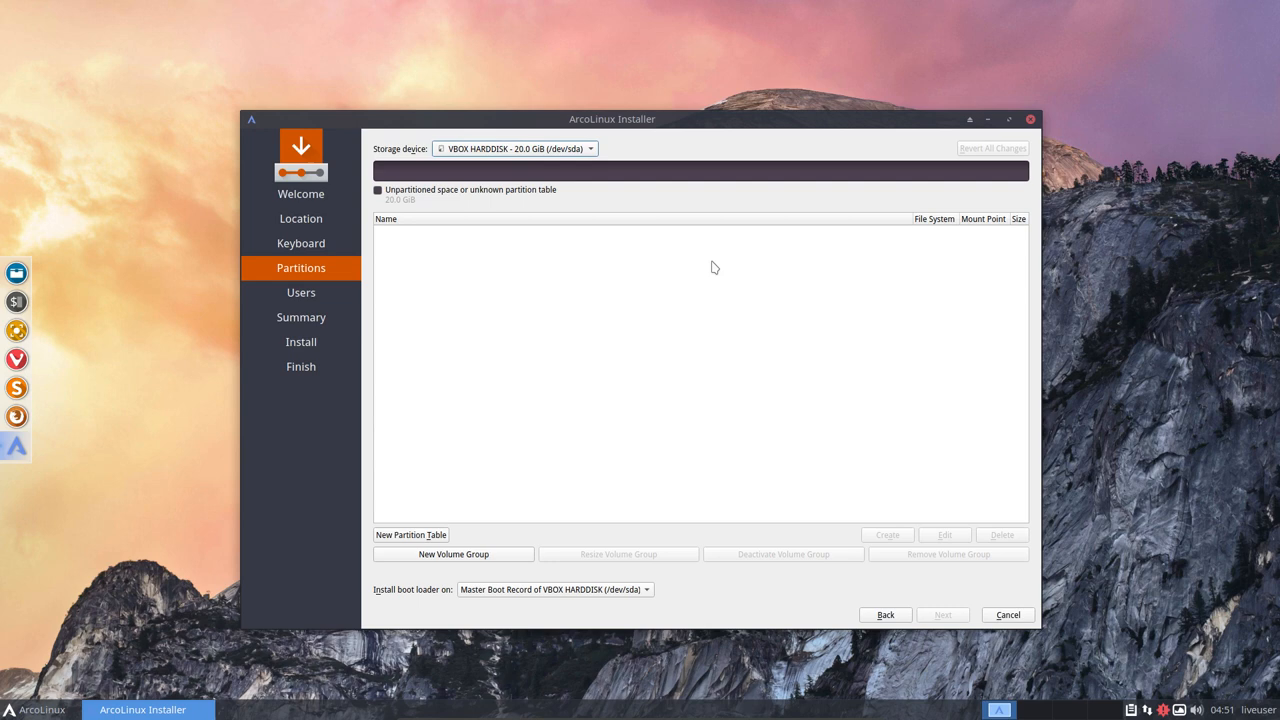
pyautogui.moveTo(505, 517)
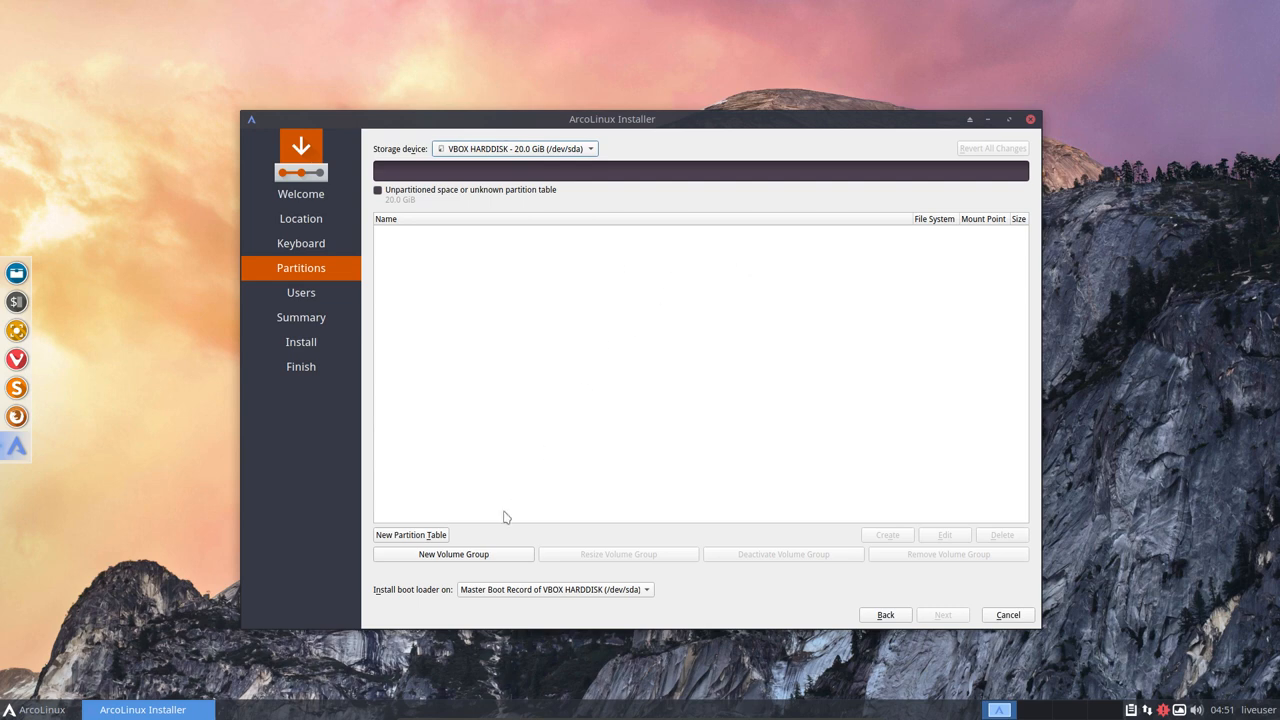
pyautogui.click(410, 534)
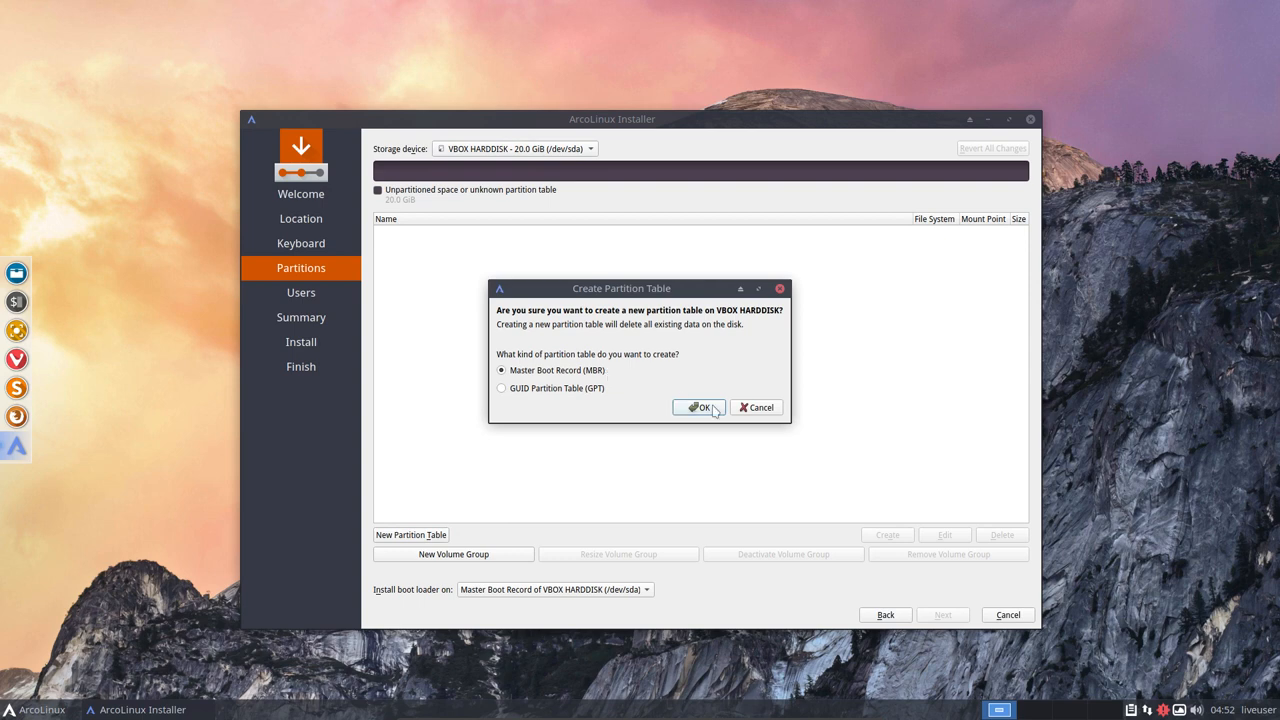
# Step: Confirm the MBR partition table twice, then select sda's 20 GiB free space
pyautogui.click(699, 407)
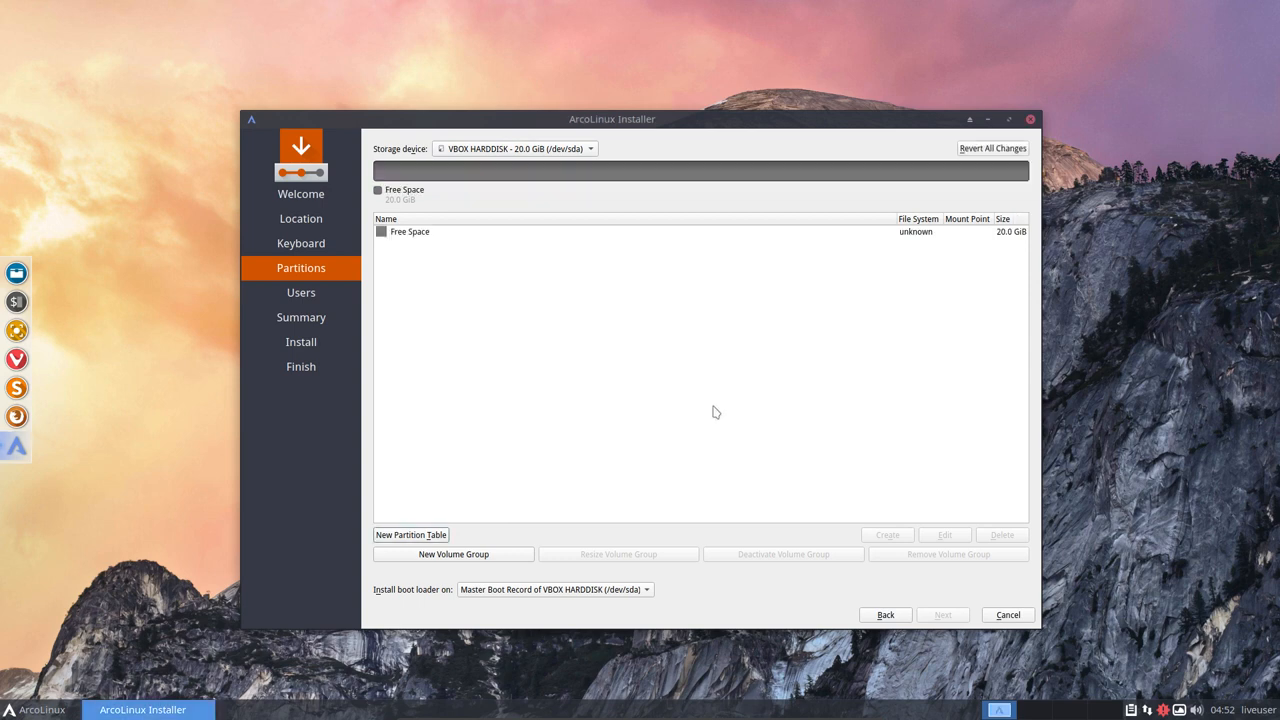
pyautogui.moveTo(434, 242)
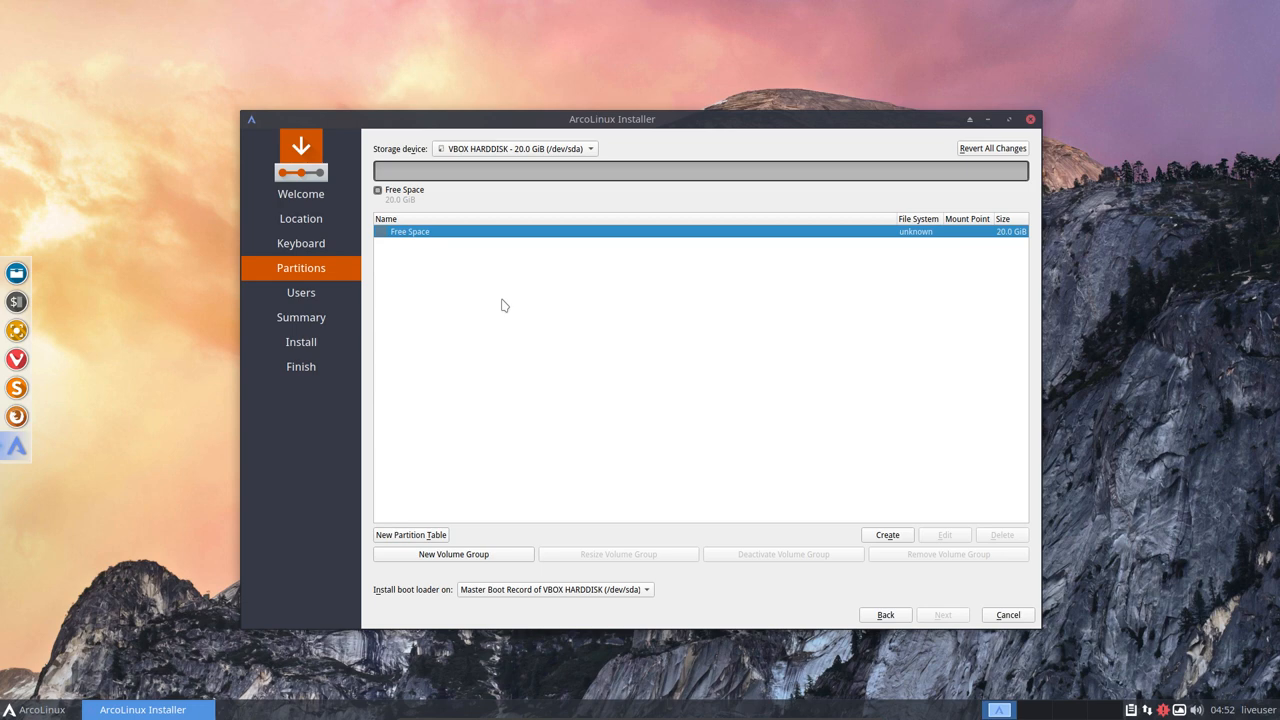
pyautogui.moveTo(483, 487)
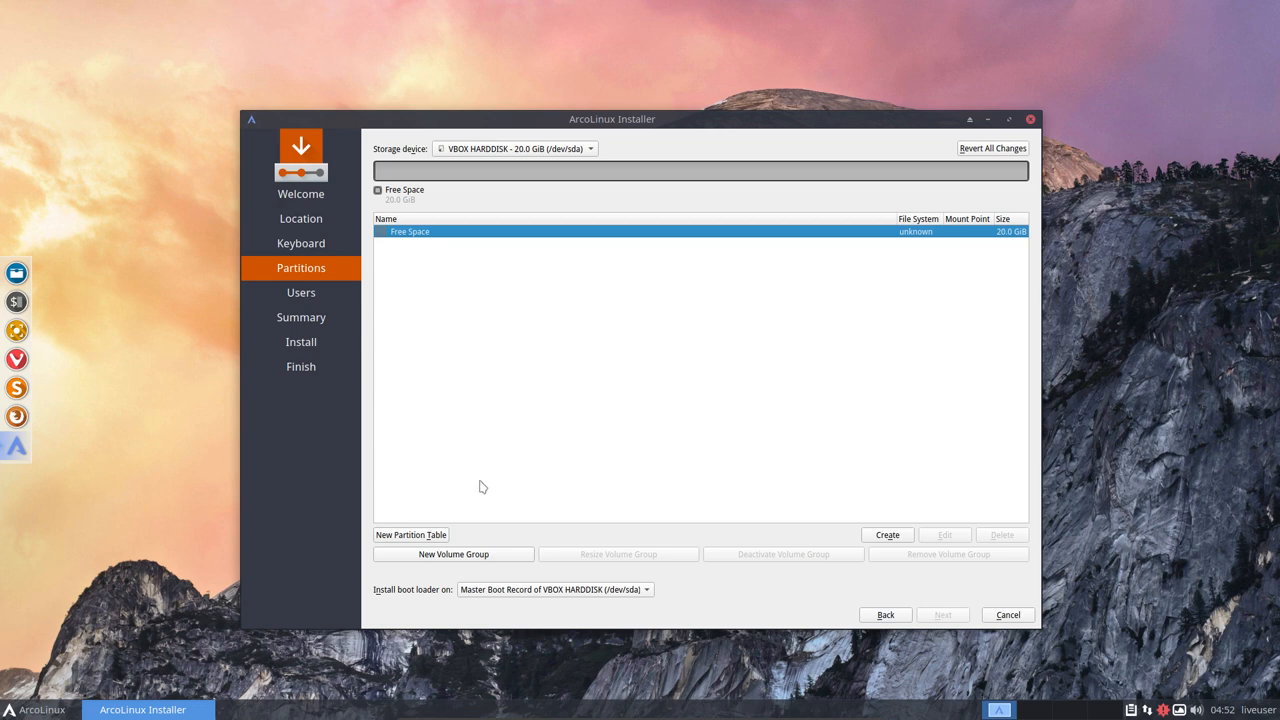
pyautogui.click(411, 534)
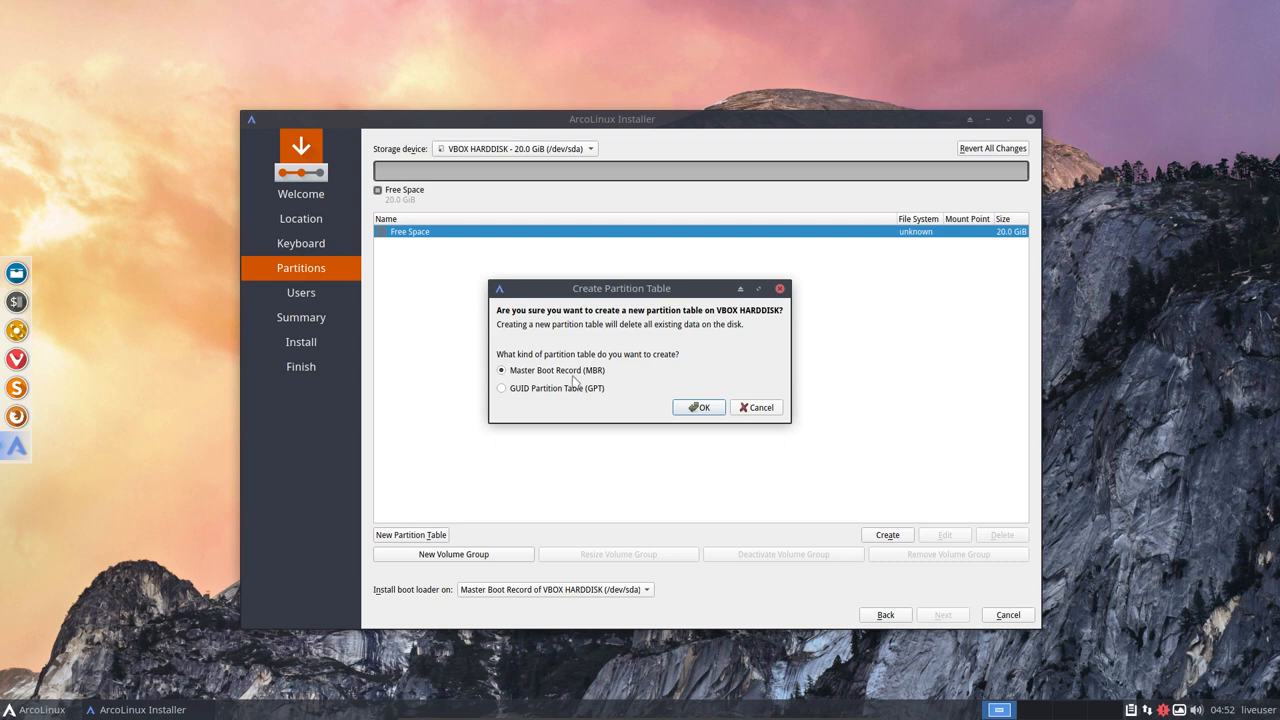
pyautogui.moveTo(559, 398)
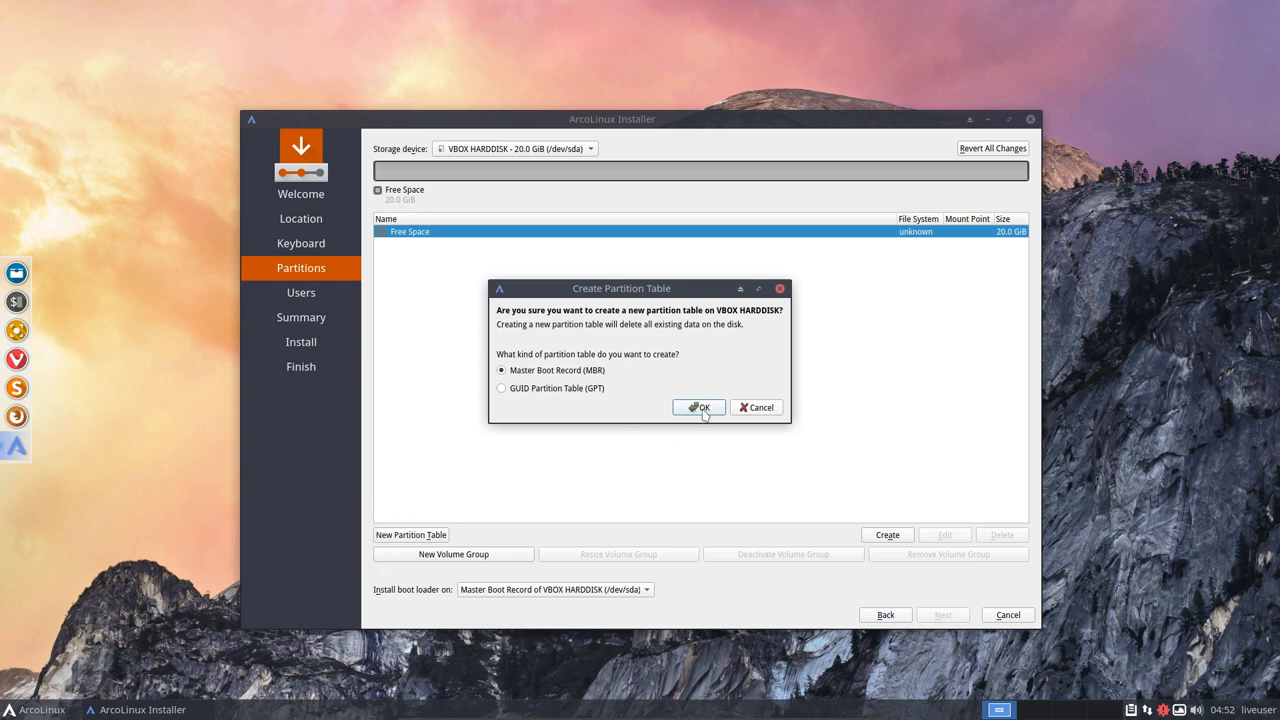
pyautogui.click(699, 407)
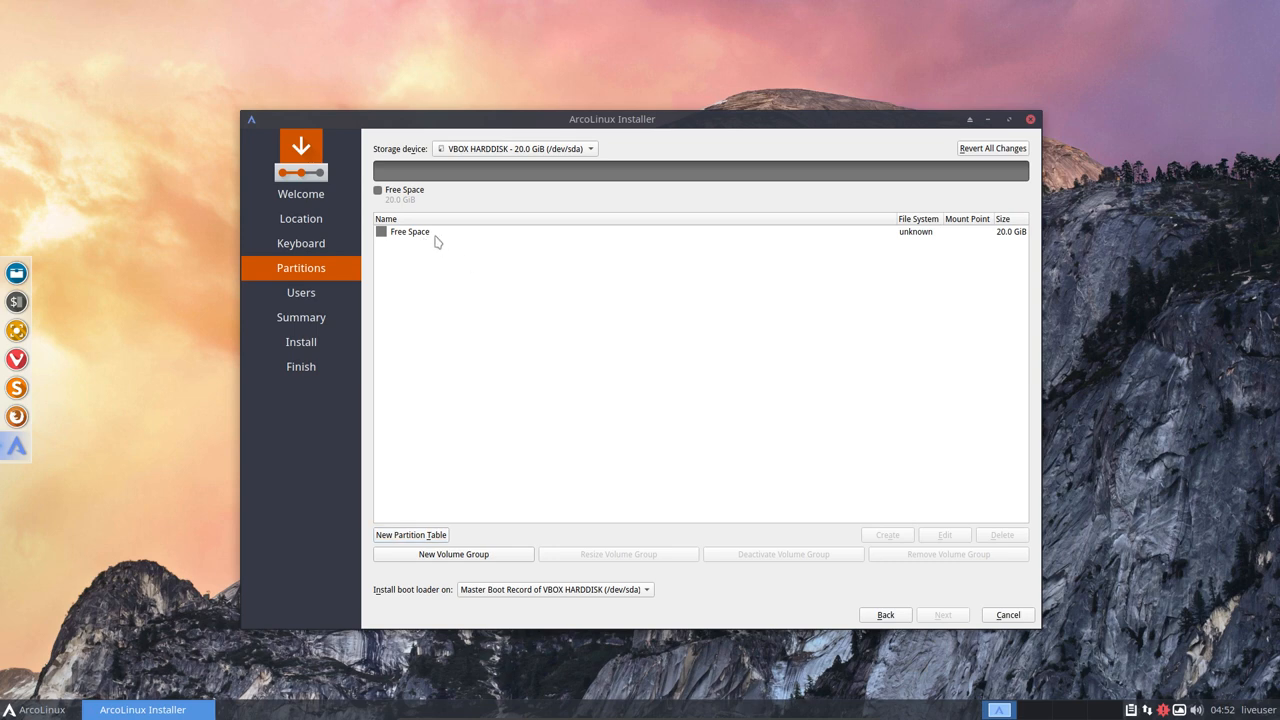
pyautogui.click(410, 231)
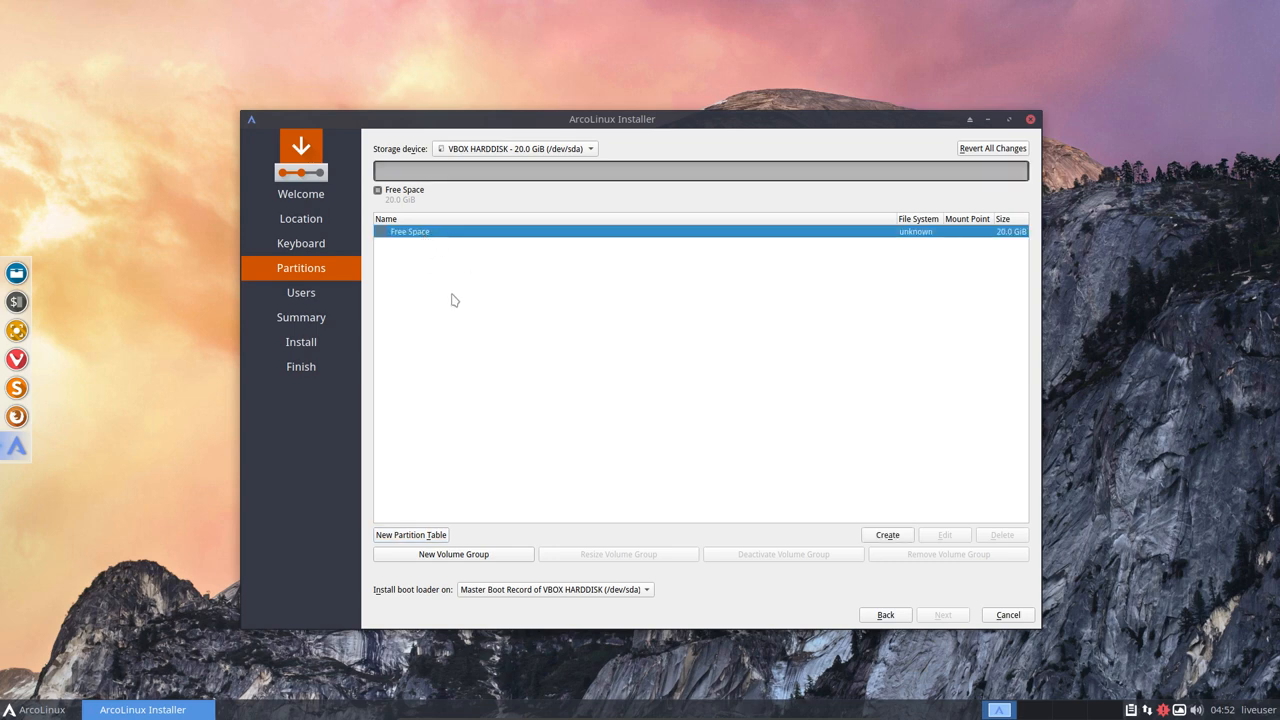
pyautogui.moveTo(823, 500)
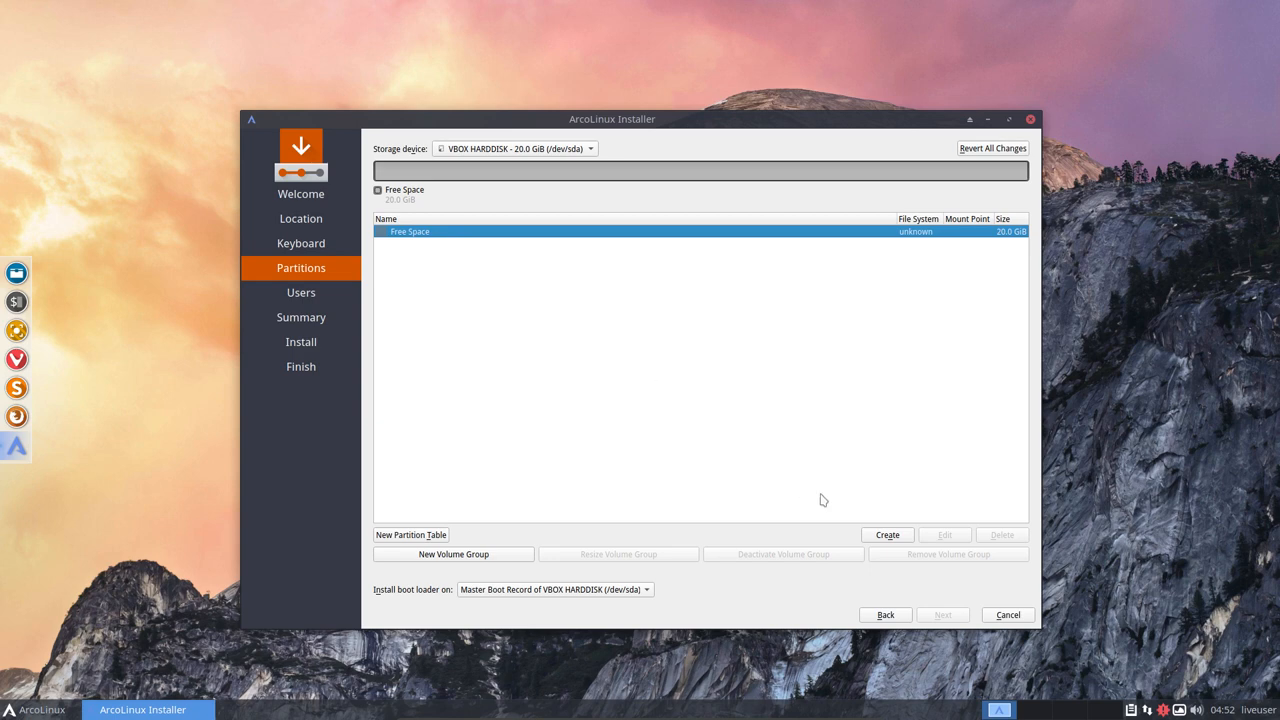
# Step: Create a 20472 MiB primary ext4 partition on sda with mount point /
pyautogui.click(886, 534)
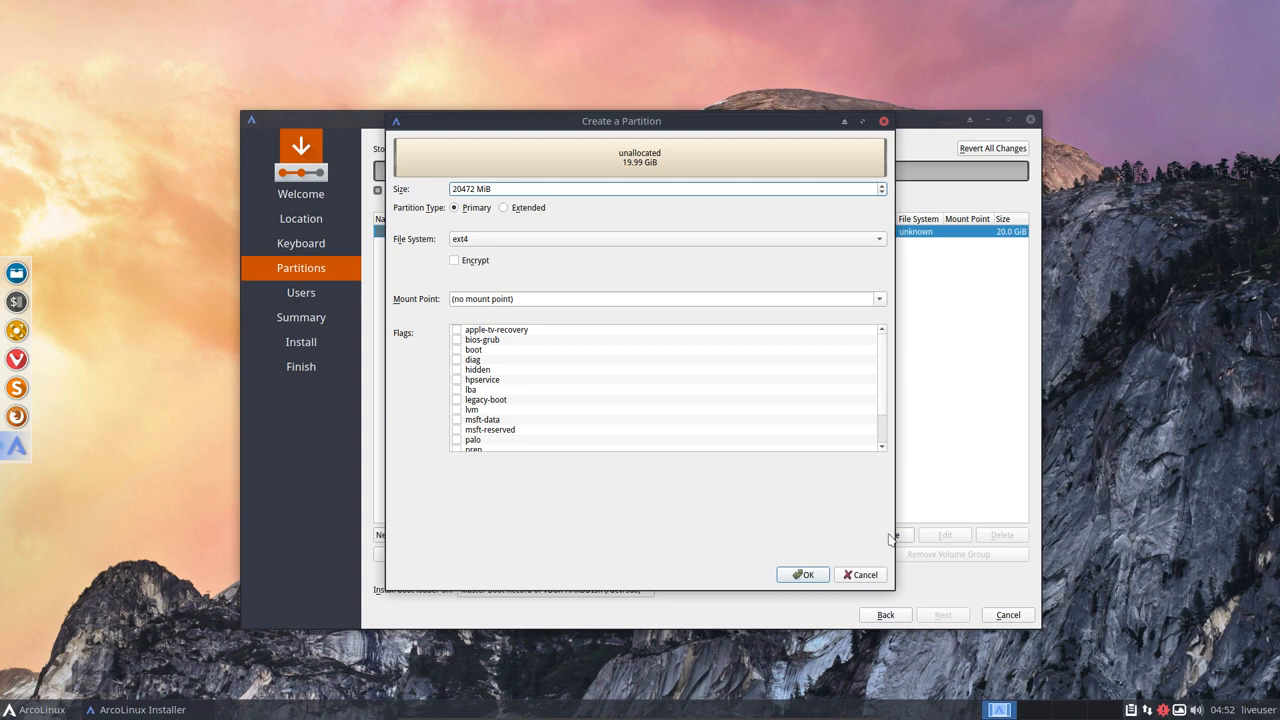
pyautogui.moveTo(888, 539)
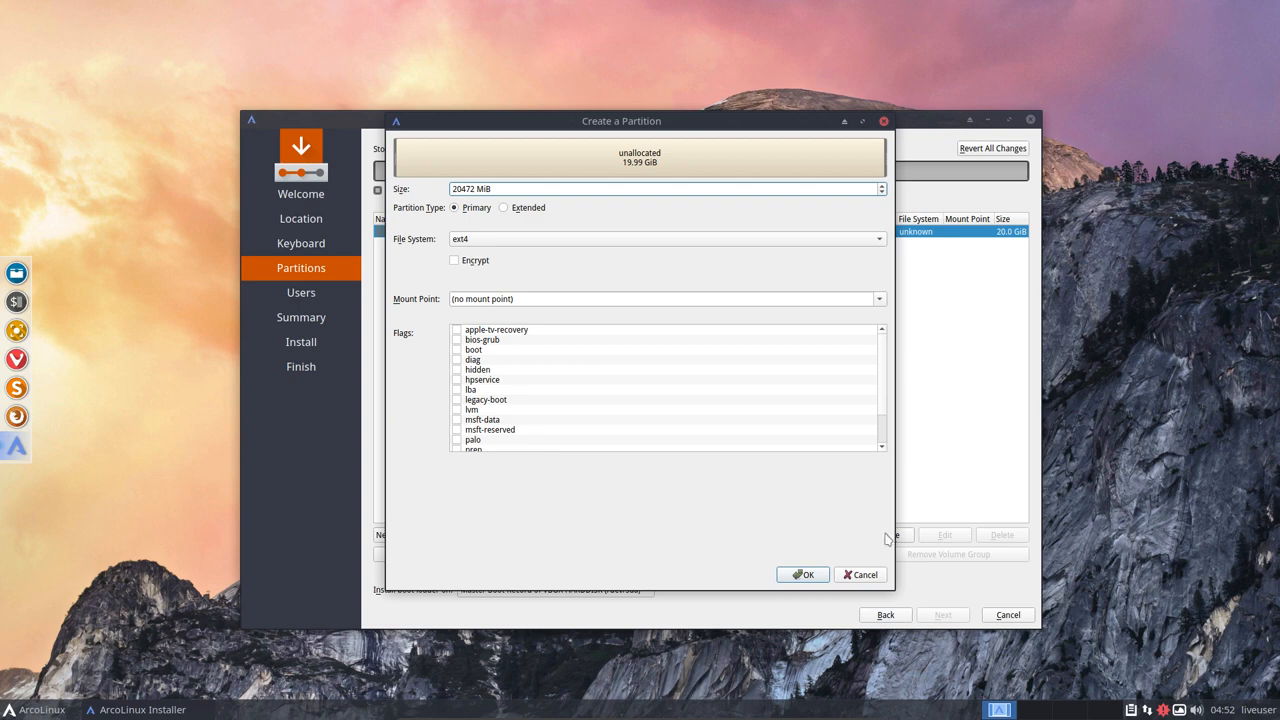
pyautogui.moveTo(836, 393)
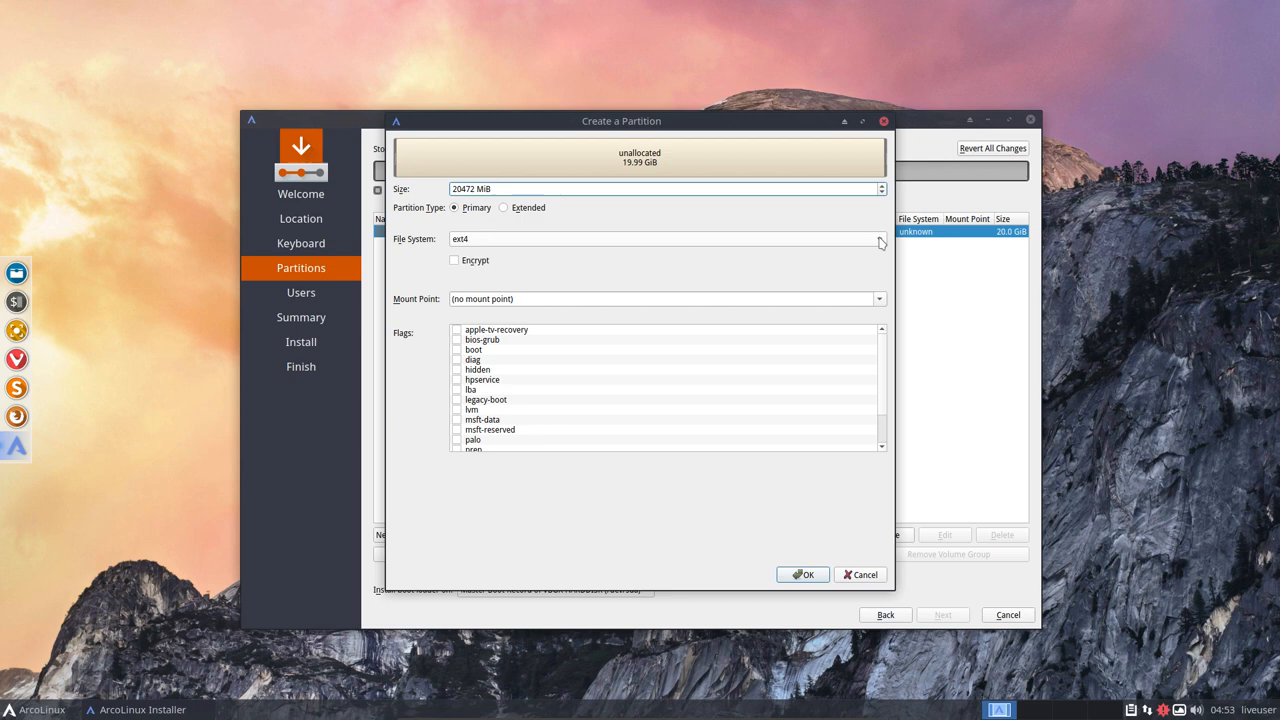
pyautogui.moveTo(680, 157)
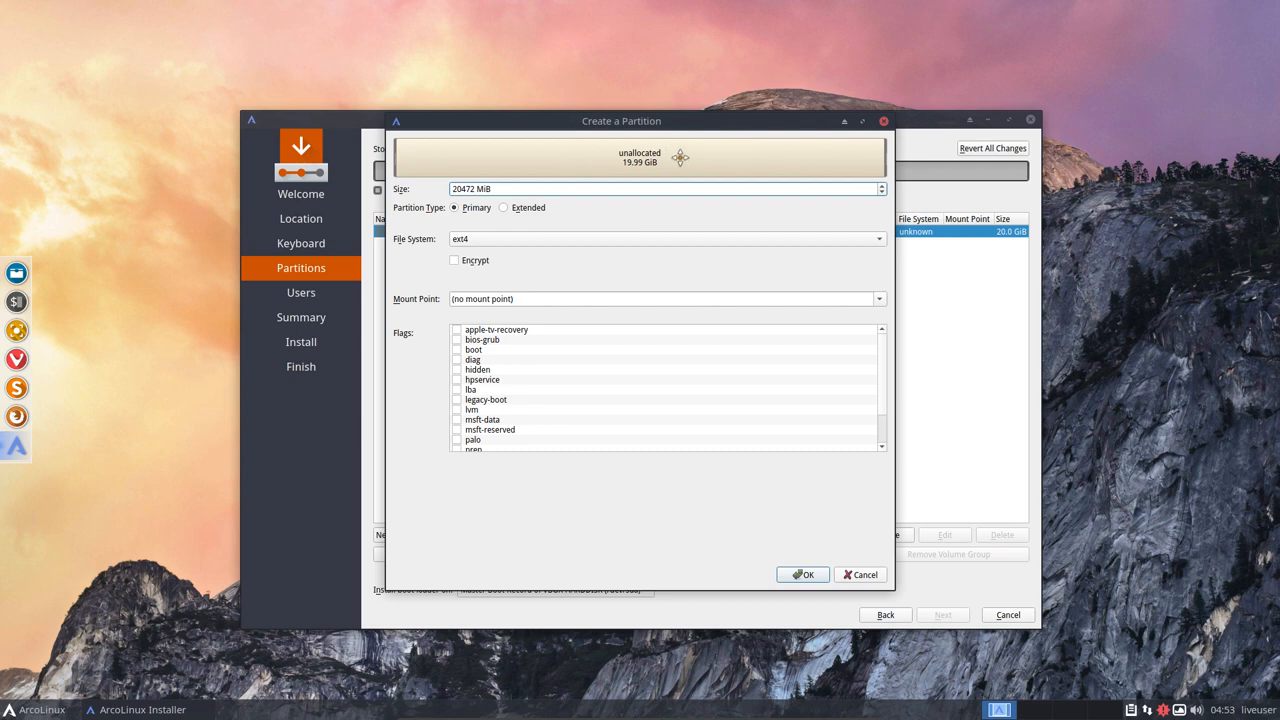
pyautogui.moveTo(653, 424)
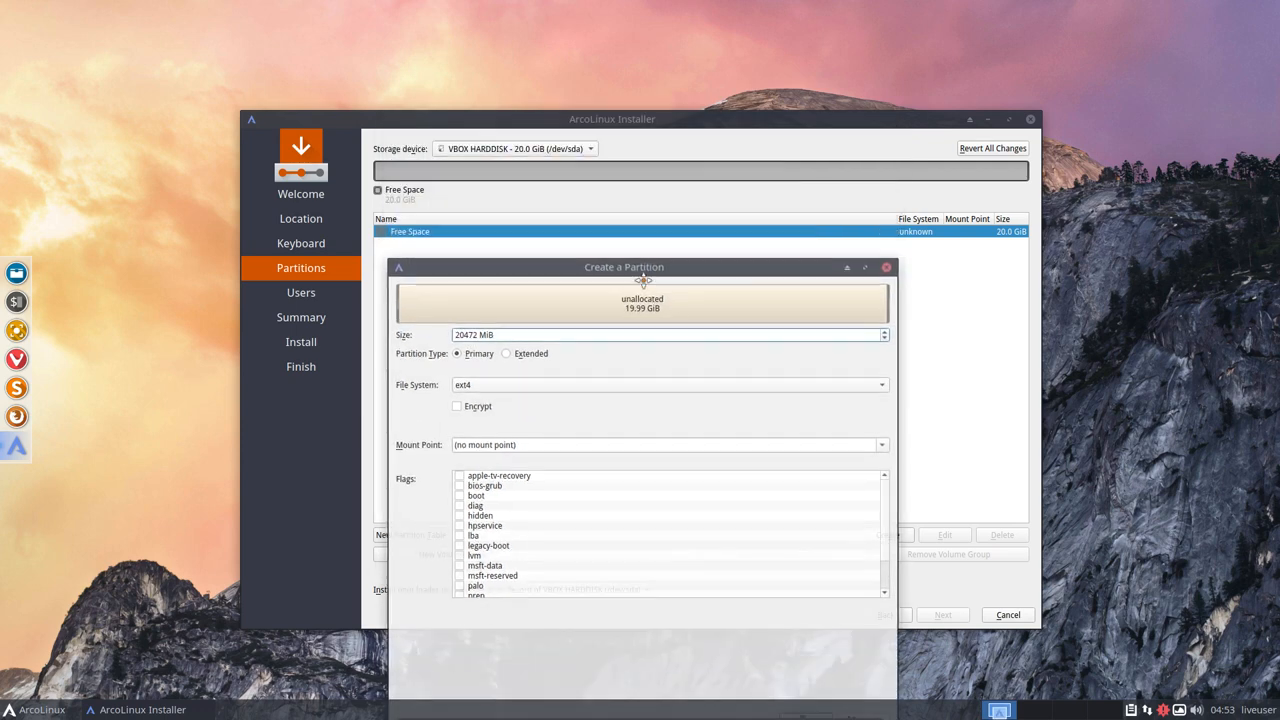
pyautogui.moveTo(624, 266); pyautogui.dragTo(624, 286)
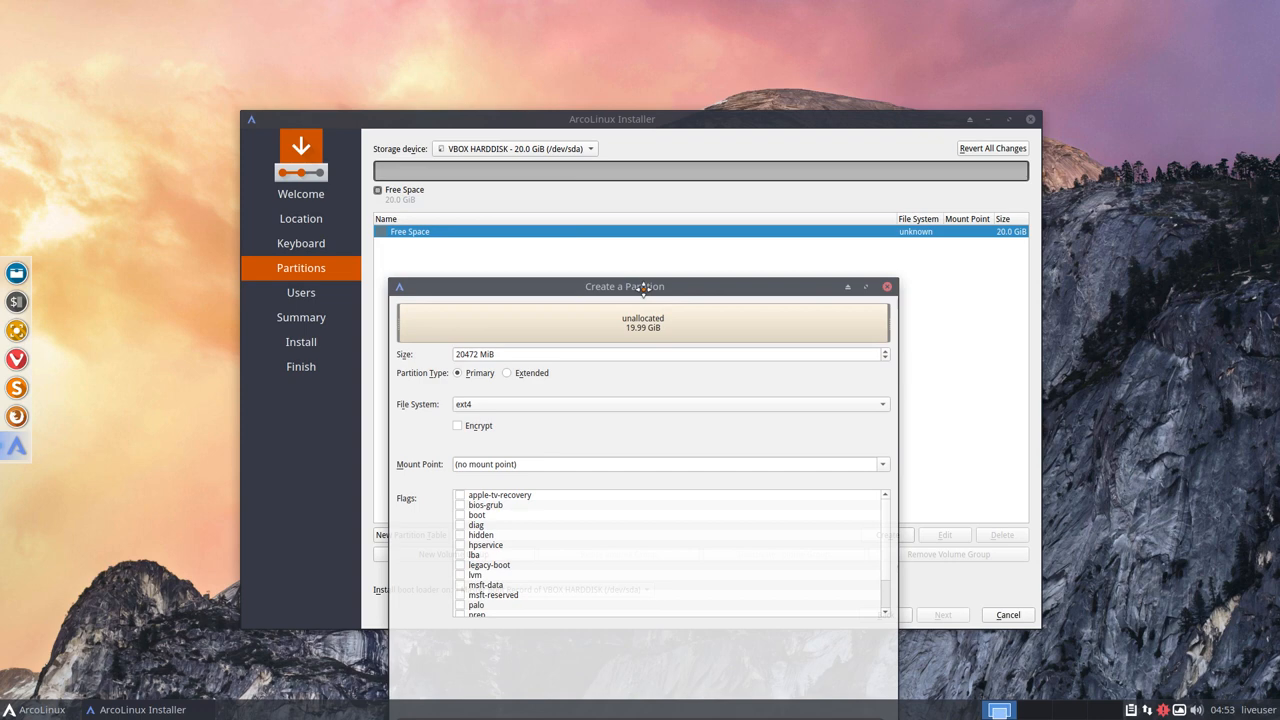
pyautogui.moveTo(624, 286); pyautogui.dragTo(614, 109)
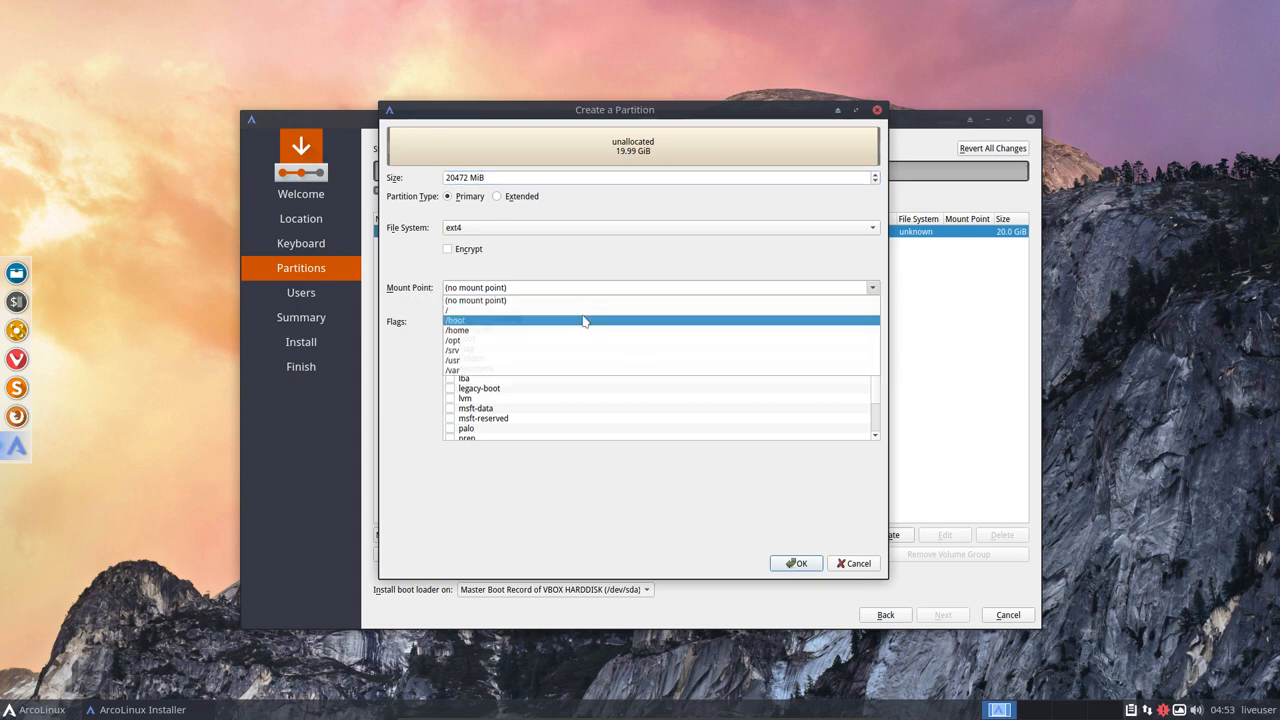
pyautogui.click(455, 310)
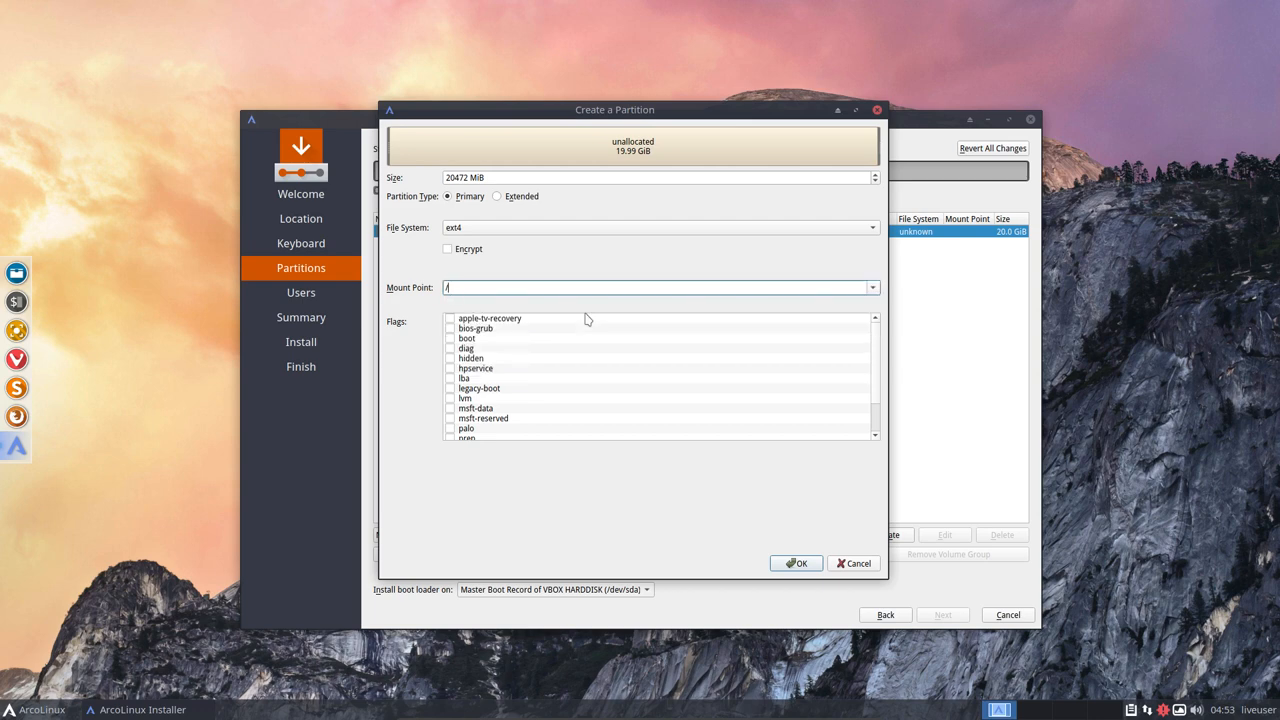
pyautogui.moveTo(341, 268)
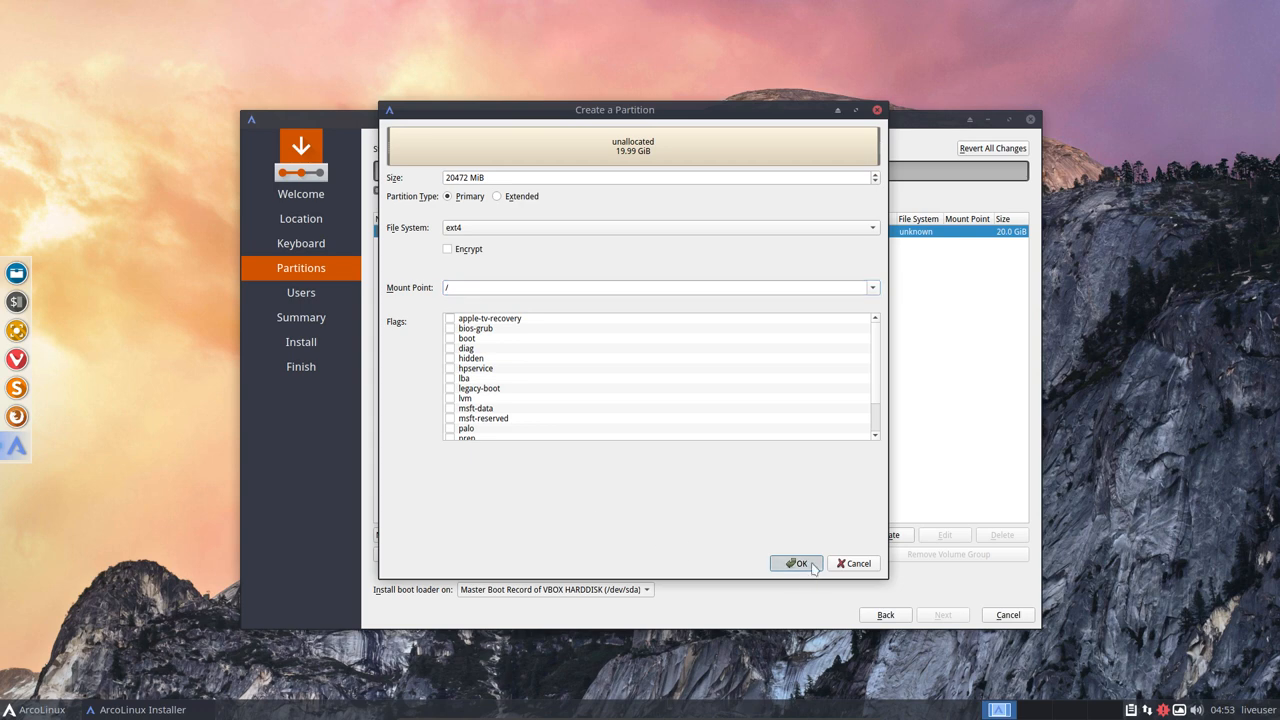
pyautogui.click(796, 563)
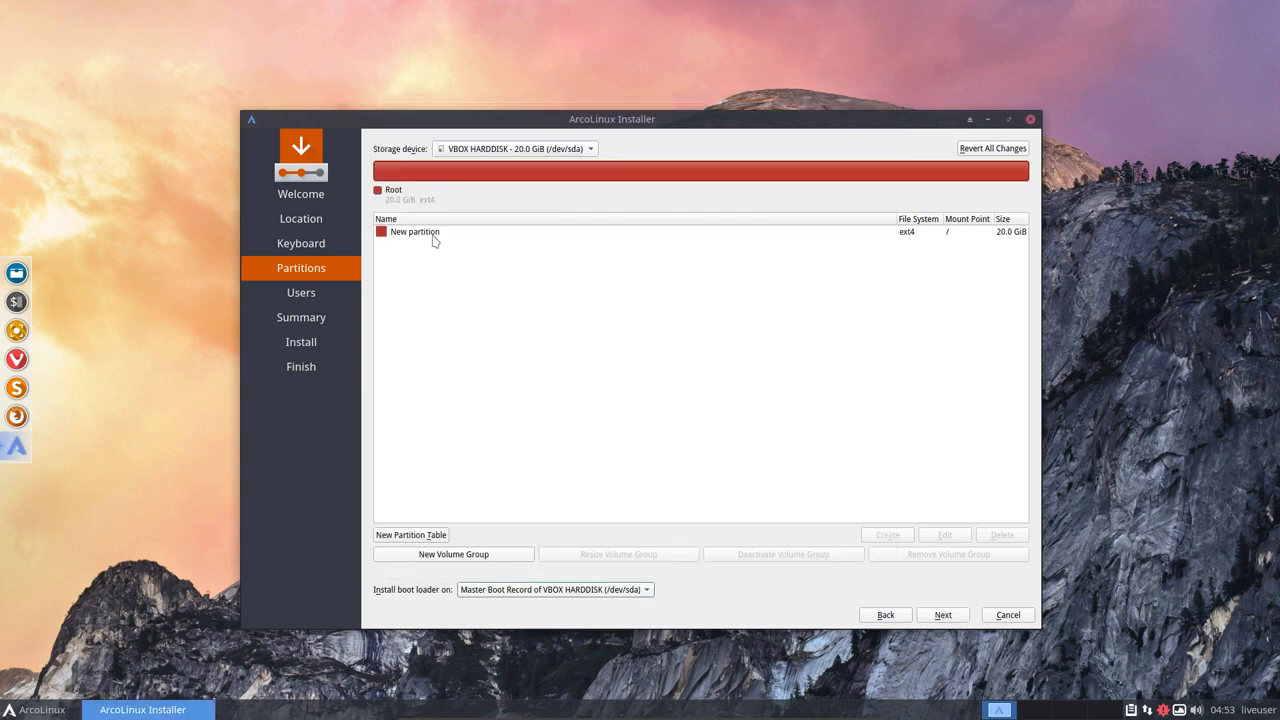
# Step: Switch to the 50 GiB /dev/sdb disk and give it a new MBR partition table
pyautogui.click(415, 231)
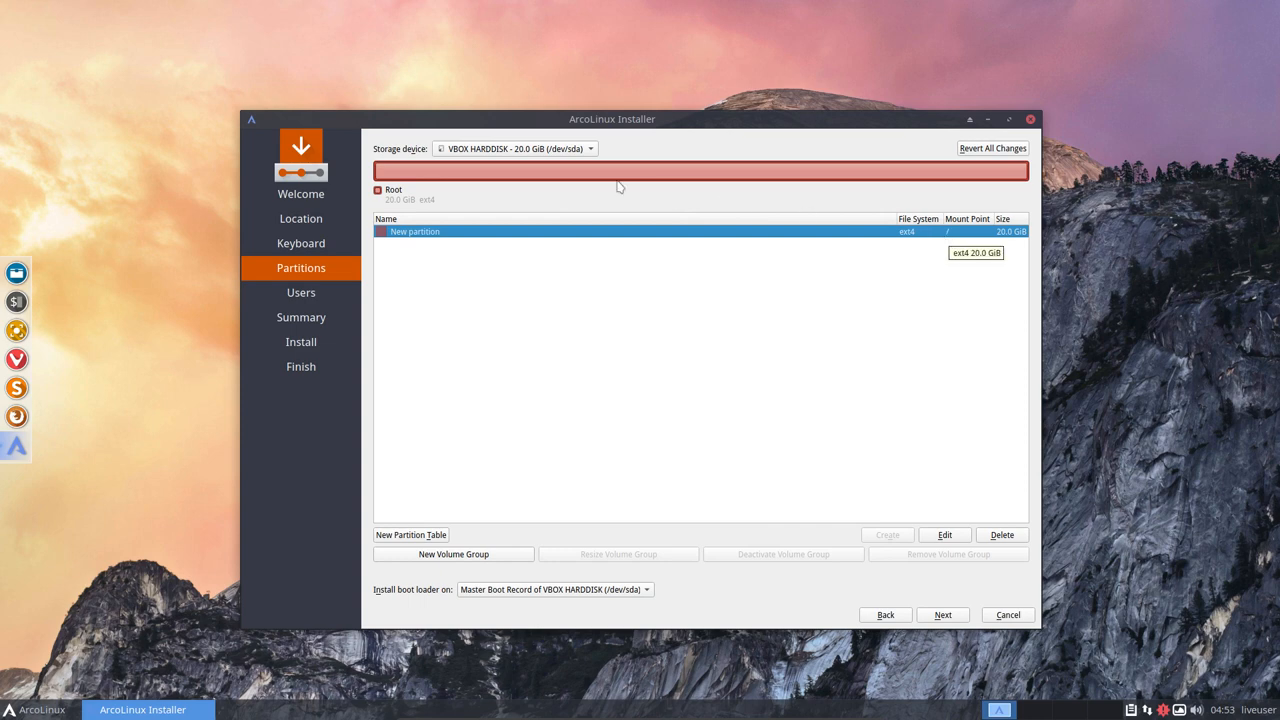
pyautogui.moveTo(650, 175)
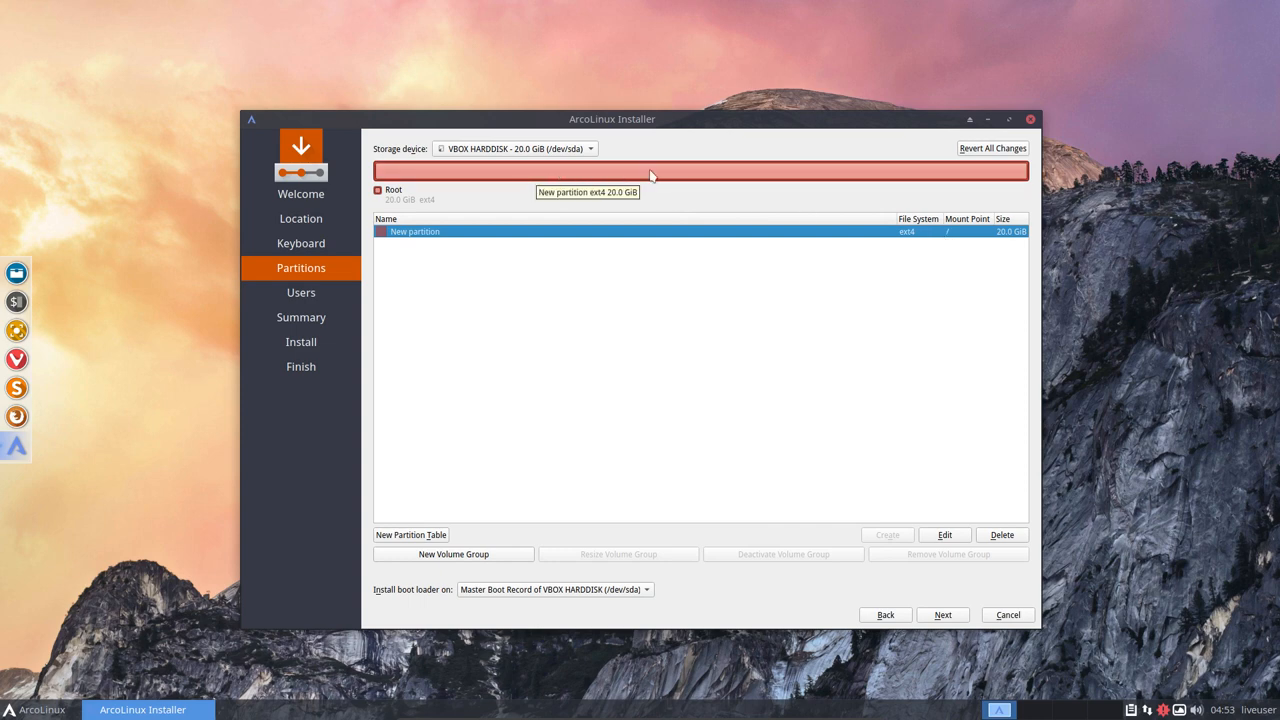
pyautogui.click(515, 148)
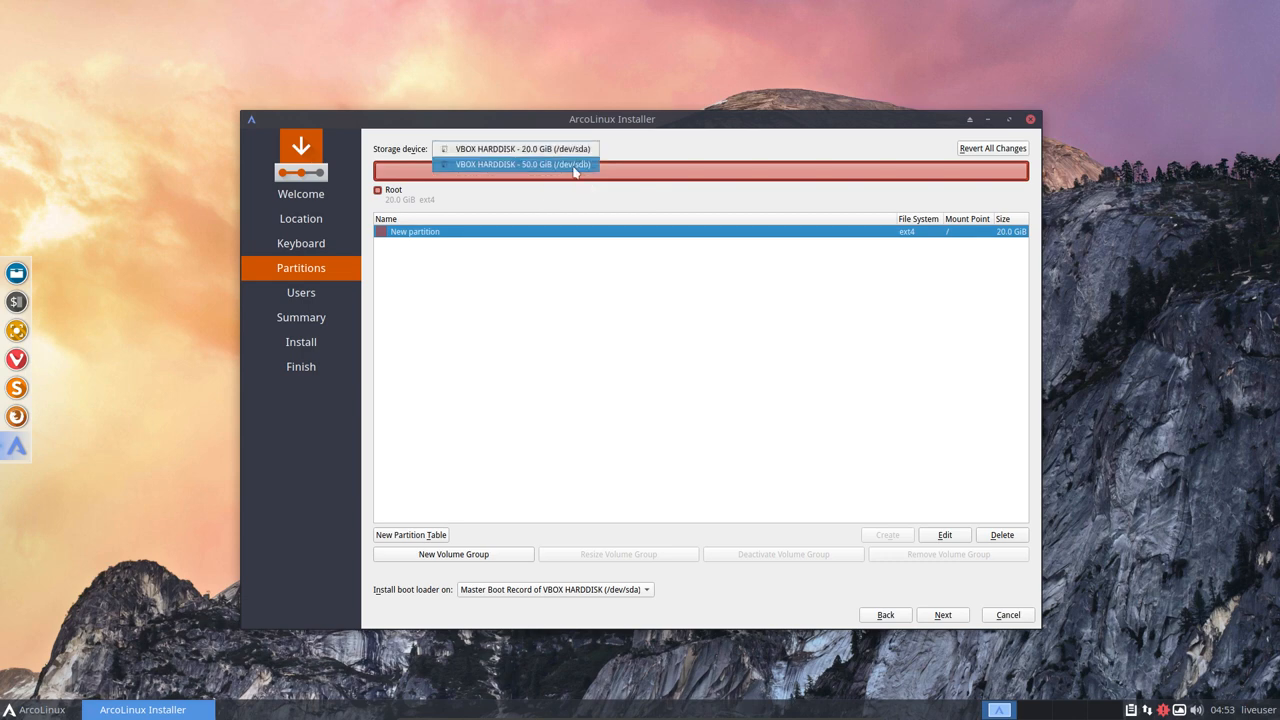
pyautogui.moveTo(520, 164)
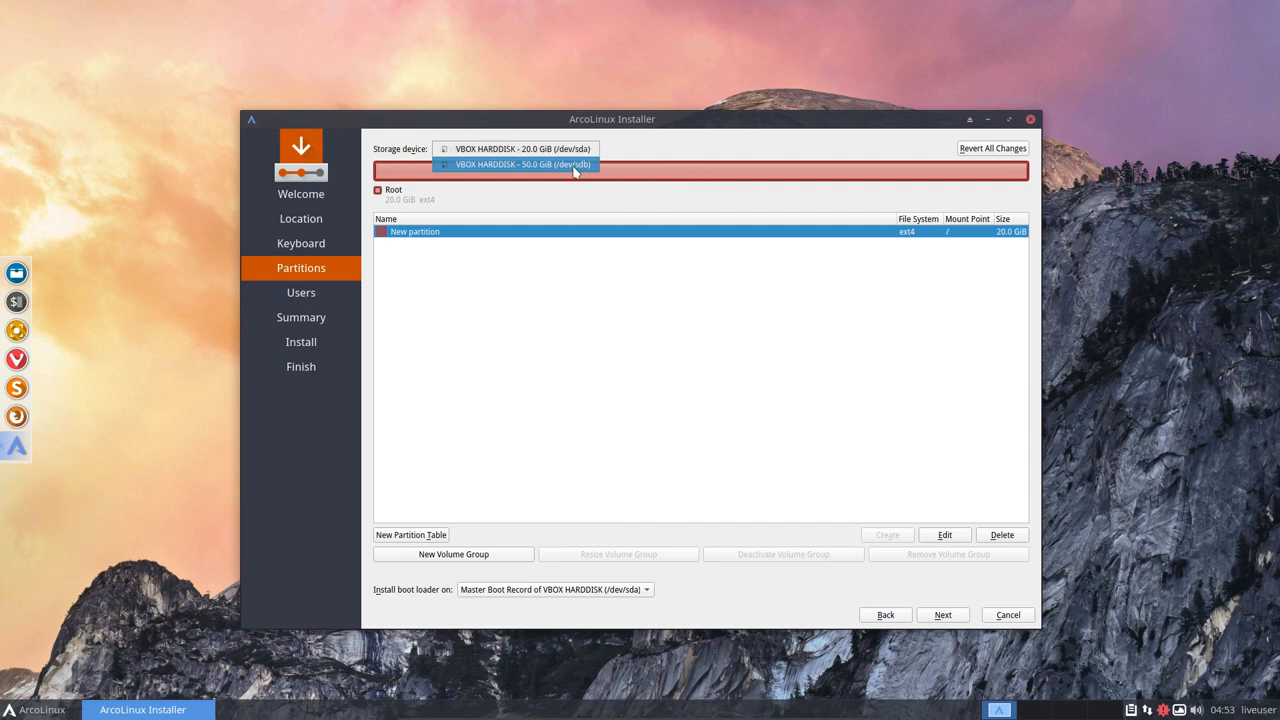
pyautogui.click(513, 164)
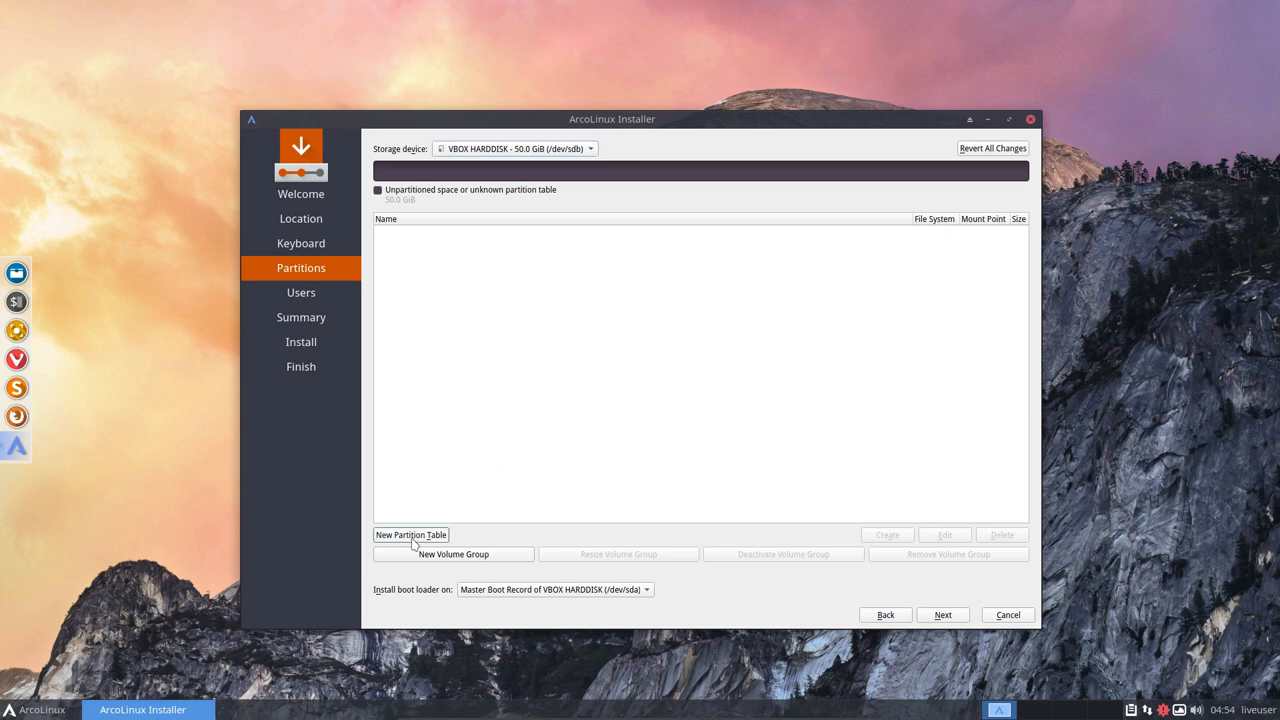
pyautogui.click(411, 534)
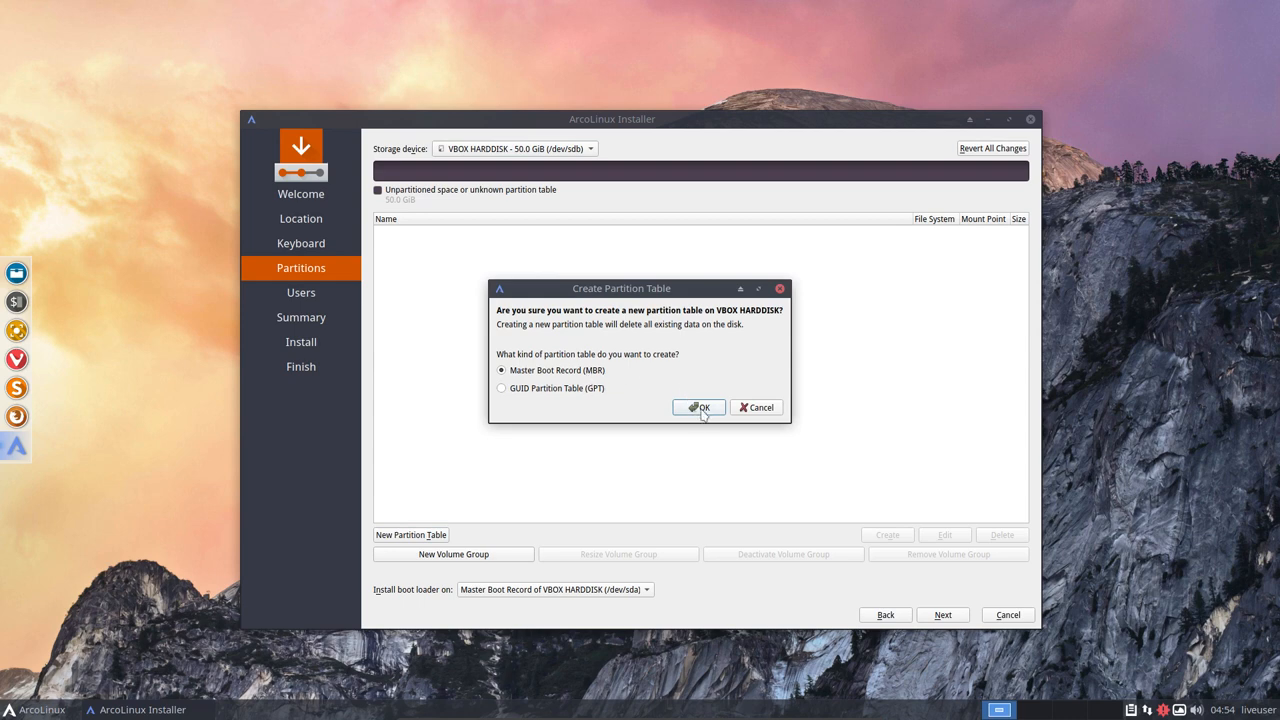
pyautogui.click(700, 407)
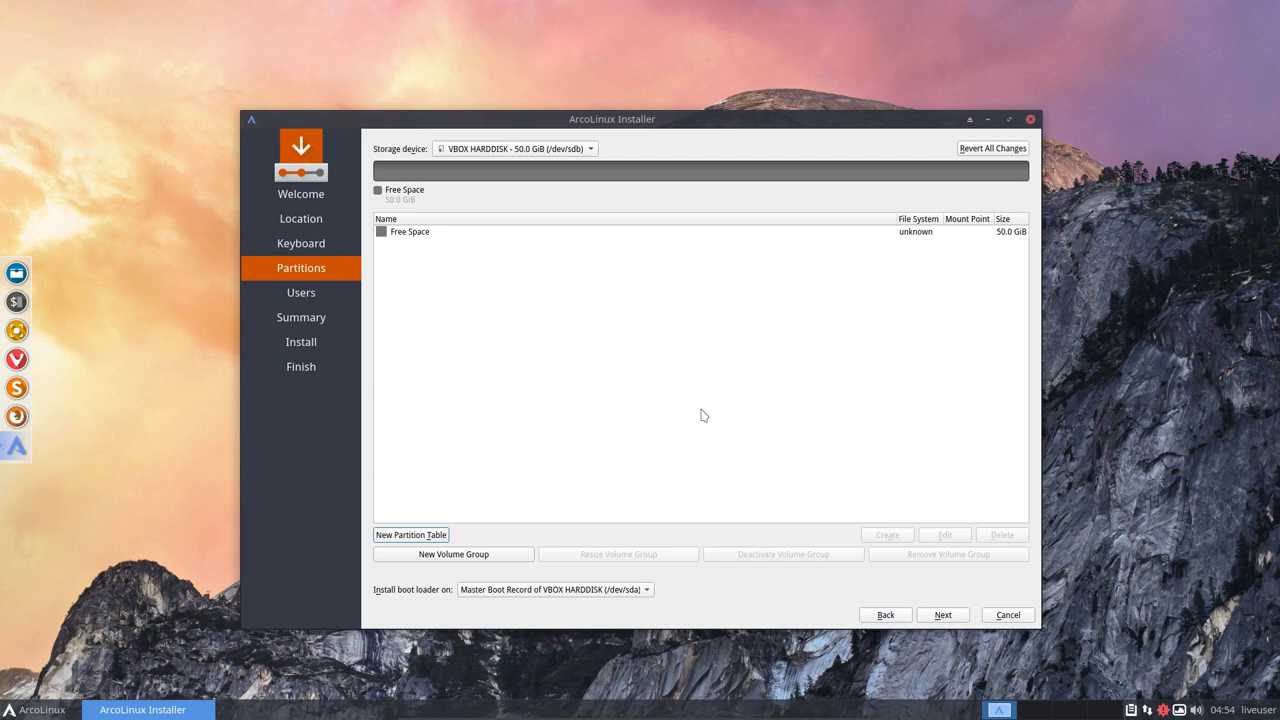
pyautogui.click(410, 231)
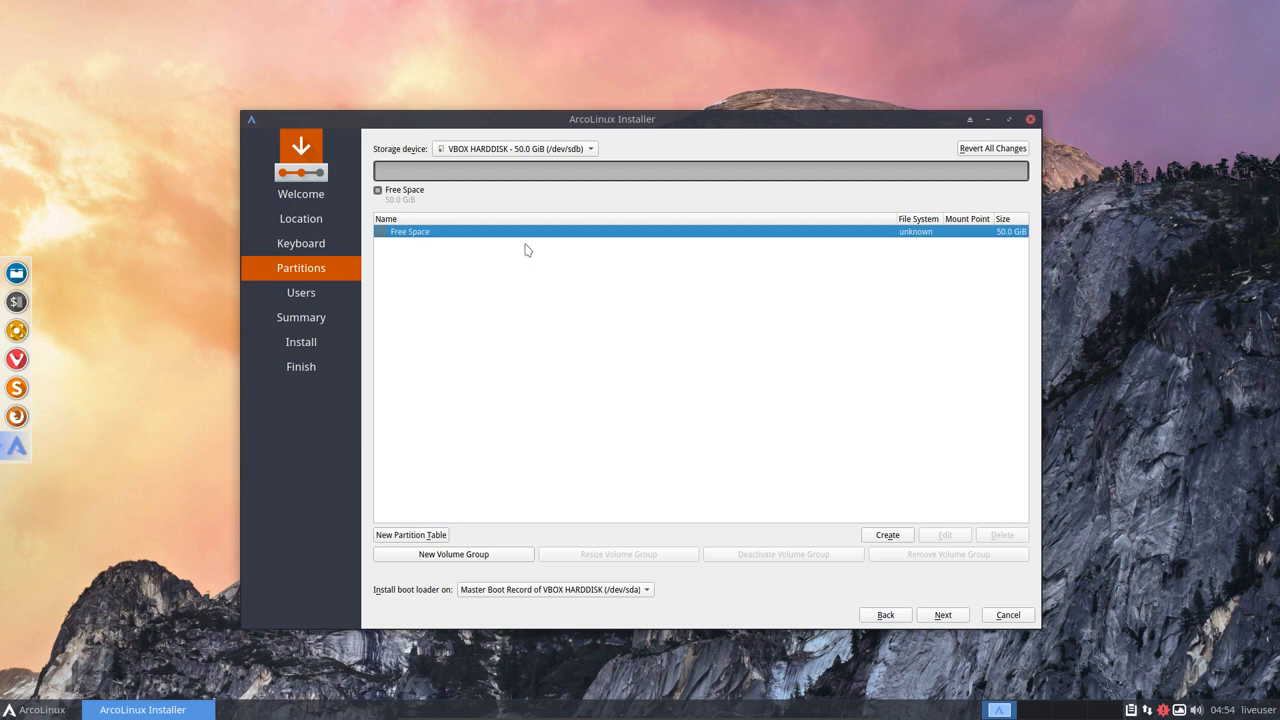
pyautogui.moveTo(866, 449)
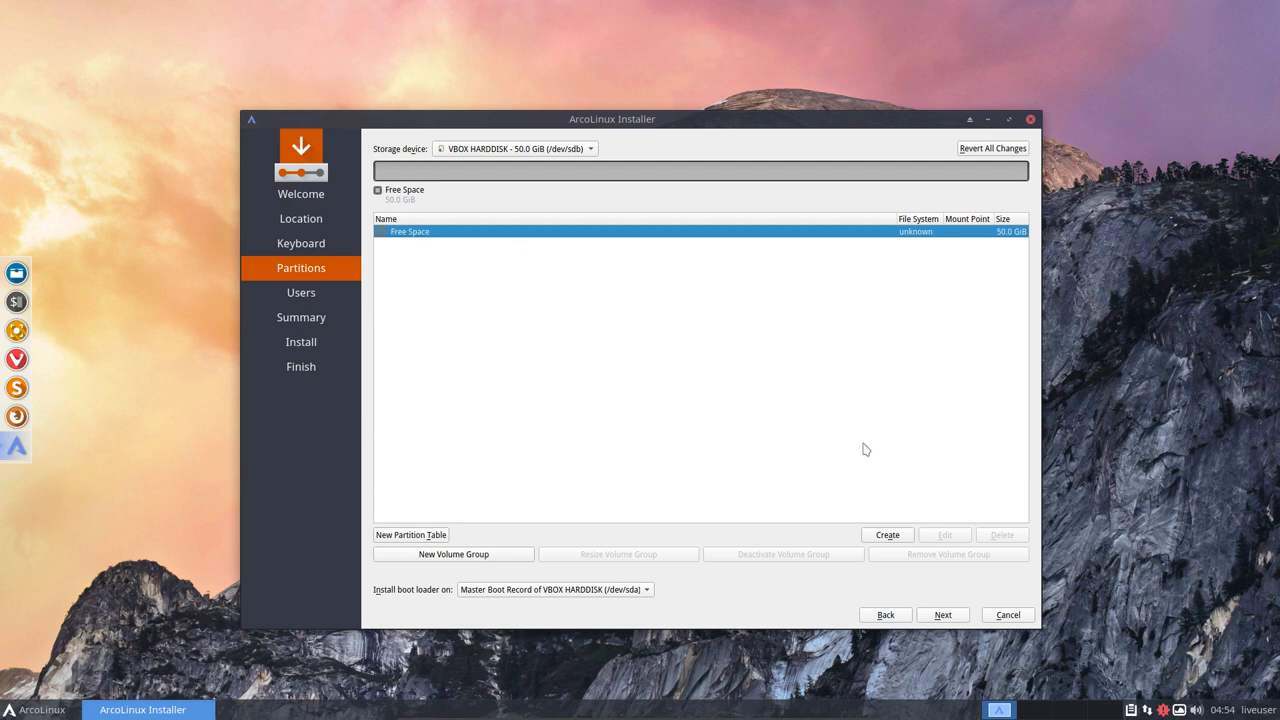
# Step: Create a full-size 50 GiB ext4 partition on sdb mounted at /home
pyautogui.click(886, 534)
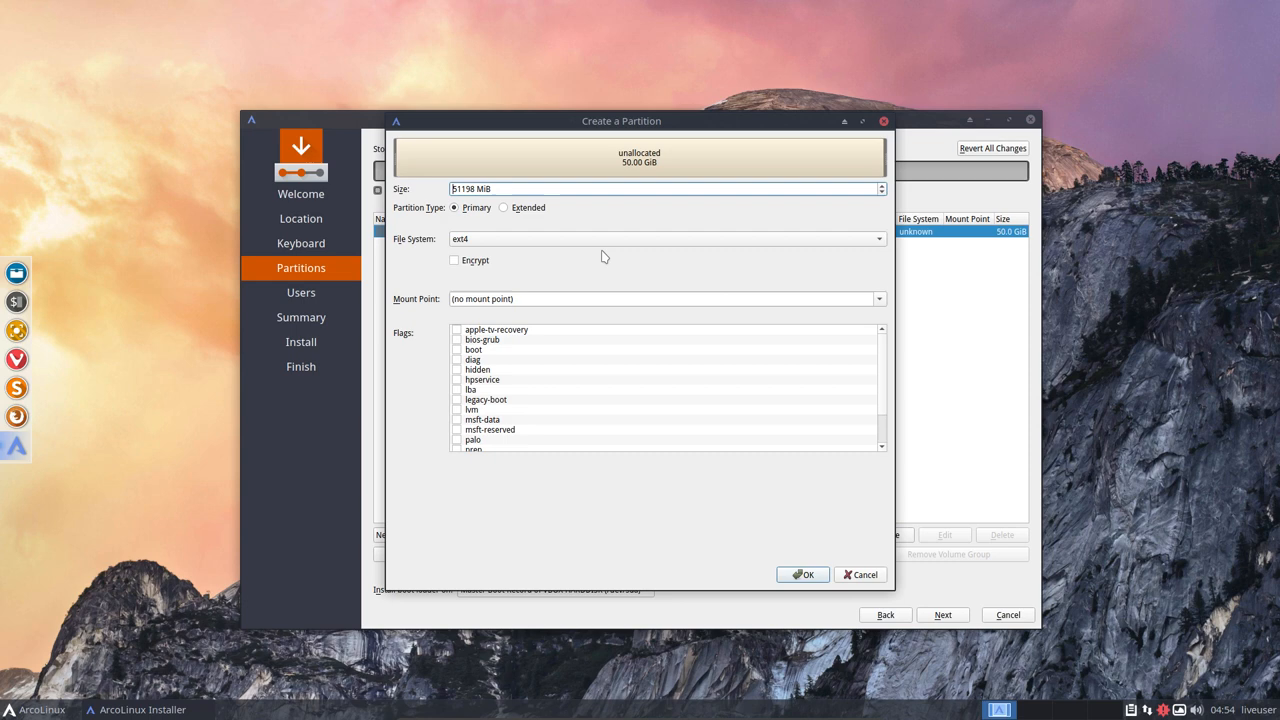
pyautogui.moveTo(480, 268)
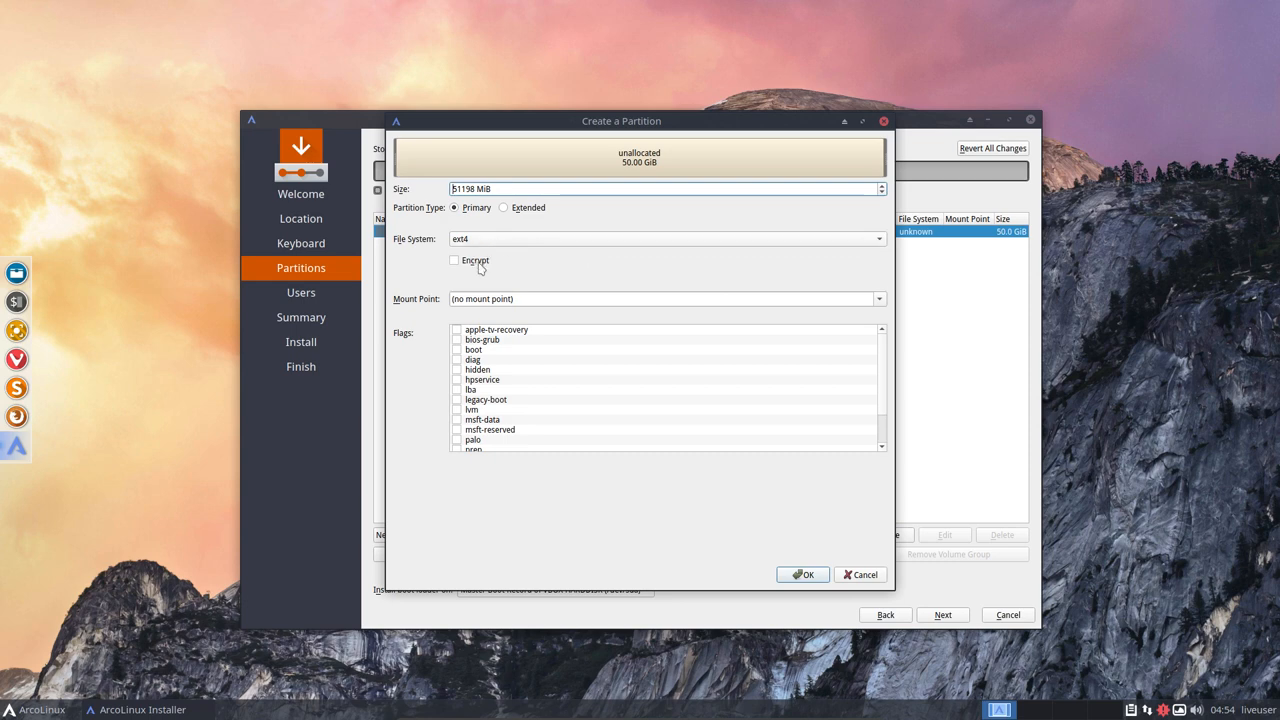
pyautogui.click(879, 298)
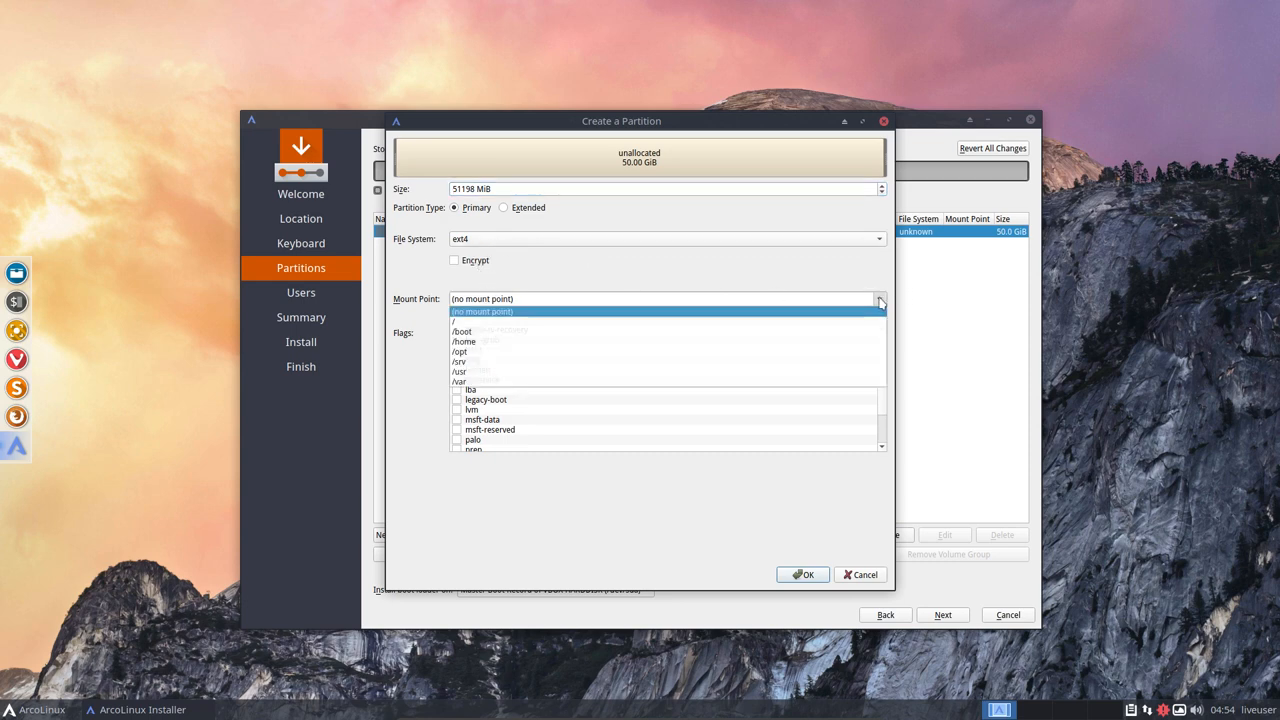
pyautogui.moveTo(479, 341)
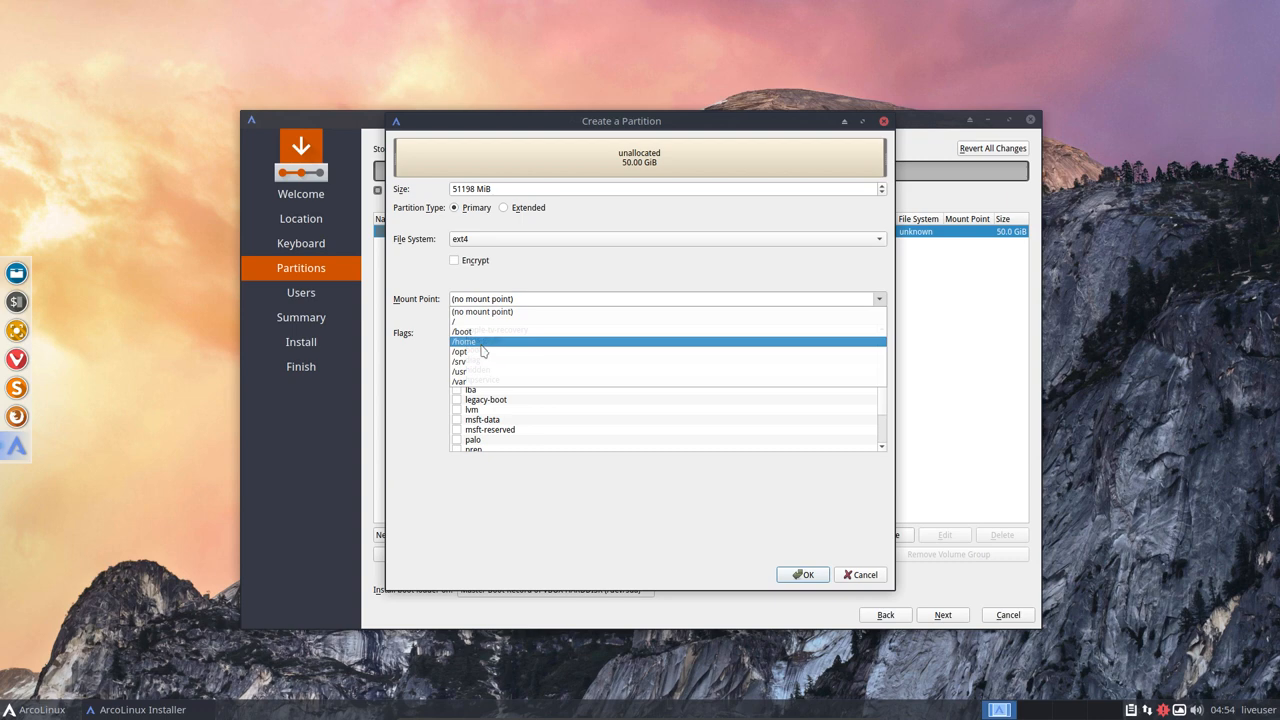
pyautogui.click(463, 341)
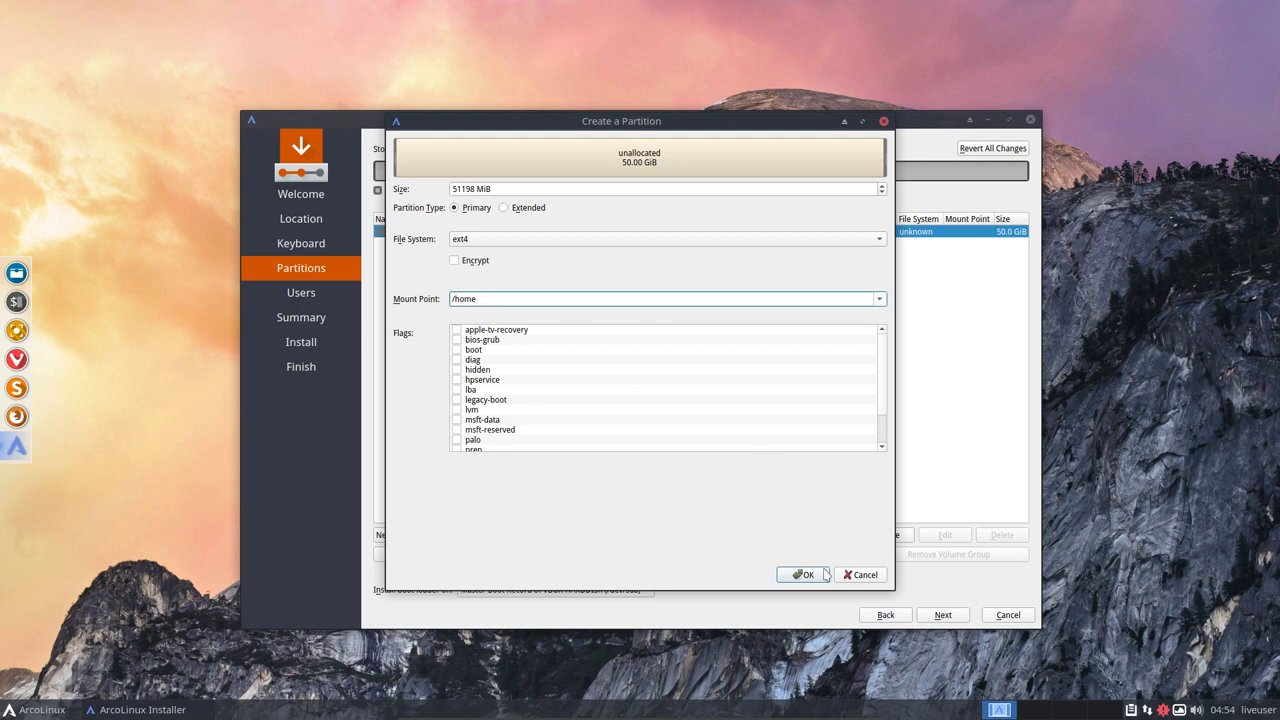
pyautogui.click(804, 574)
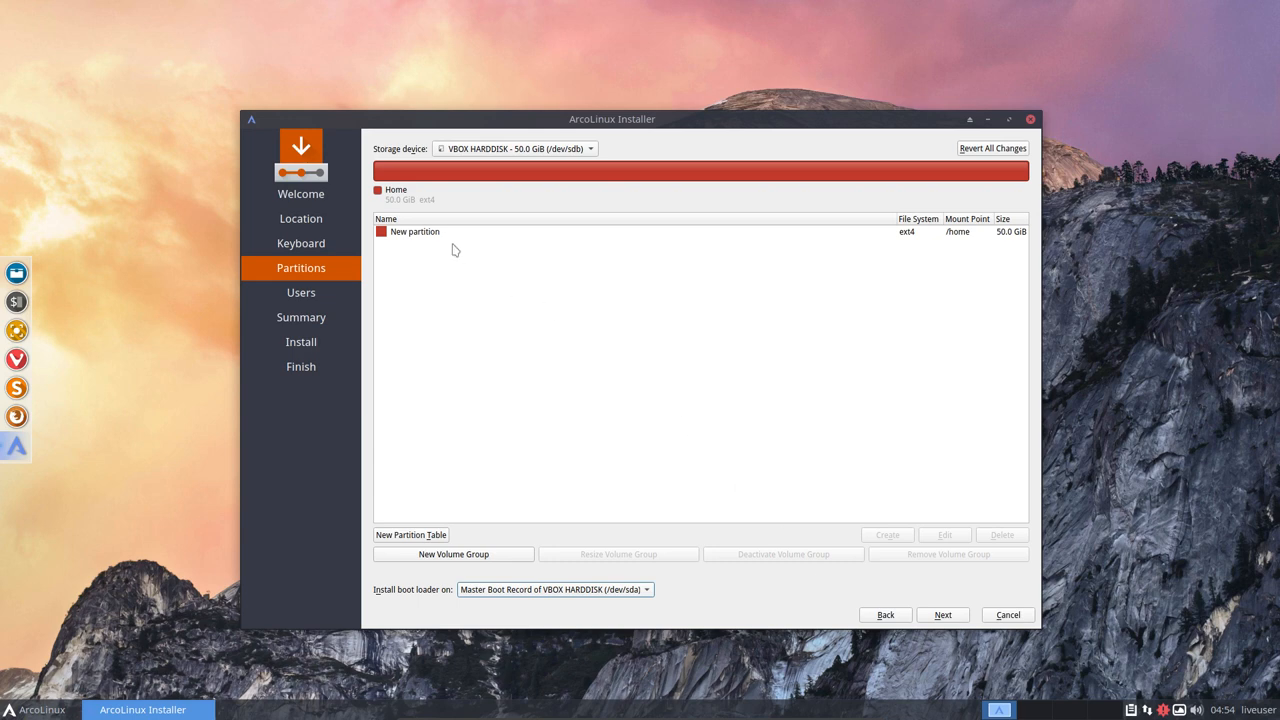
pyautogui.moveTo(616, 227)
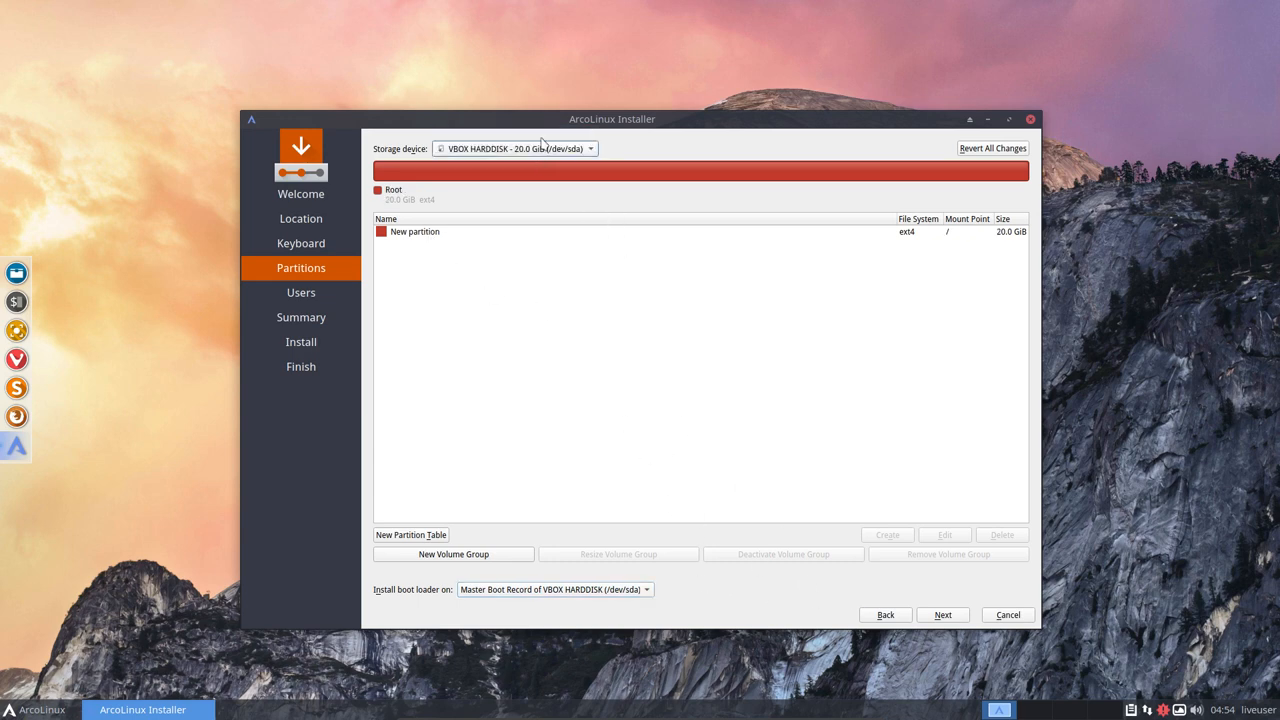
# Step: Resize sda's root partition from 20 GiB down to 13714 MiB
pyautogui.click(415, 231)
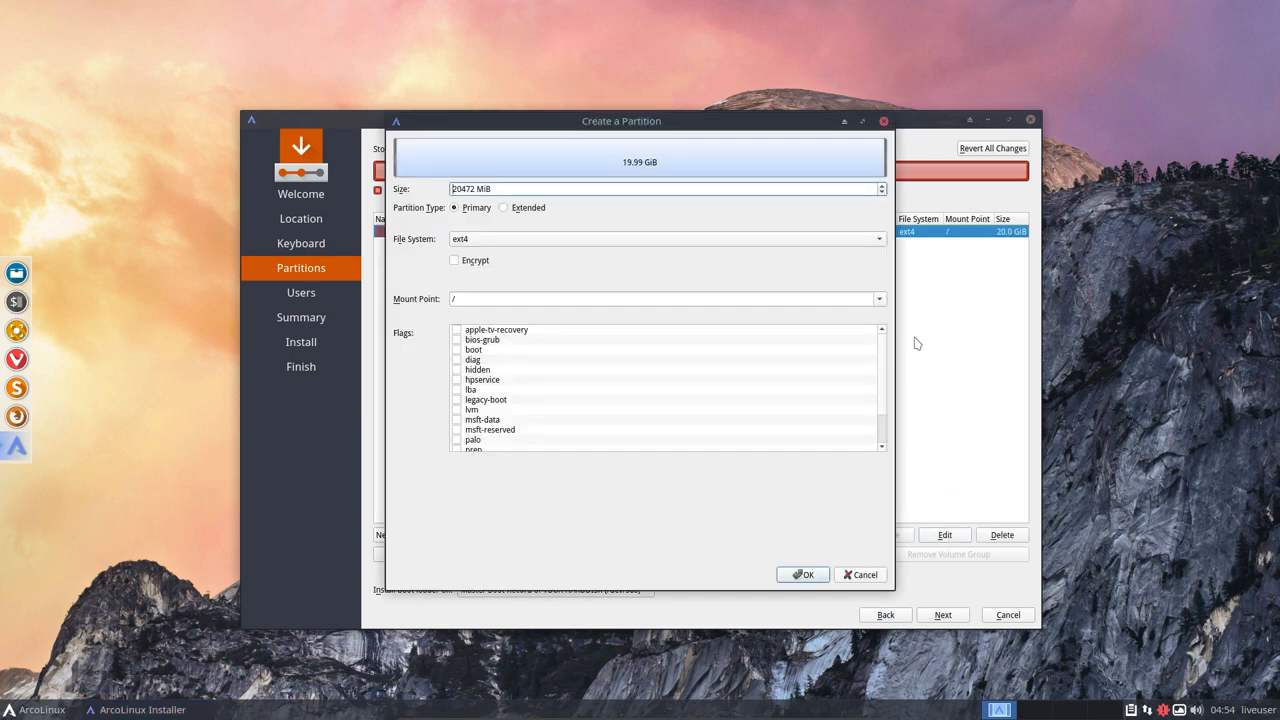
pyautogui.moveTo(878, 157); pyautogui.dragTo(770, 157)
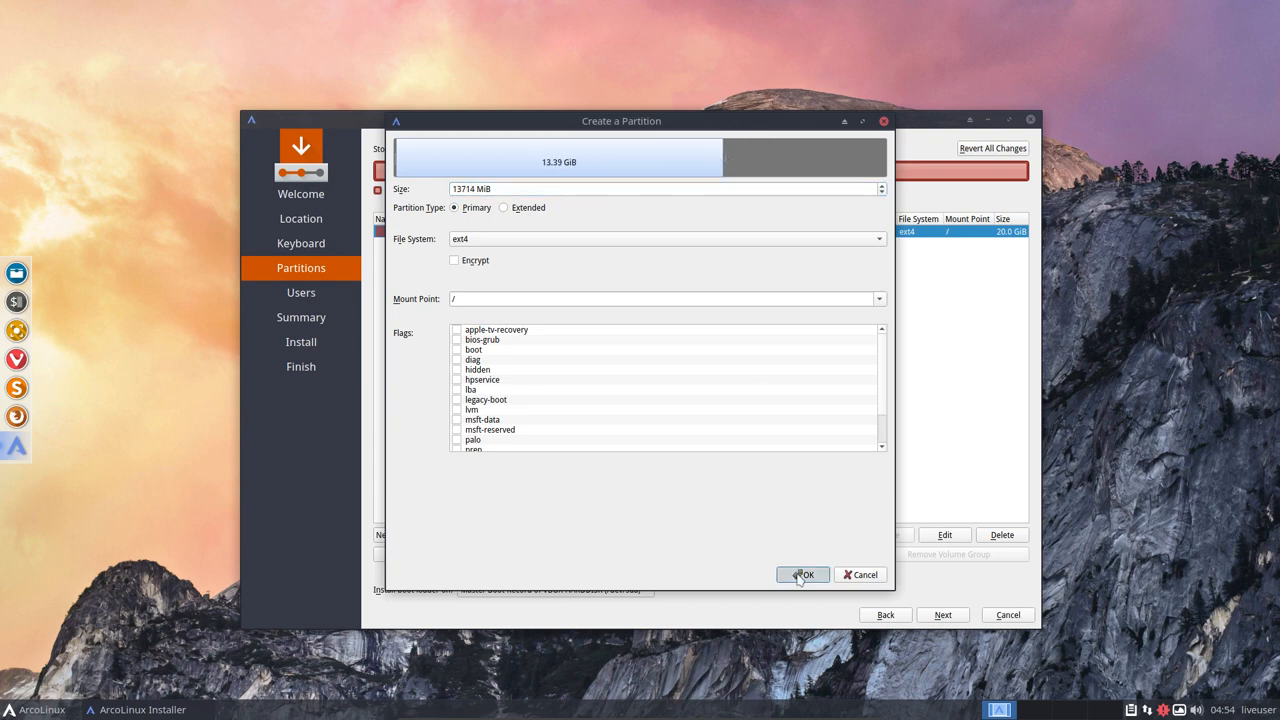
pyautogui.click(803, 574)
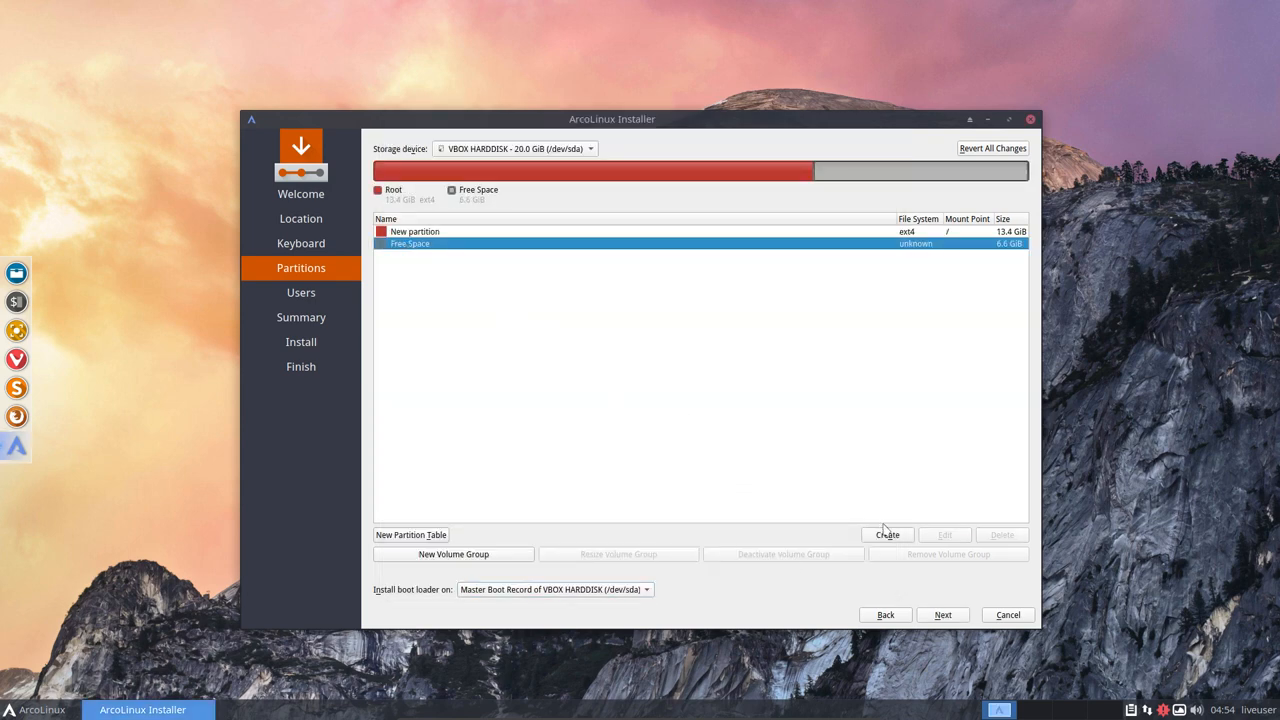
pyautogui.click(886, 534)
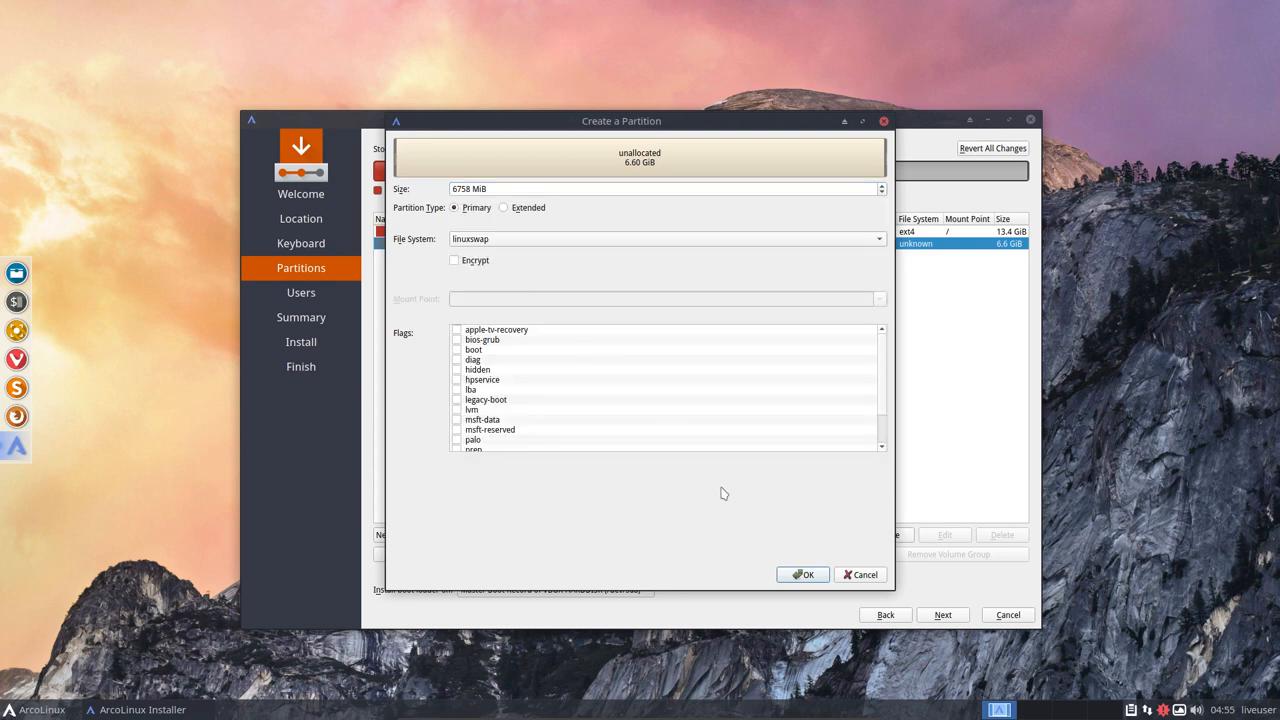
# Step: Make the freed 6.6 GiB on sda a linuxswap partition, then return to the sda view
pyautogui.click(803, 574)
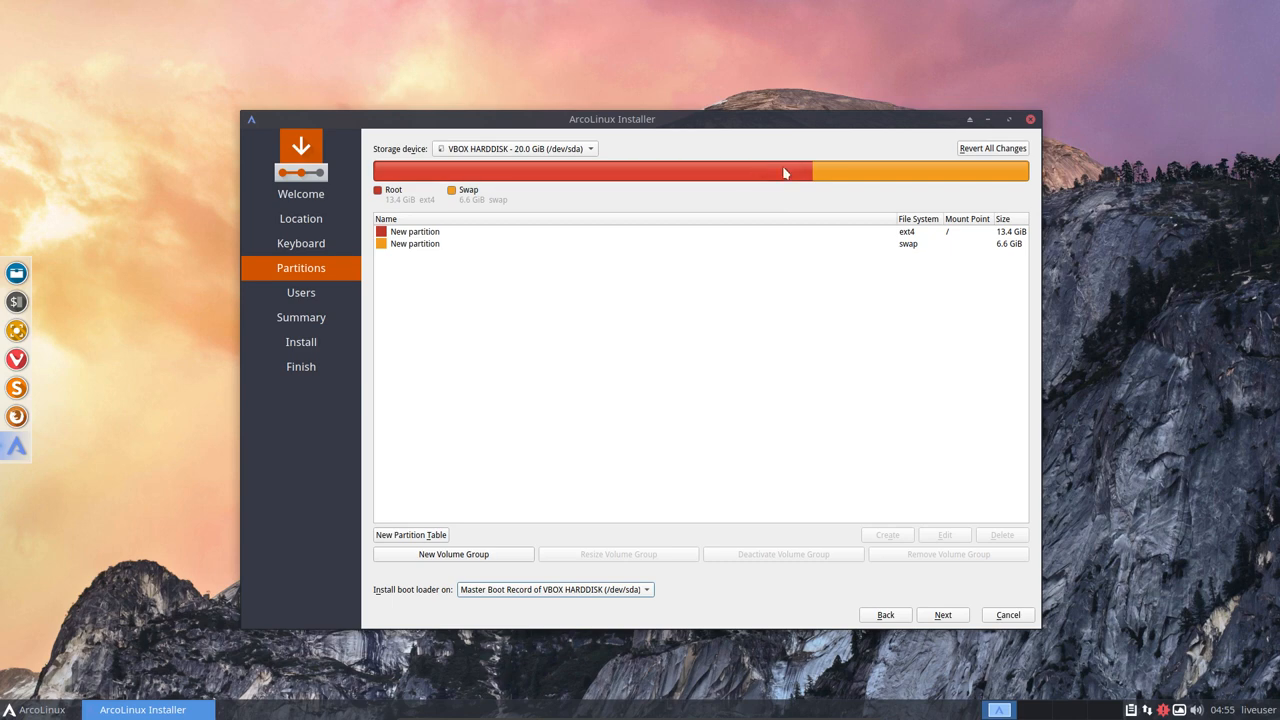
pyautogui.moveTo(785, 171)
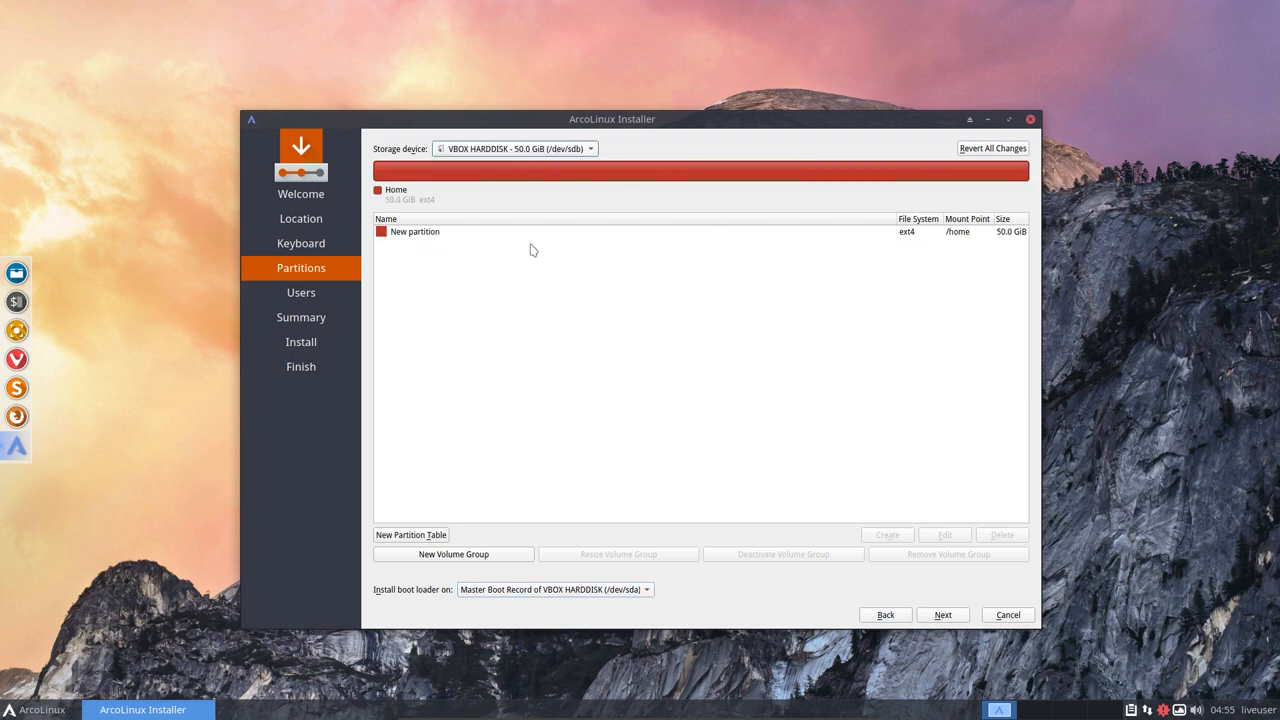
pyautogui.moveTo(705, 240)
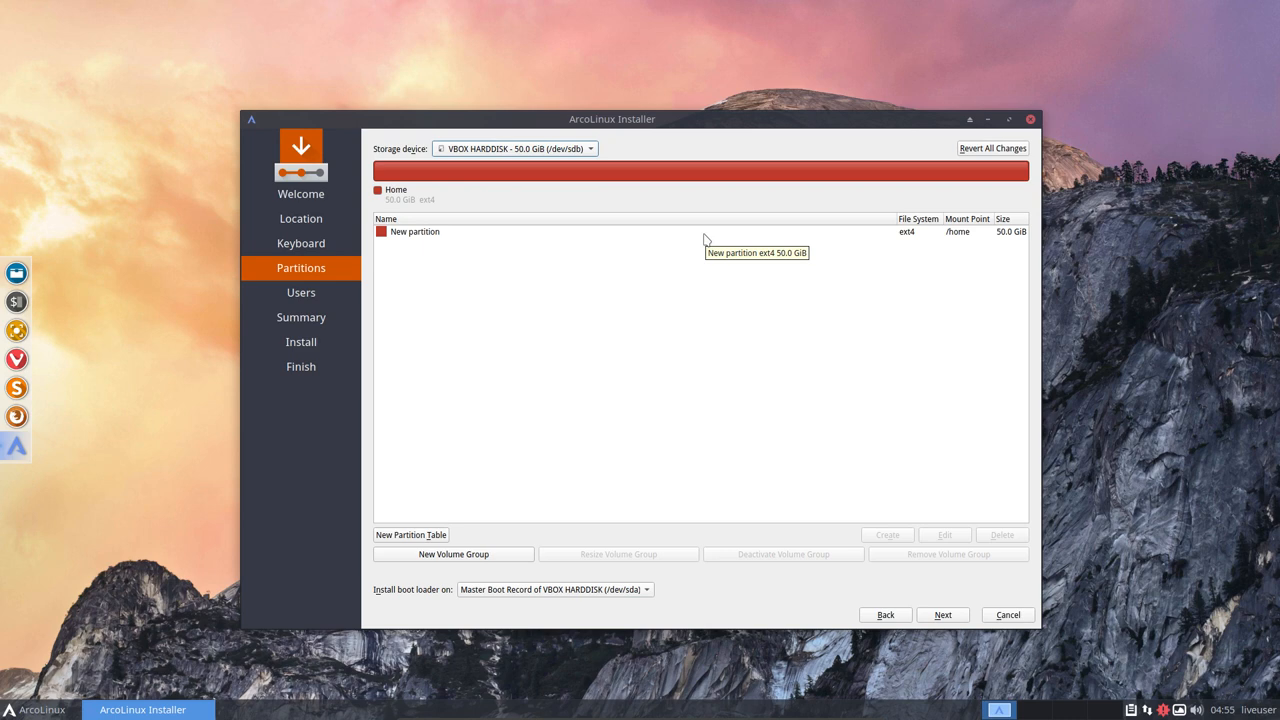
pyautogui.click(512, 148)
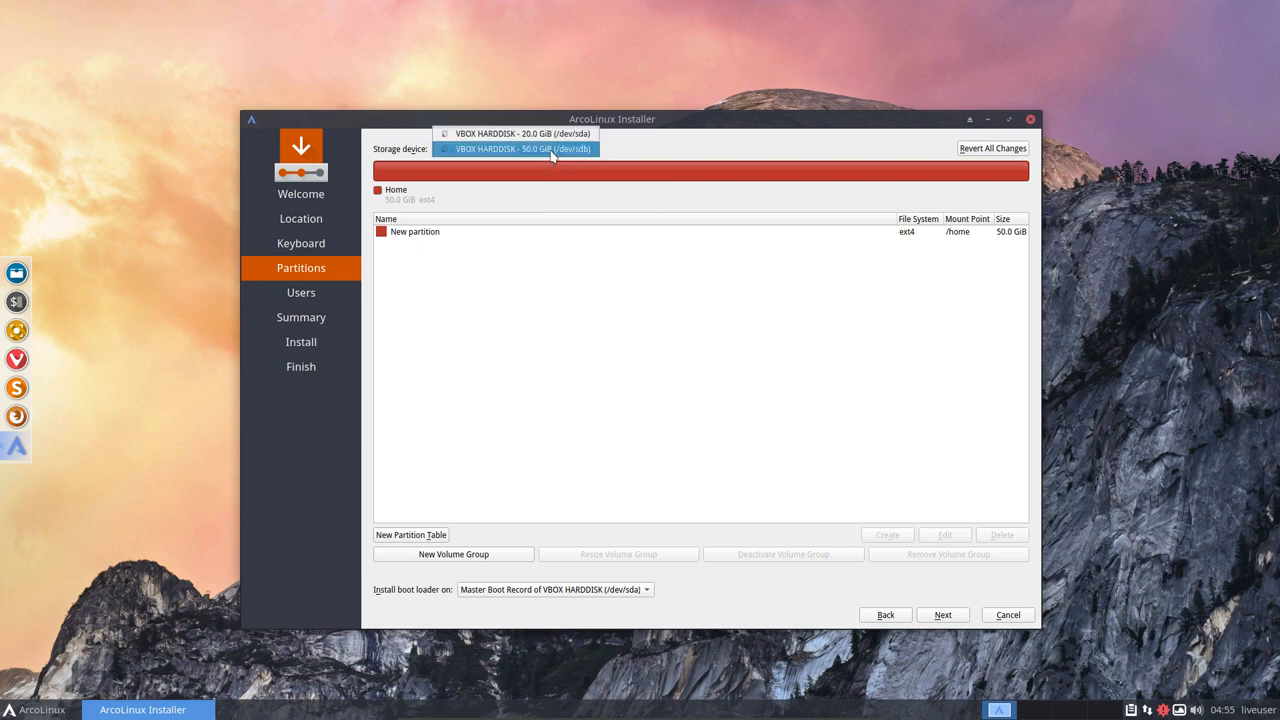
pyautogui.click(520, 133)
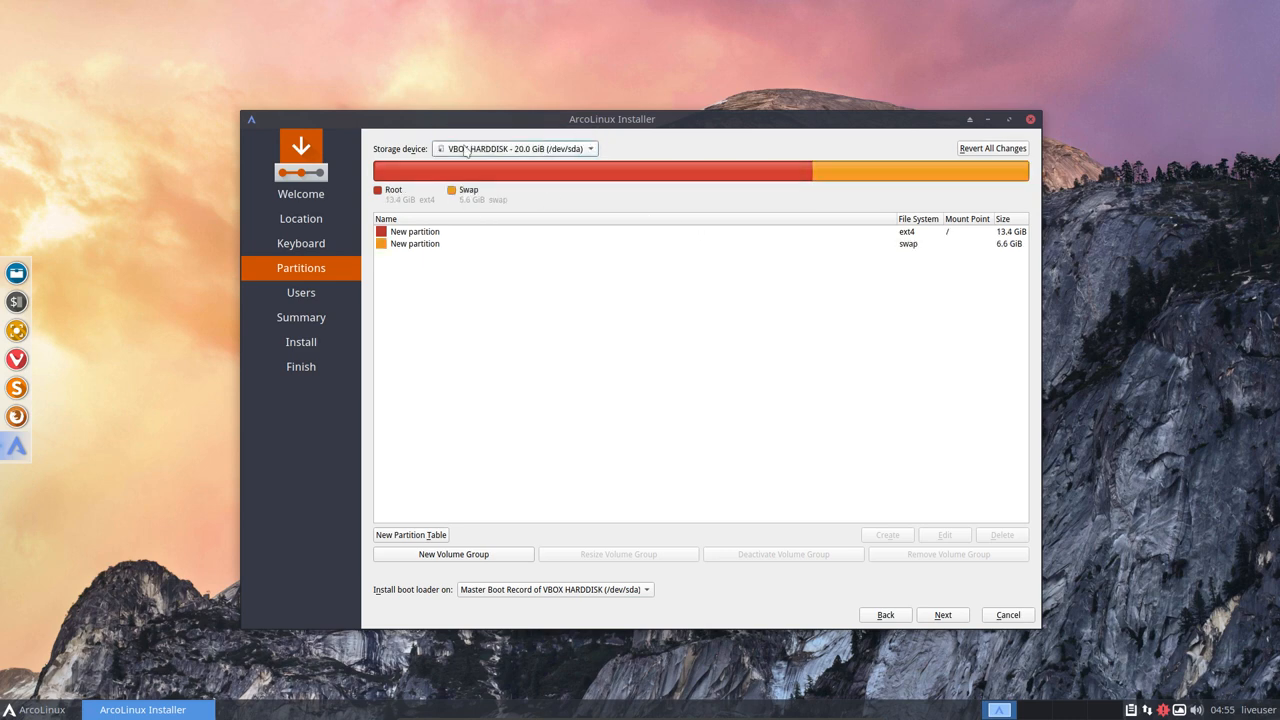
pyautogui.moveTo(617, 631)
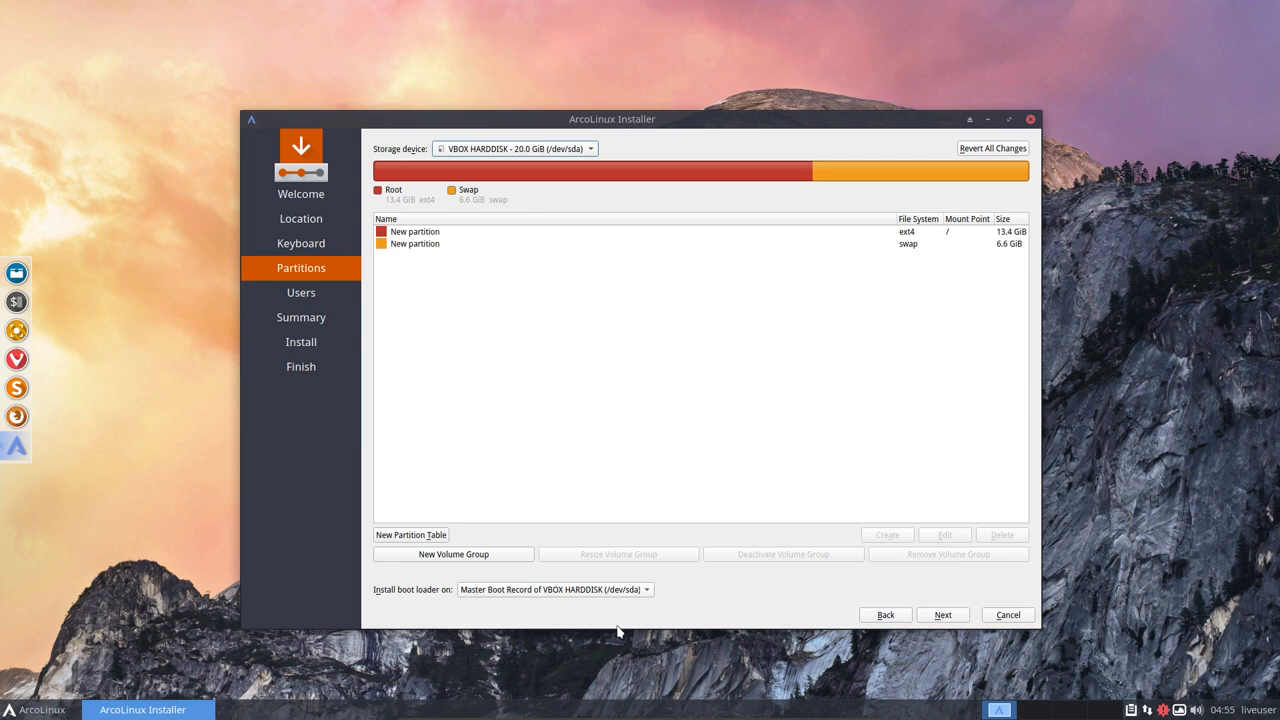
pyautogui.click(553, 589)
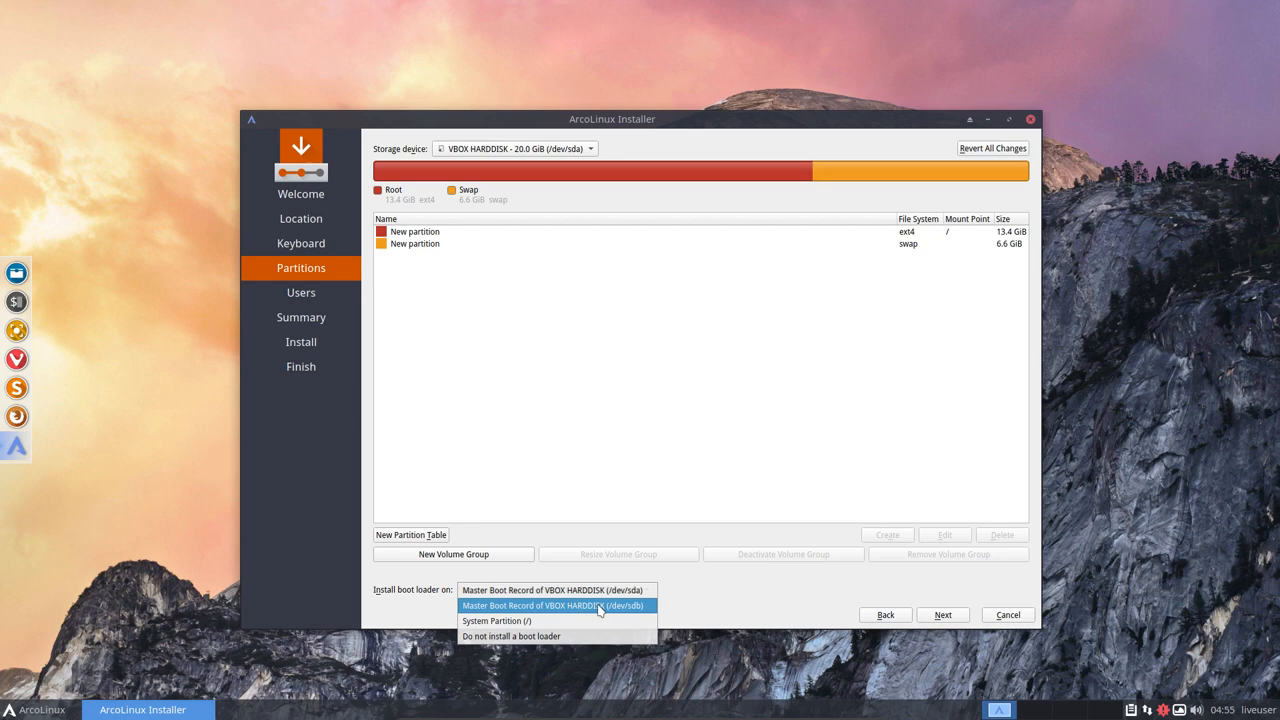
pyautogui.moveTo(623, 613)
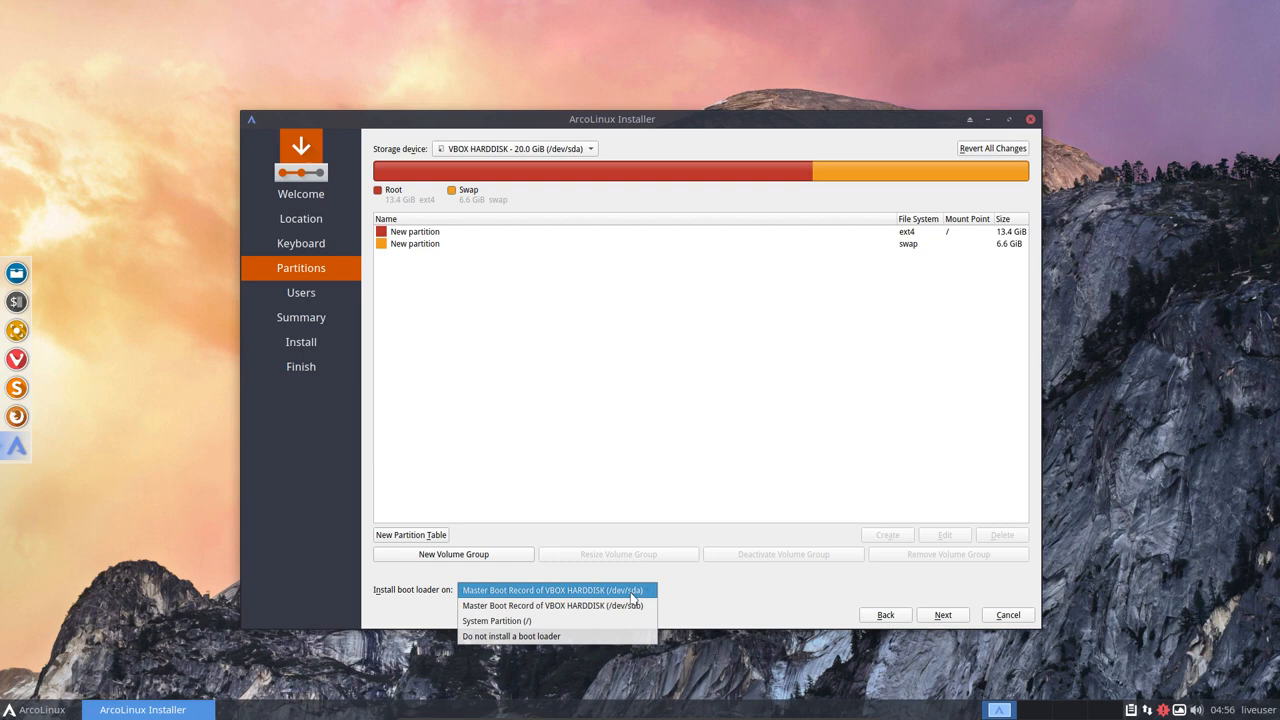
# Step: Install the boot loader on sda's Master Boot Record and continue to Users
pyautogui.click(555, 590)
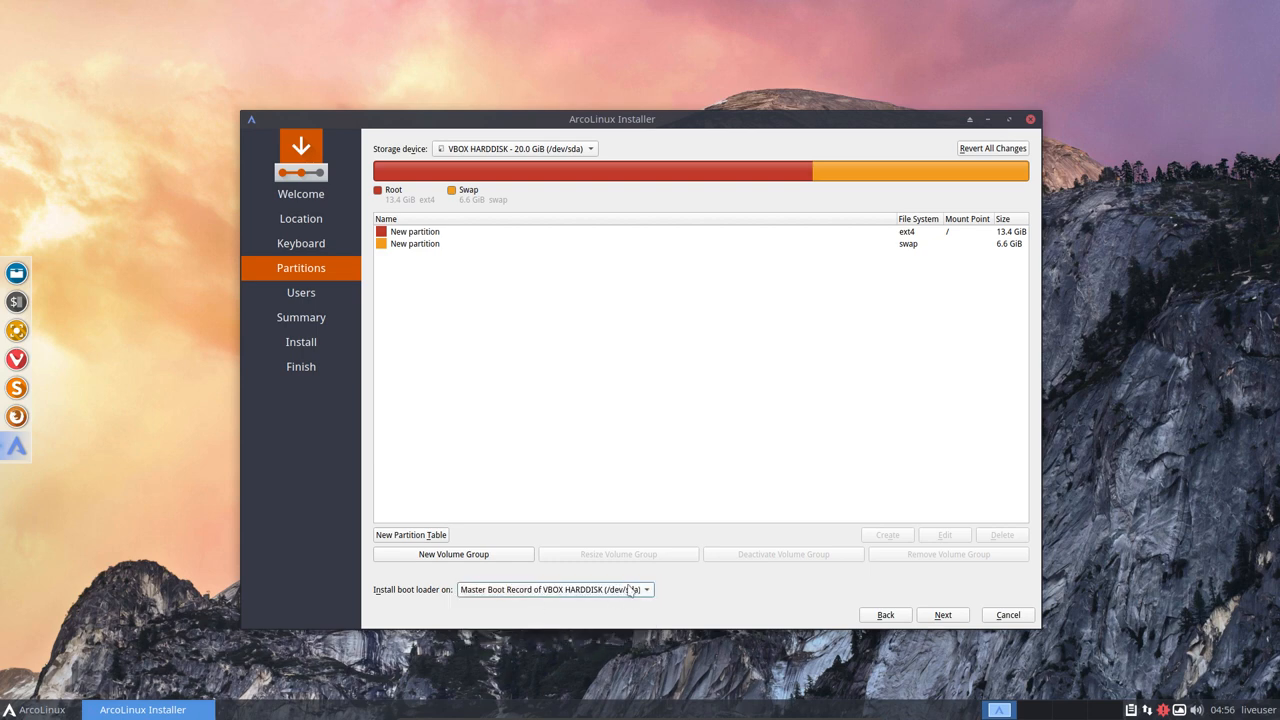
pyautogui.moveTo(929, 597)
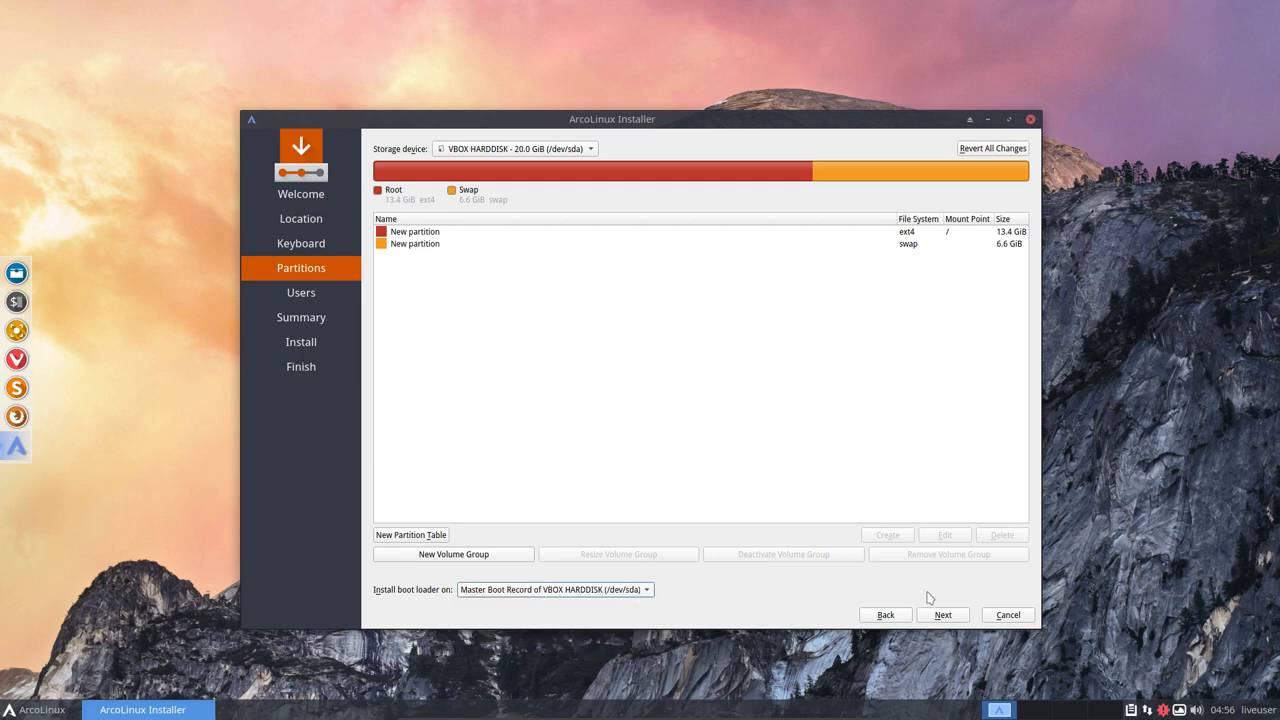
pyautogui.click(942, 614)
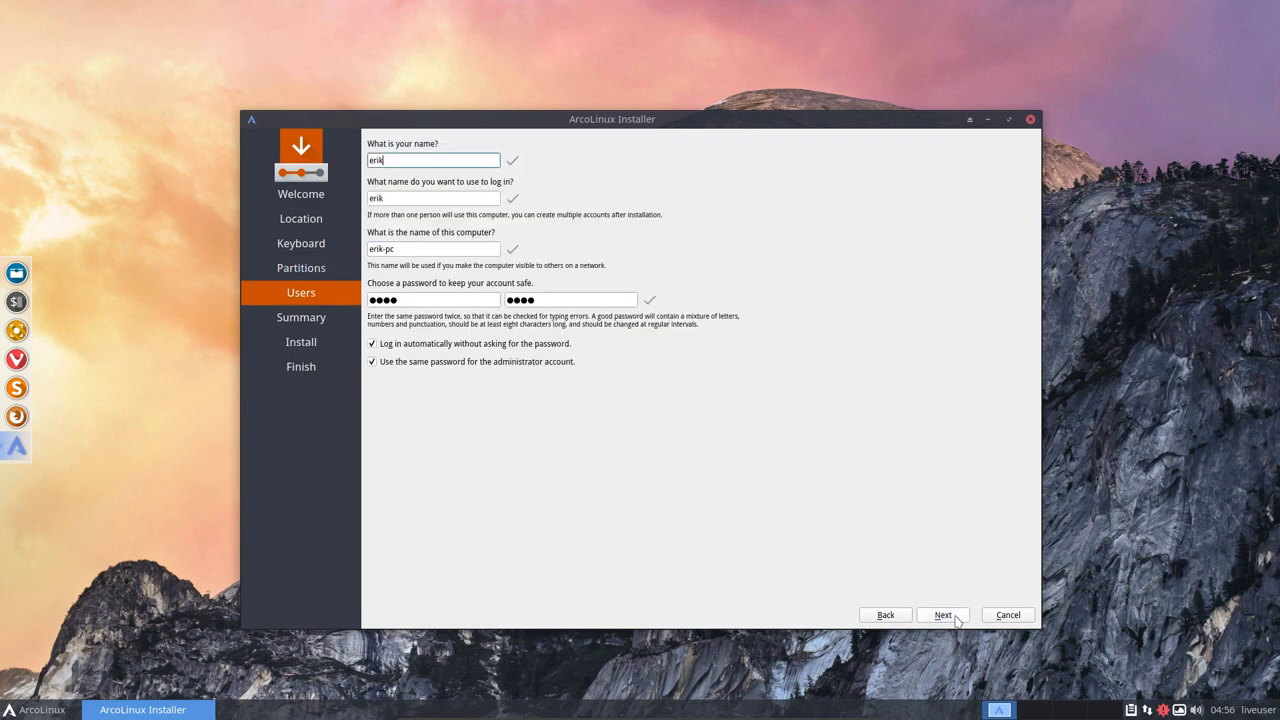
pyautogui.moveTo(897, 577)
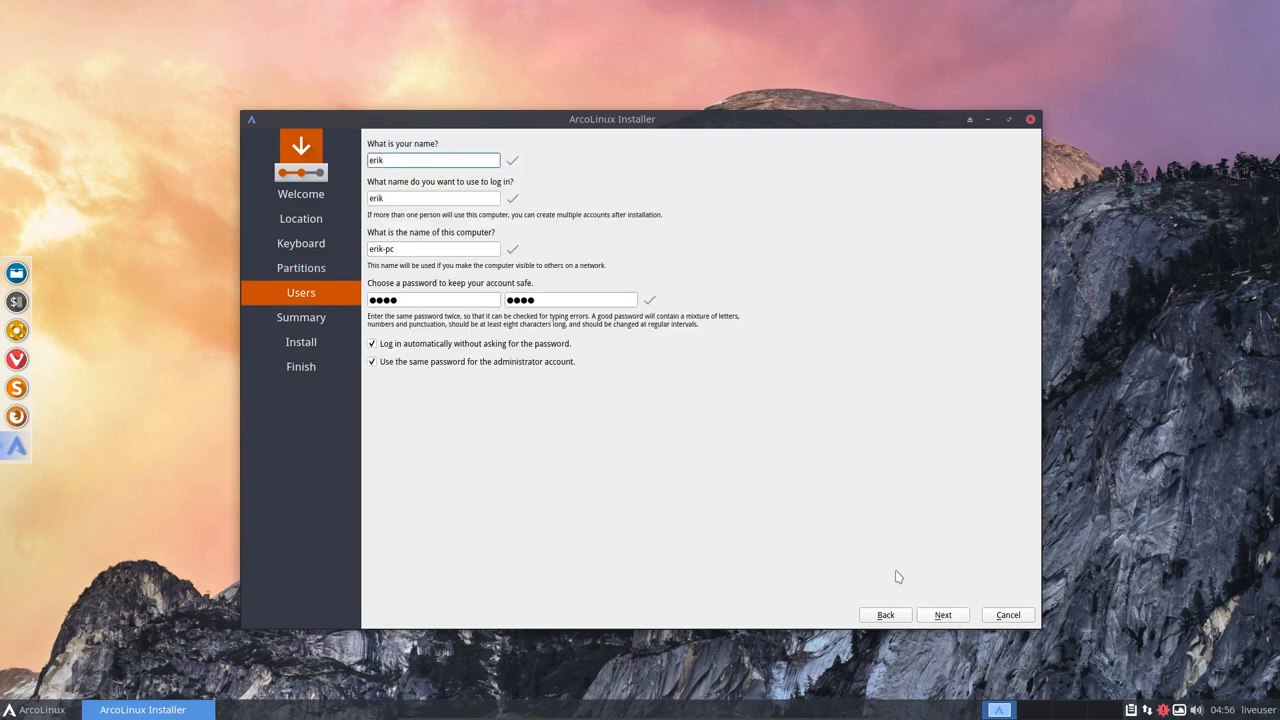
# Step: Review the sda partition layout again, then accept partitions and account details
pyautogui.click(301, 267)
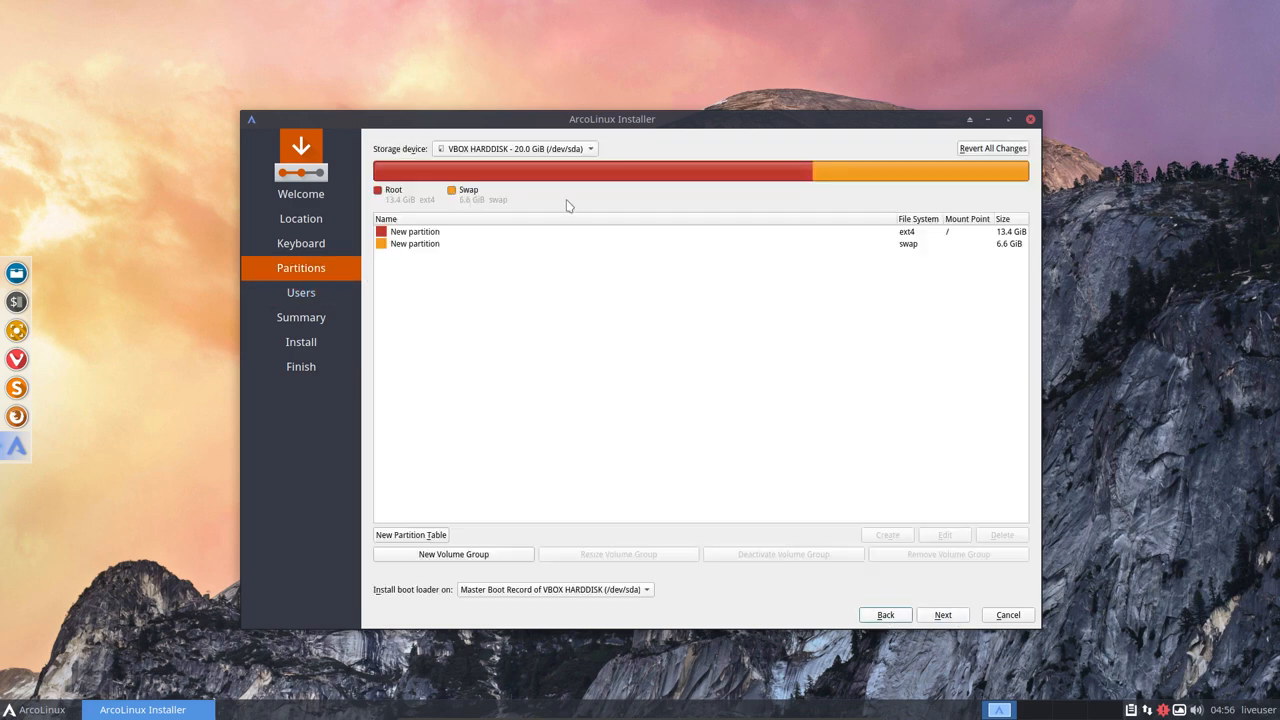
pyautogui.click(515, 148)
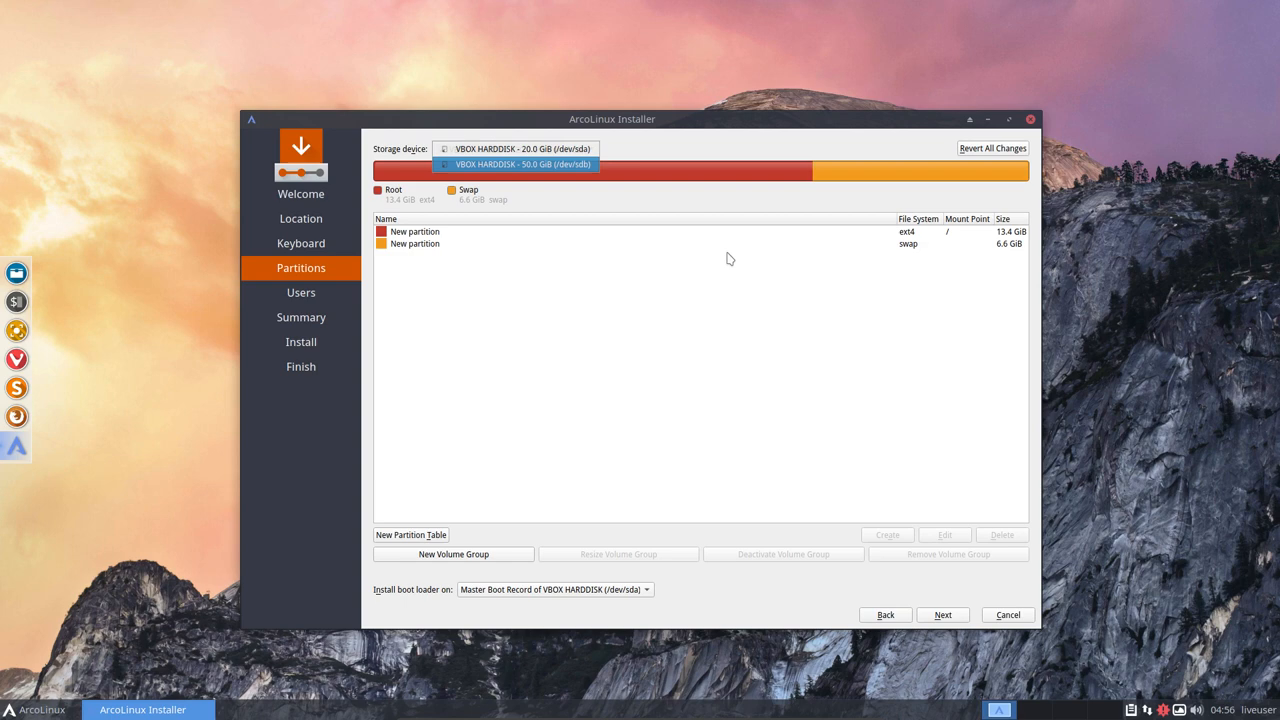
pyautogui.click(518, 148)
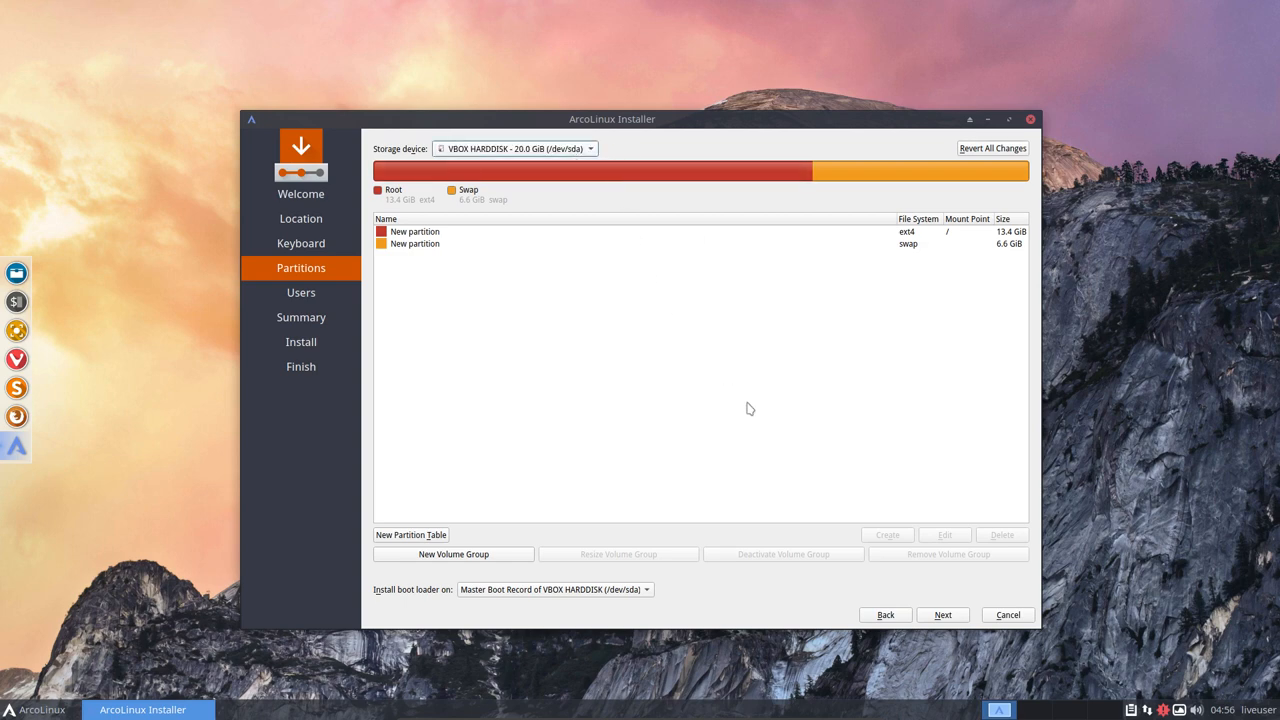
pyautogui.moveTo(753, 413)
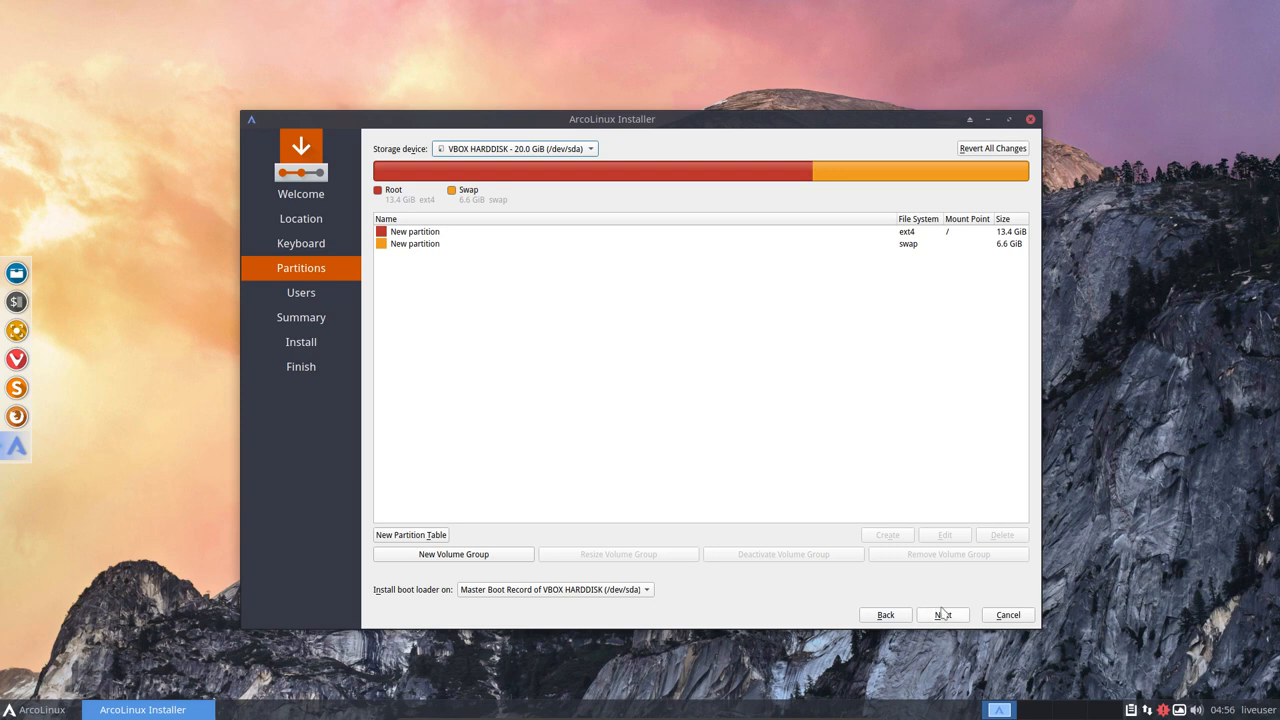
pyautogui.click(942, 614)
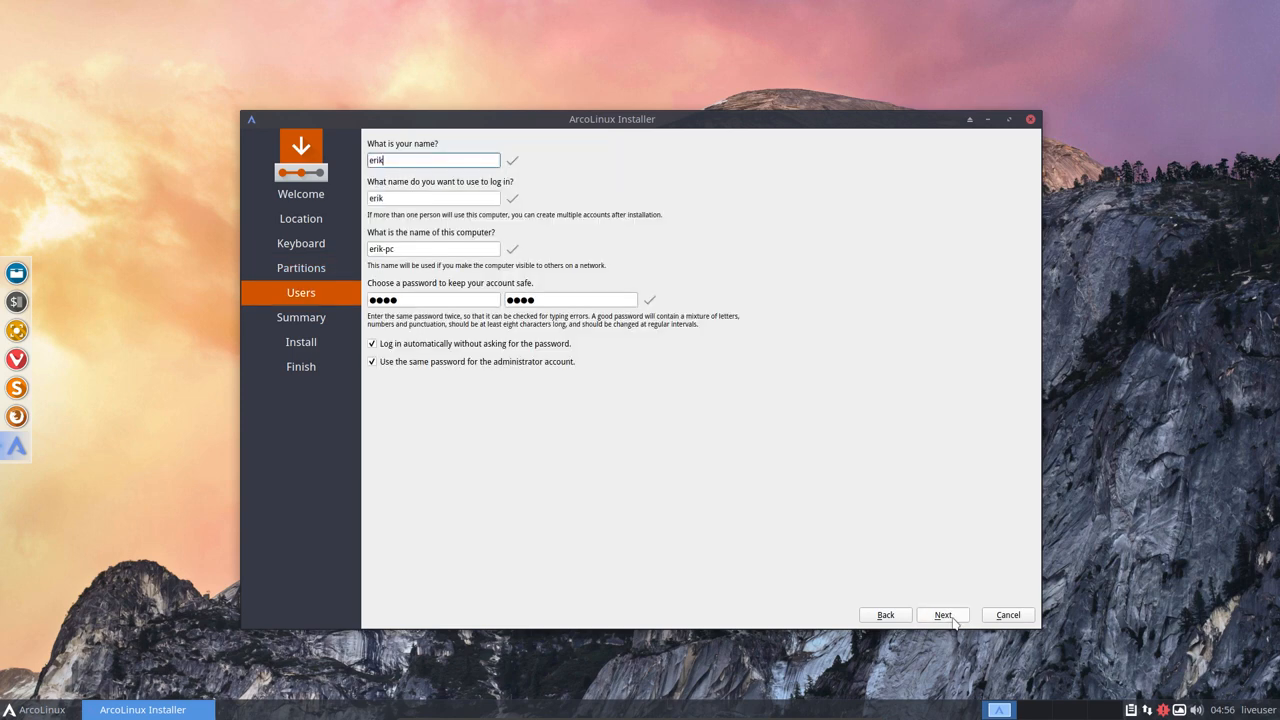
pyautogui.click(942, 615)
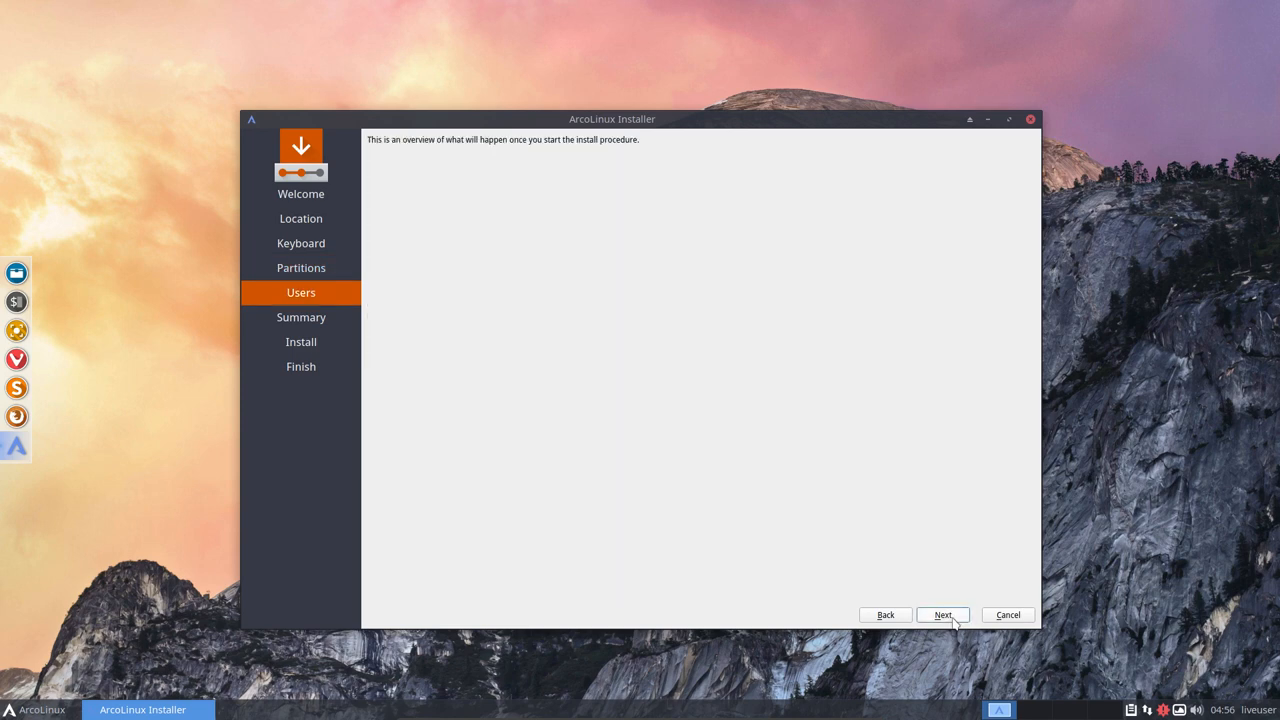
pyautogui.click(941, 614)
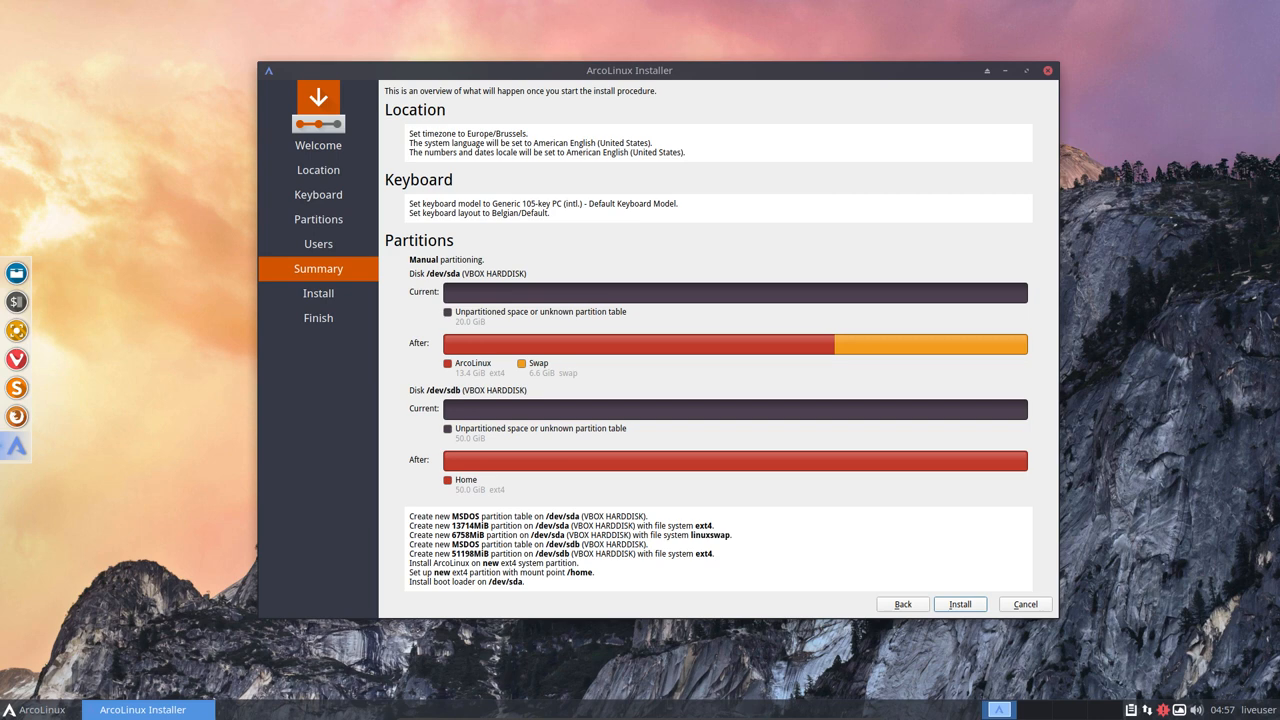
pyautogui.moveTo(181, 43)
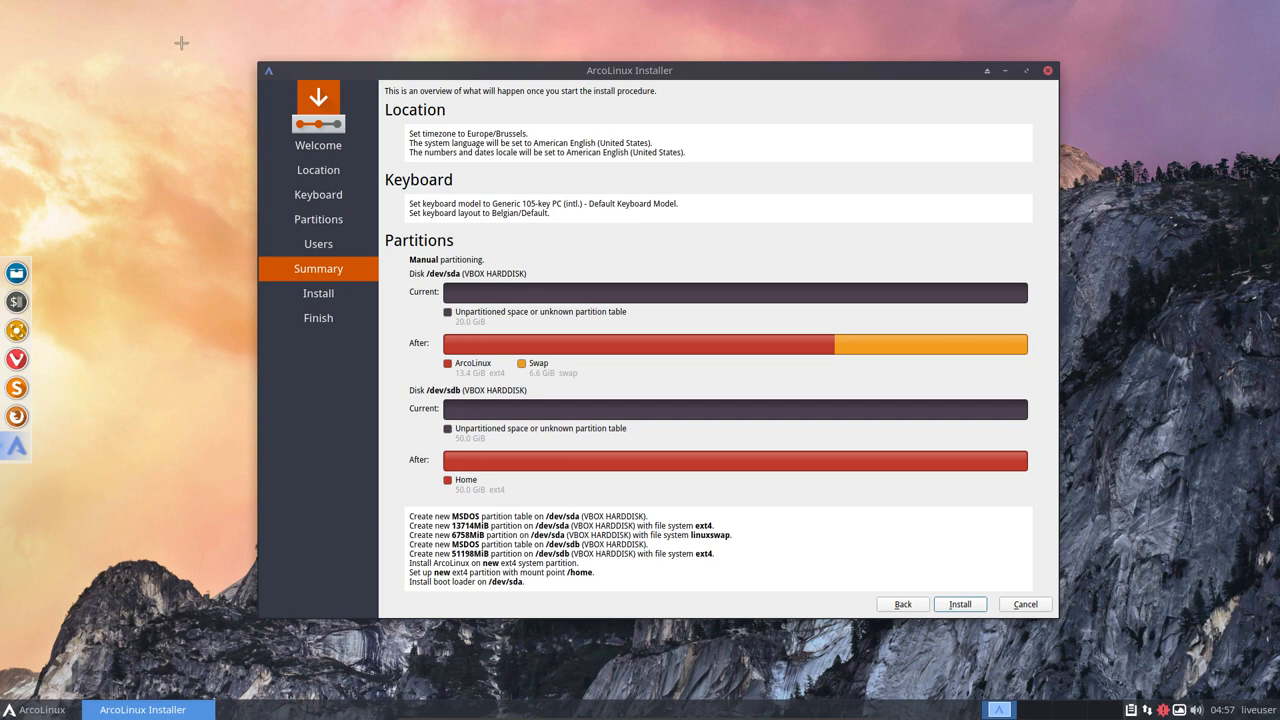
pyautogui.moveTo(1135, 657)
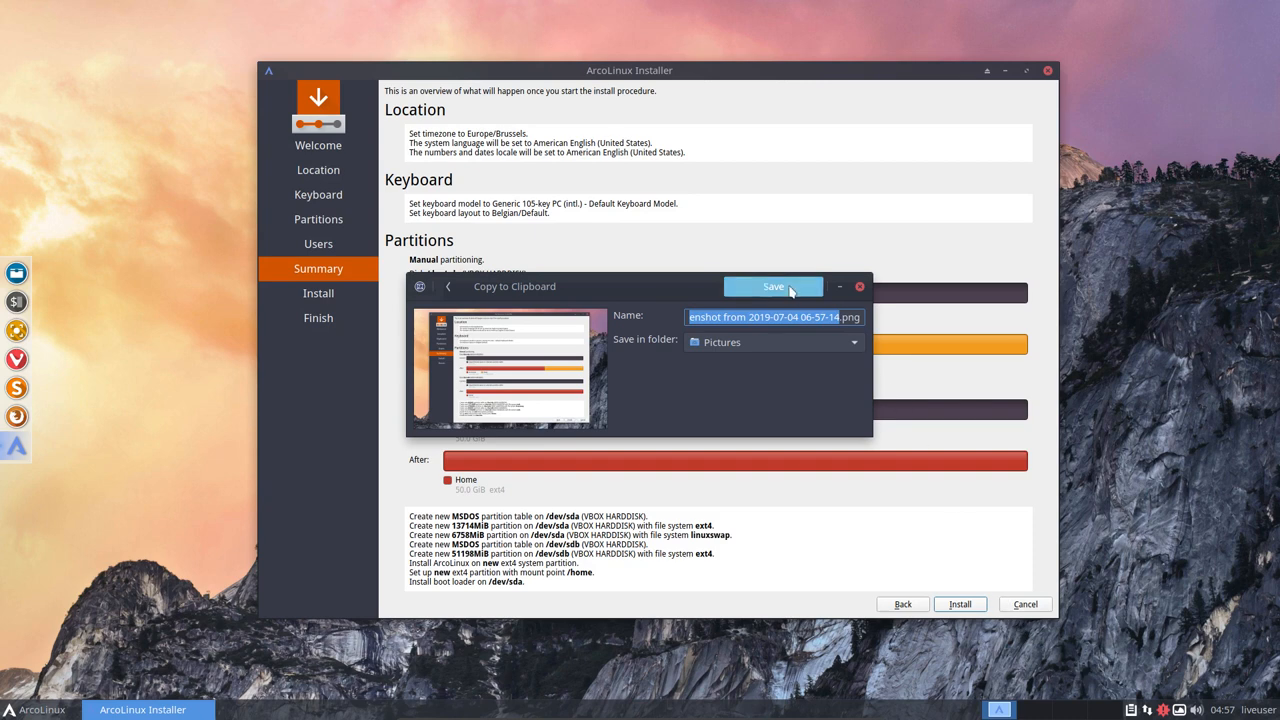
# Step: Save a screenshot of the installation Summary page
pyautogui.click(773, 287)
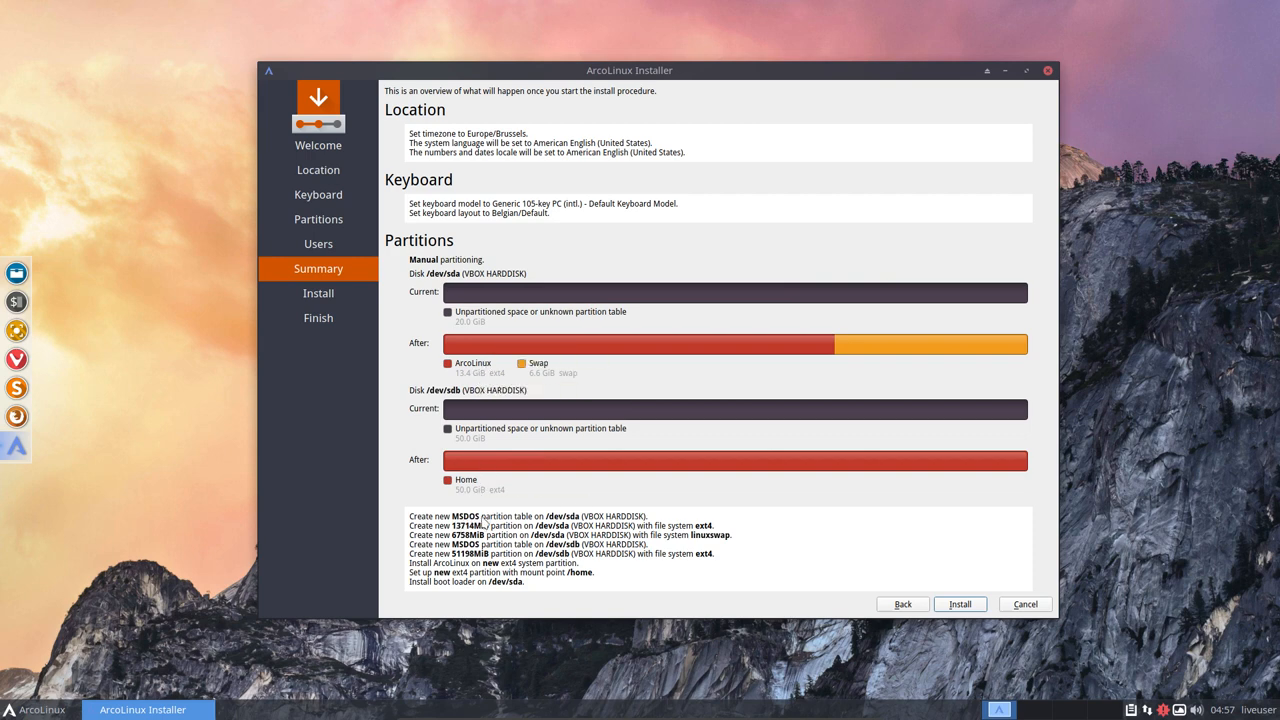
pyautogui.moveTo(487, 530)
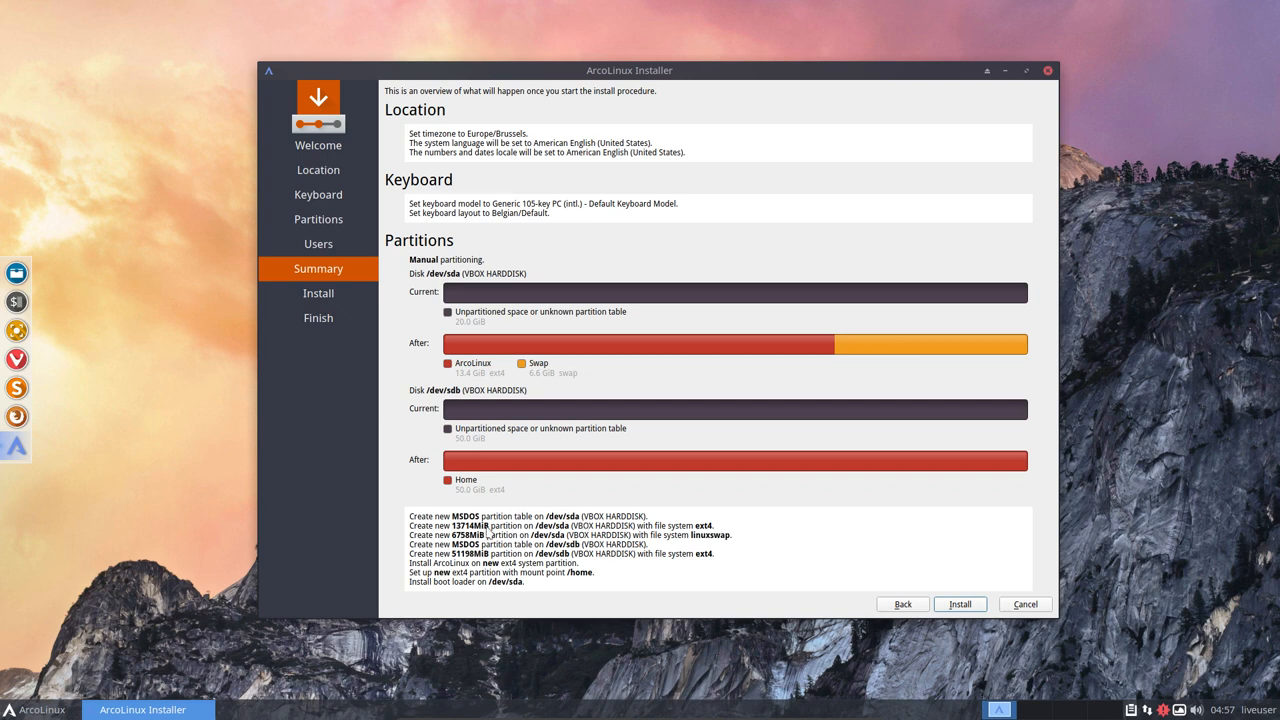
pyautogui.moveTo(705, 531)
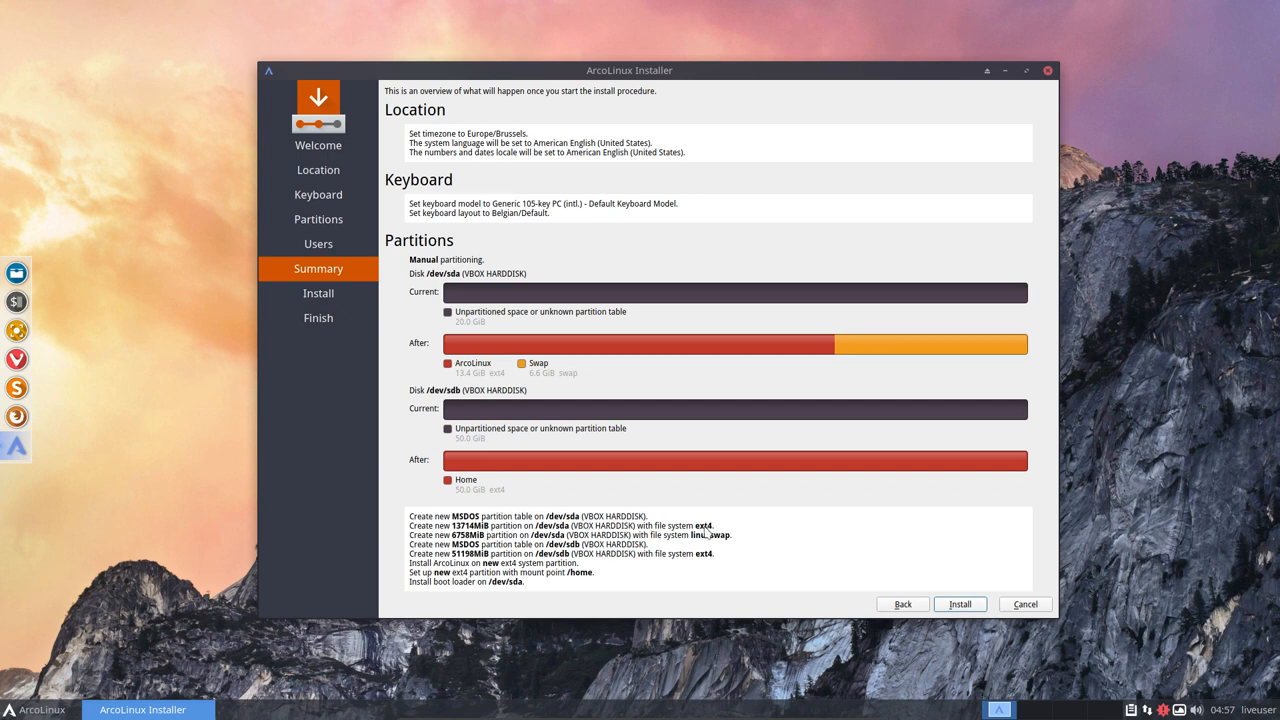
pyautogui.moveTo(710, 540)
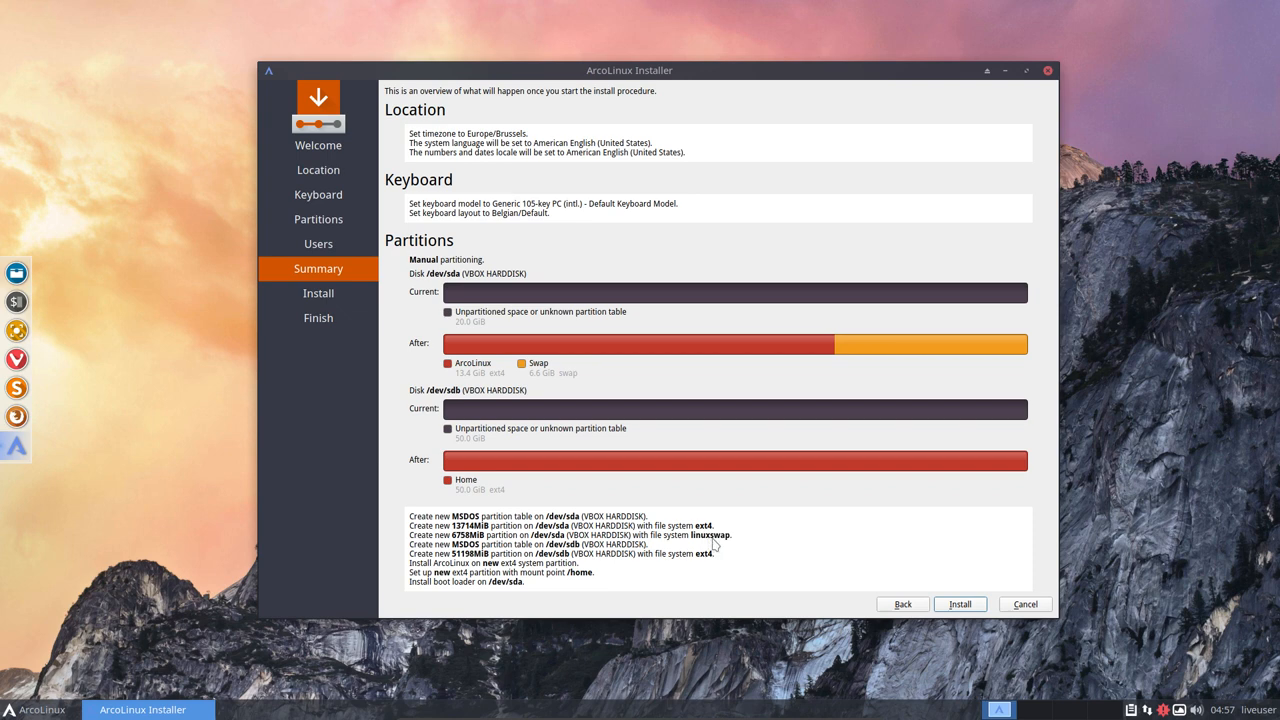
pyautogui.moveTo(585, 550)
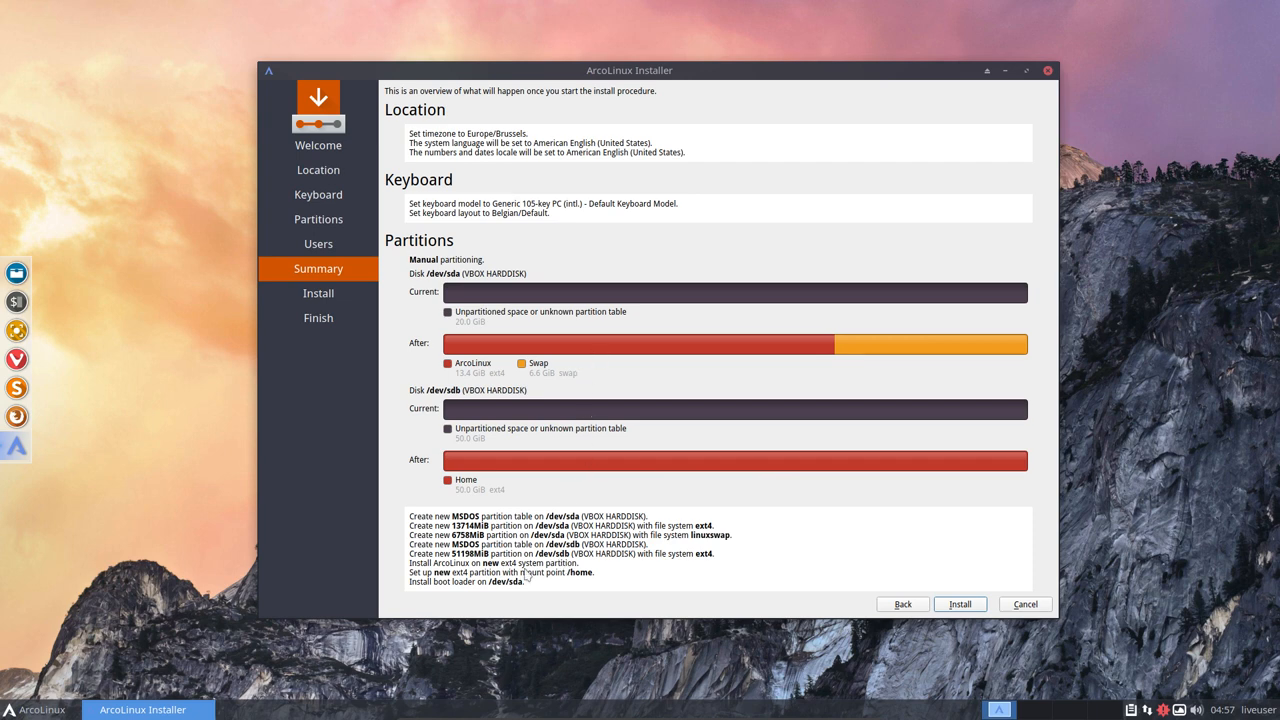
pyautogui.moveTo(578, 582)
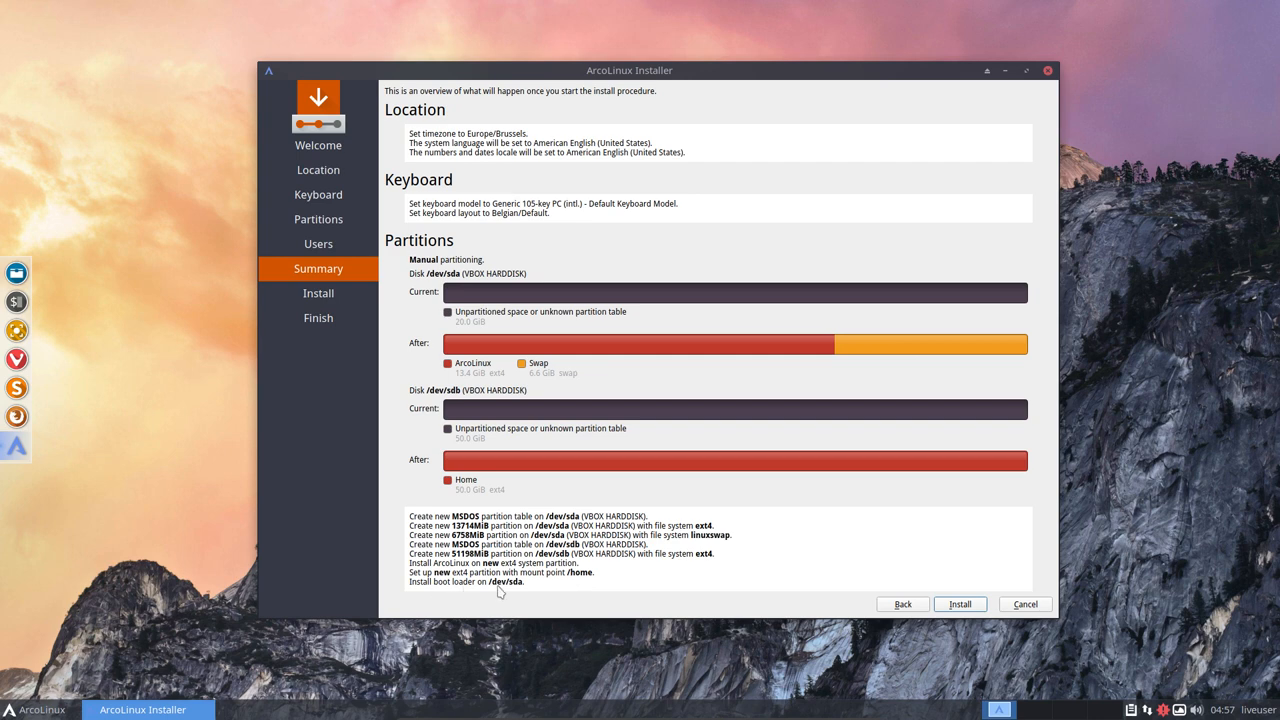
pyautogui.moveTo(510, 442)
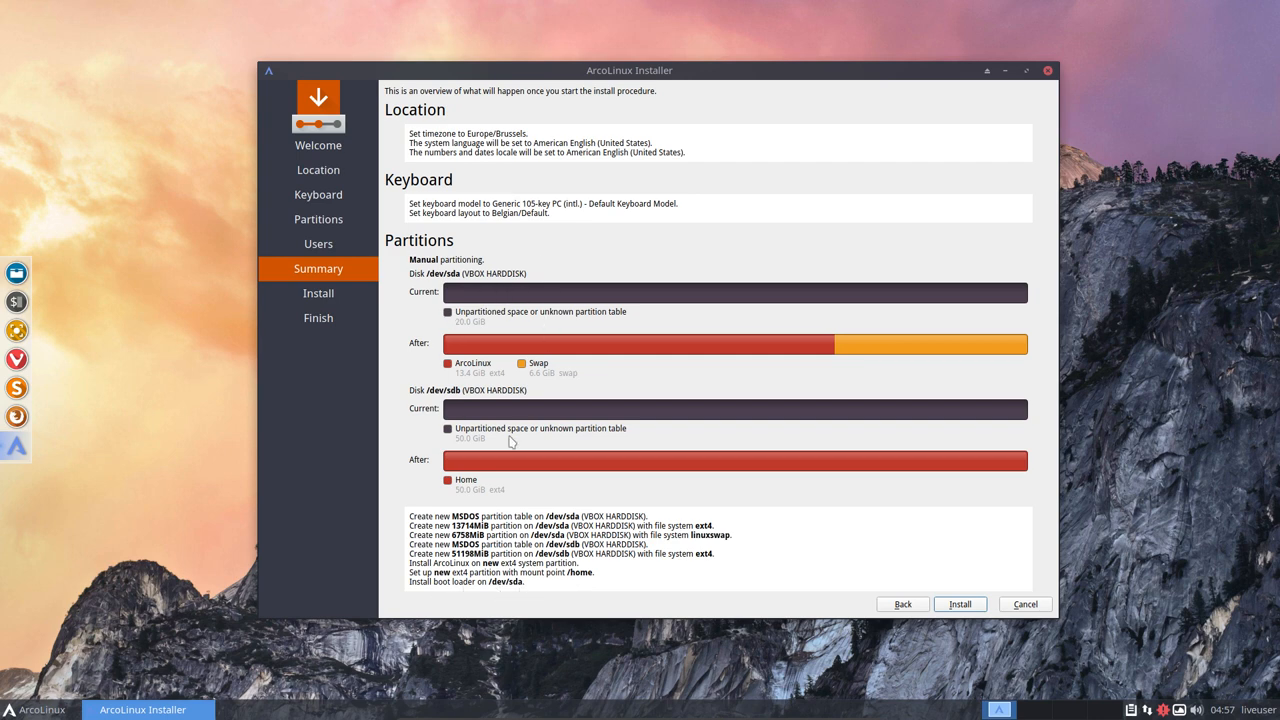
pyautogui.moveTo(968, 613)
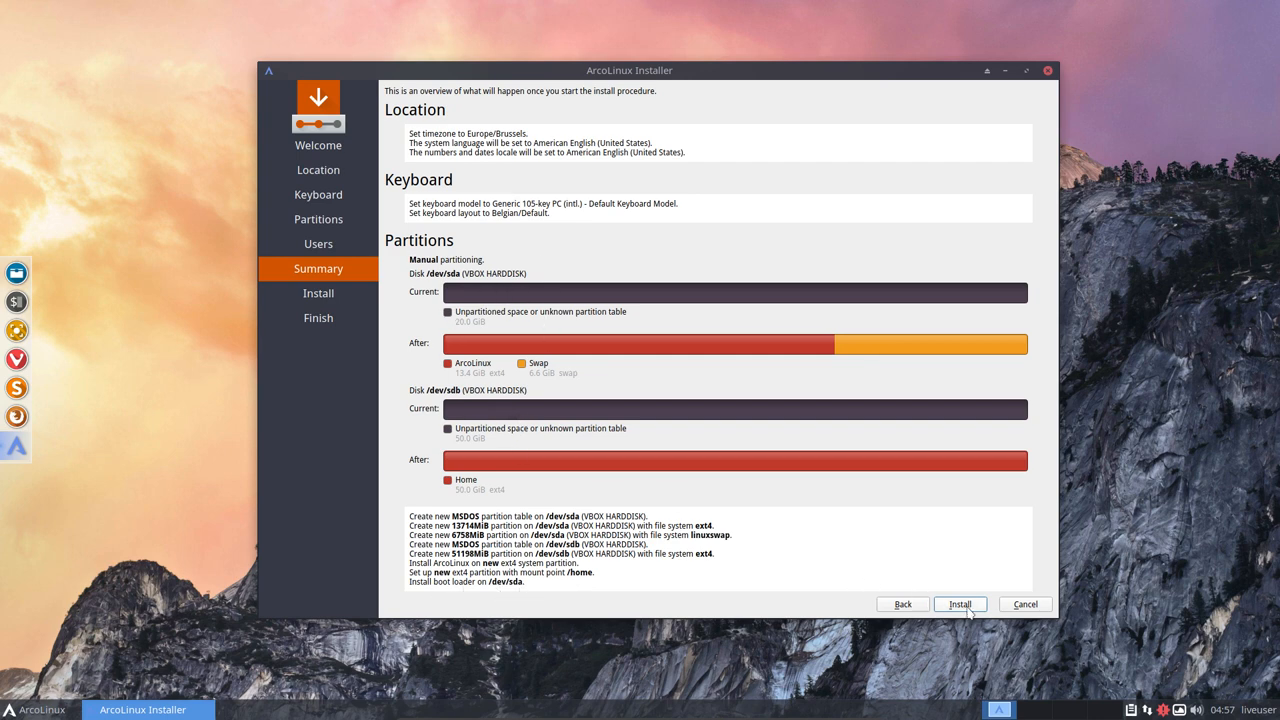
# Step: Start the ArcoLinux installation from the Summary page
pyautogui.click(959, 603)
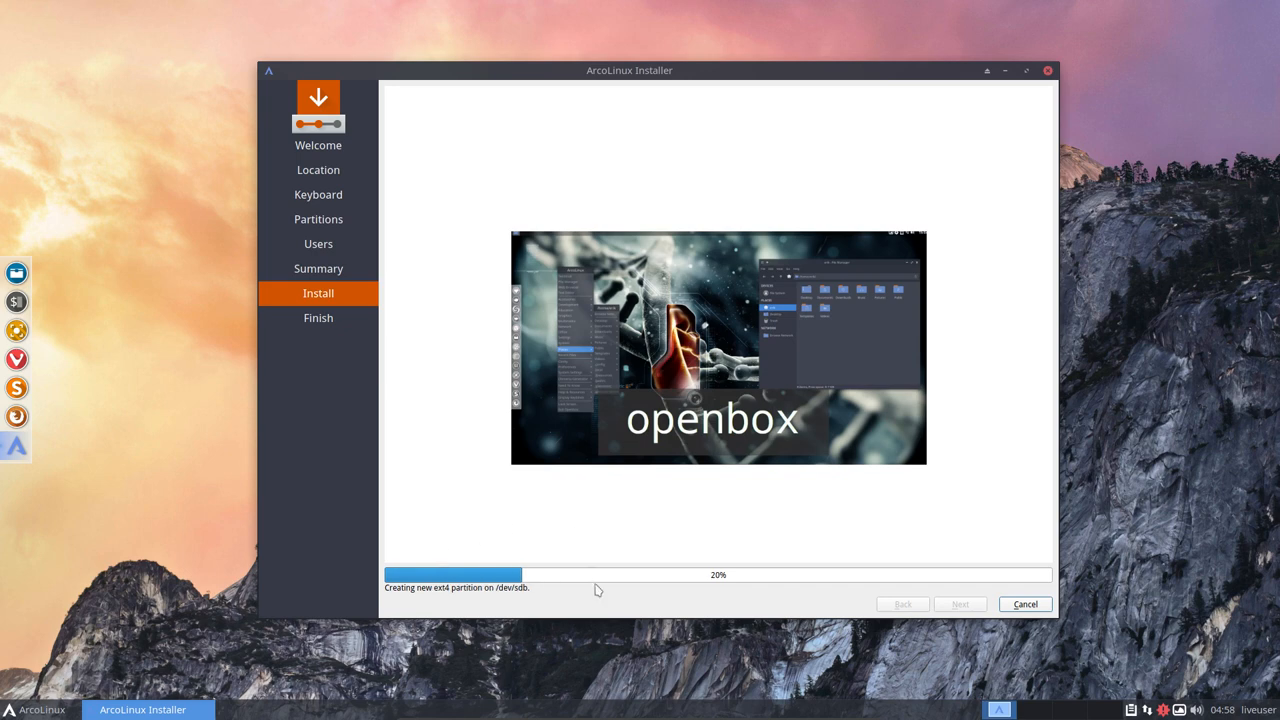
pyautogui.moveTo(512, 554)
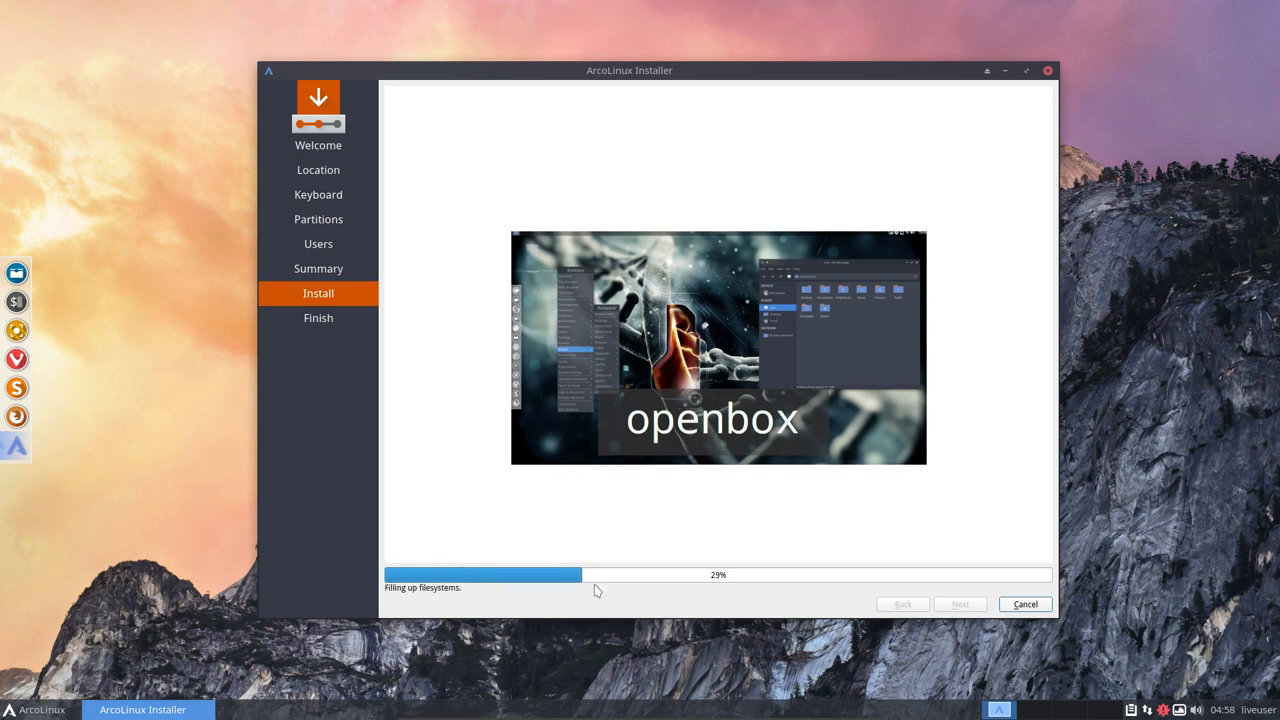
pyautogui.moveTo(398, 596)
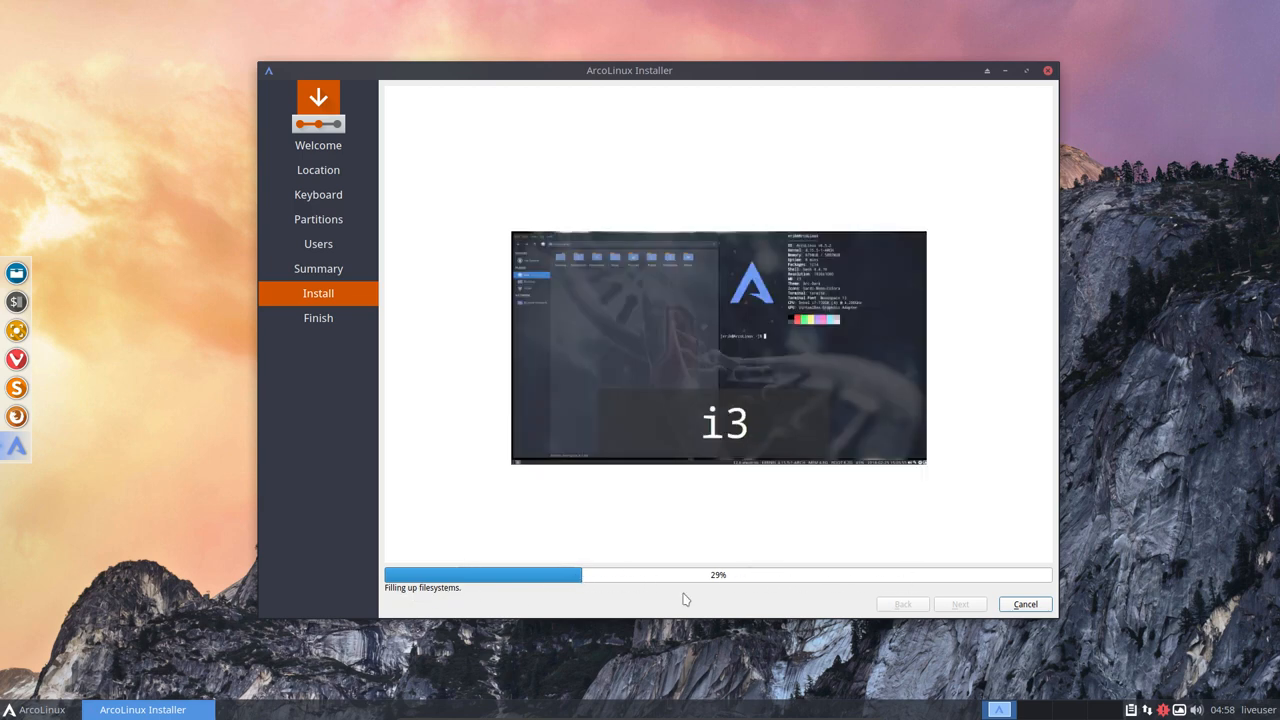
pyautogui.moveTo(597, 611)
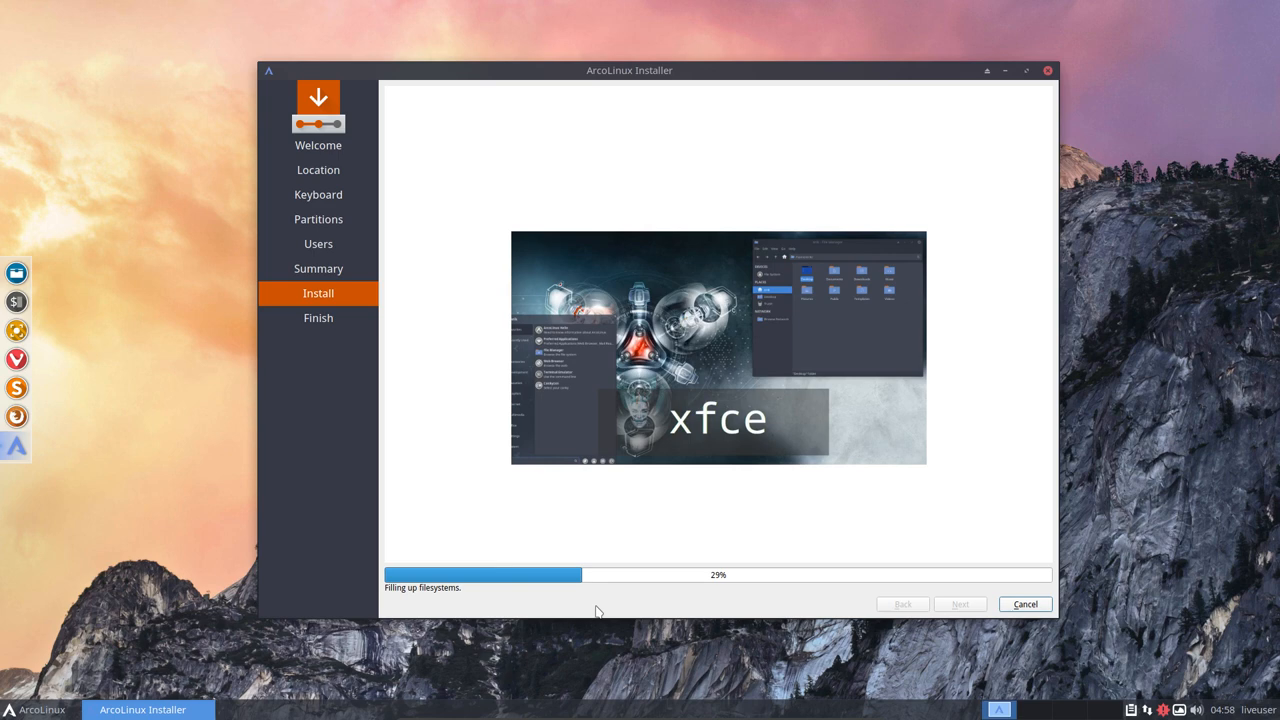
pyautogui.moveTo(582, 557)
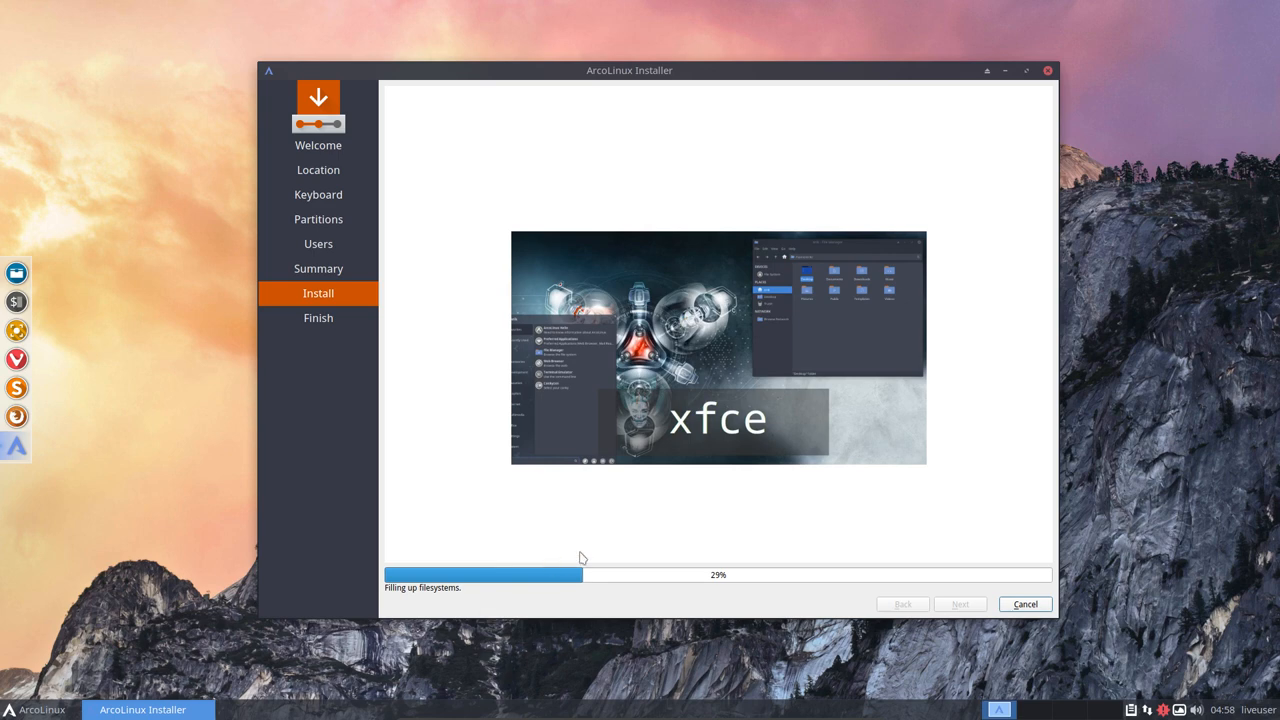
pyautogui.moveTo(573, 629)
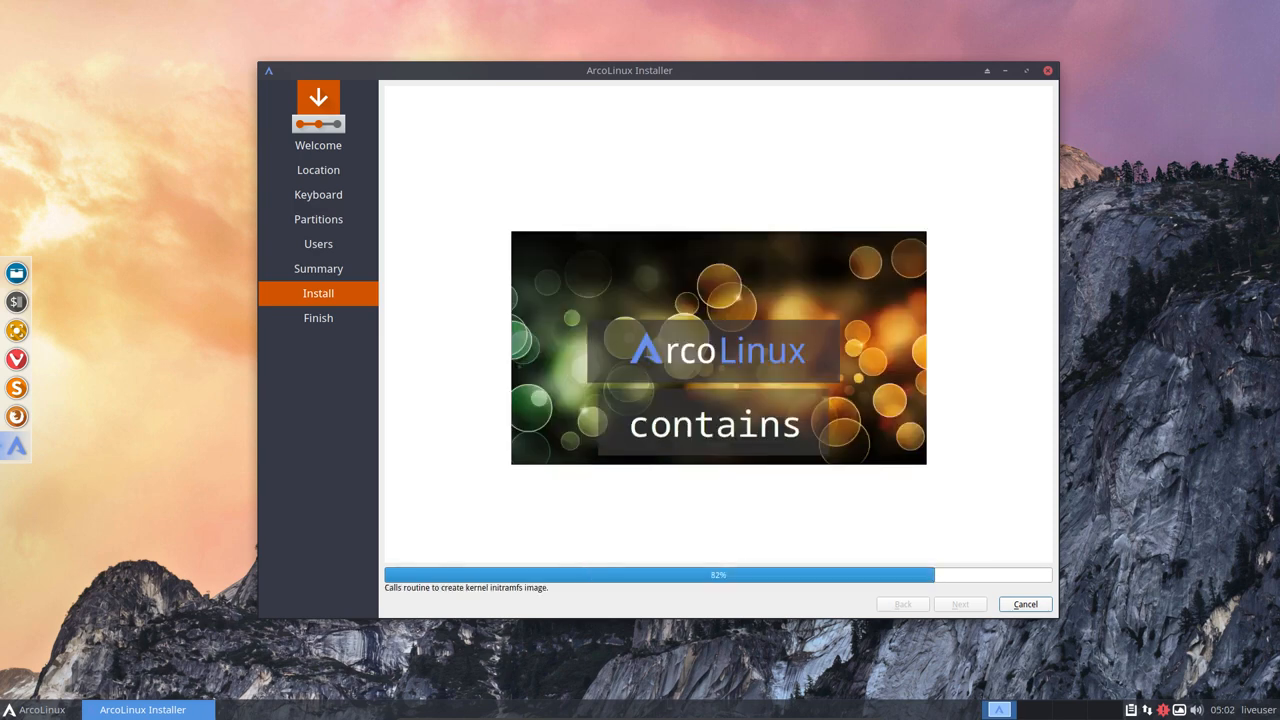
pyautogui.moveTo(92, 411)
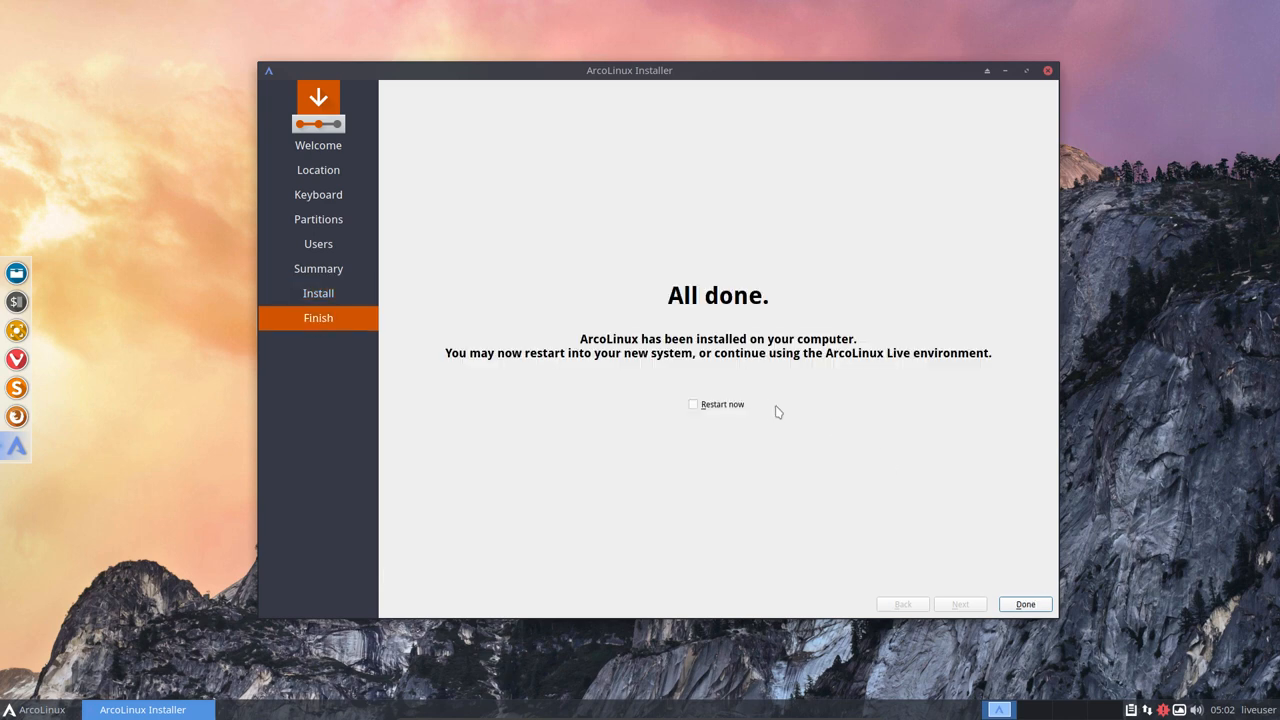
# Step: Close the installer once the installation has finished
pyautogui.click(1024, 604)
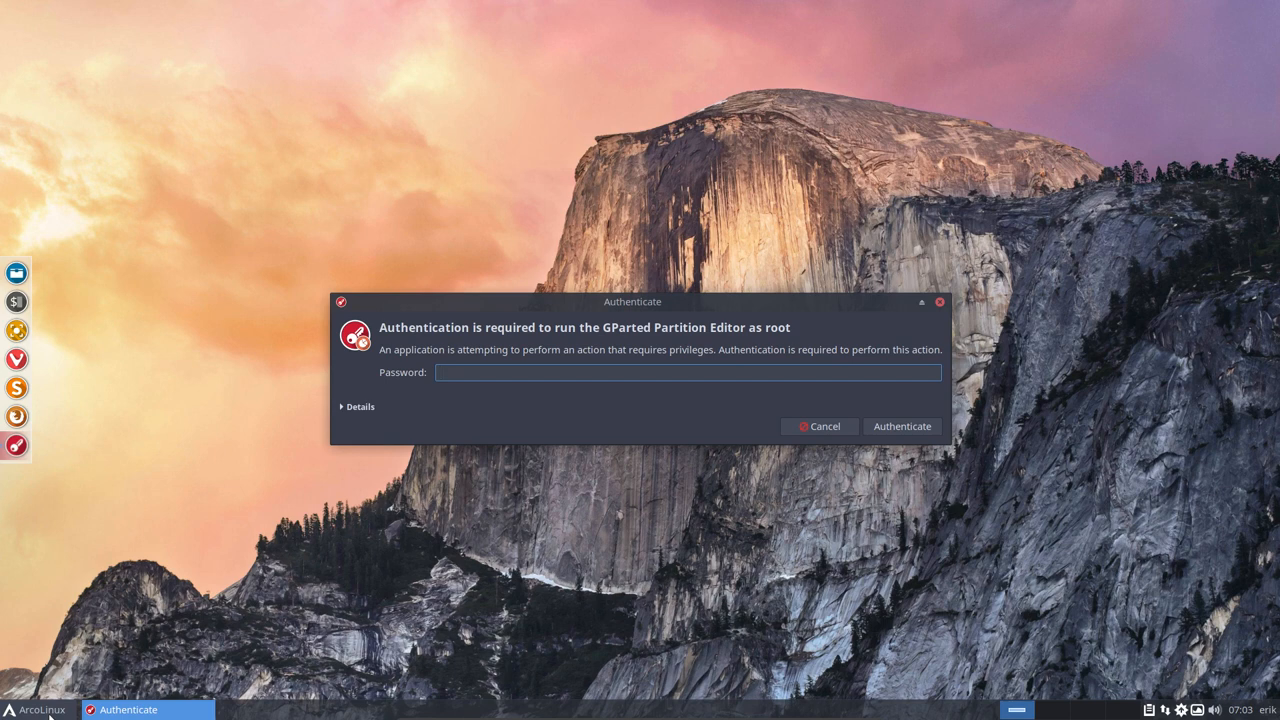
# Step: Authenticate GParted as root, maximize it on /dev/sda, and browse the System applications menu
pyautogui.click(819, 426)
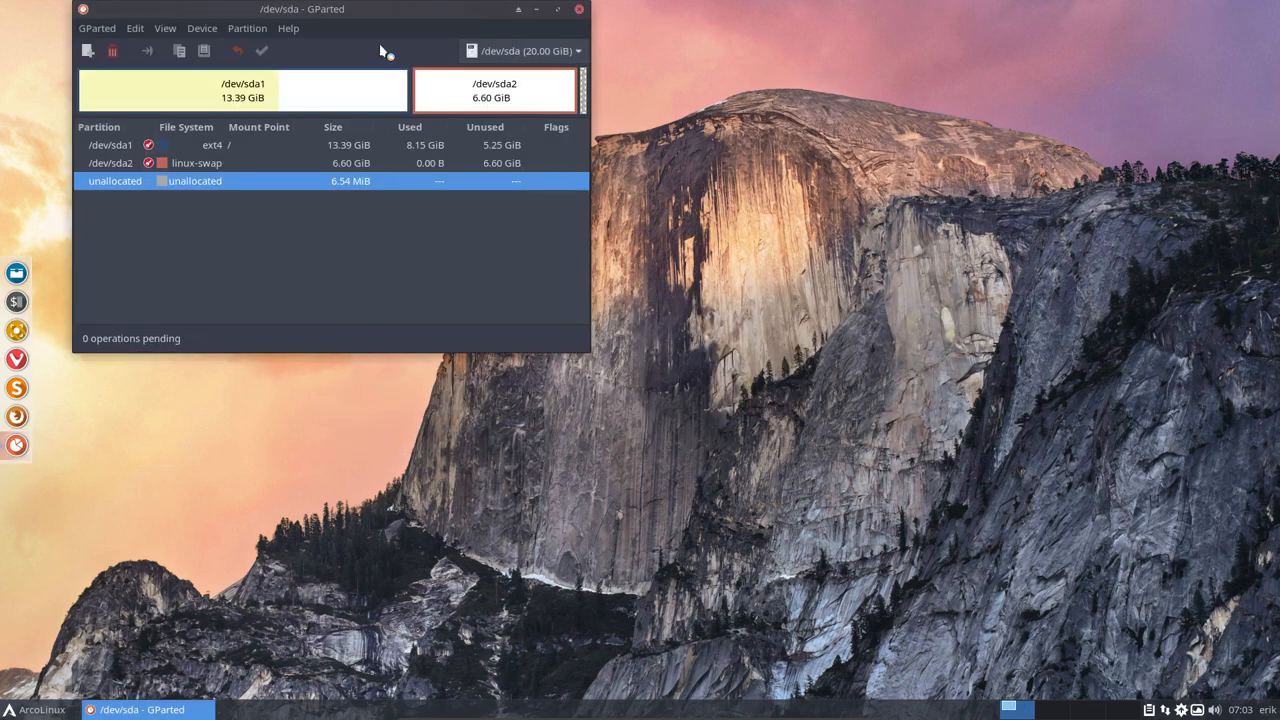
pyautogui.doubleClick(302, 9)
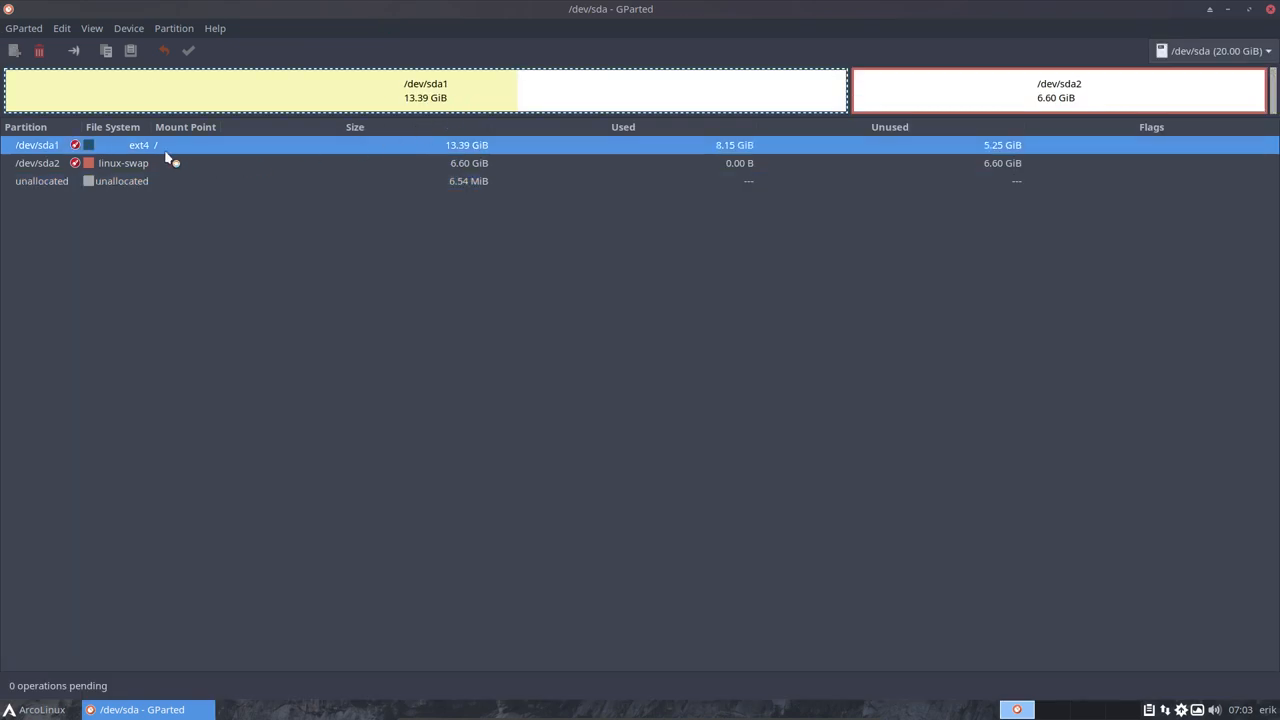
pyautogui.moveTo(162, 160)
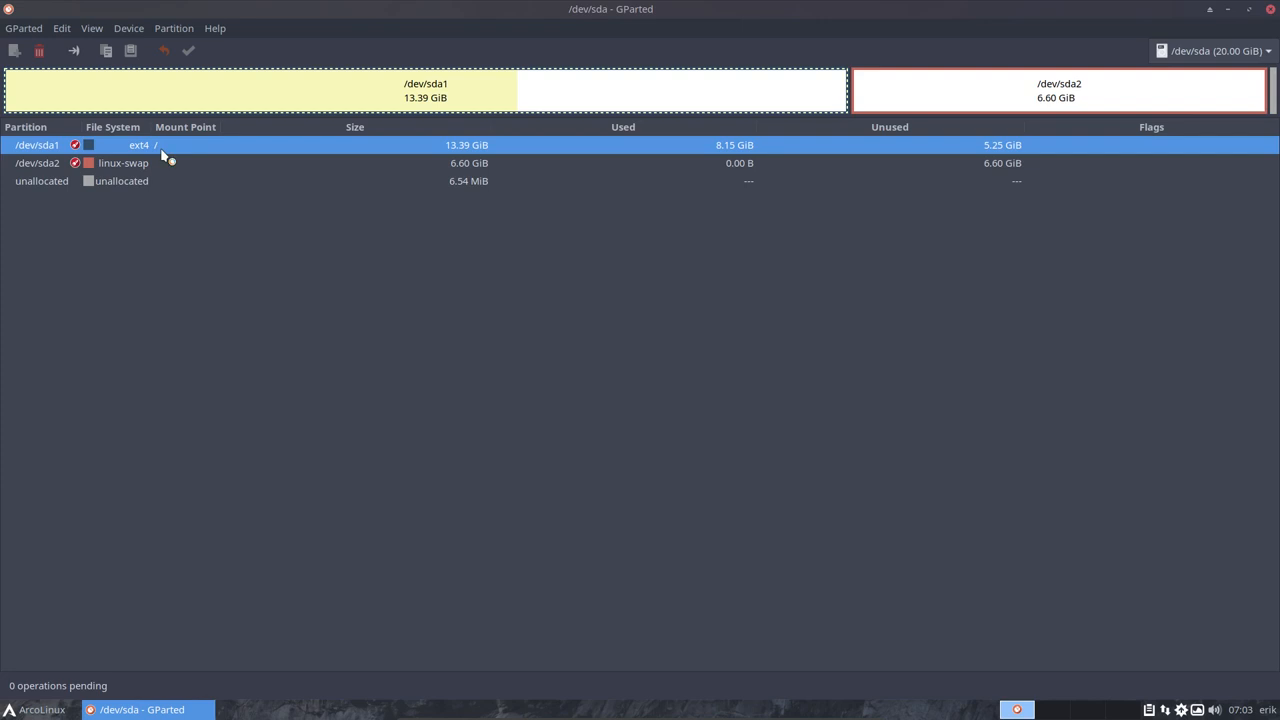
pyautogui.moveTo(480, 148)
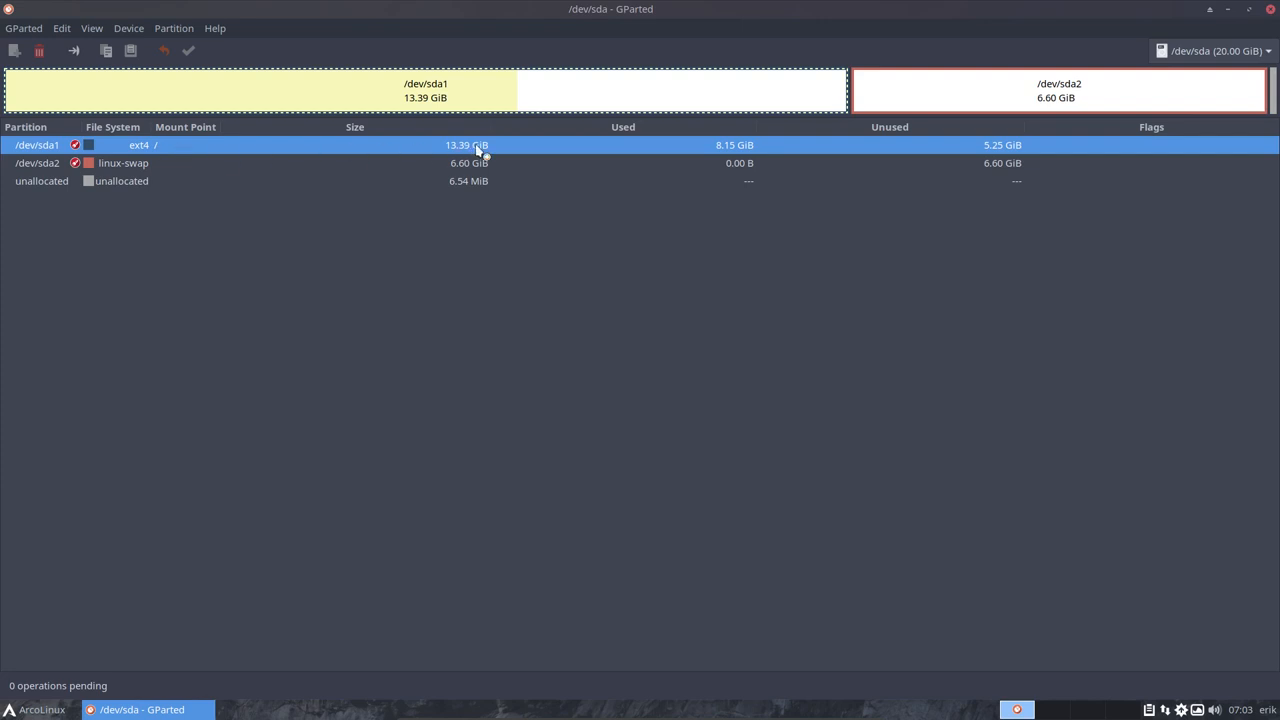
pyautogui.moveTo(555, 203)
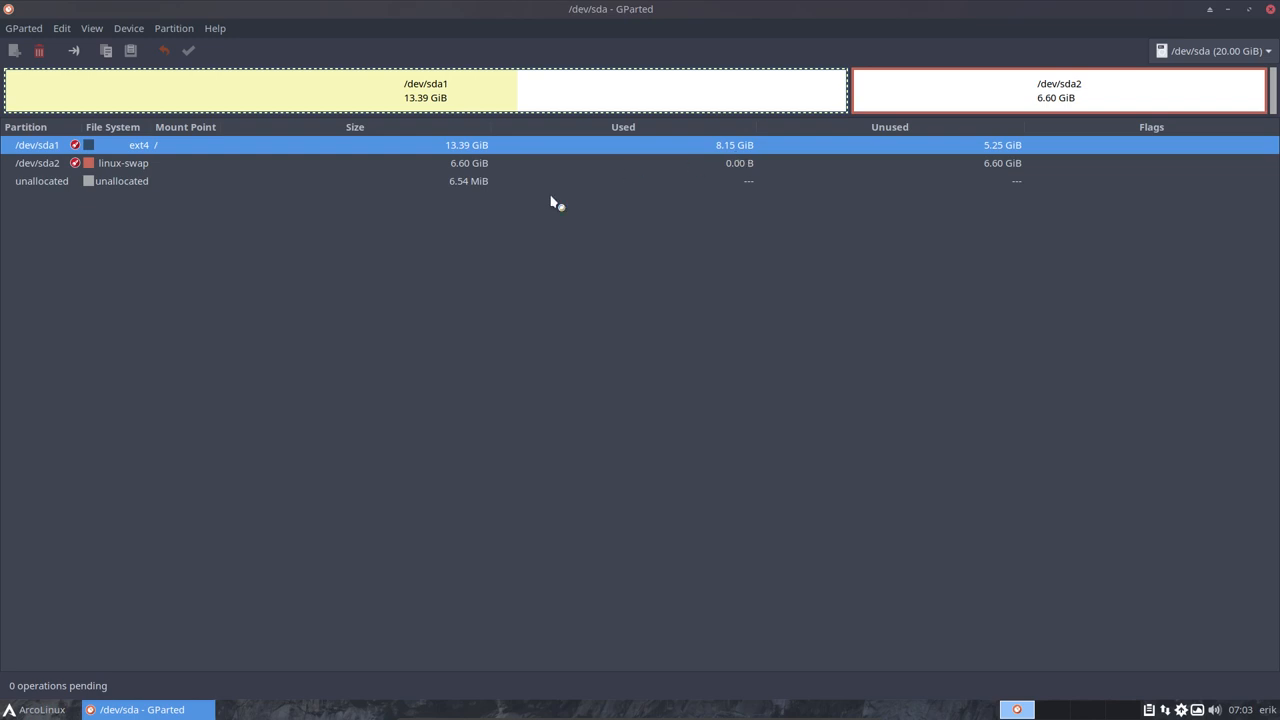
pyautogui.click(35, 709)
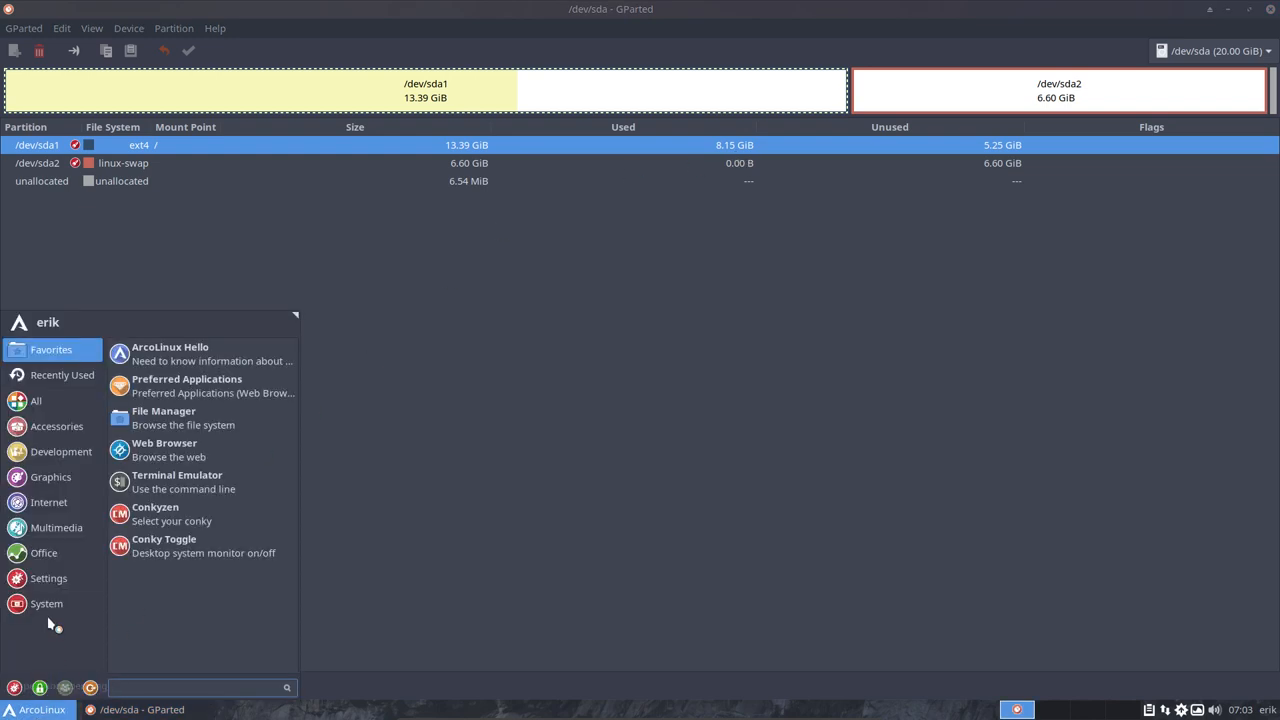
pyautogui.click(43, 553)
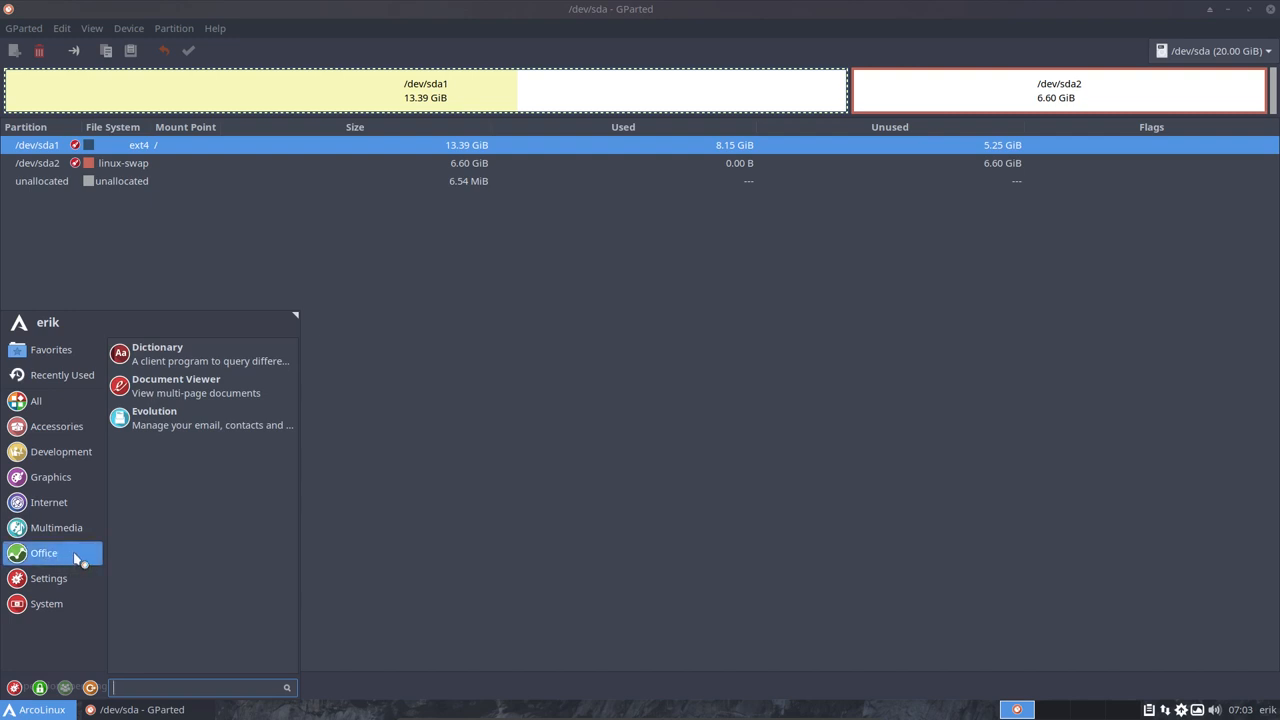
pyautogui.moveTo(141, 551)
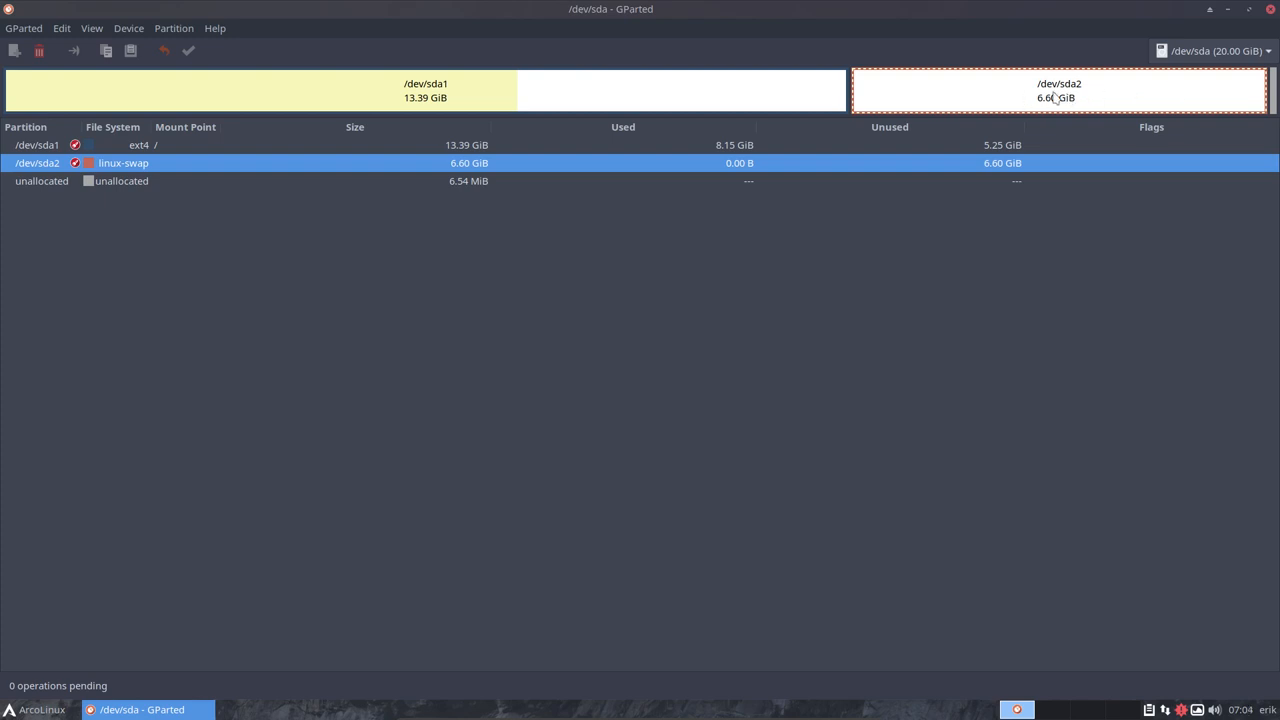
pyautogui.moveTo(1080, 72)
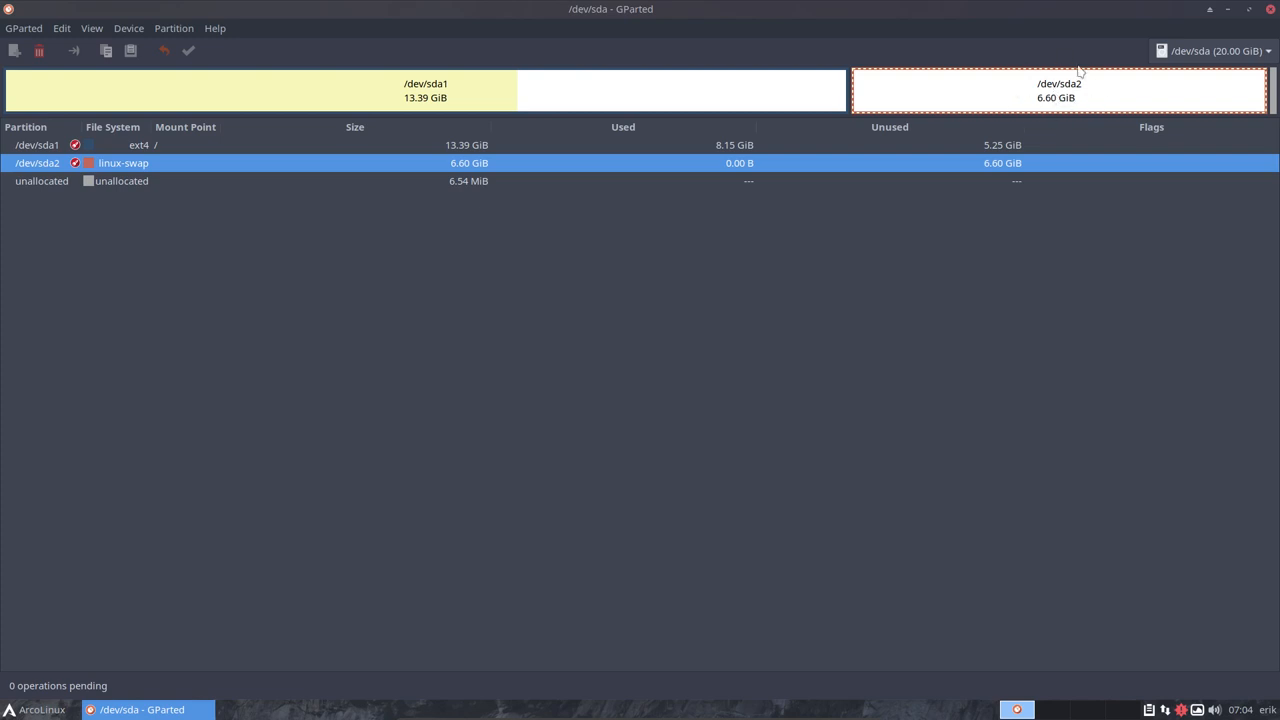
pyautogui.moveTo(1051, 110)
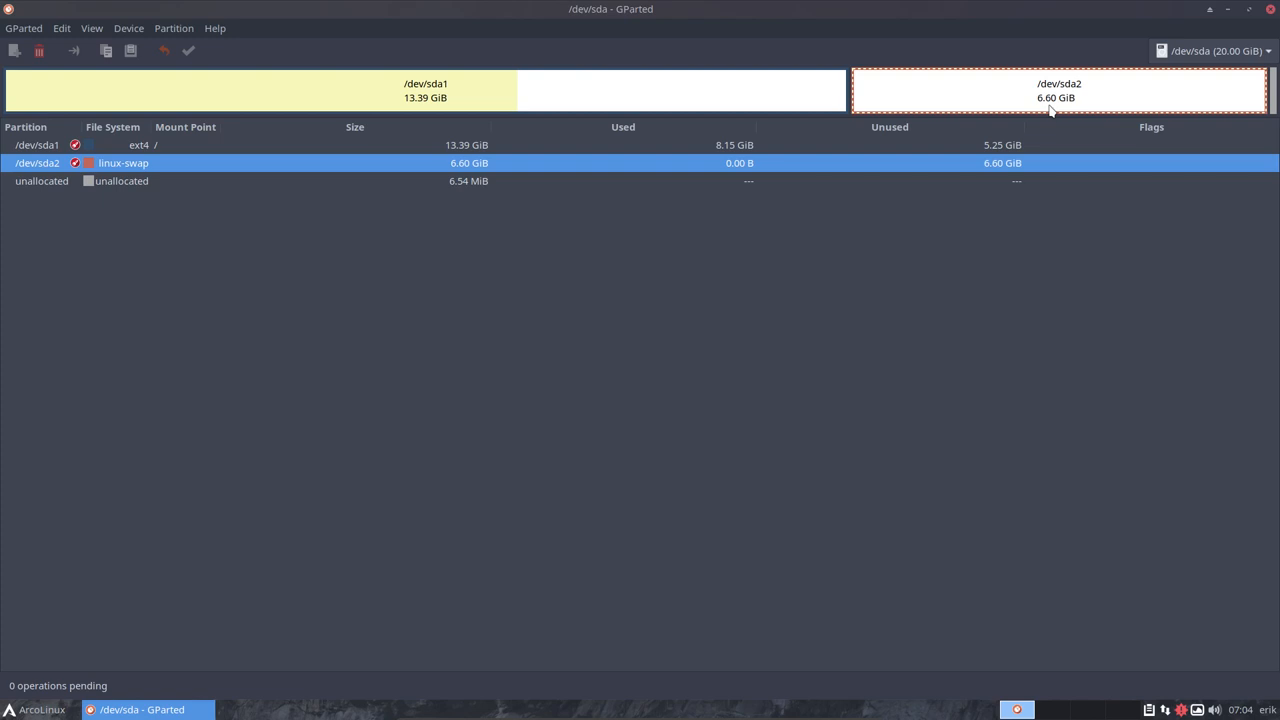
pyautogui.moveTo(1075, 108)
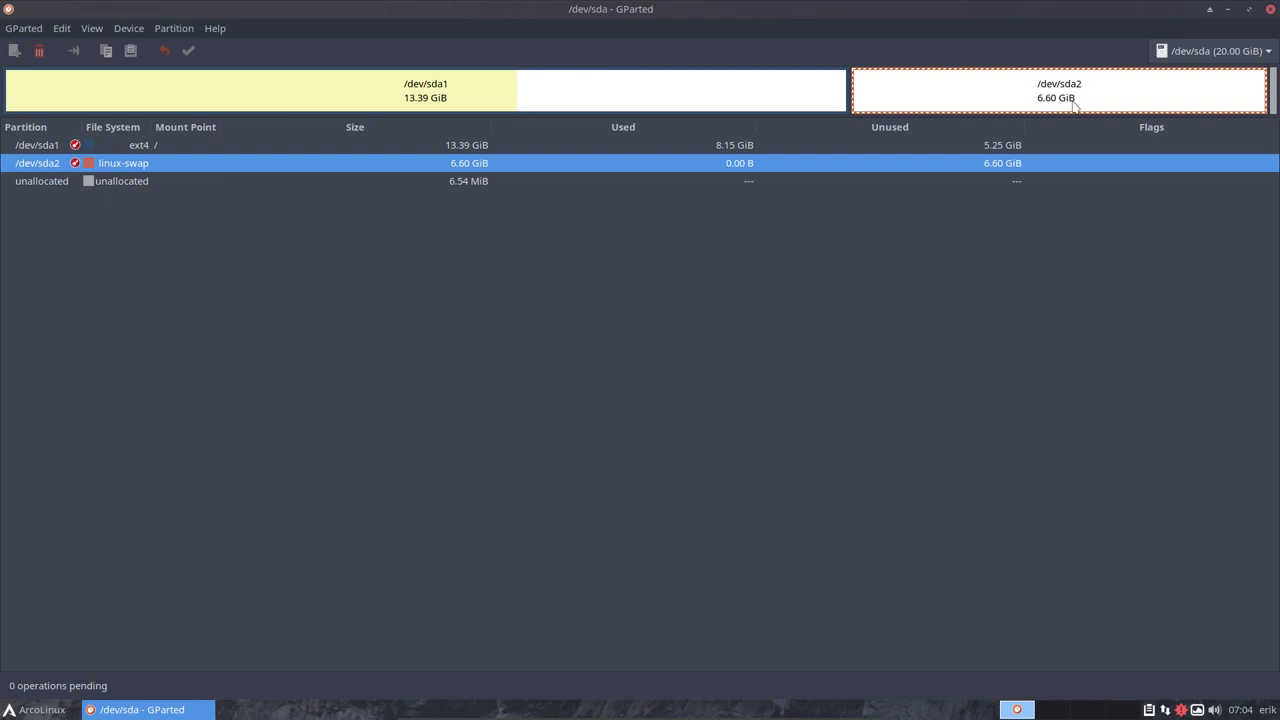
pyautogui.moveTo(1020, 103)
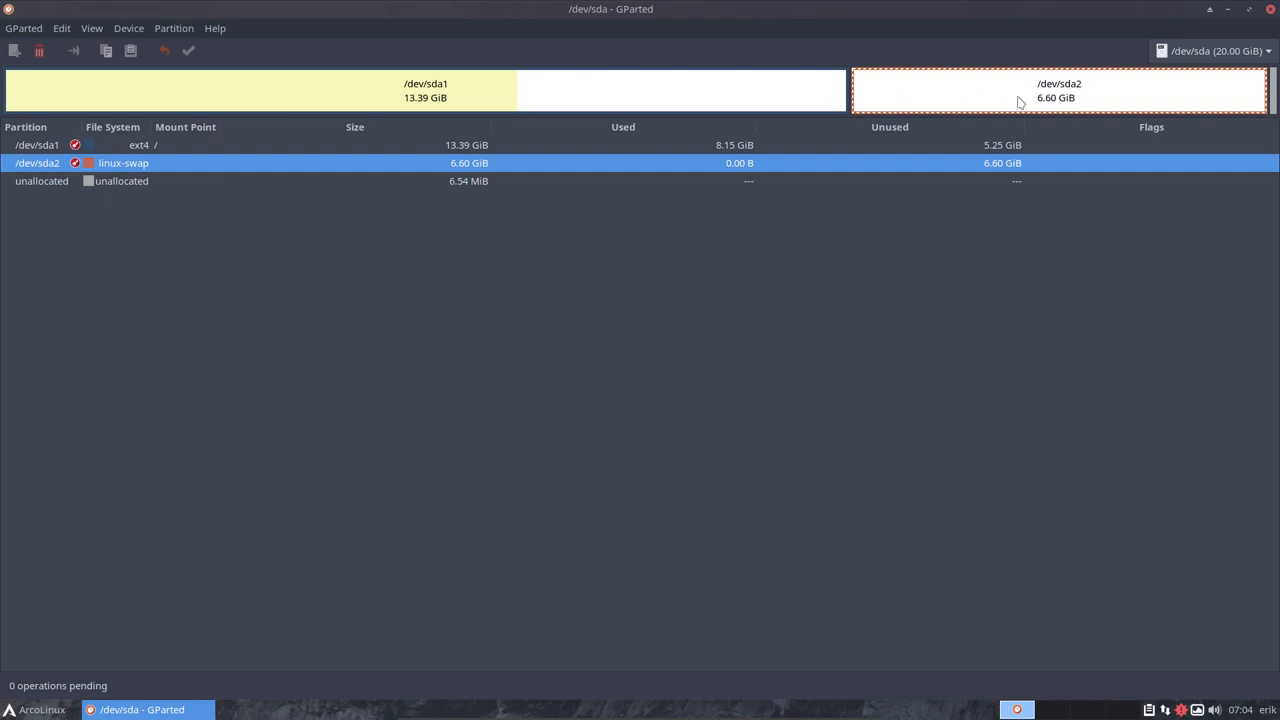
pyautogui.moveTo(1035, 104)
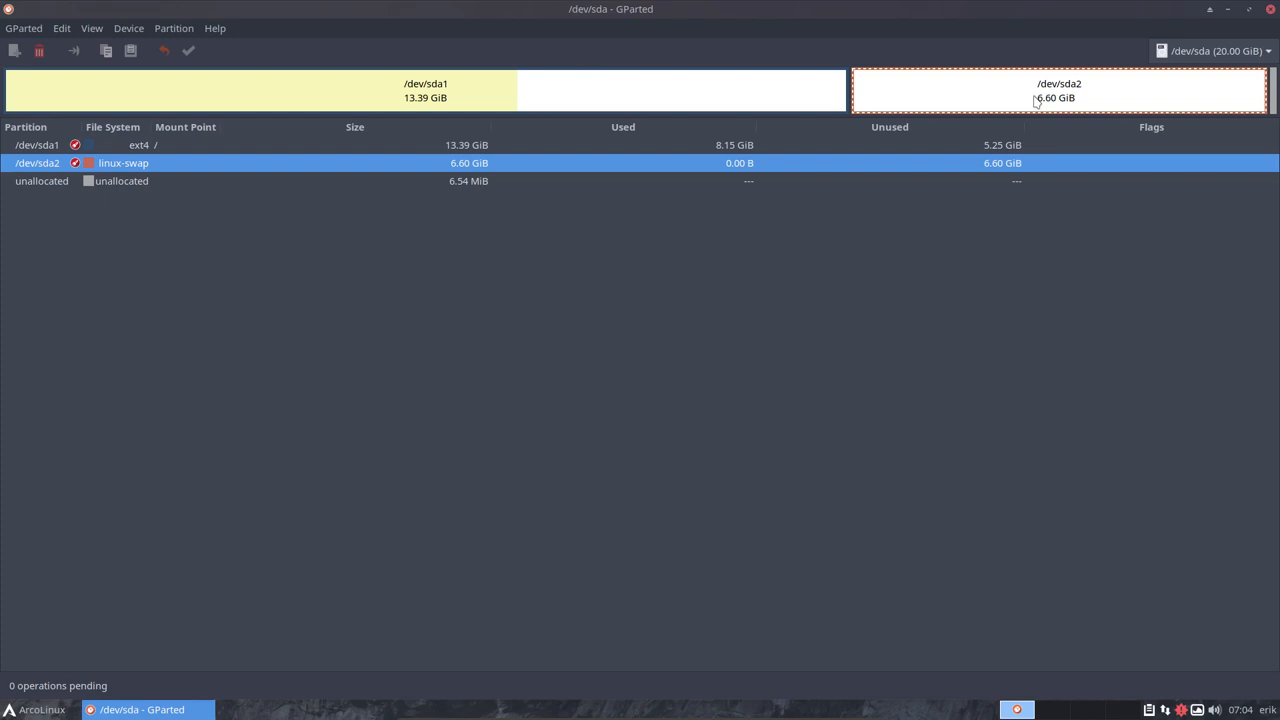
pyautogui.moveTo(114, 193)
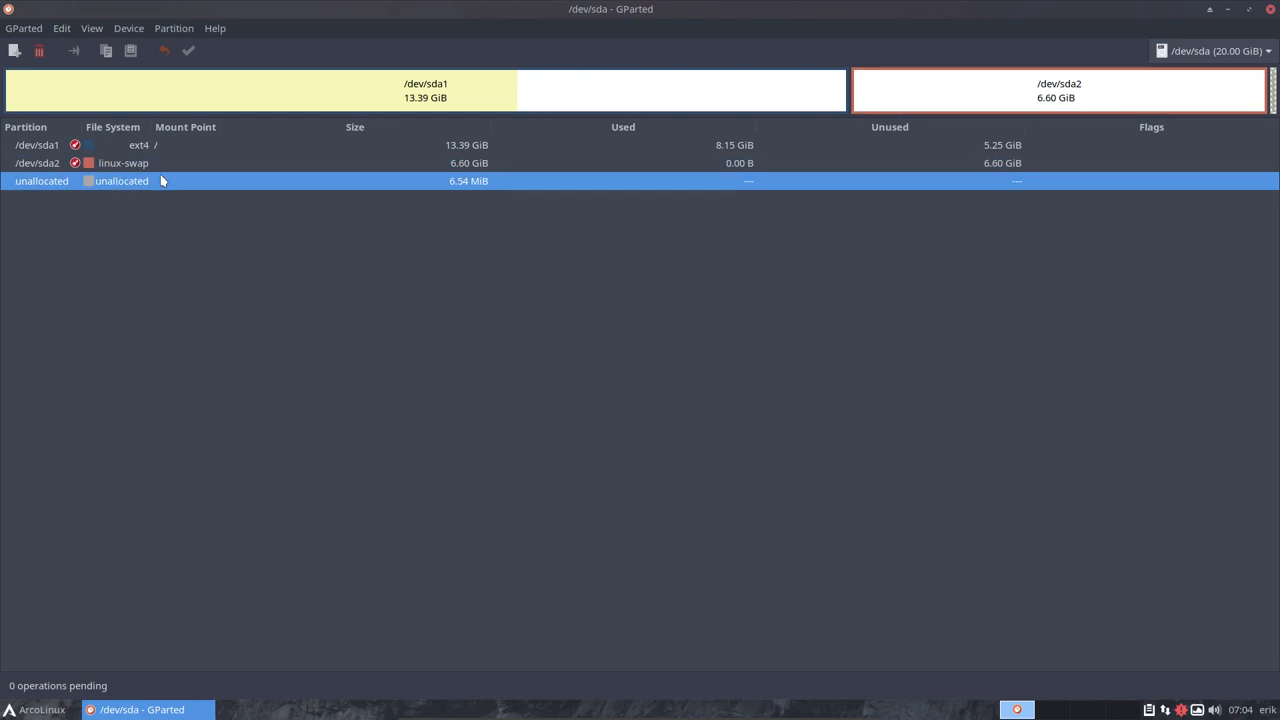
pyautogui.moveTo(391, 100)
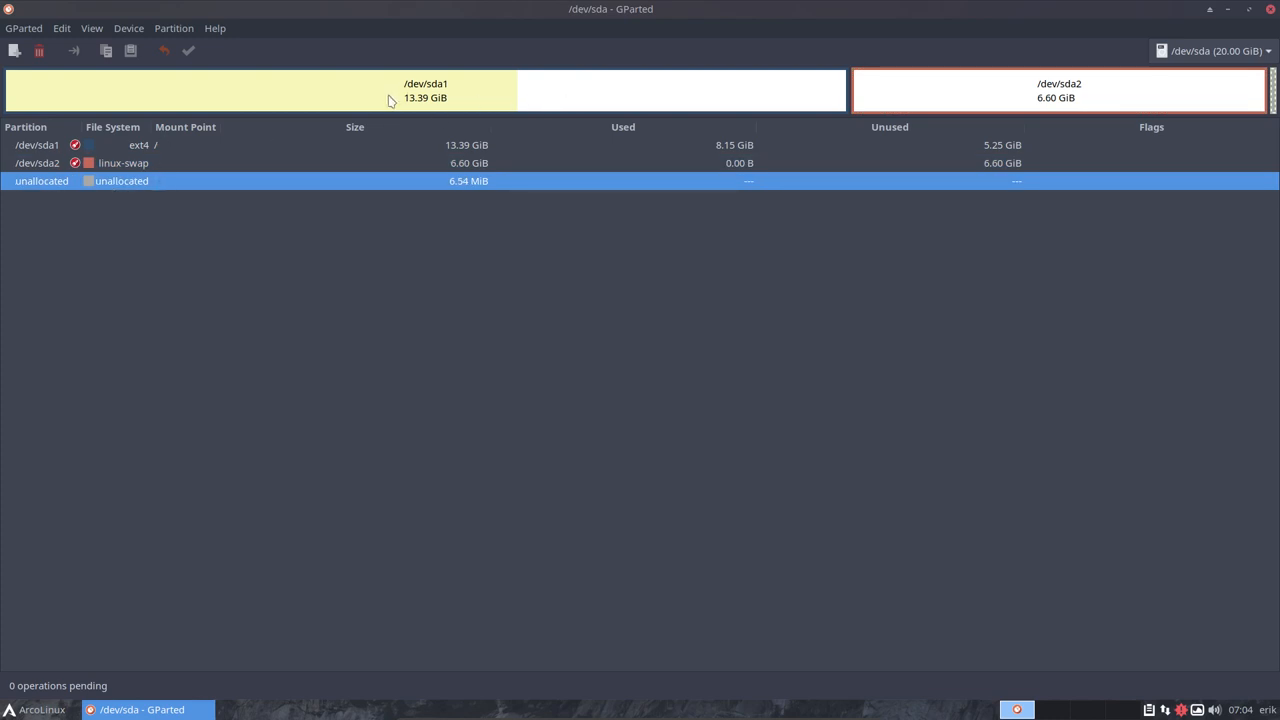
pyautogui.moveTo(773, 257)
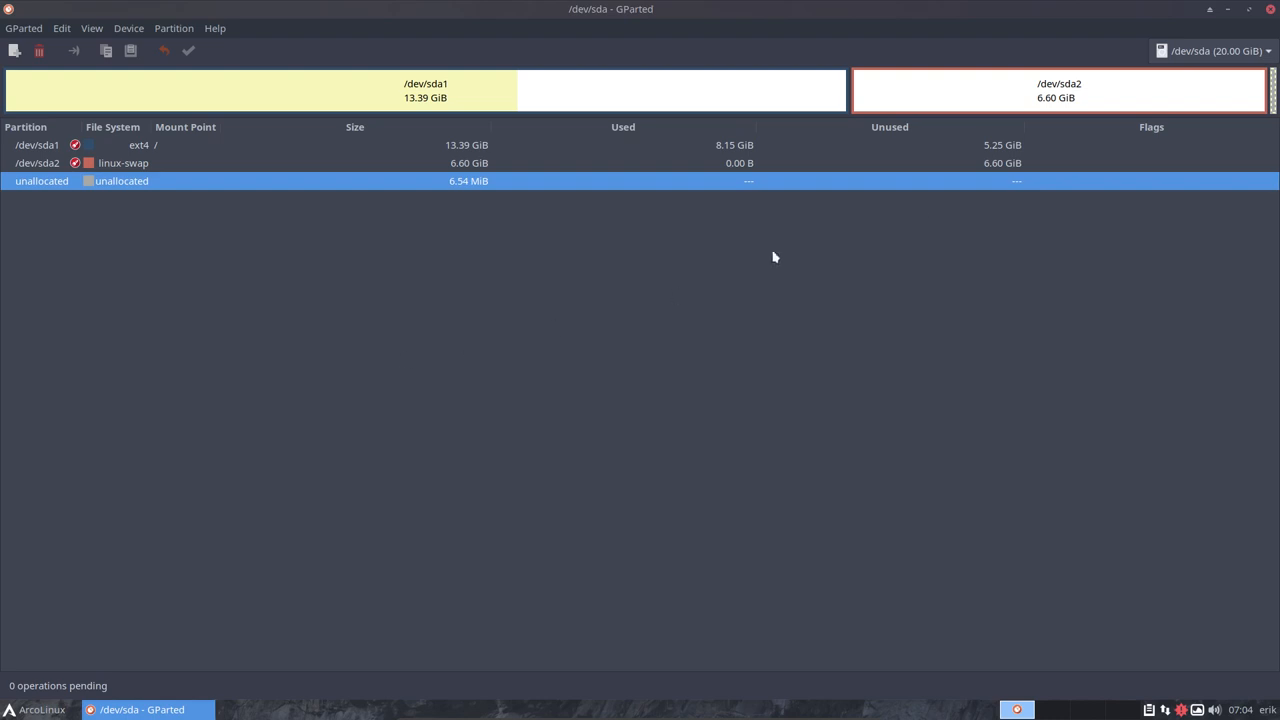
# Step: Open GParted's device dropdown listing the 50 GiB /dev/sdb and 20 GiB /dev/sda
pyautogui.click(1213, 51)
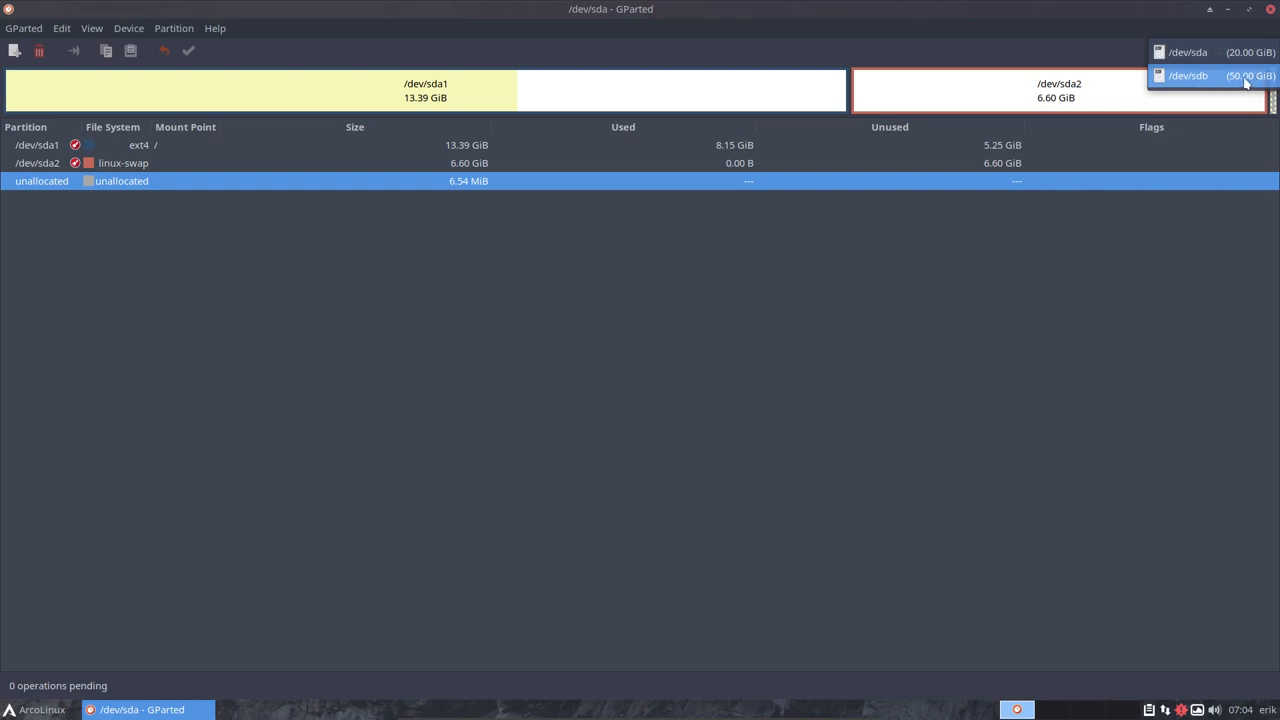
# Step: Switch GParted to /dev/sdb, select the 50 GiB /home partition sdb1, and reposition the window
pyautogui.click(1188, 76)
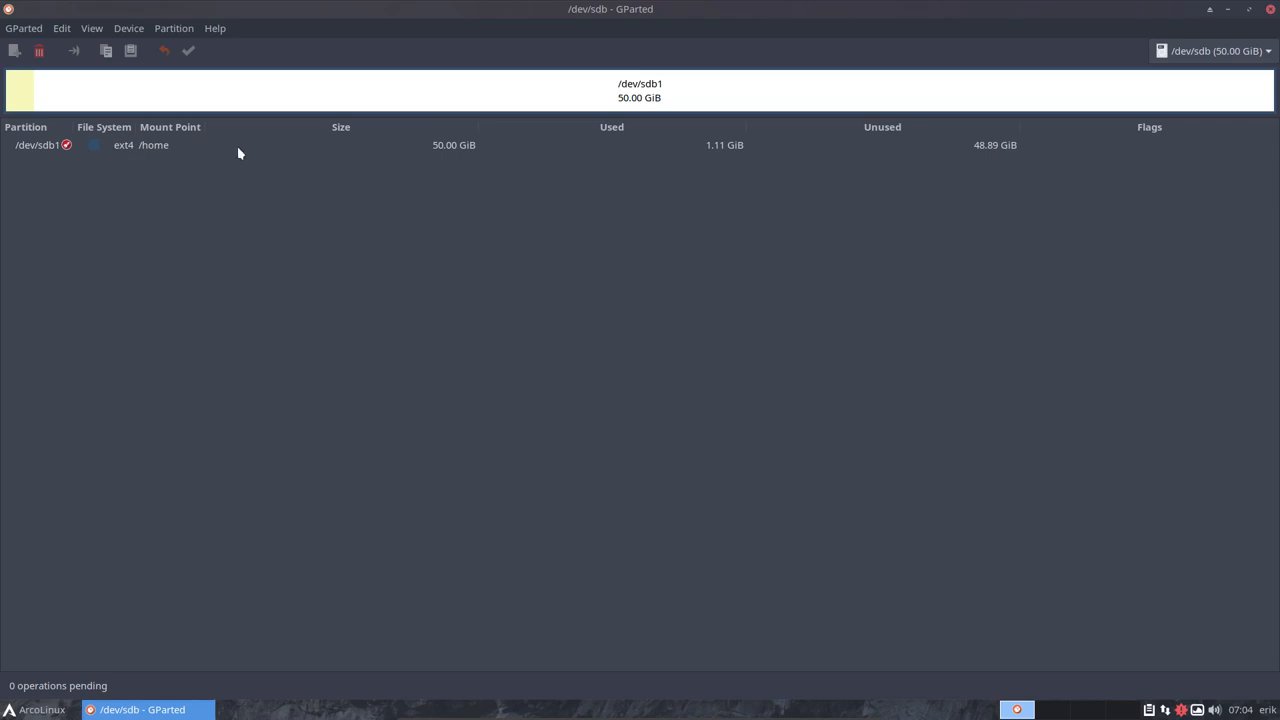
pyautogui.click(240, 145)
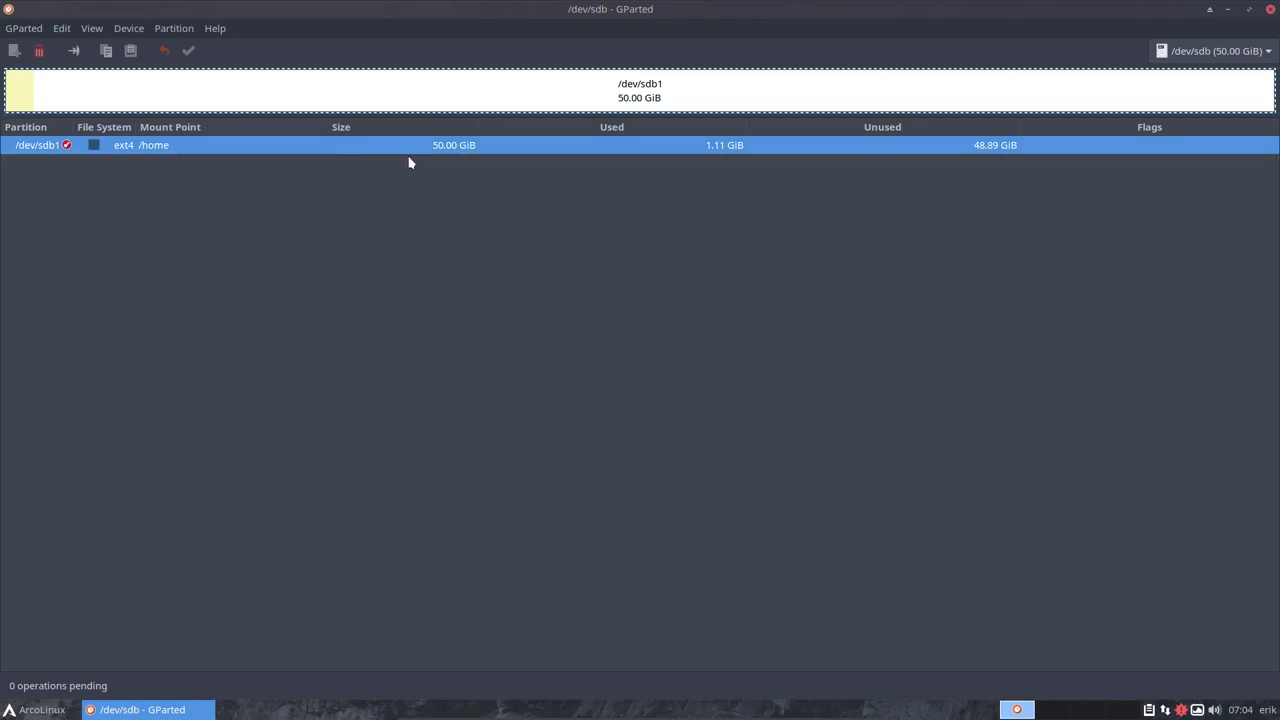
pyautogui.moveTo(896, 145)
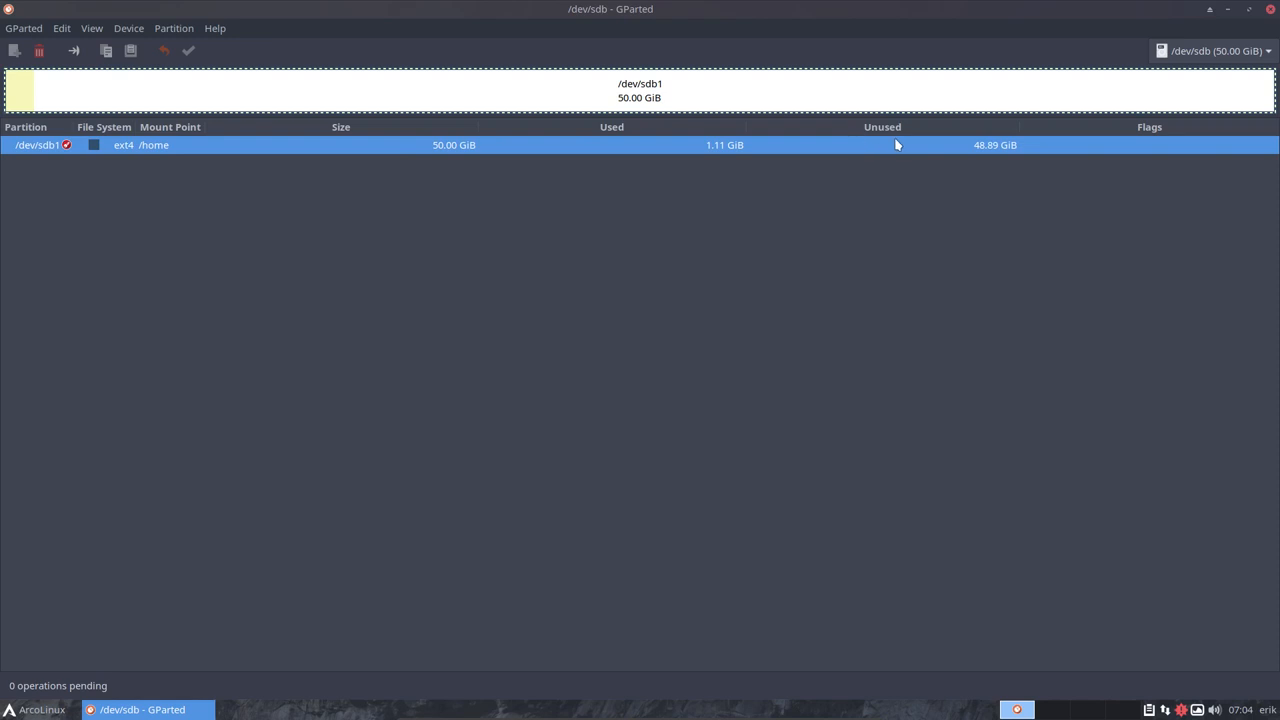
pyautogui.moveTo(733, 165)
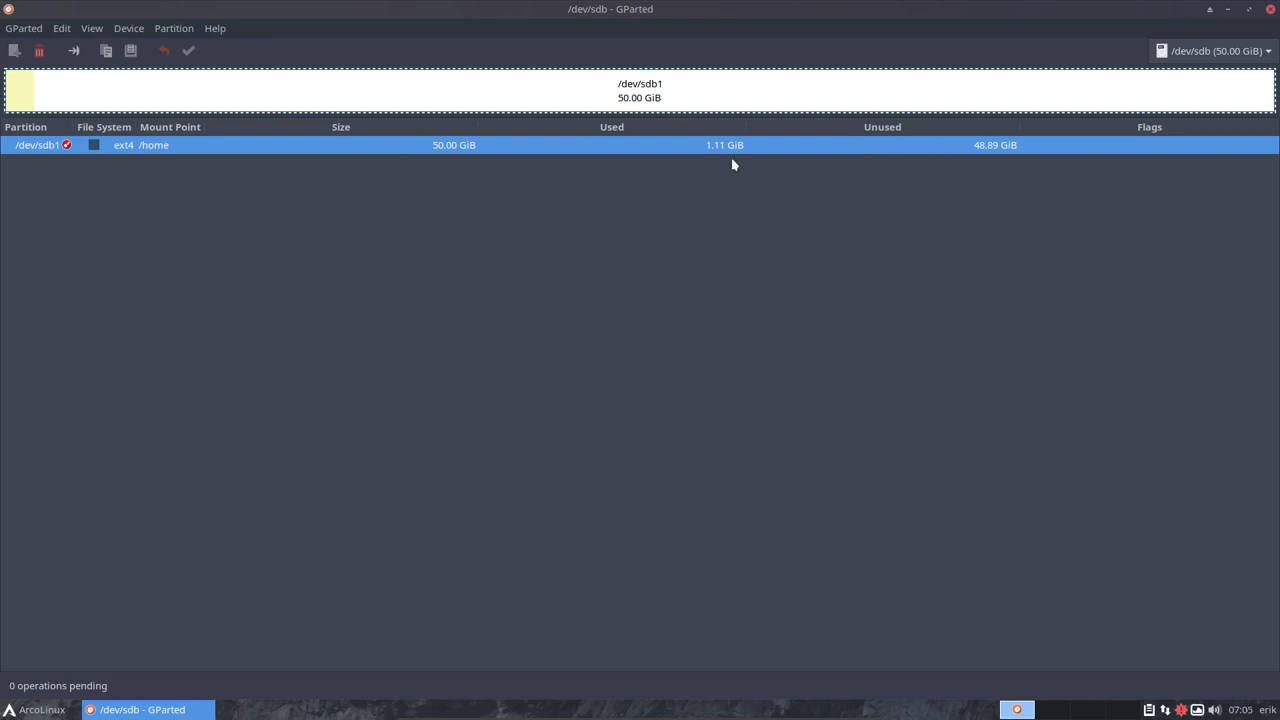
pyautogui.moveTo(656, 250)
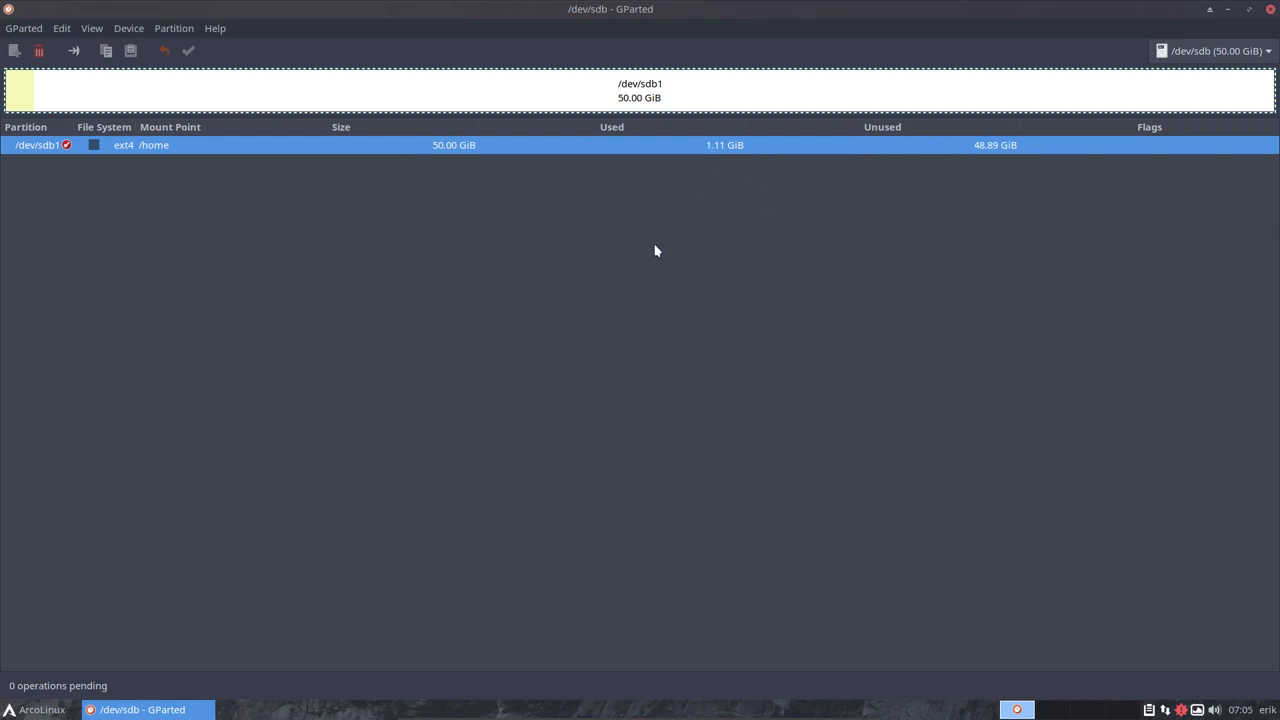
pyautogui.moveTo(655, 14)
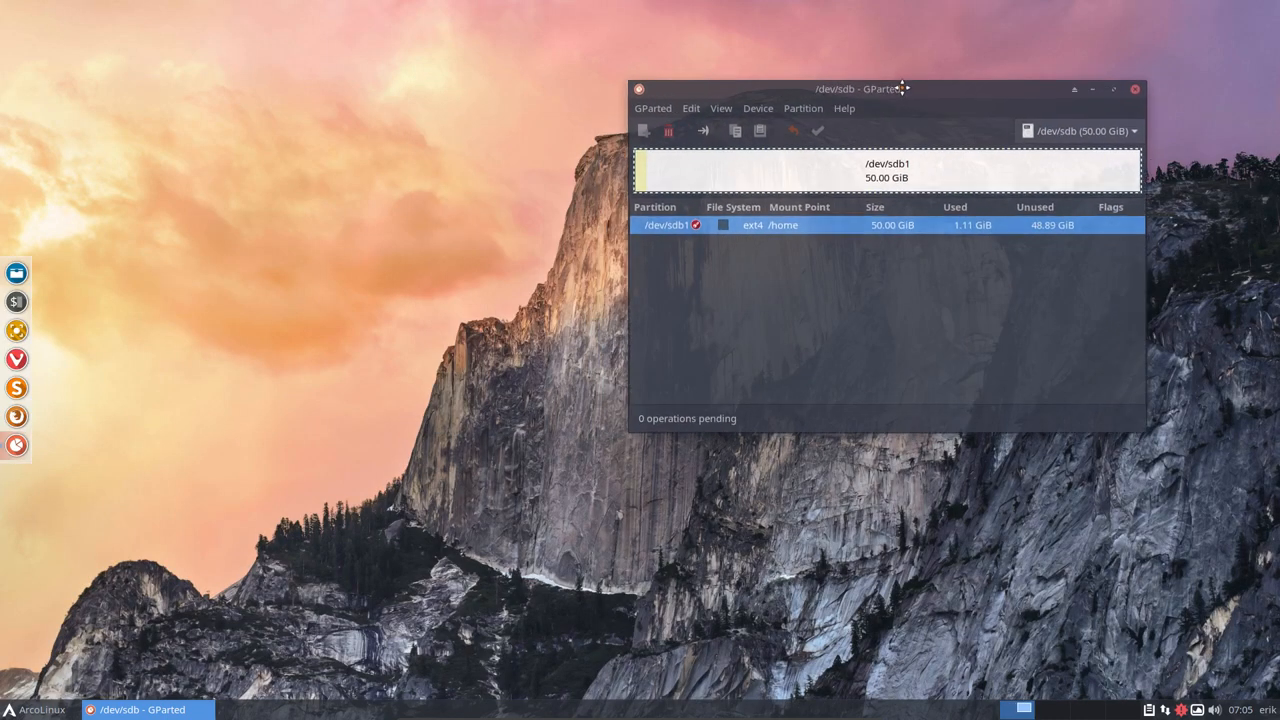
pyautogui.moveTo(880, 88); pyautogui.dragTo(960, 83)
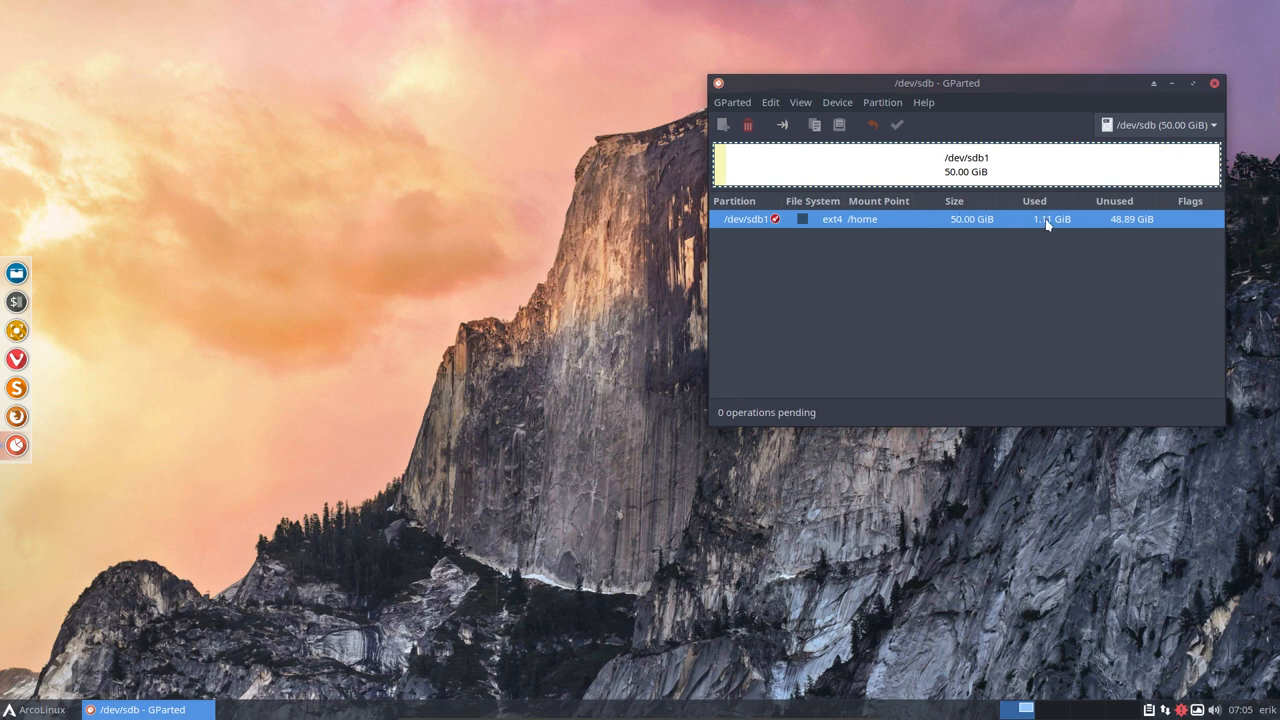
pyautogui.moveTo(1053, 228)
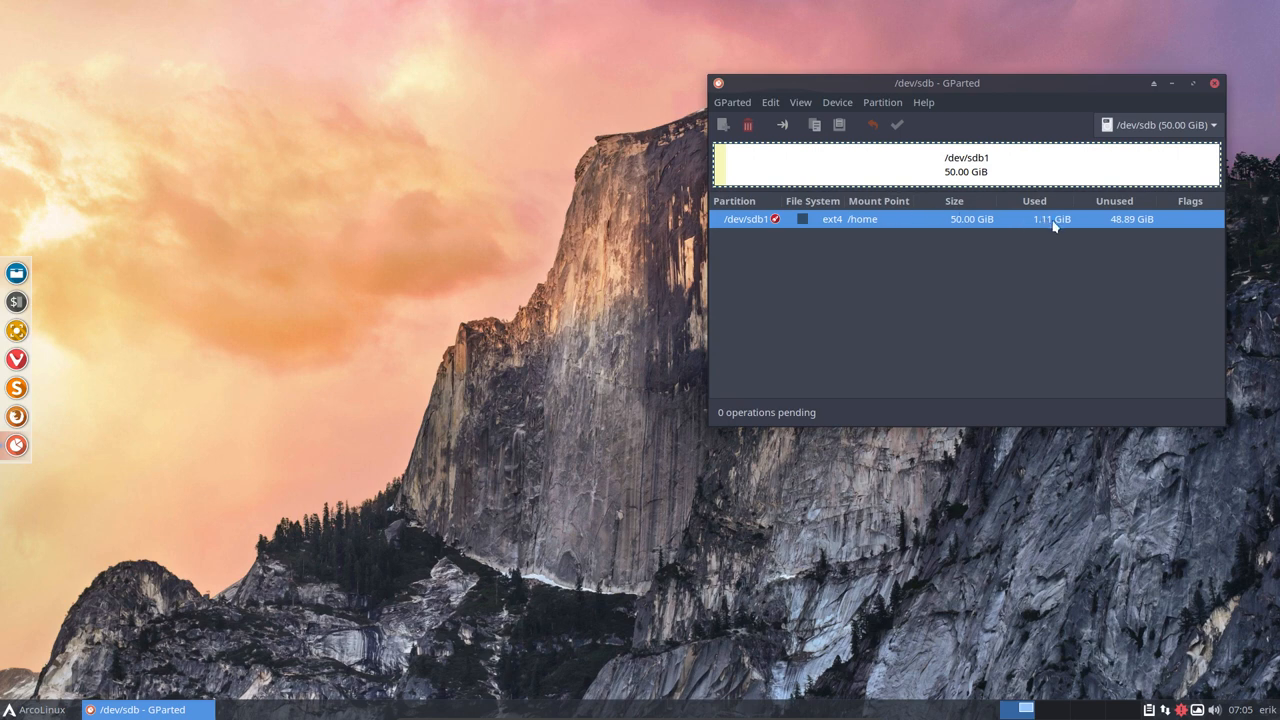
pyautogui.moveTo(983, 84)
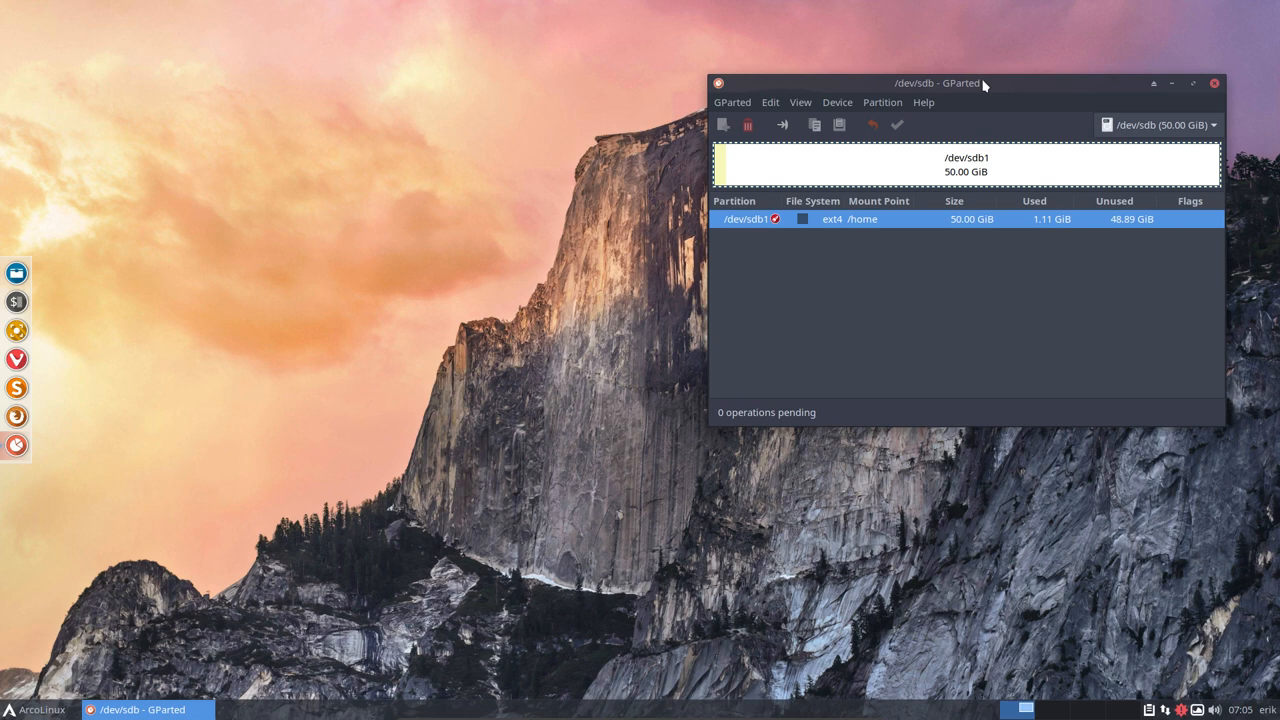
pyautogui.moveTo(938, 83); pyautogui.dragTo(738, 79)
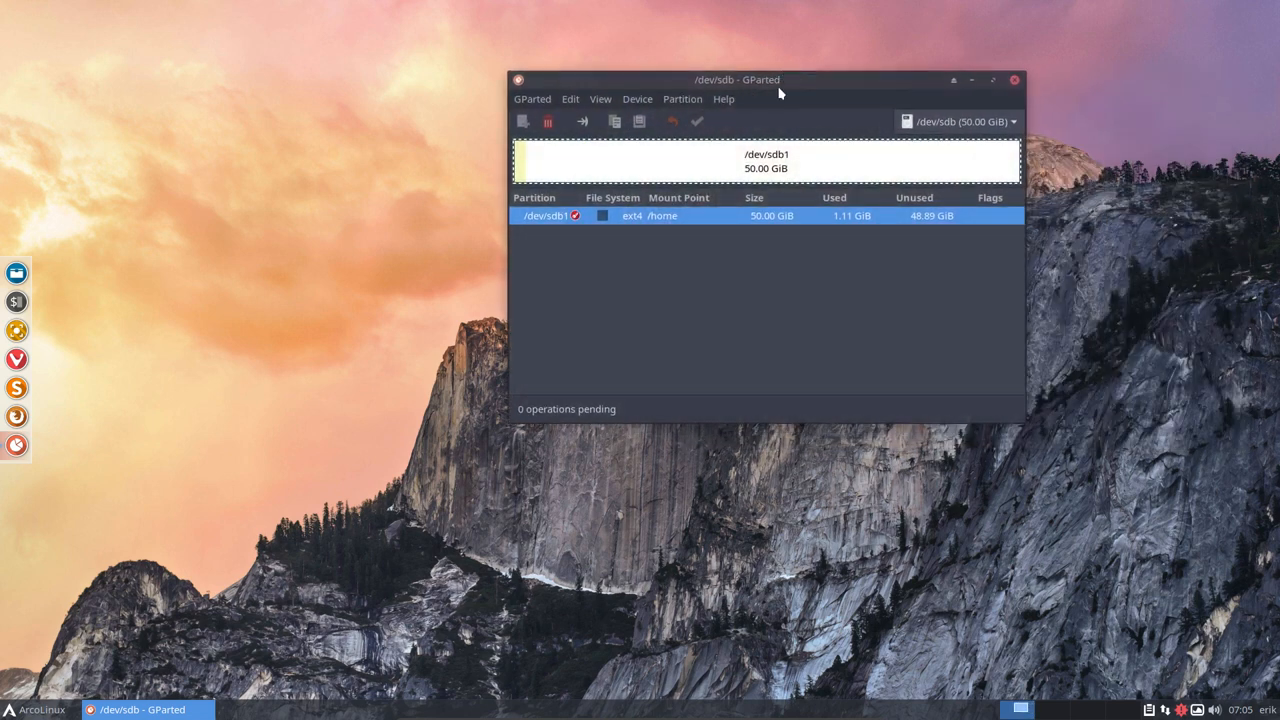
pyautogui.moveTo(690, 163)
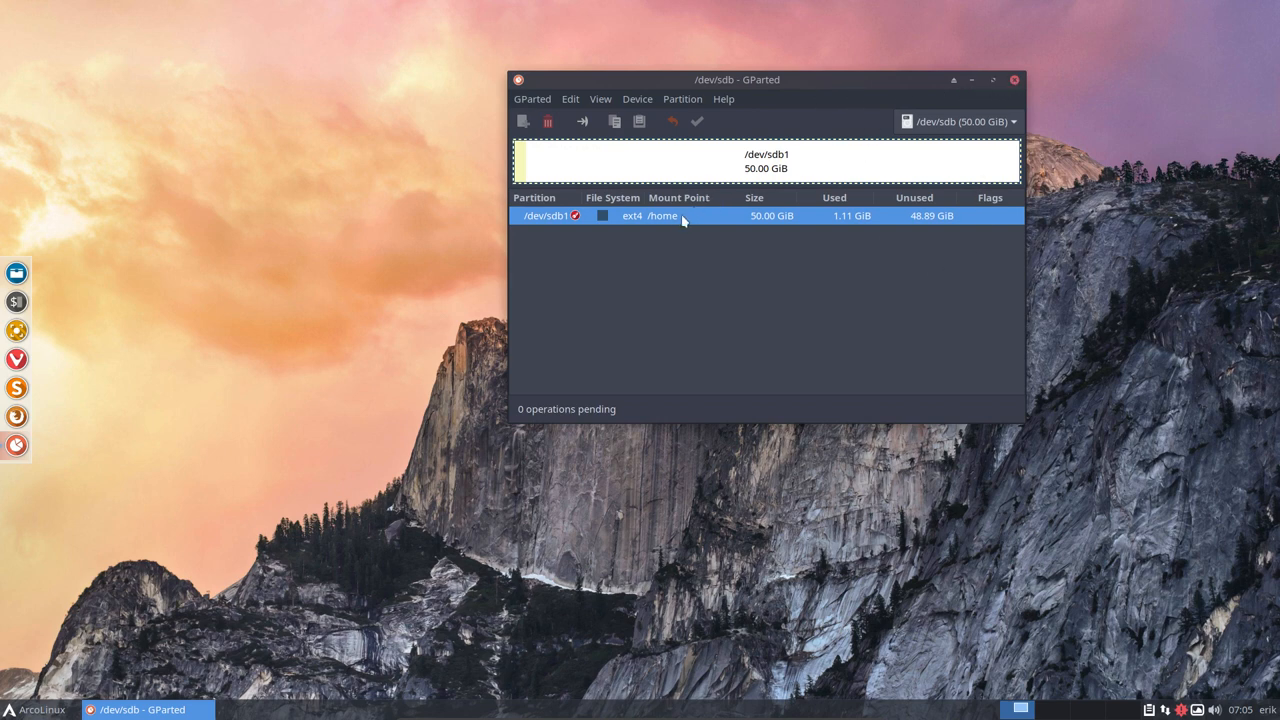
pyautogui.moveTo(17, 273)
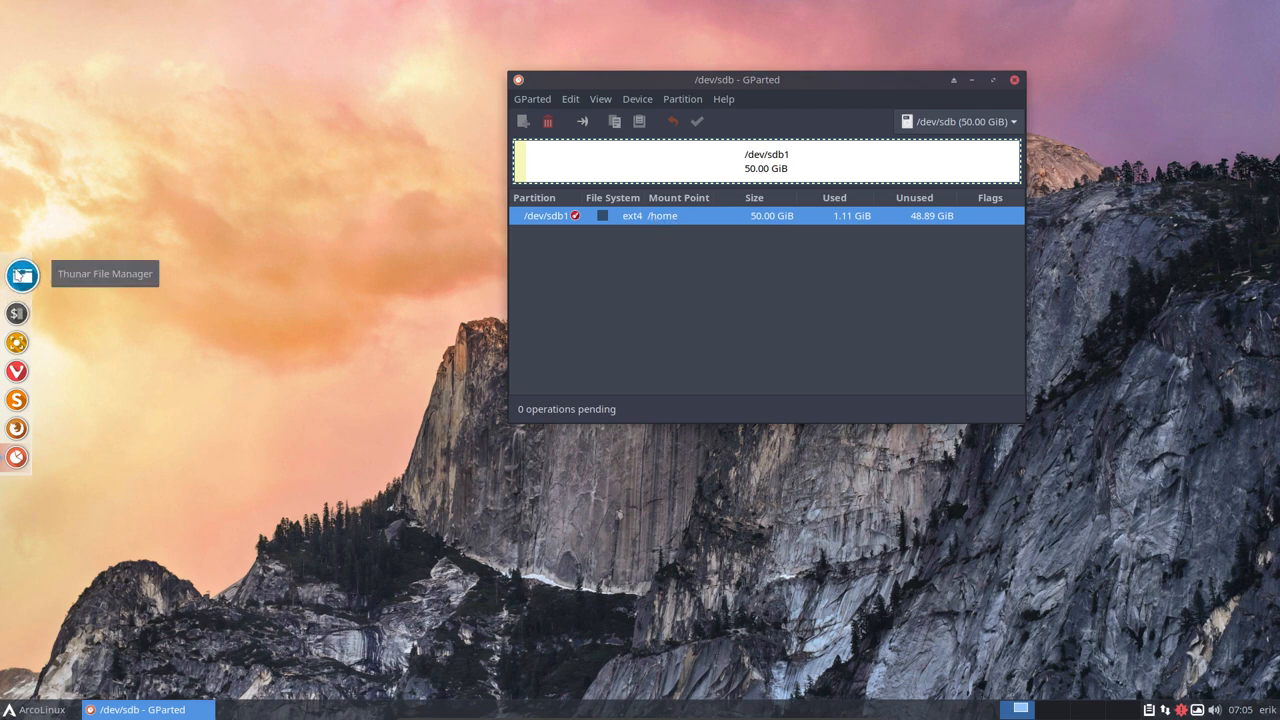
# Step: Launch Thunar on /home/erik, switch GParted back to /dev/sda, then close GParted
pyautogui.click(21, 273)
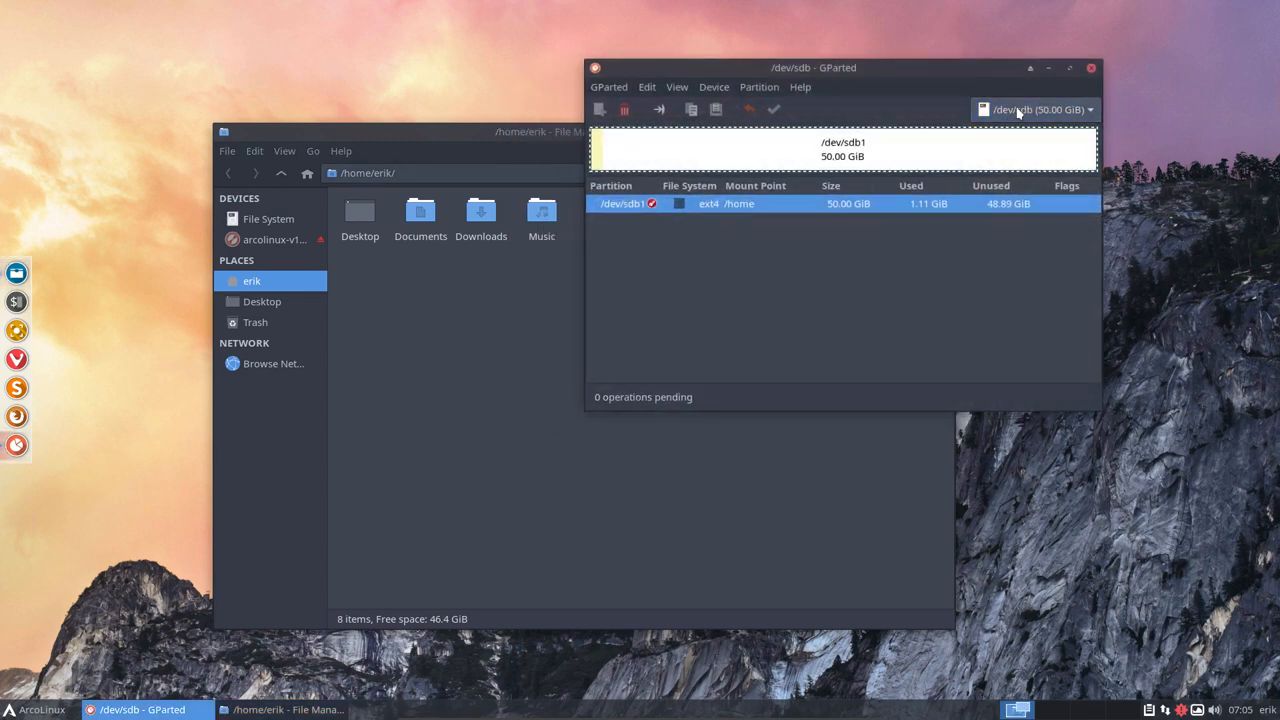
pyautogui.click(1035, 109)
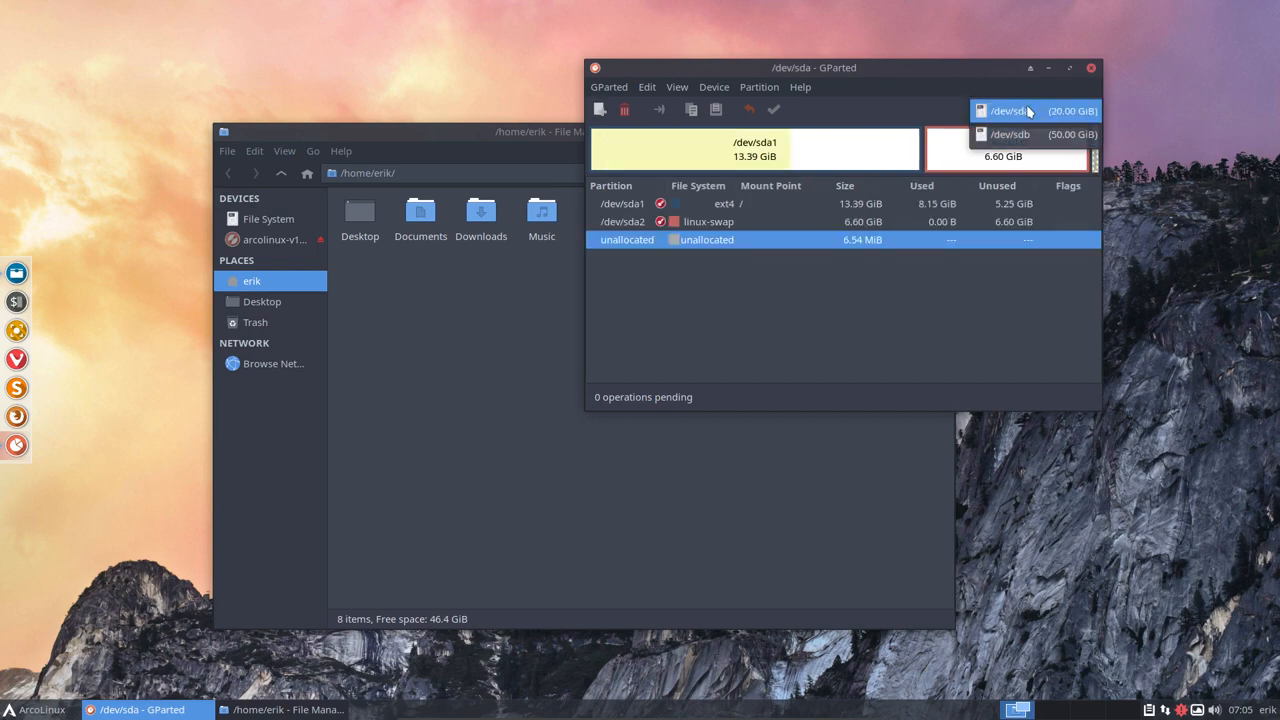
pyautogui.click(1010, 110)
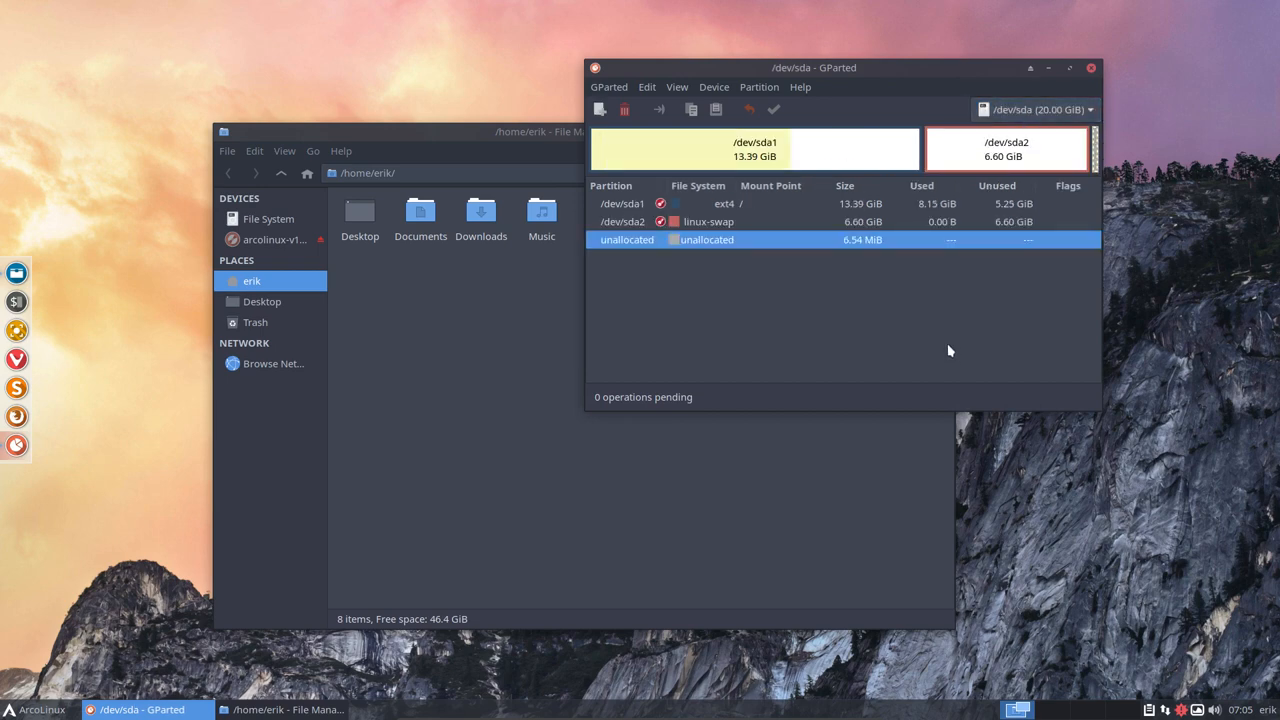
pyautogui.click(1090, 67)
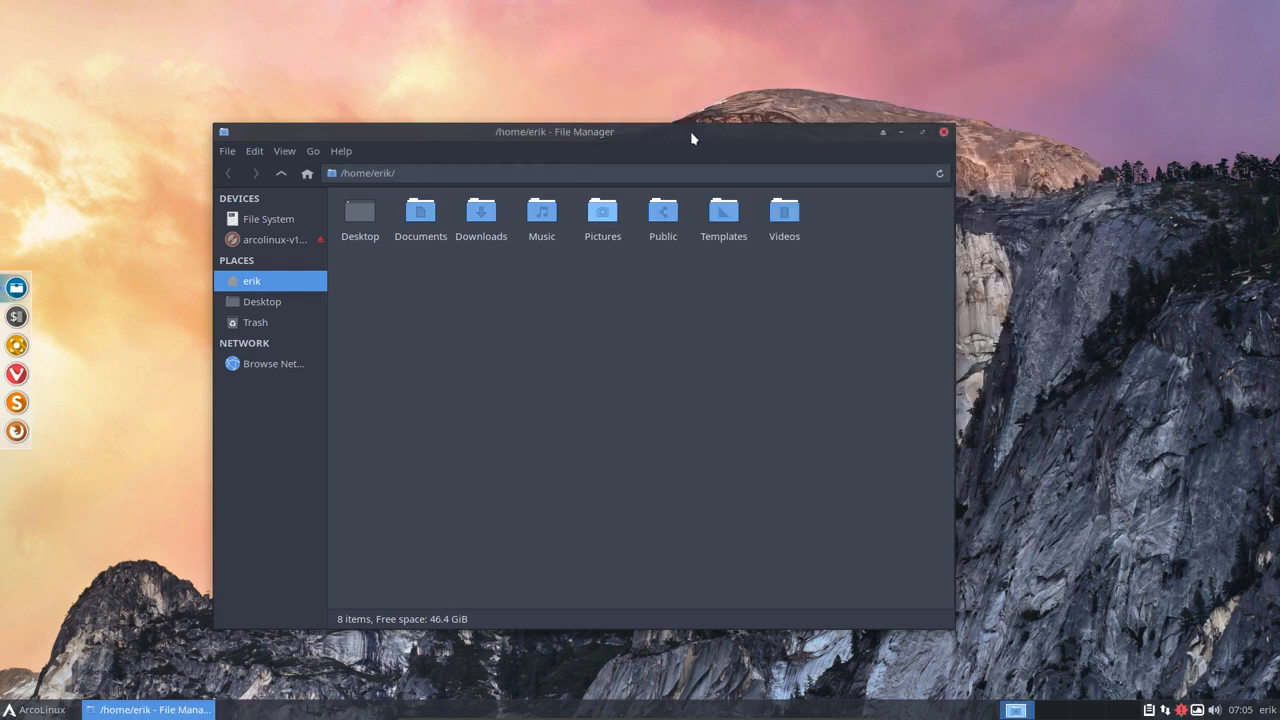